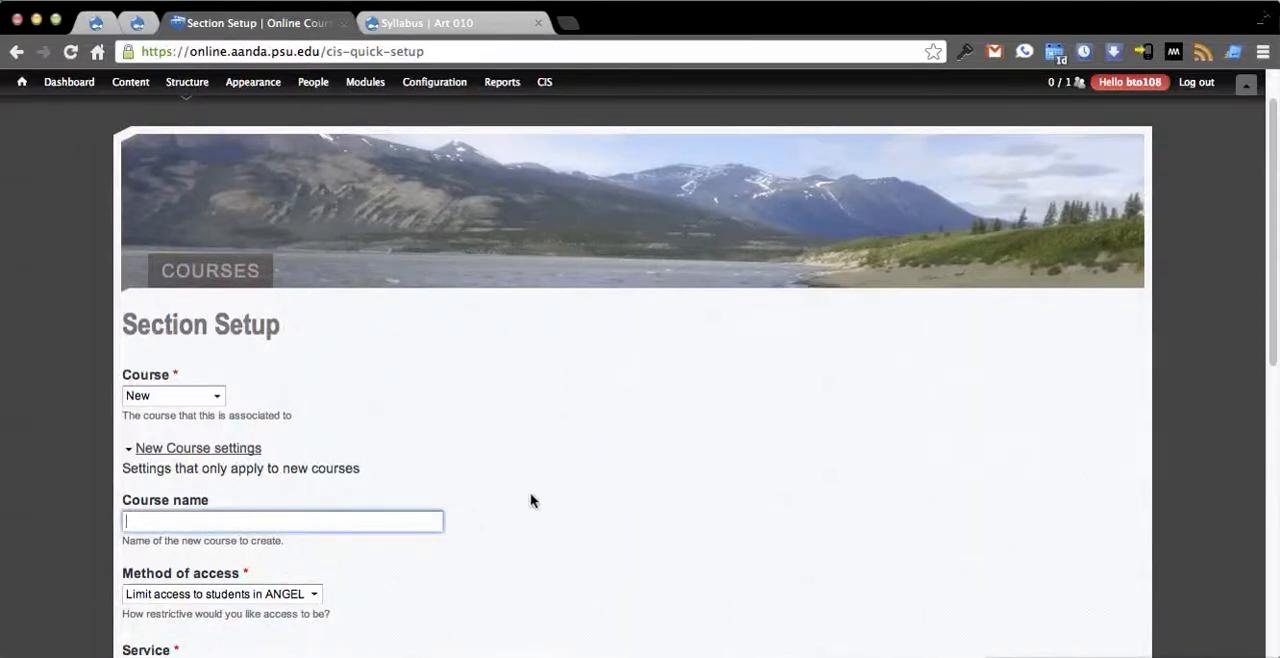
mouse_move(550, 580)
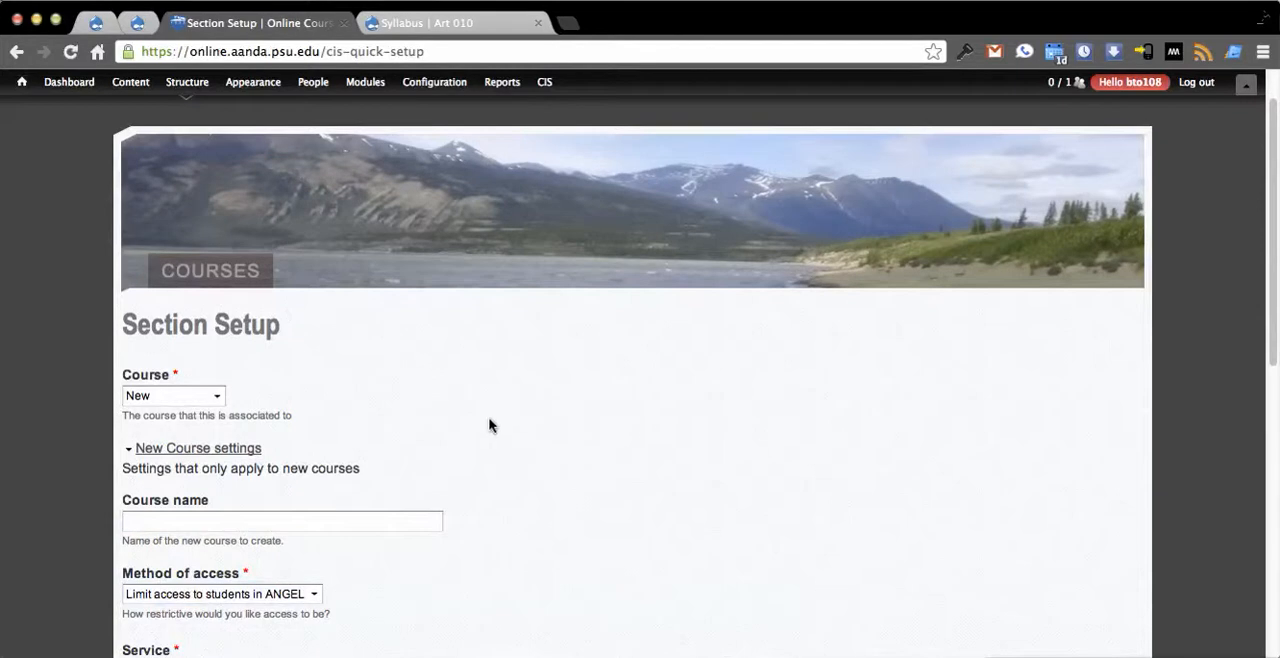
Step: Scroll past the Section Setup form and load the Online Courses course list
scroll("down", 3)
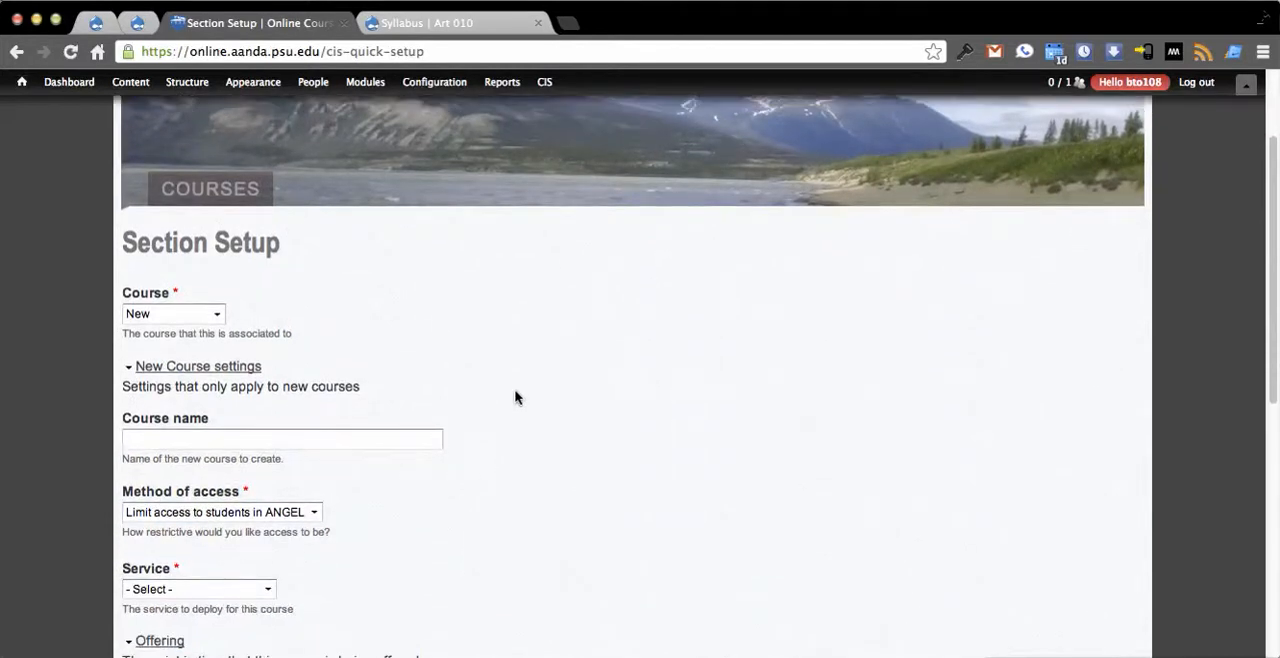
scroll("down", 3)
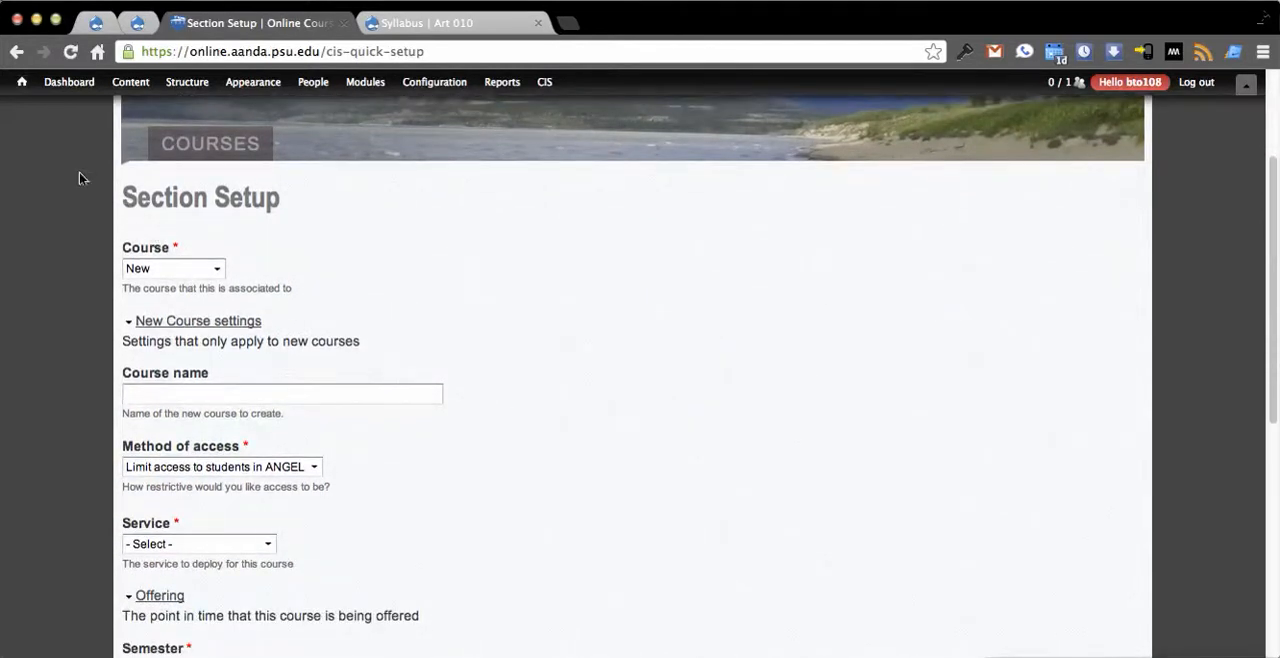
mouse_move(562, 228)
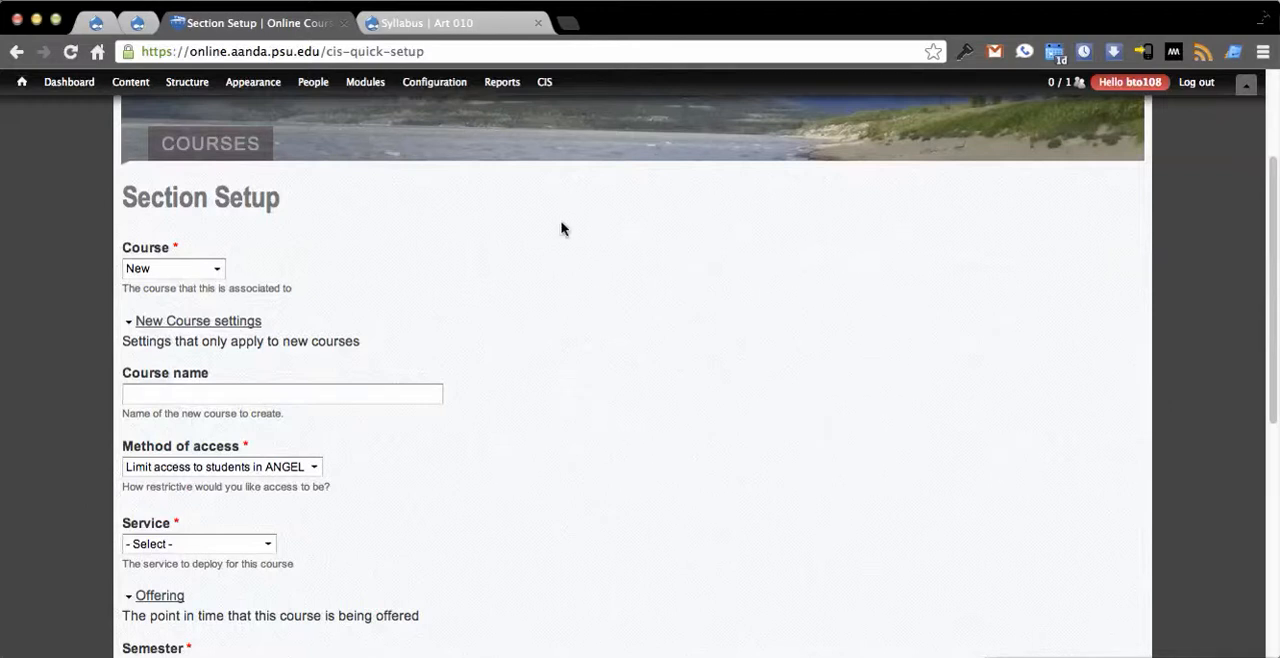
left_click(186, 82)
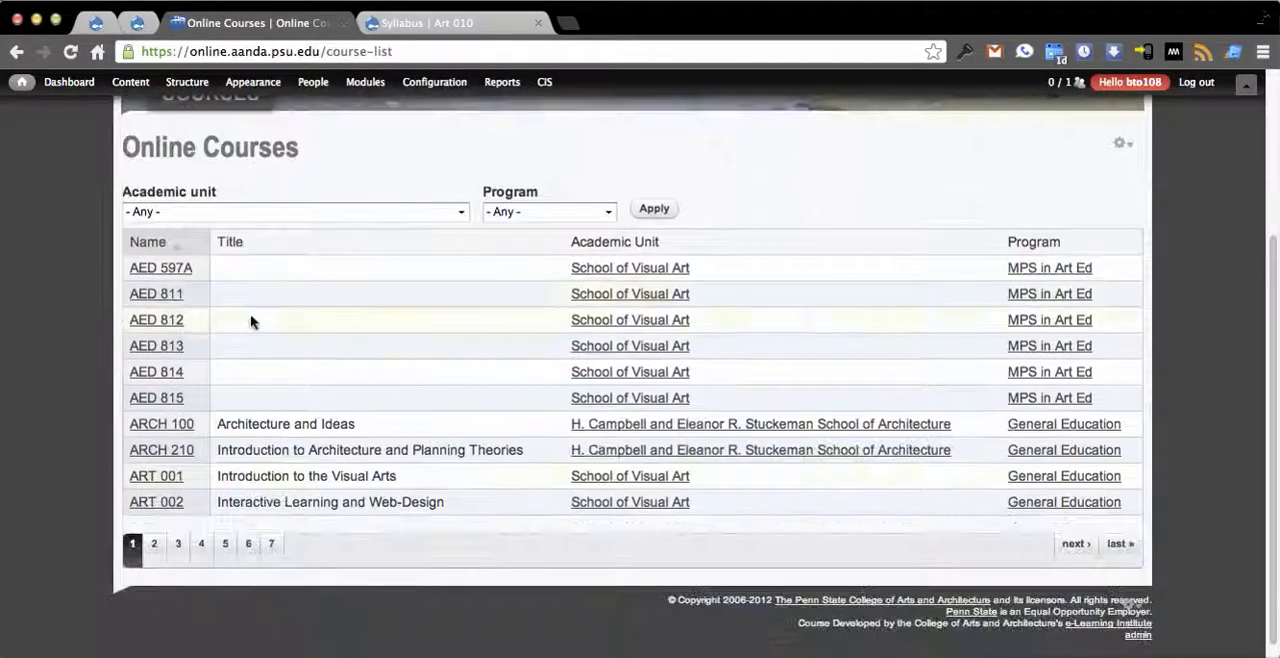
Step: Go to page 2 of the course list and open the ART 010 course page
left_click(152, 544)
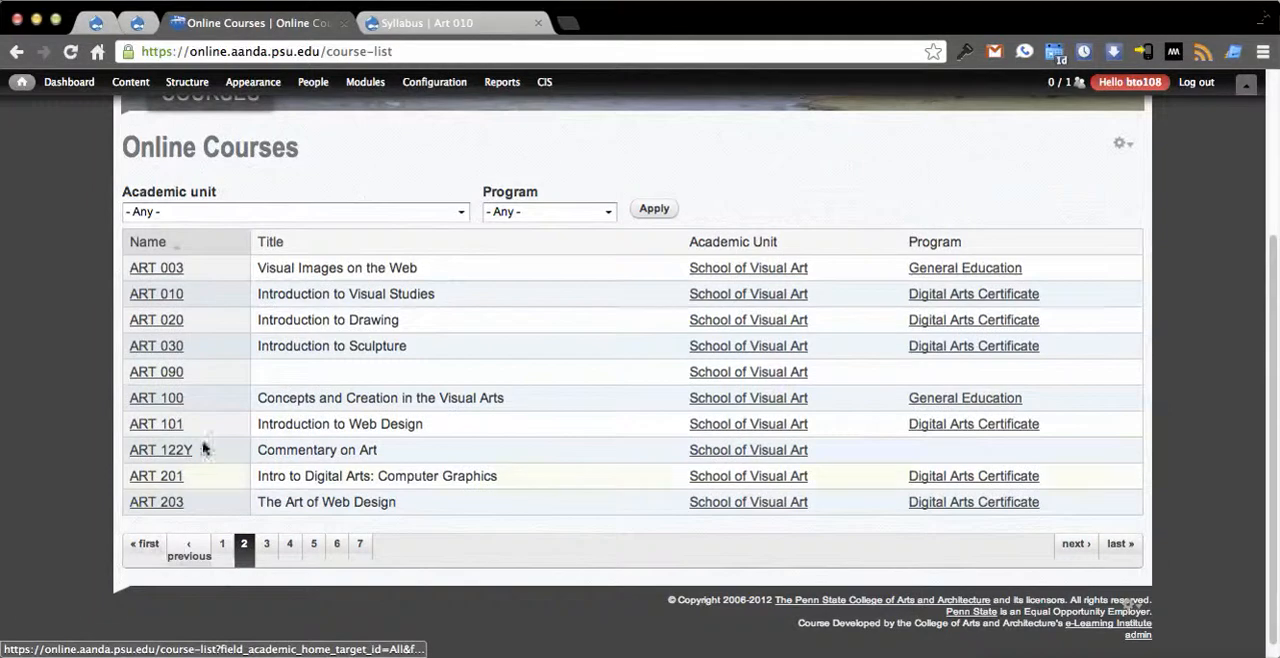
left_click(156, 292)
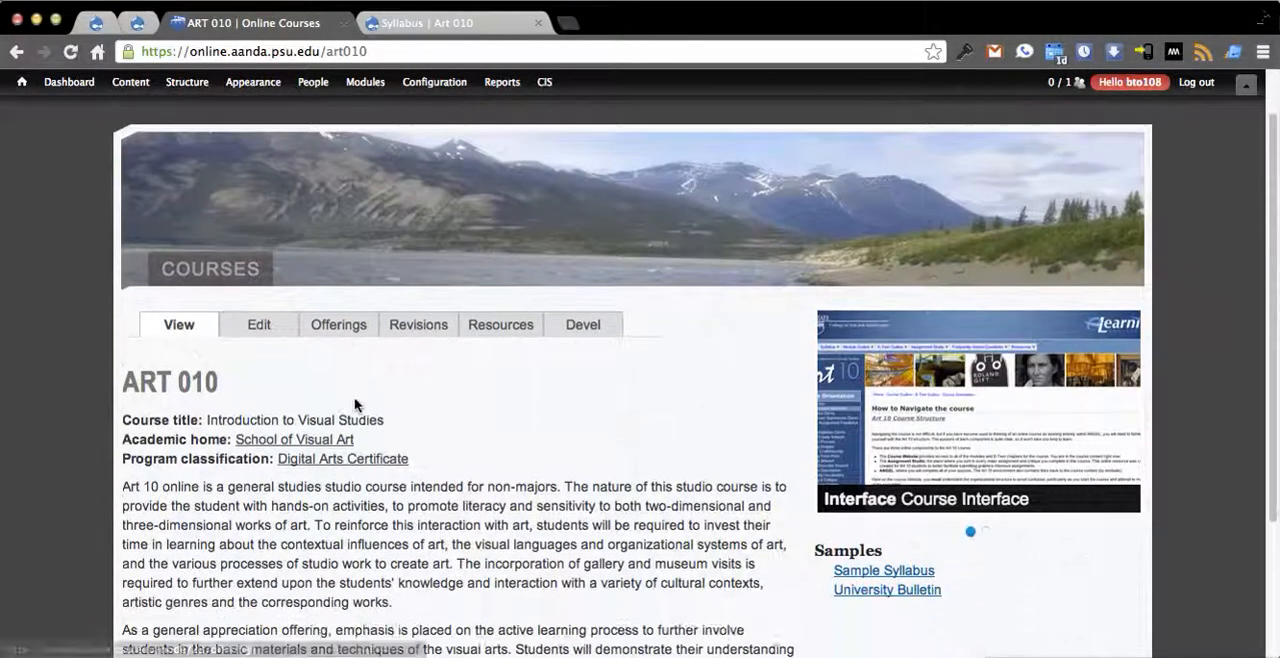
scroll("down", 3)
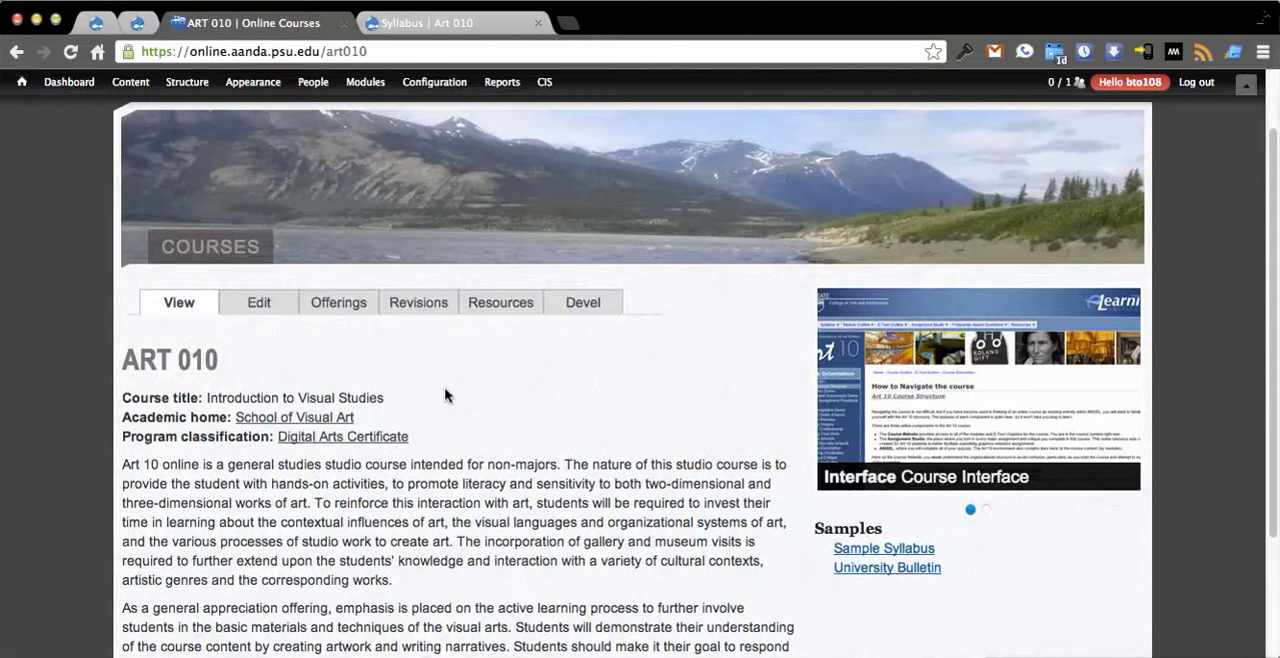
Step: Show ART 010's Offerings, listing yearly sections with campus, syllabus and access dates
left_click(338, 302)
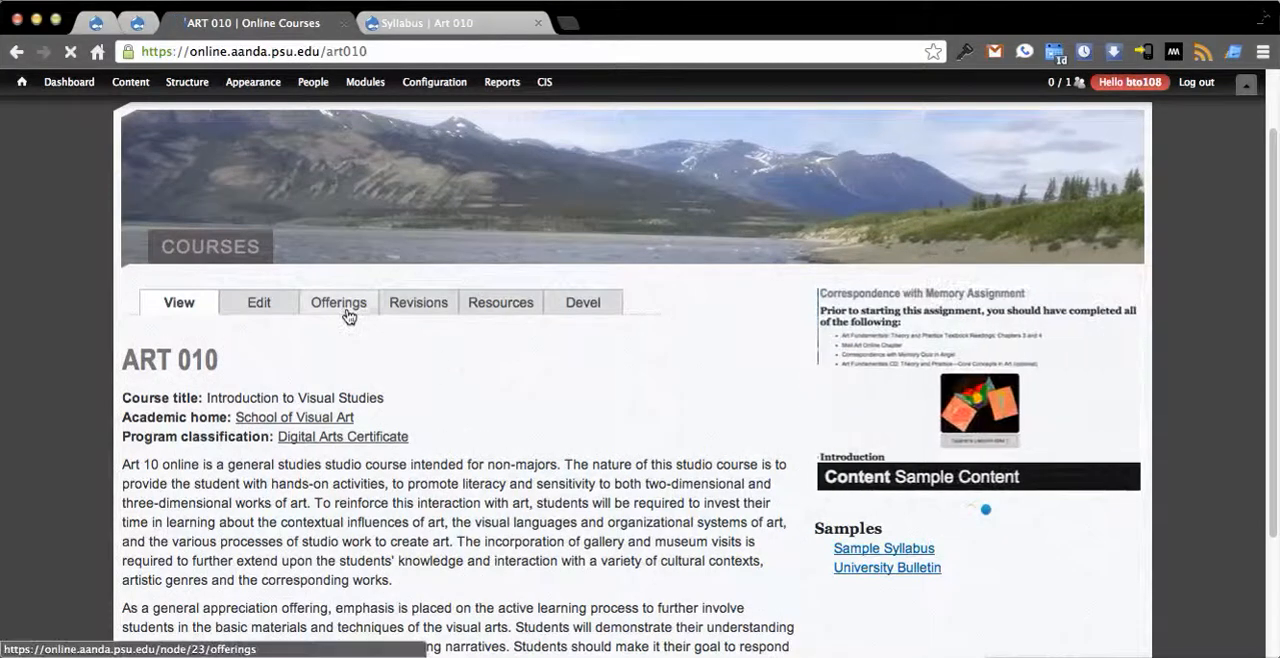
left_click(338, 302)
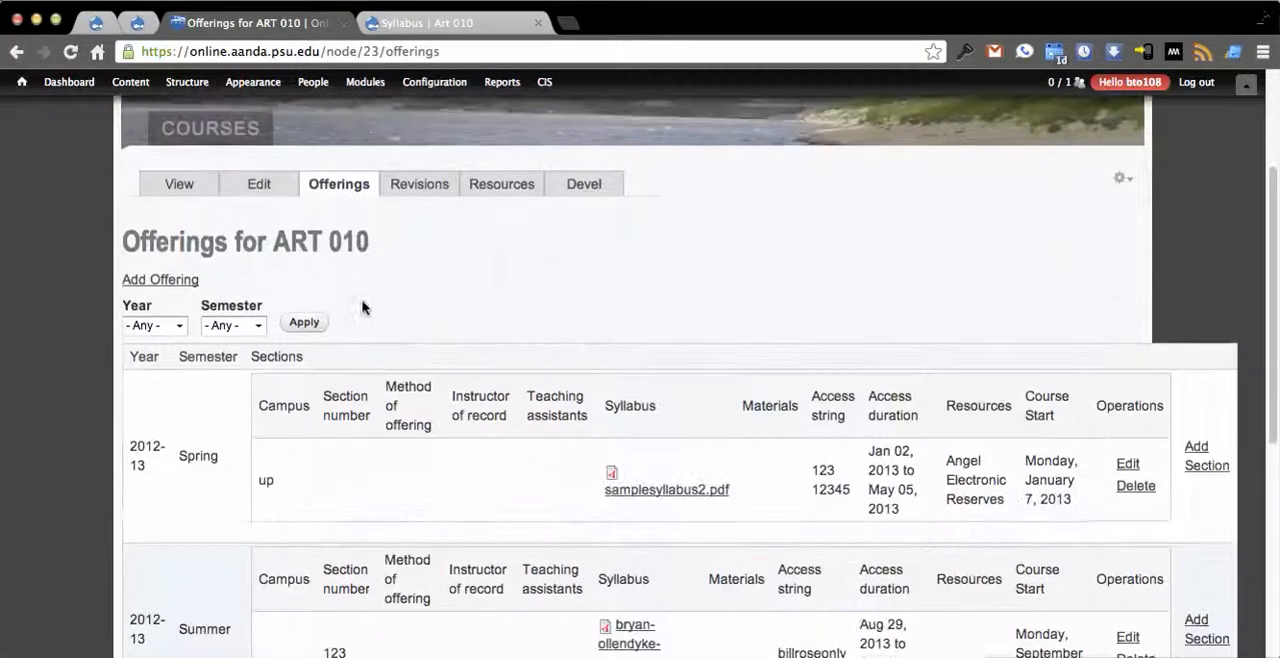
scroll("down", 3)
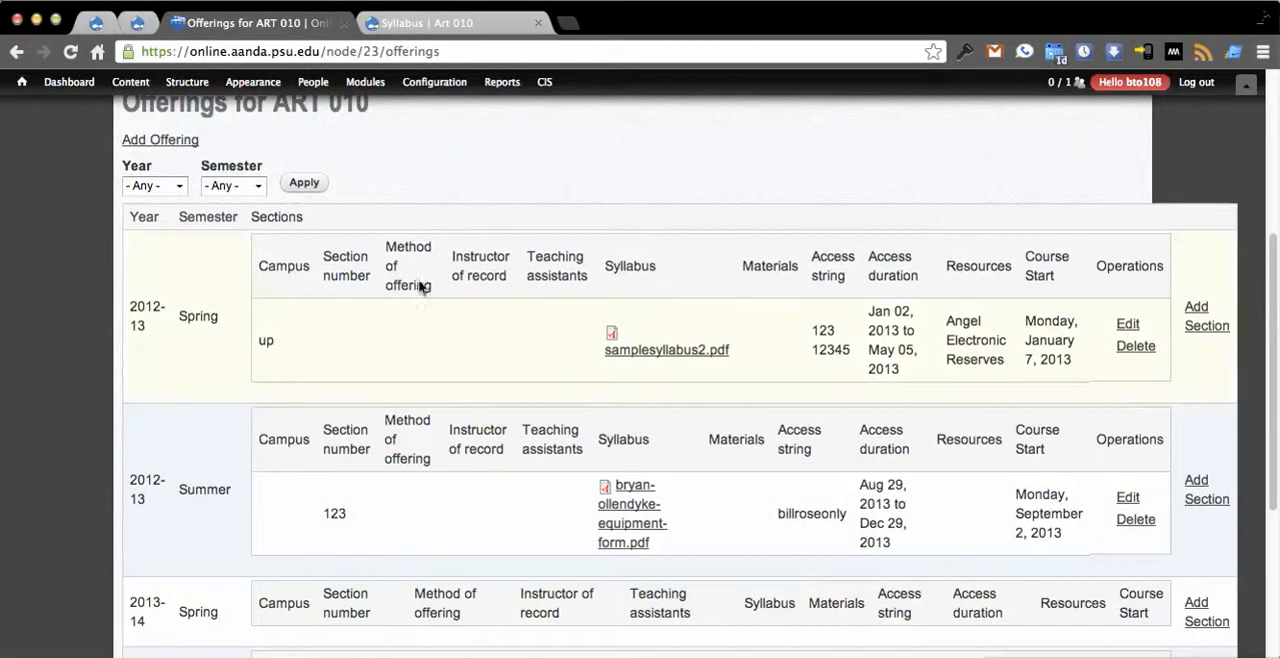
scroll("down", 3)
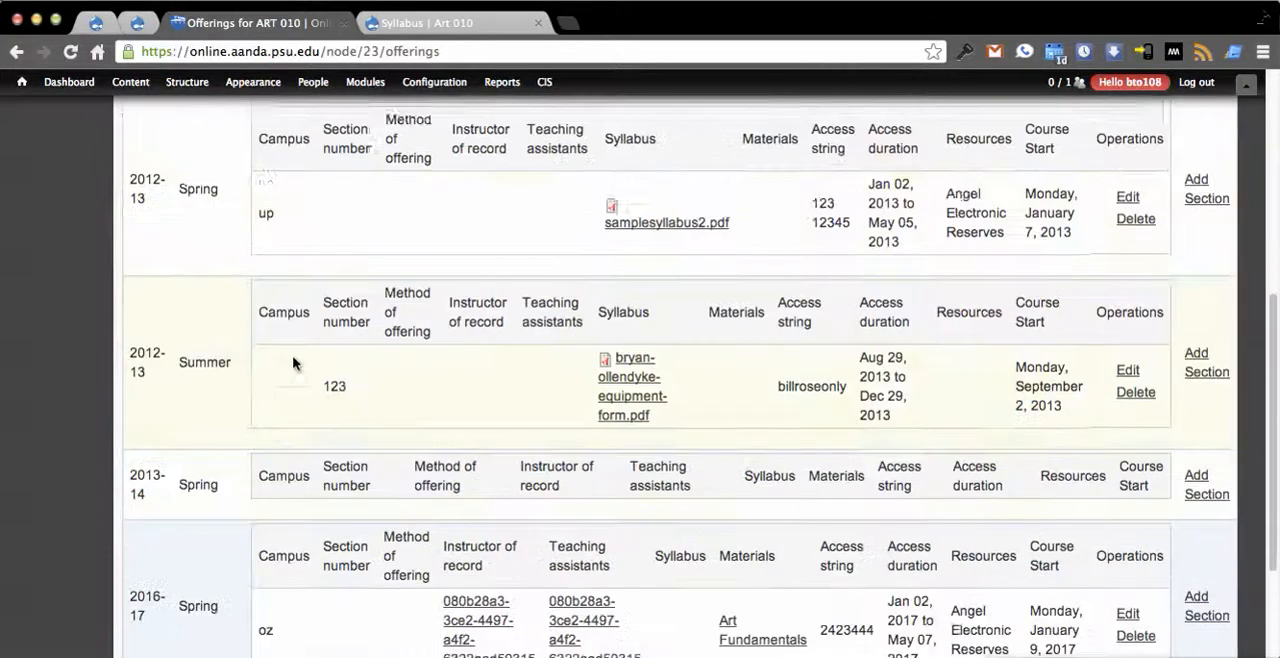
scroll("down", 3)
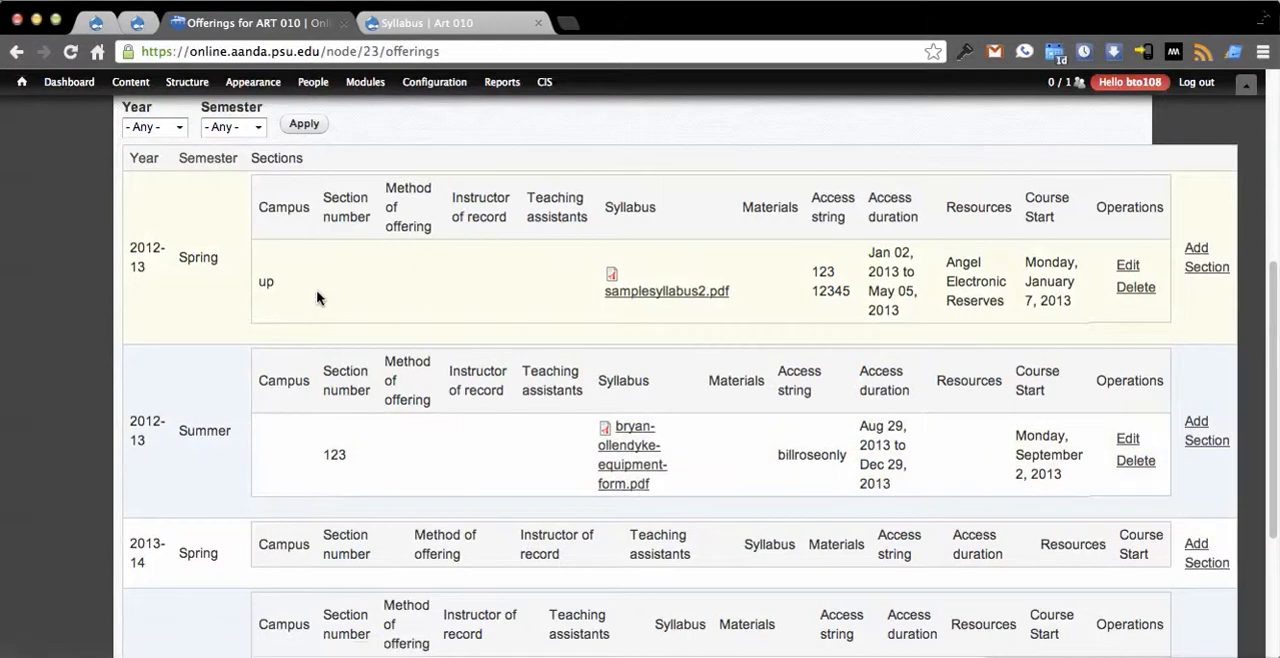
mouse_move(440, 358)
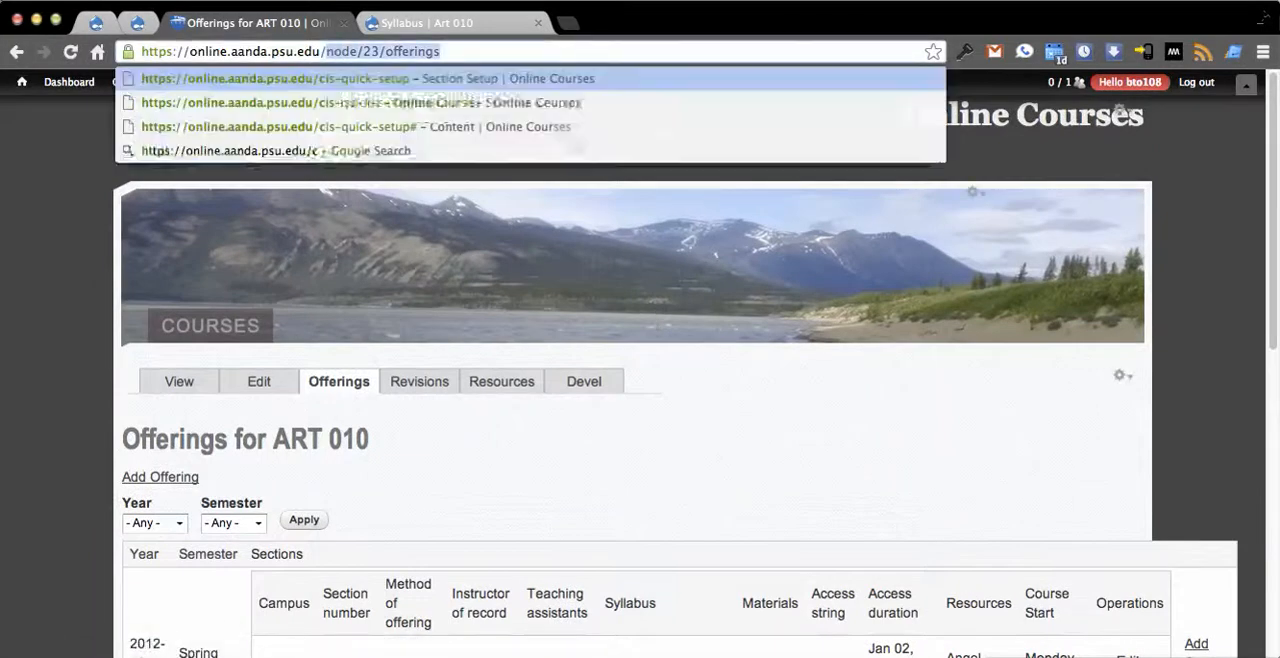
Step: Return to the cis-quick-setup Section Setup form from the address bar suggestions
left_click(276, 78)
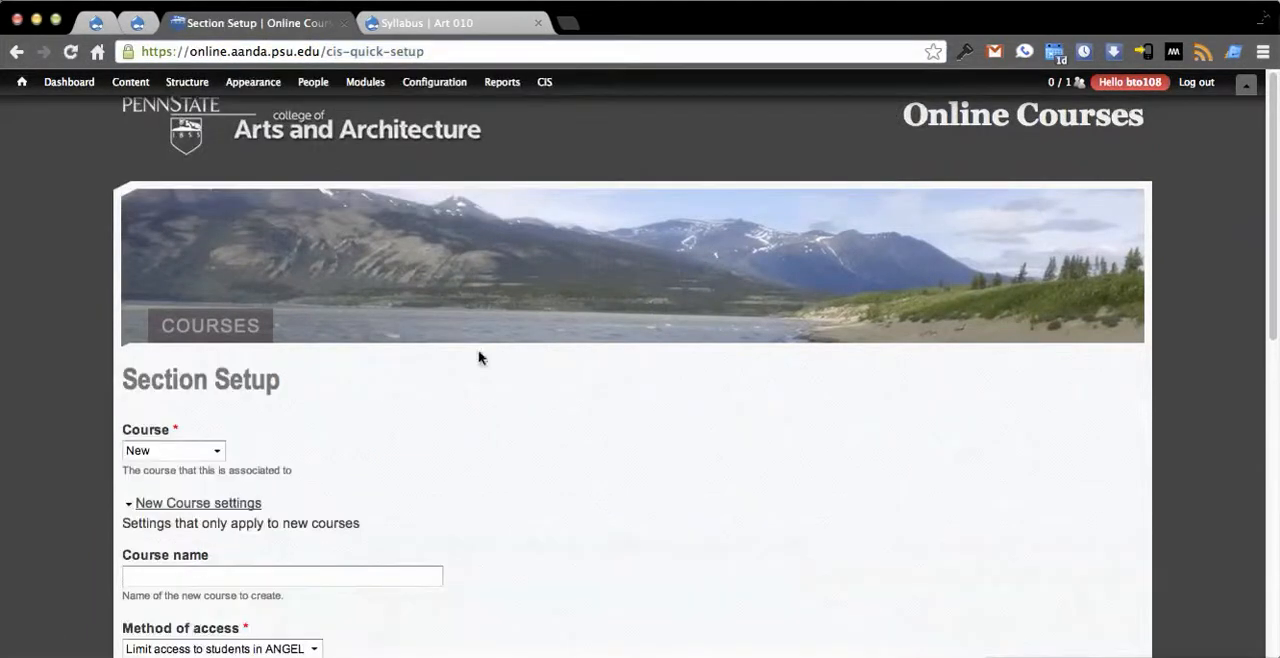
scroll("down", 3)
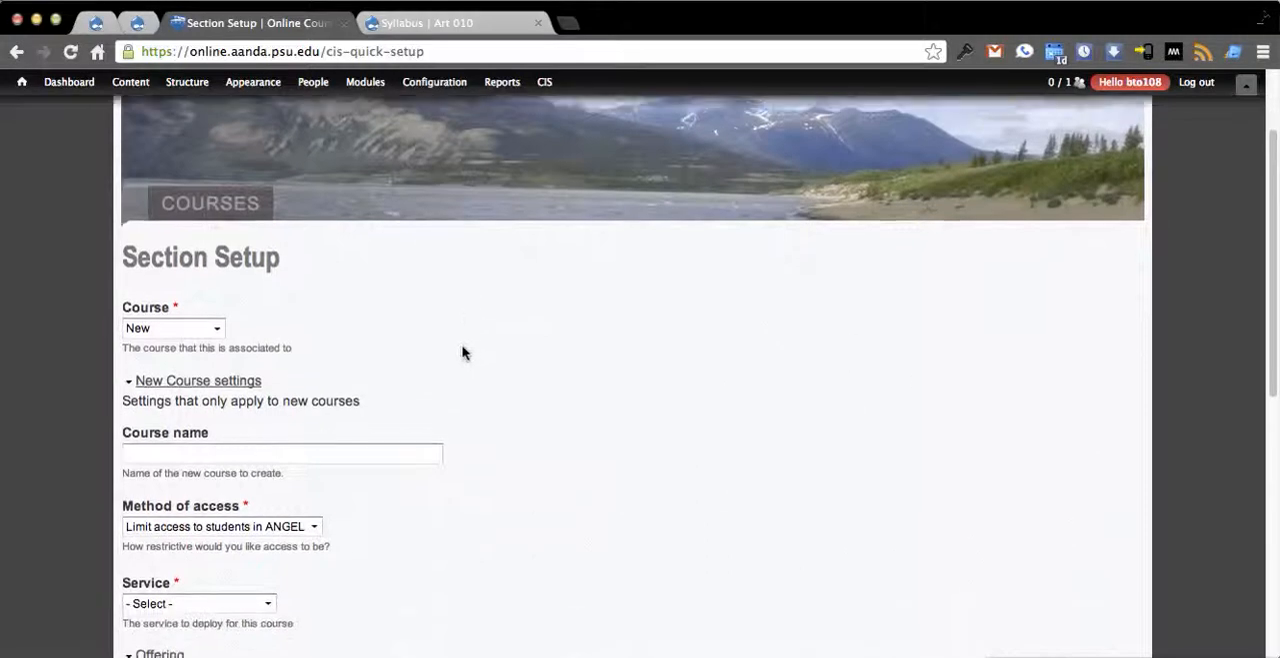
left_click(364, 82)
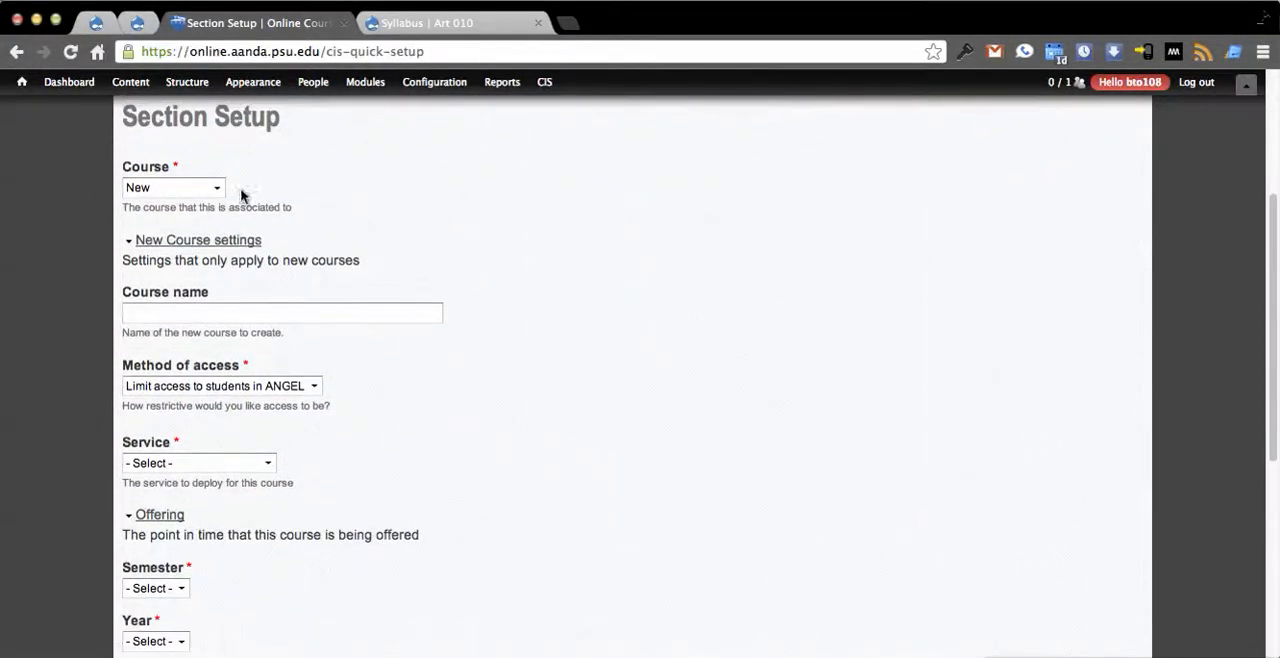
Step: Keep Course as New, name it 'dance 100' and review the access restriction options
left_click(282, 312)
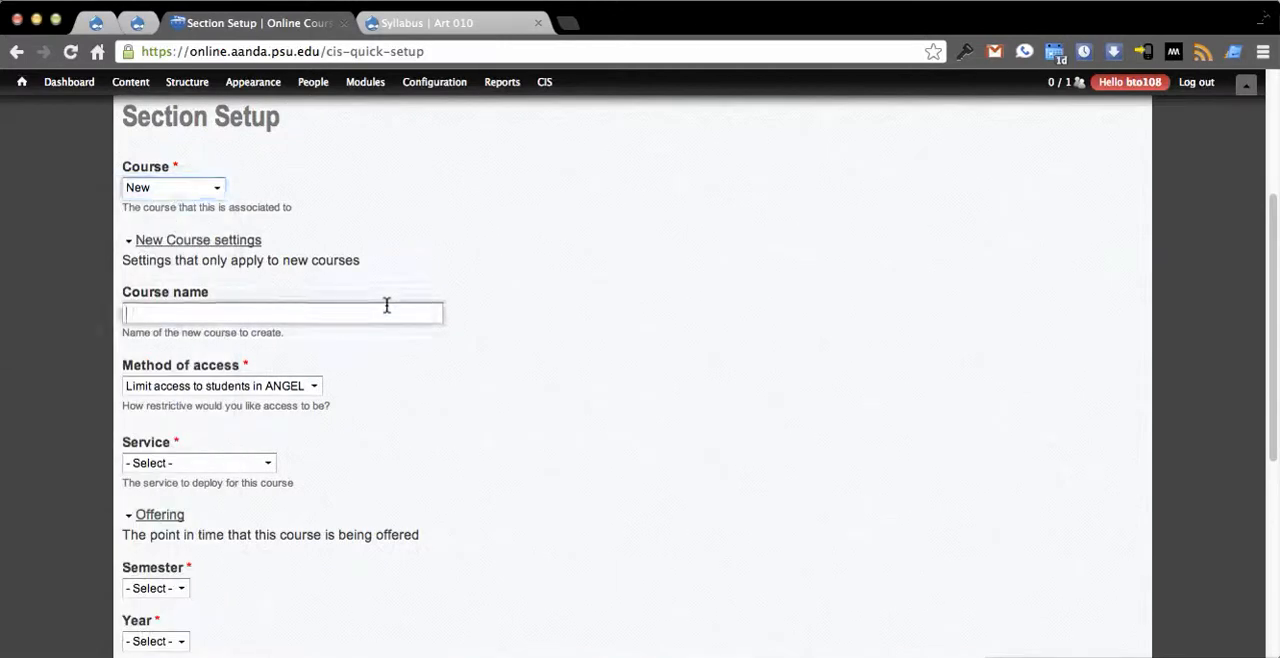
left_click(172, 188)
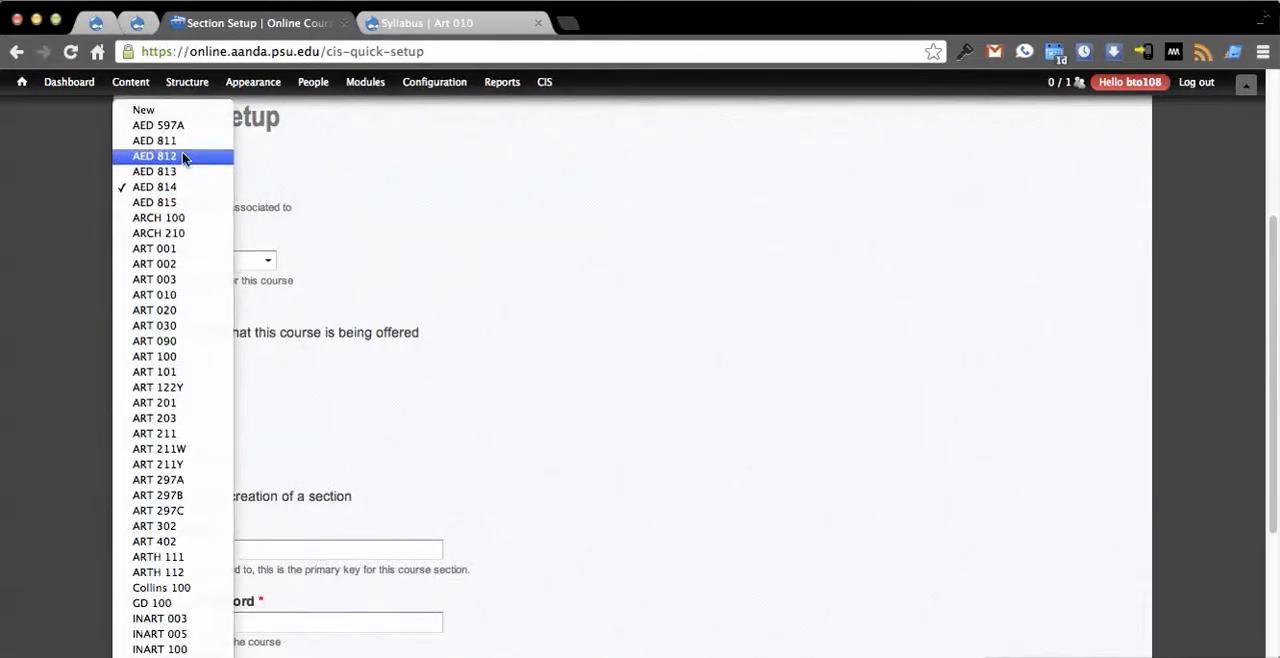
left_click(144, 110)
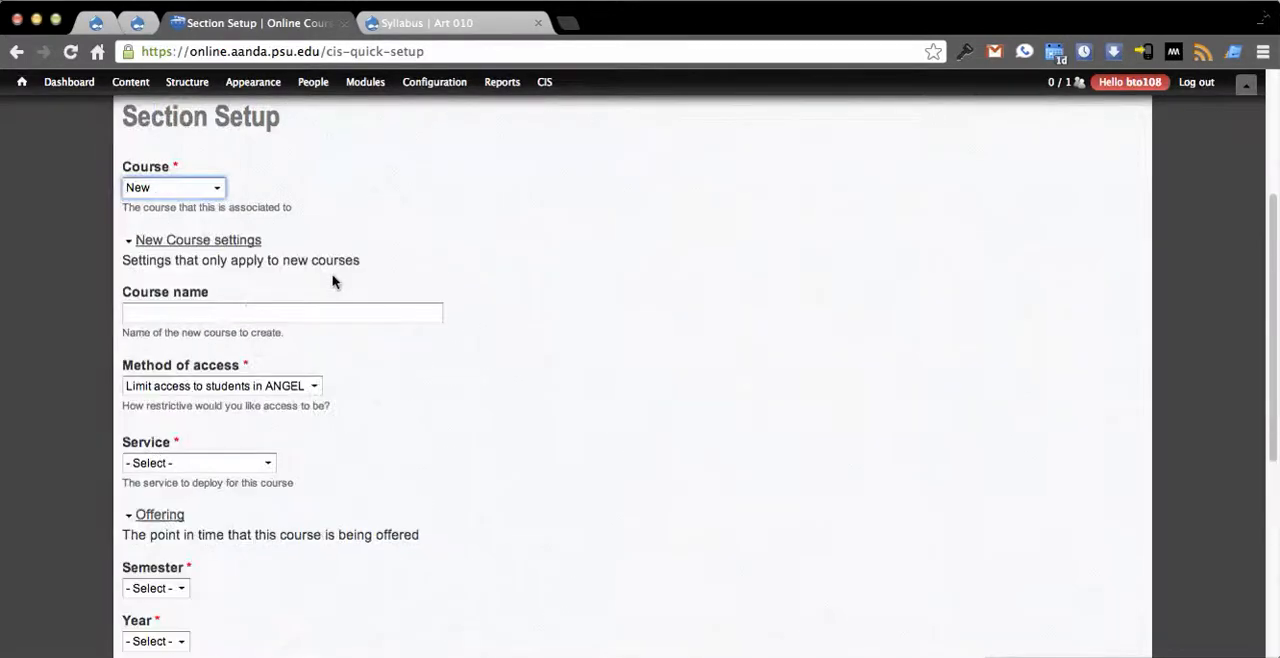
left_click(282, 312)
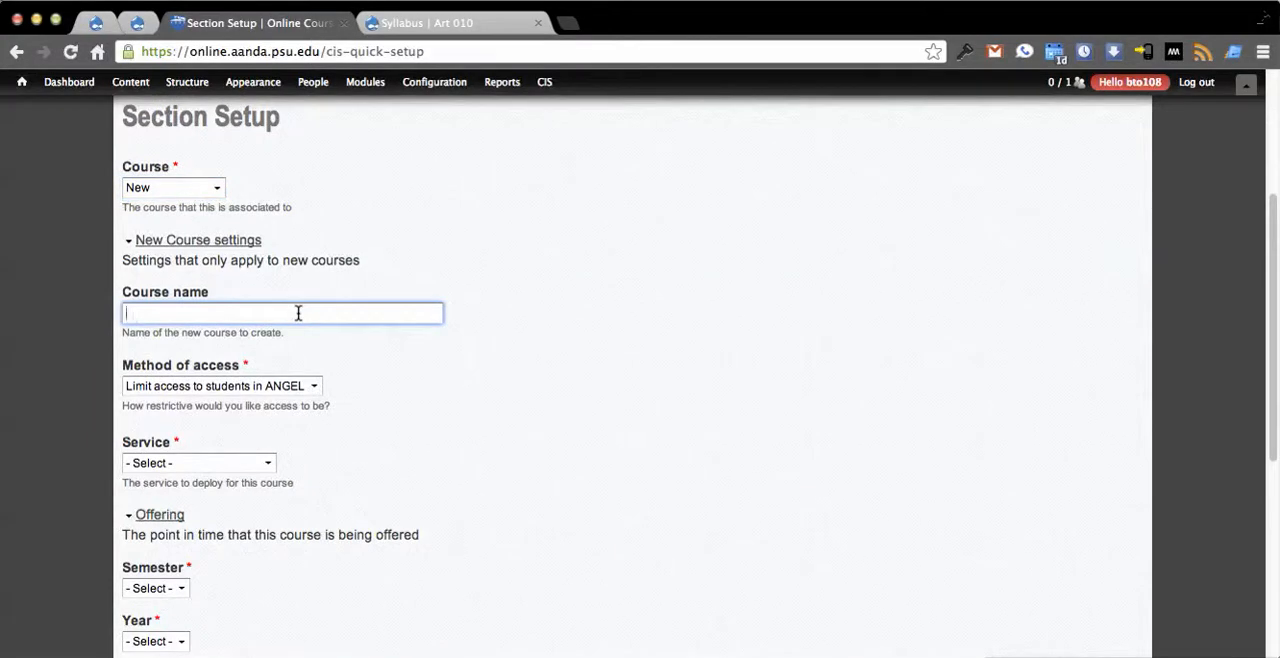
type("dance 100")
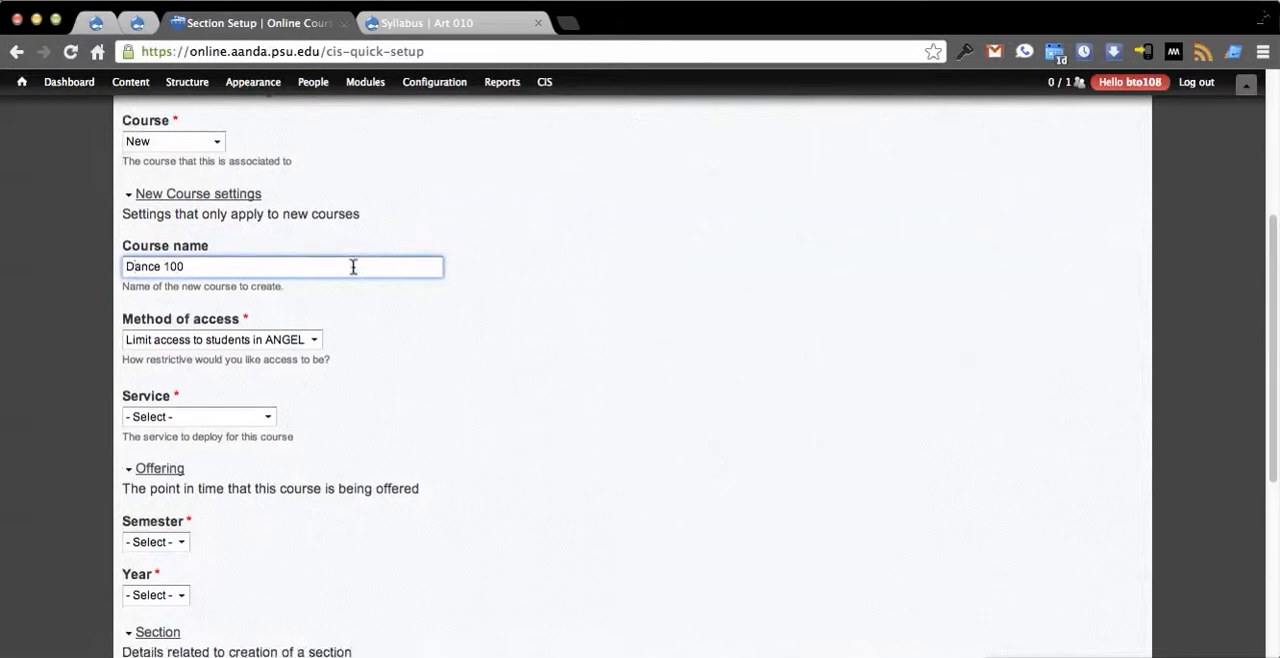
left_click(220, 340)
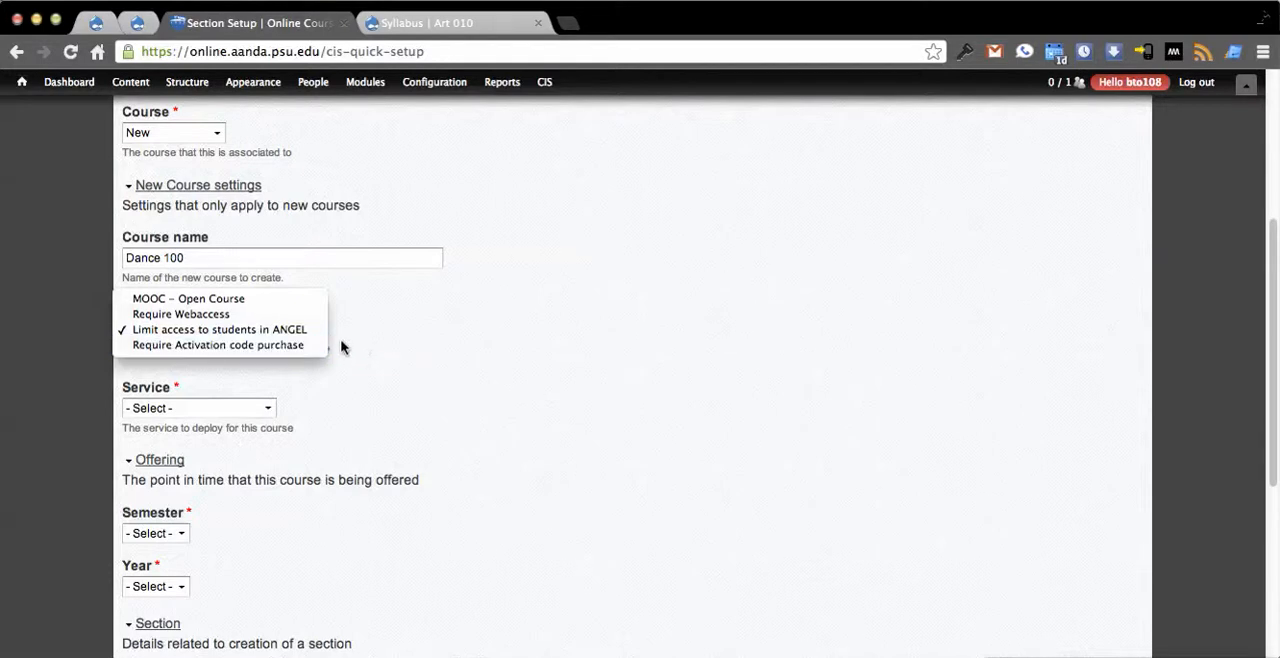
mouse_move(220, 298)
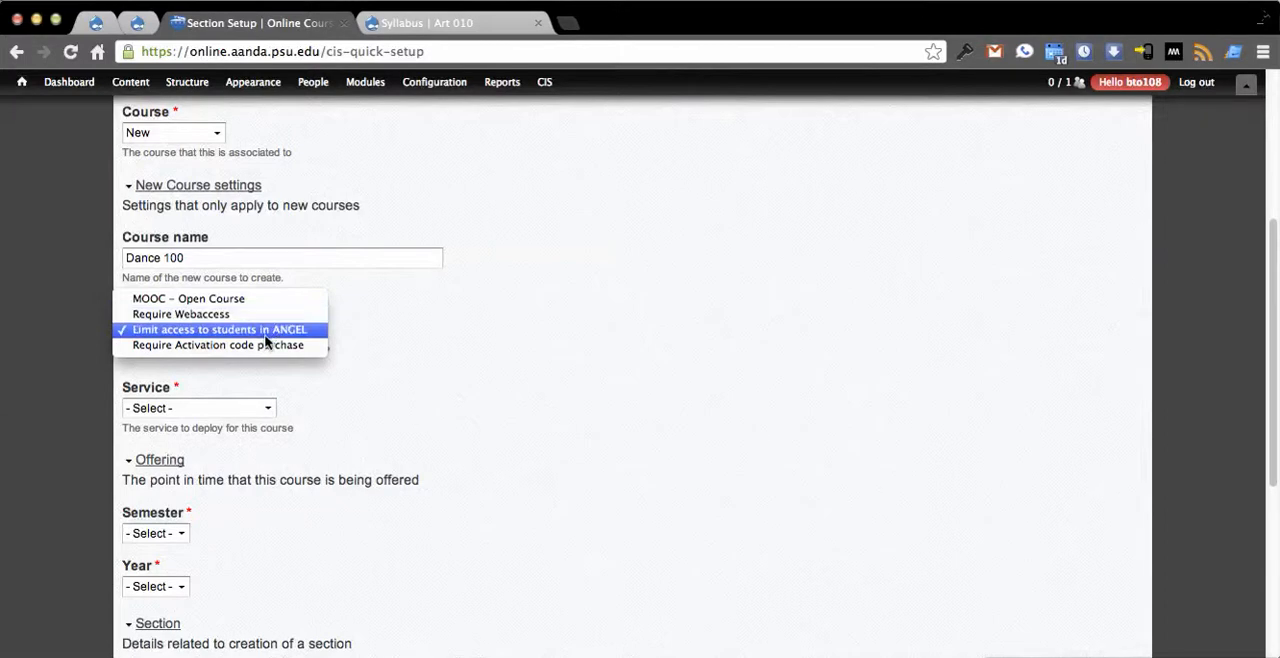
left_click(216, 328)
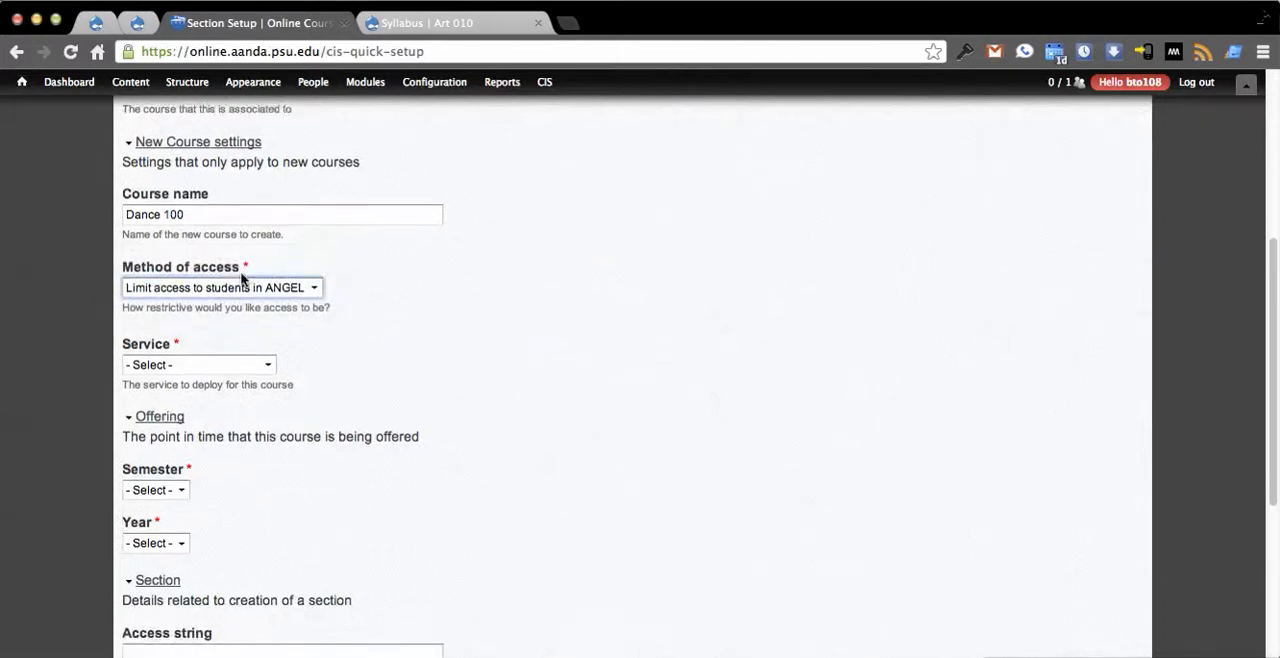
left_click(216, 288)
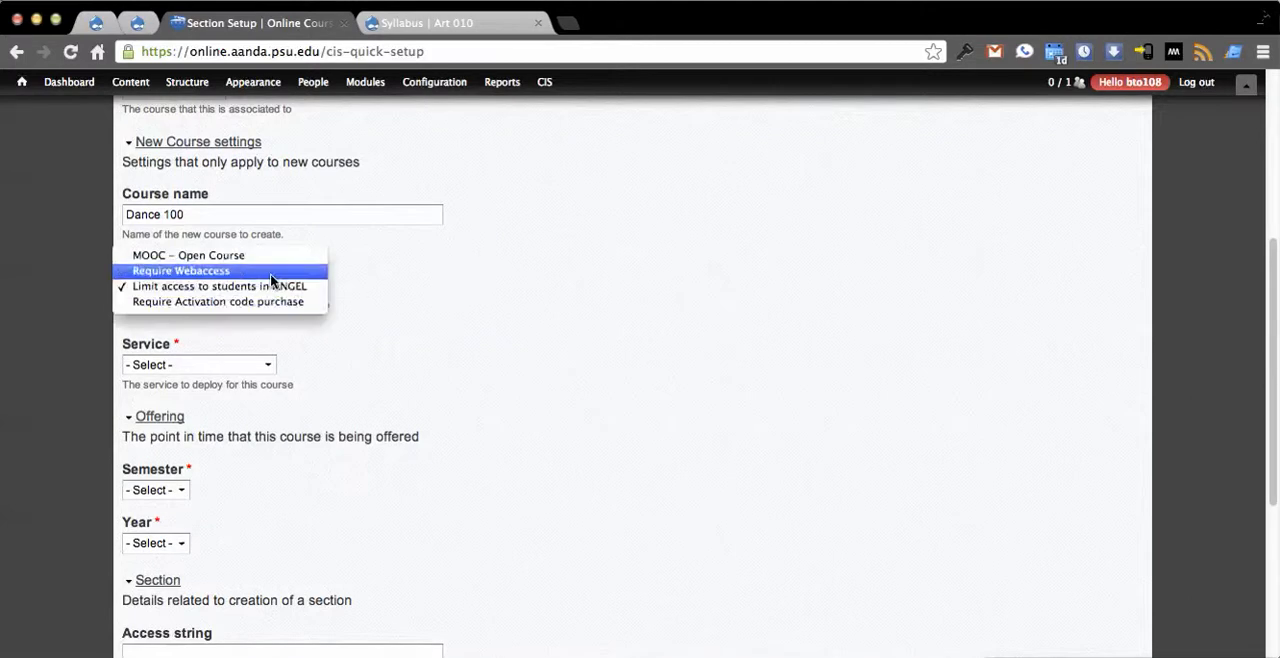
left_click(180, 270)
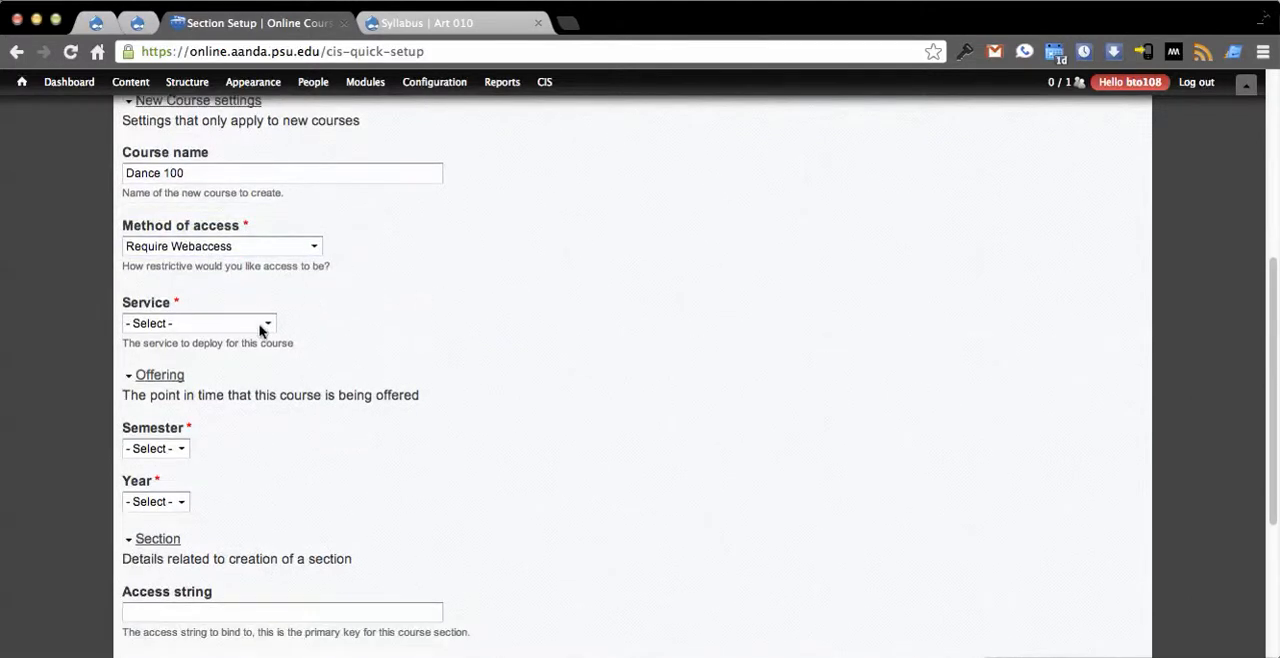
left_click(196, 324)
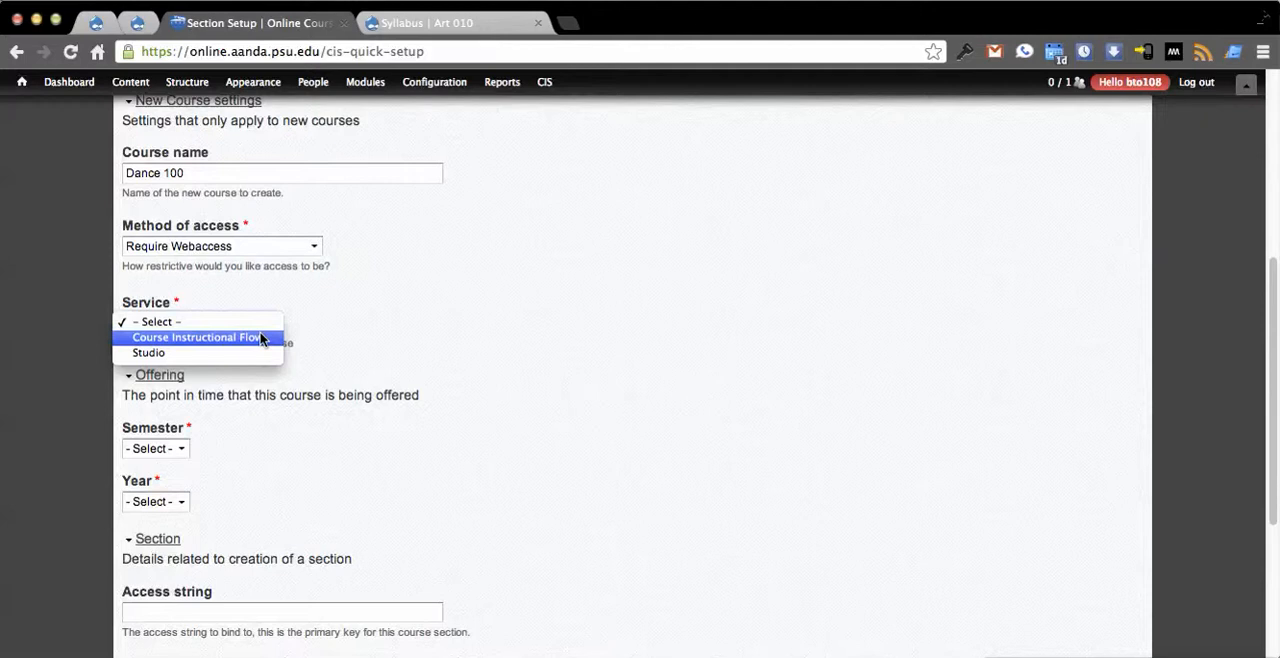
left_click(196, 336)
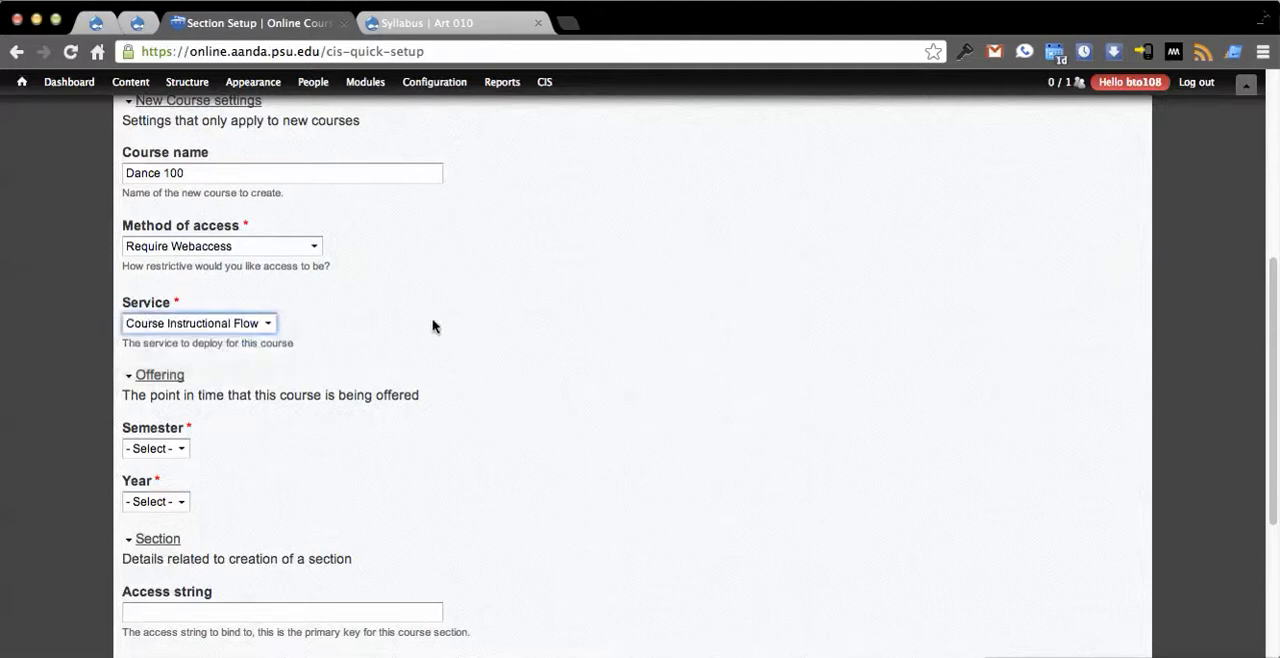
scroll("down", 3)
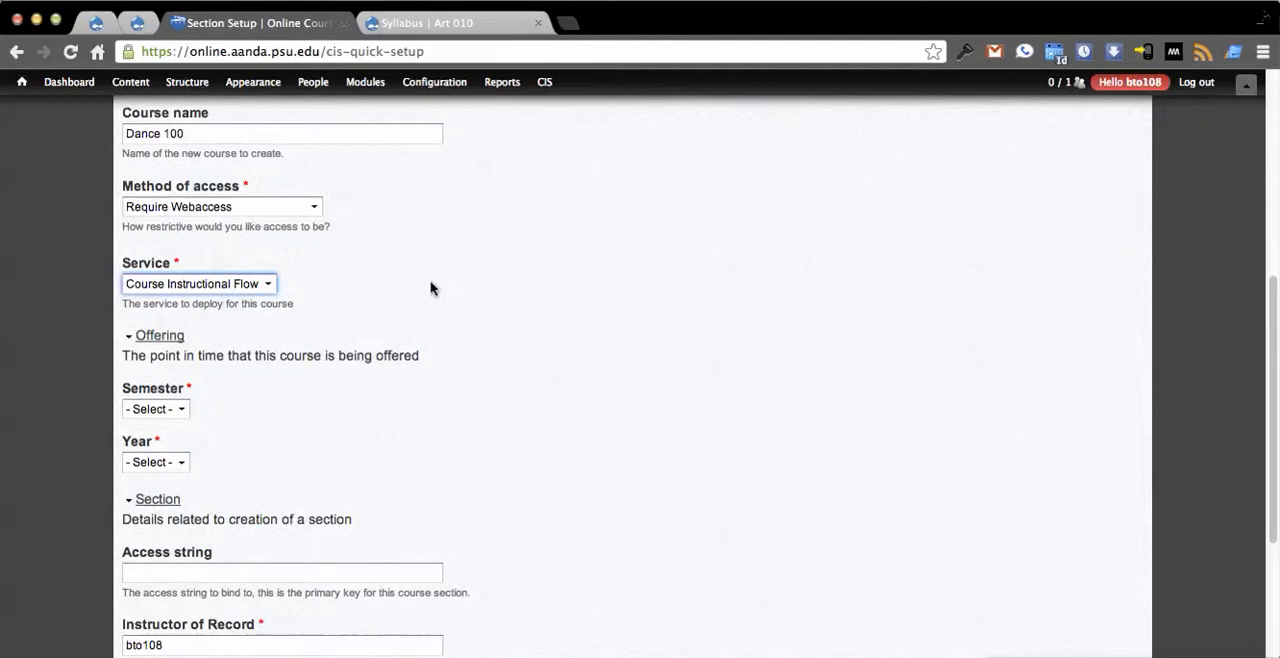
mouse_move(410, 288)
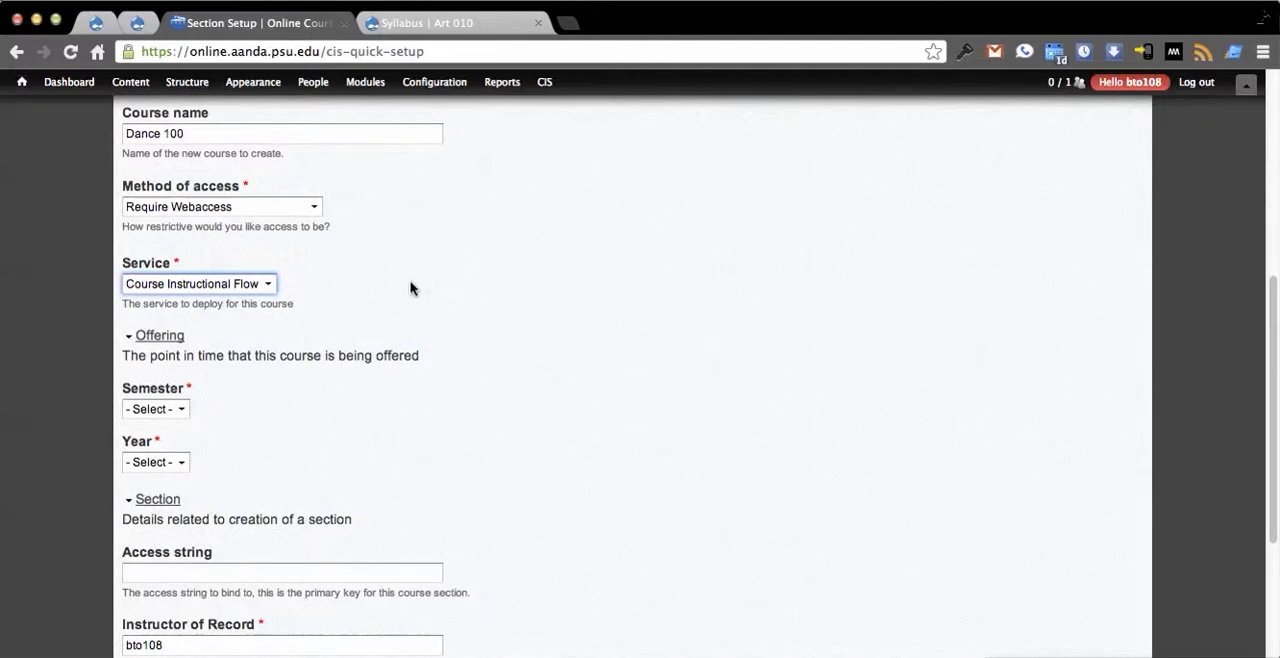
left_click(196, 284)
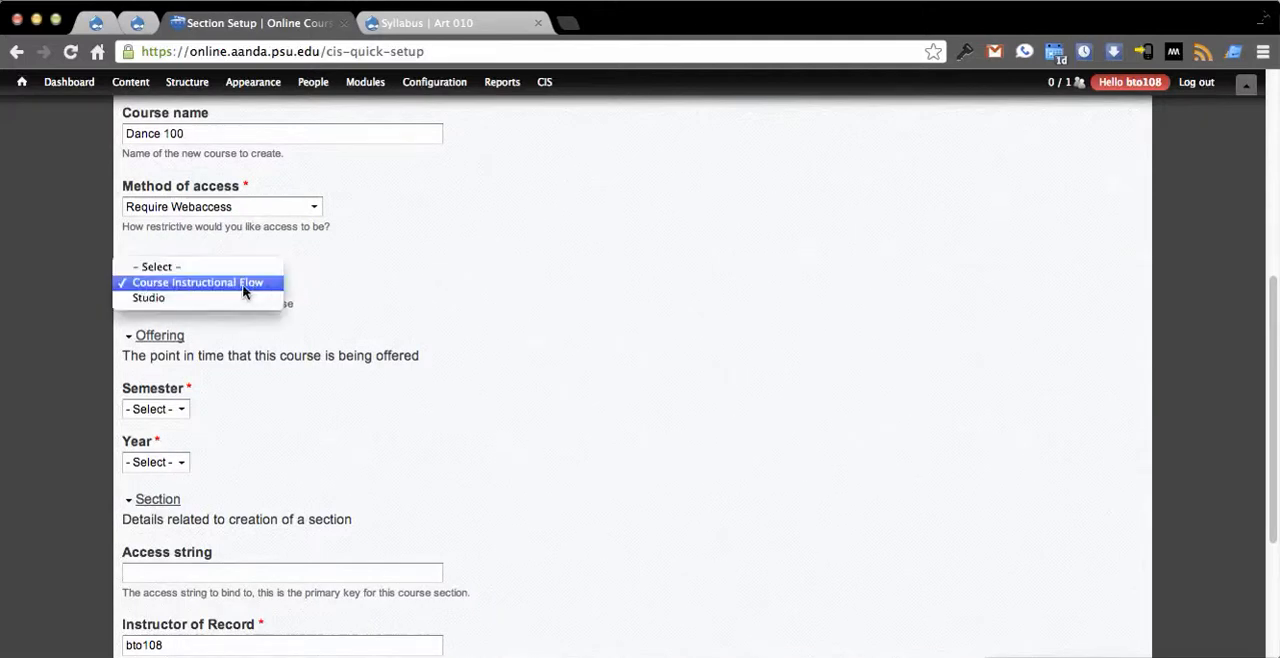
left_click(198, 282)
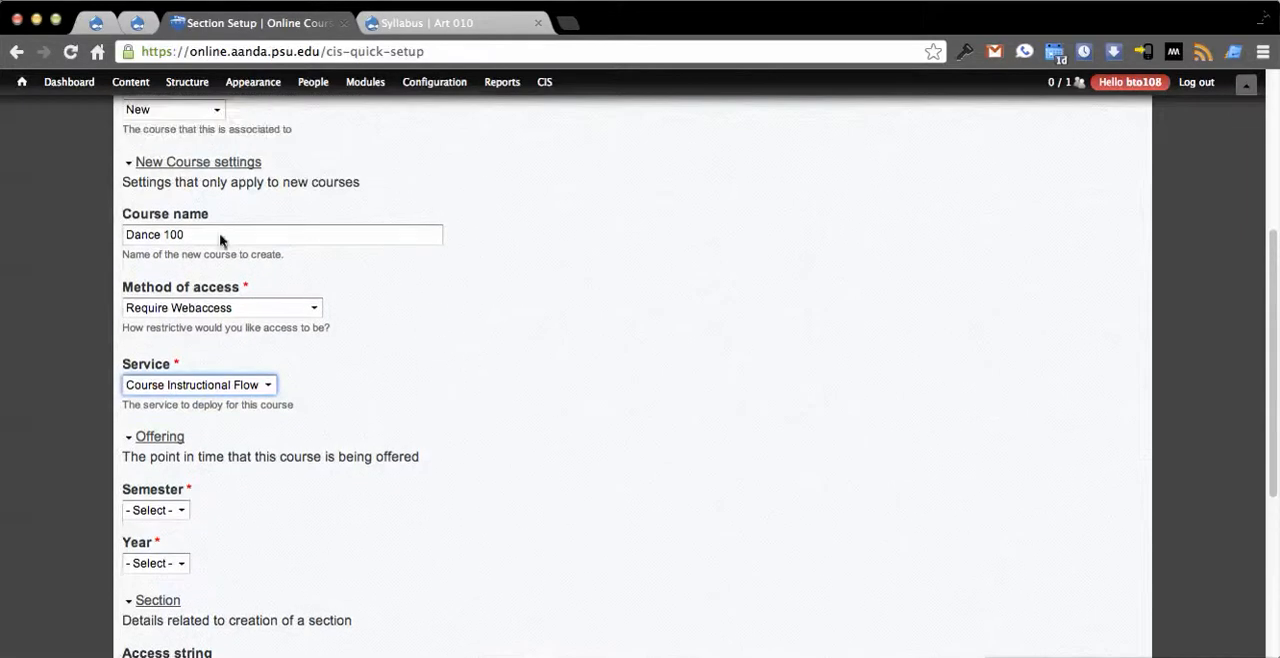
left_click(196, 384)
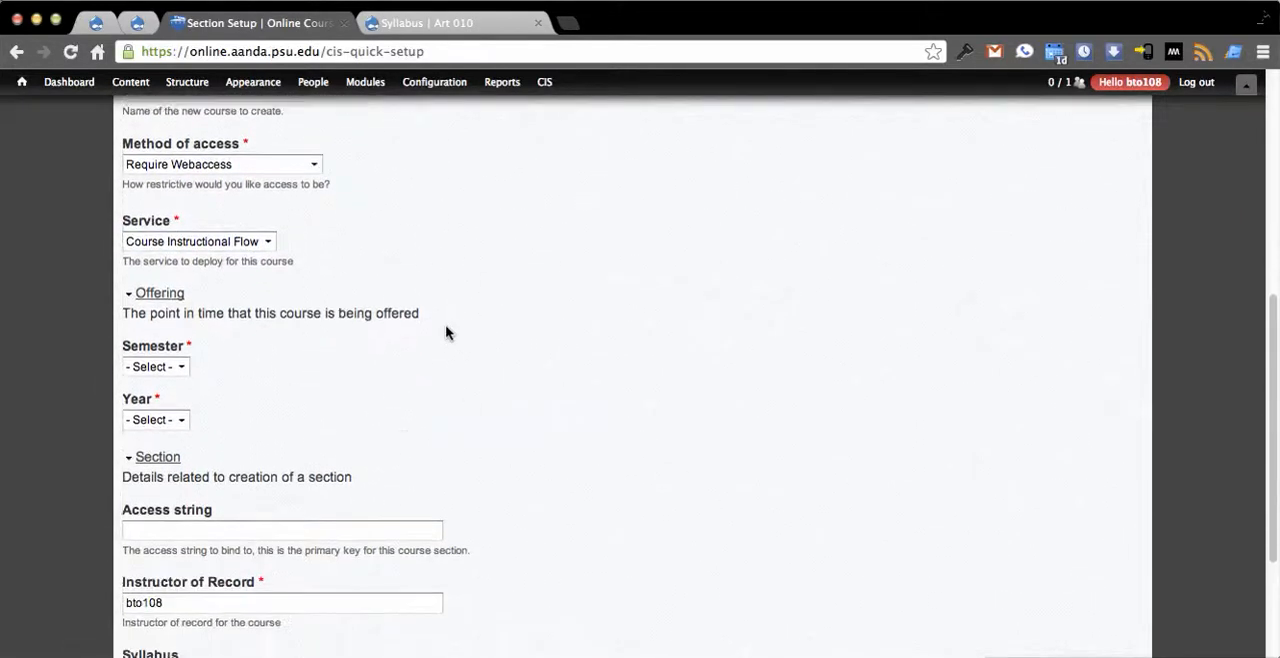
left_click(456, 22)
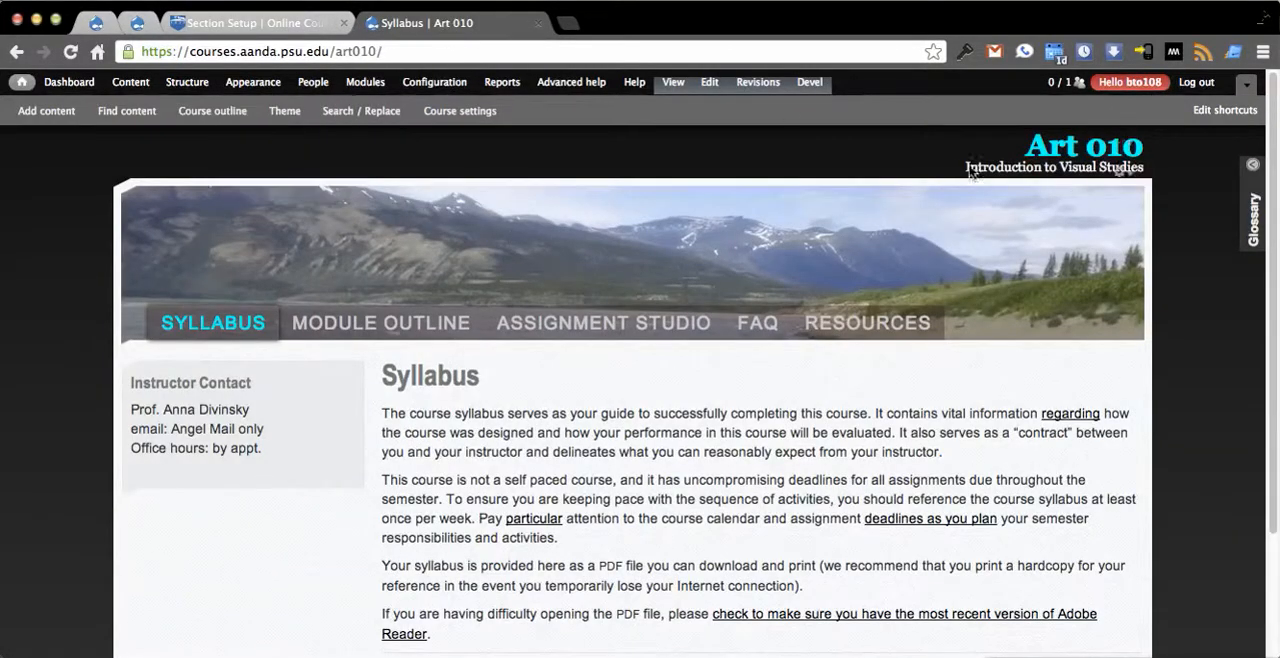
mouse_move(616, 398)
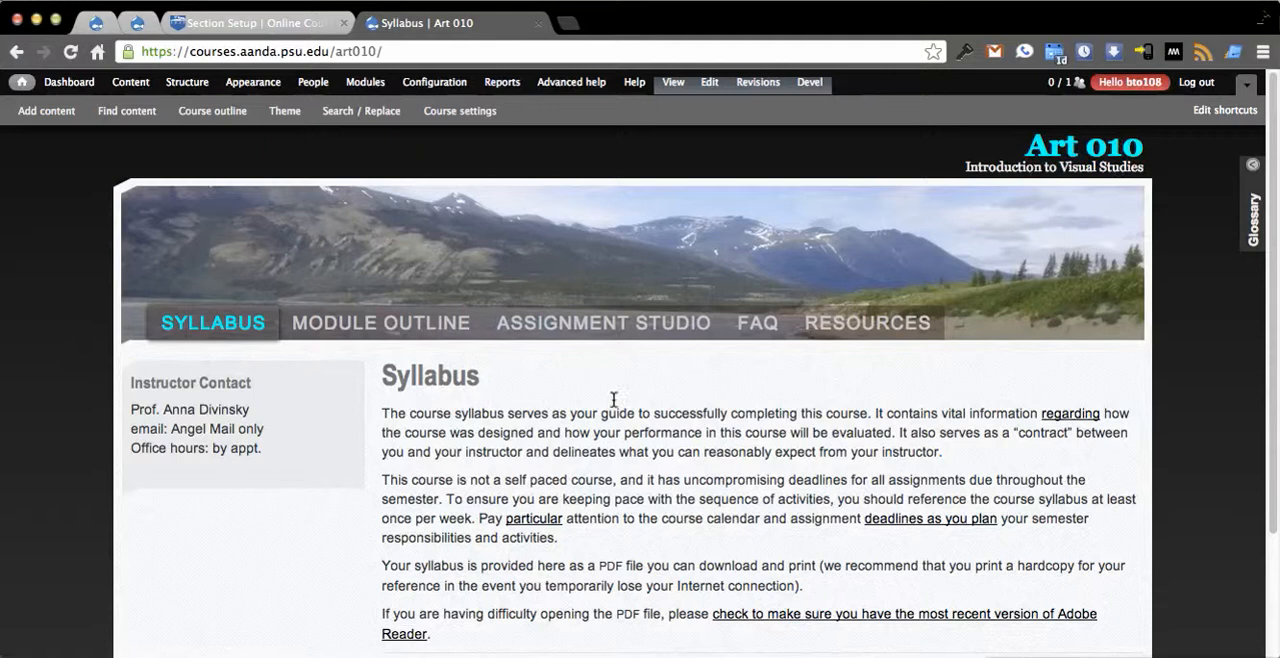
left_click(250, 22)
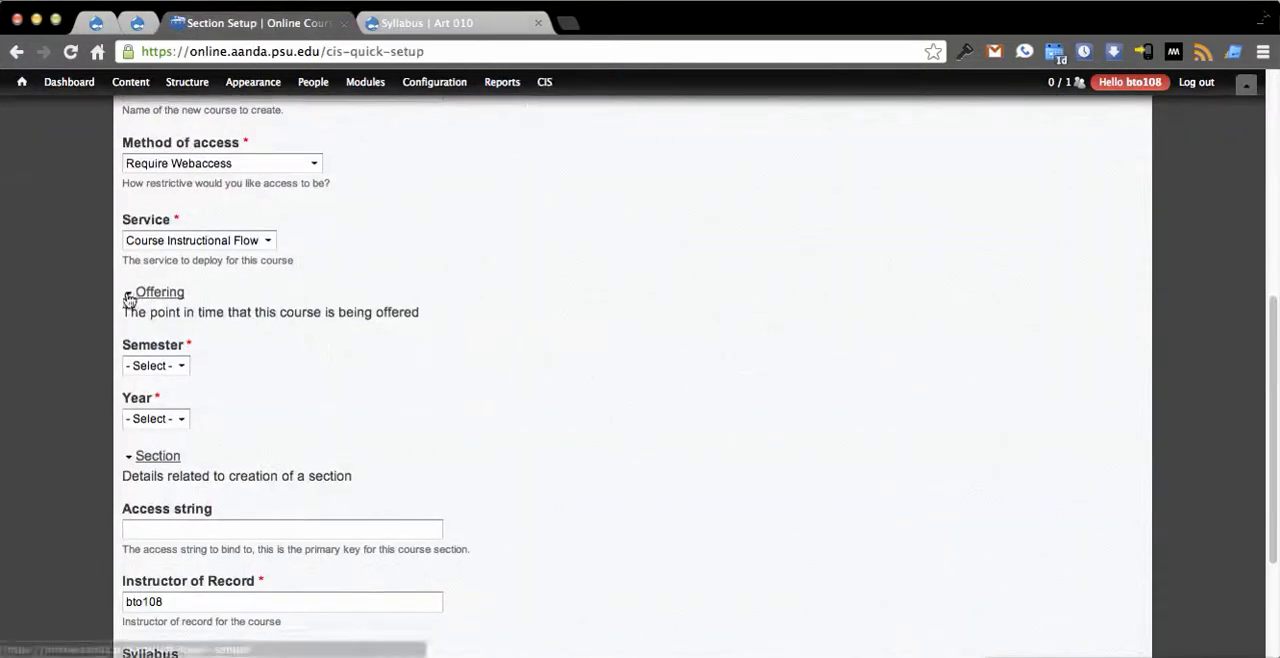
Step: Set the offering to Fall 2013-14 with access string FA201314UP001
left_click(156, 364)
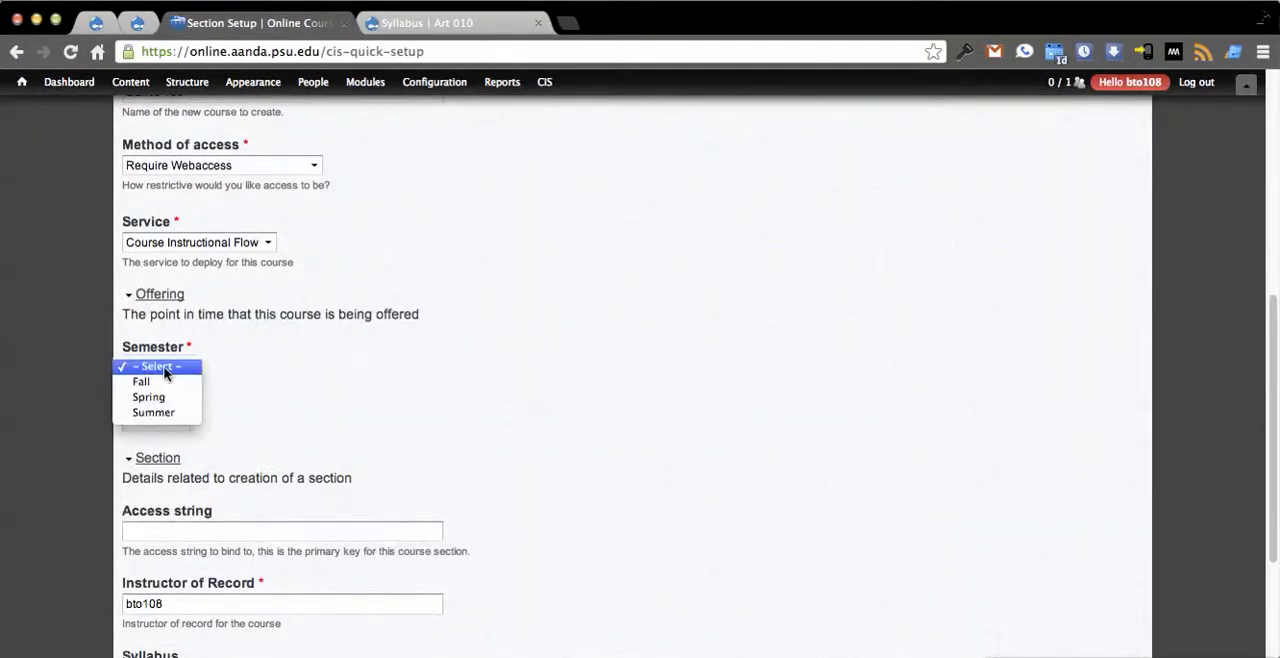
left_click(140, 380)
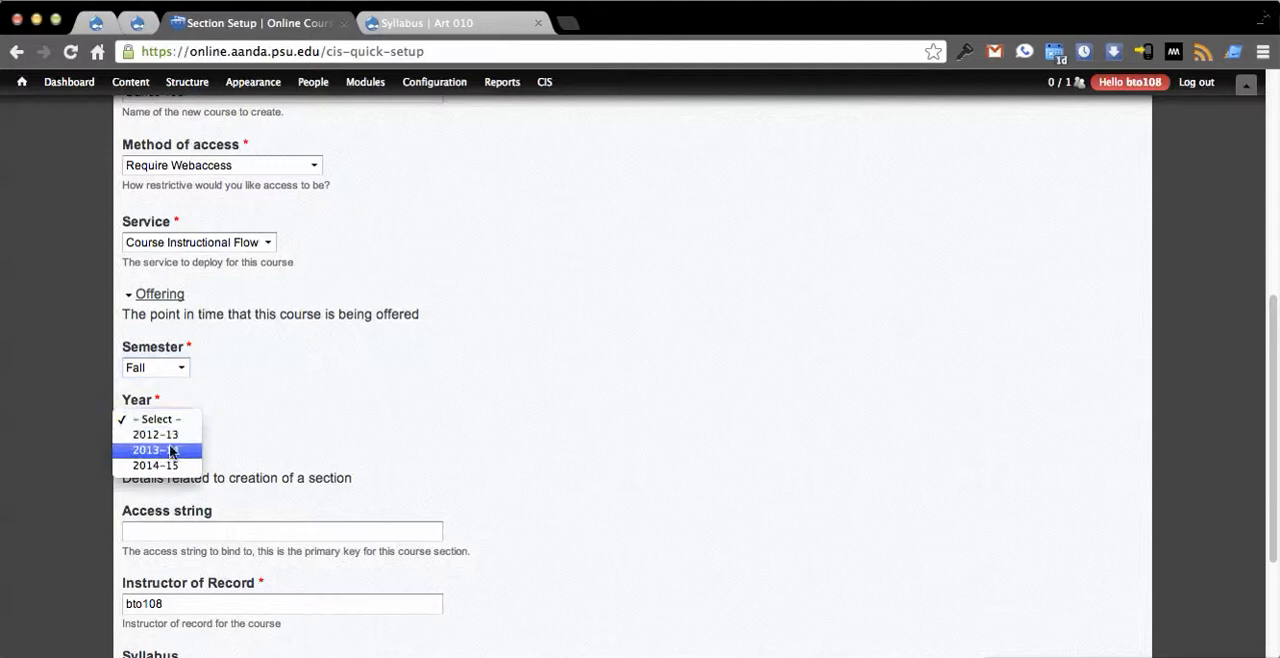
left_click(156, 448)
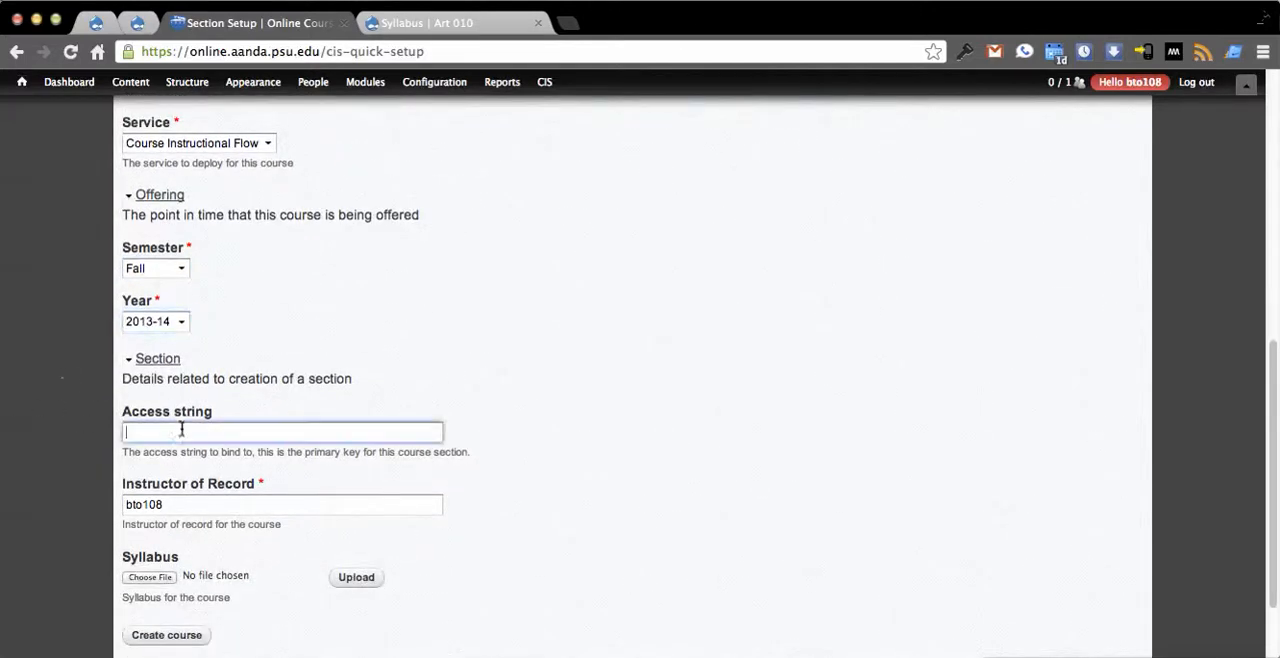
scroll("down", 3)
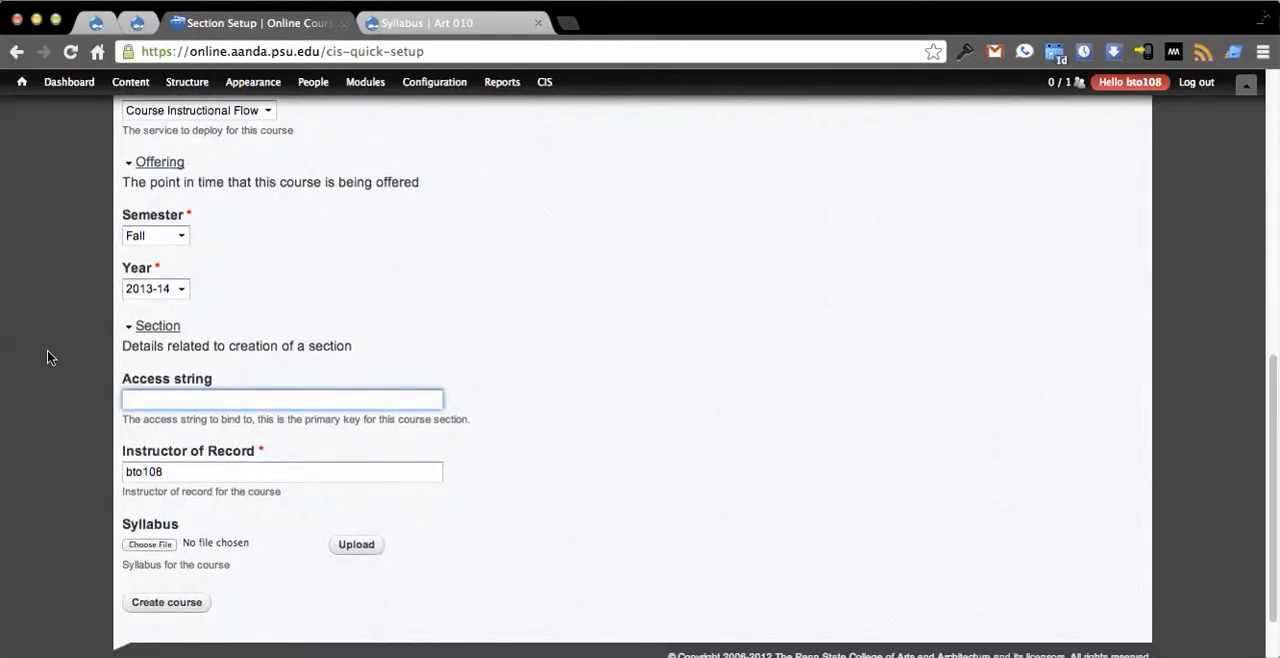
mouse_move(42, 340)
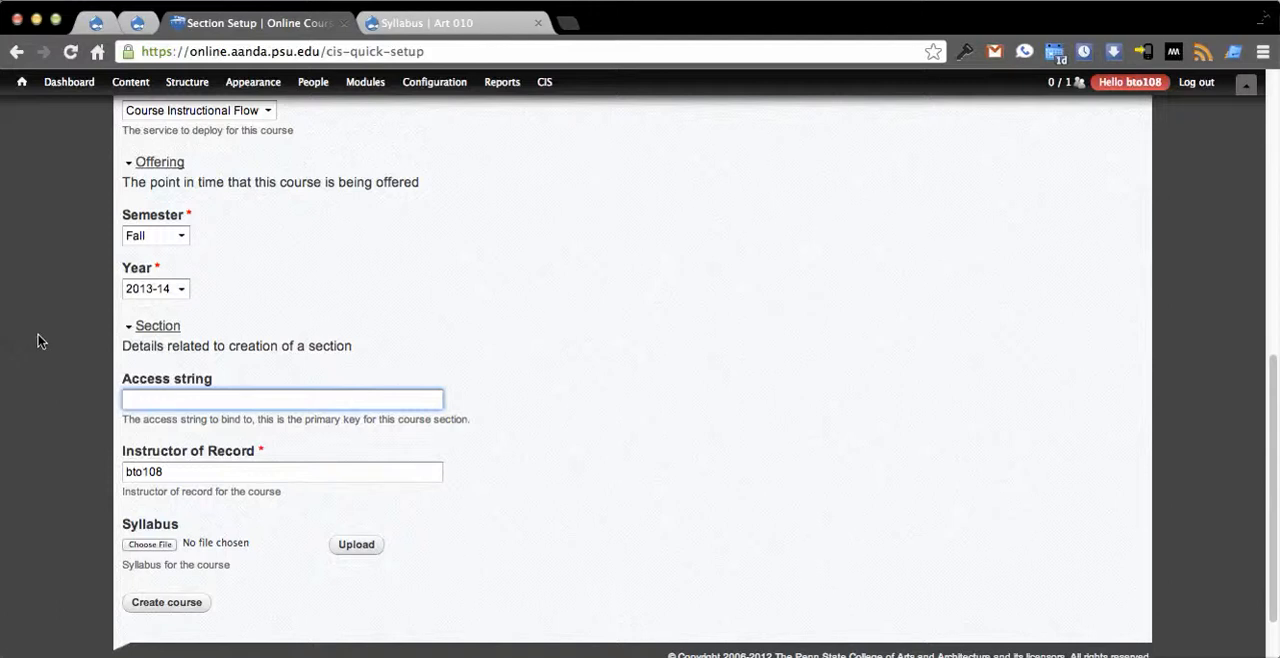
type("FA")
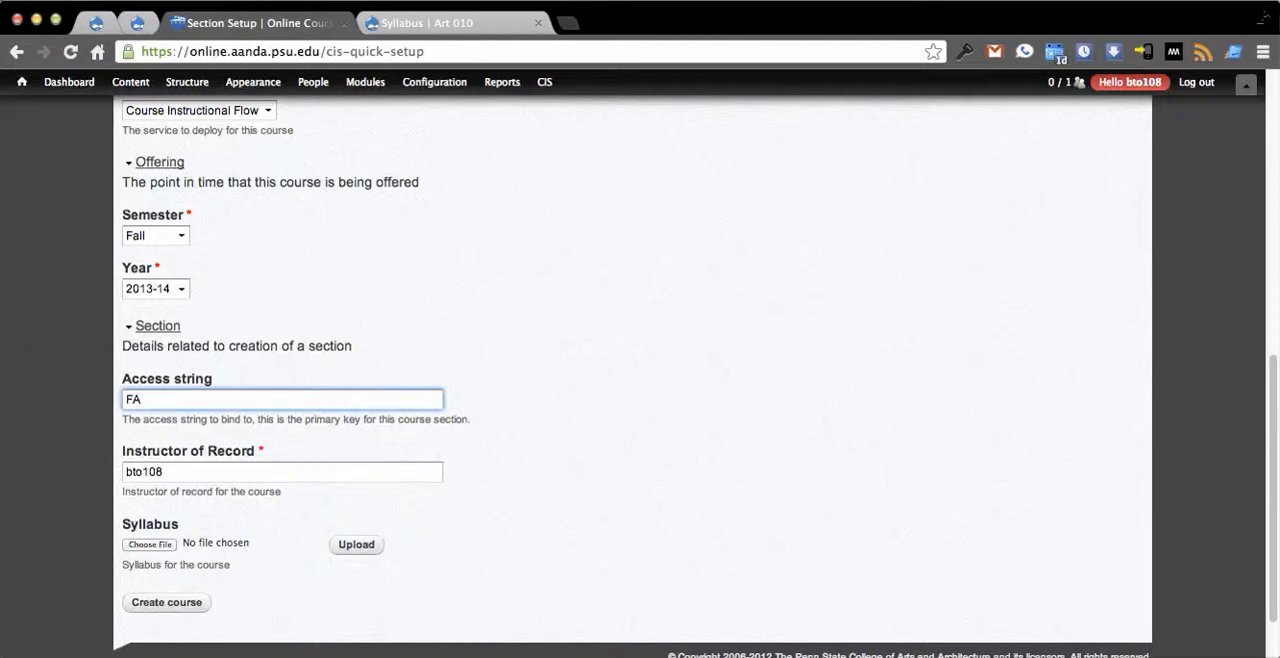
type("201213")
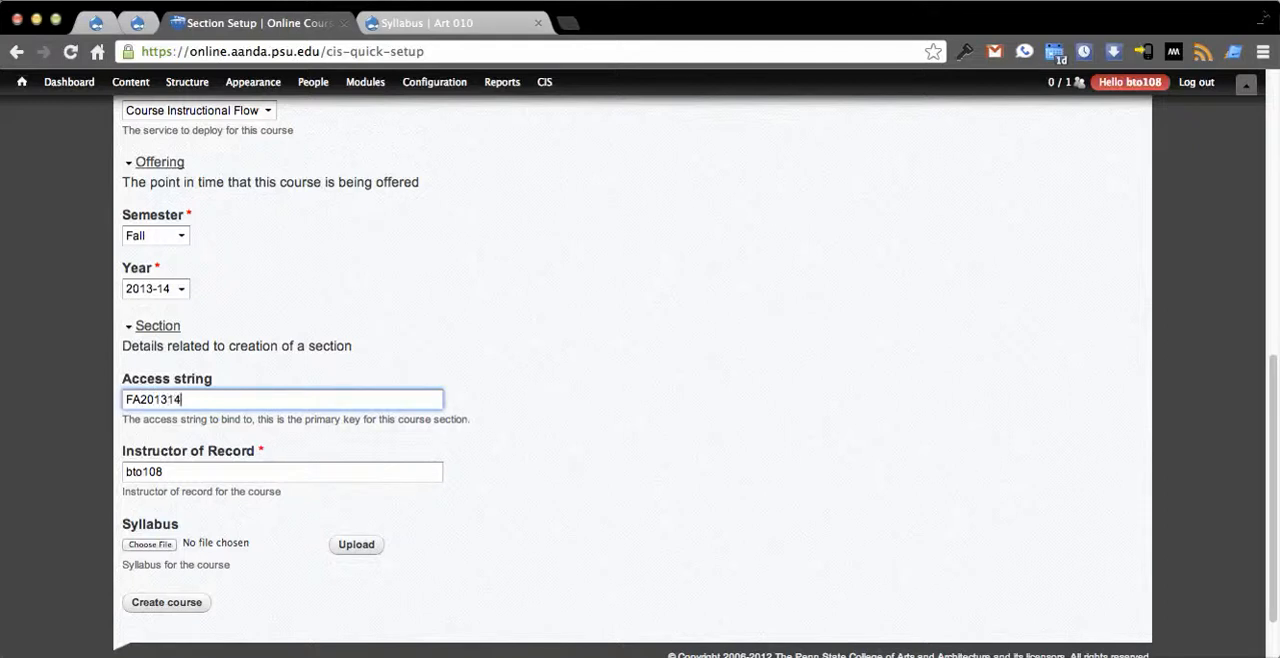
type("UP")
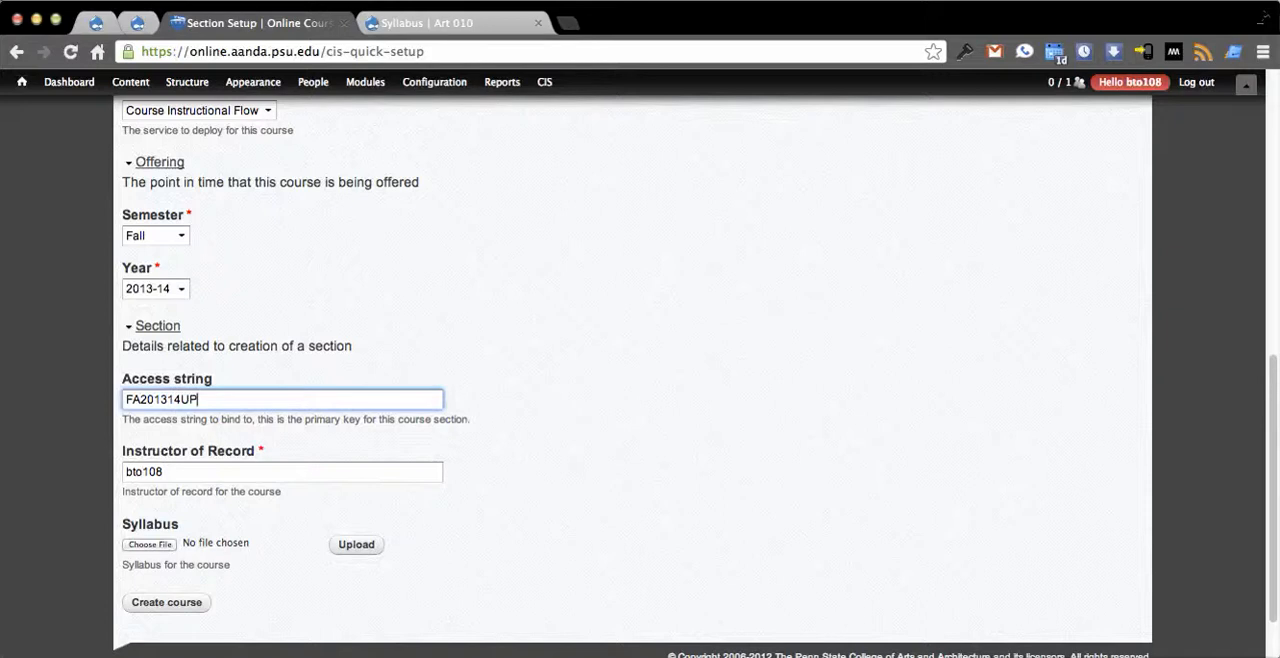
type("001")
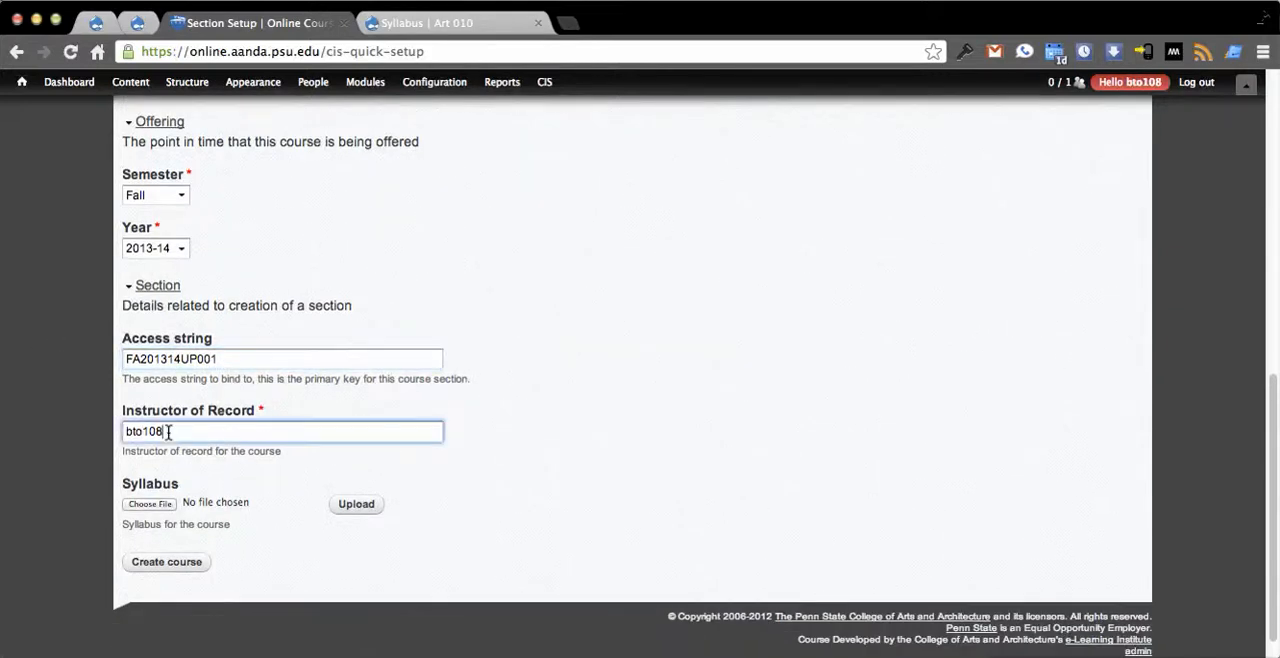
Step: Attach samplesyllabus2.pdf as the syllabus file
left_click(148, 502)
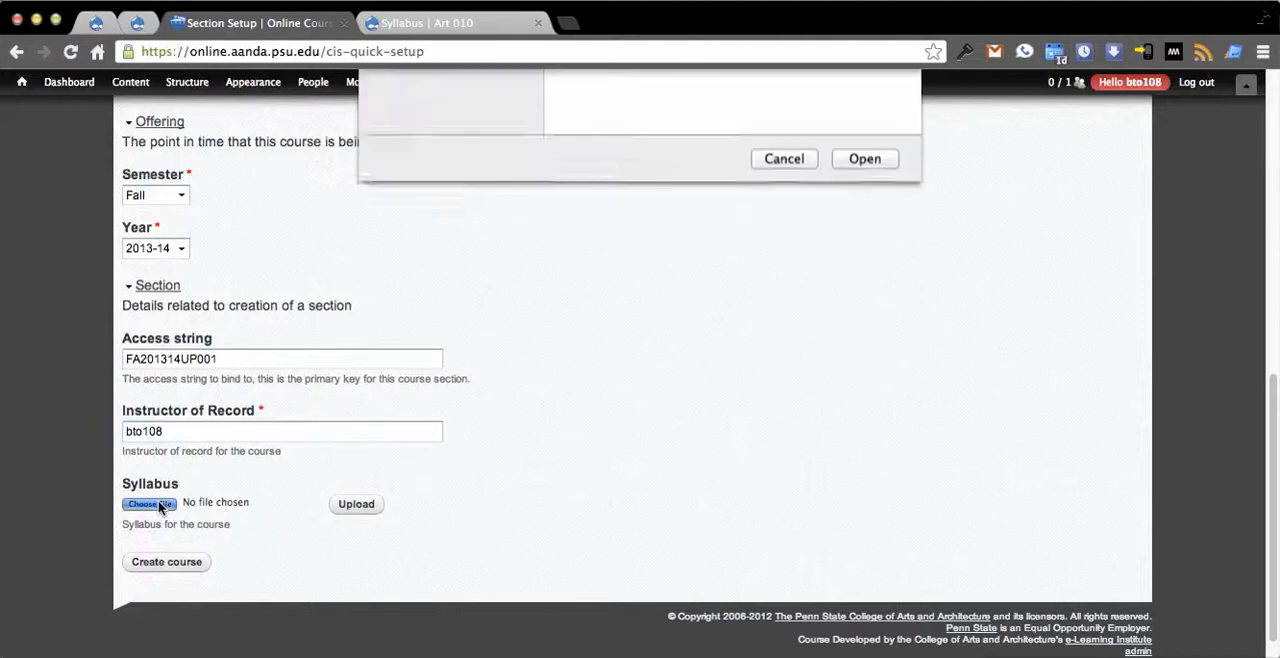
left_click(608, 276)
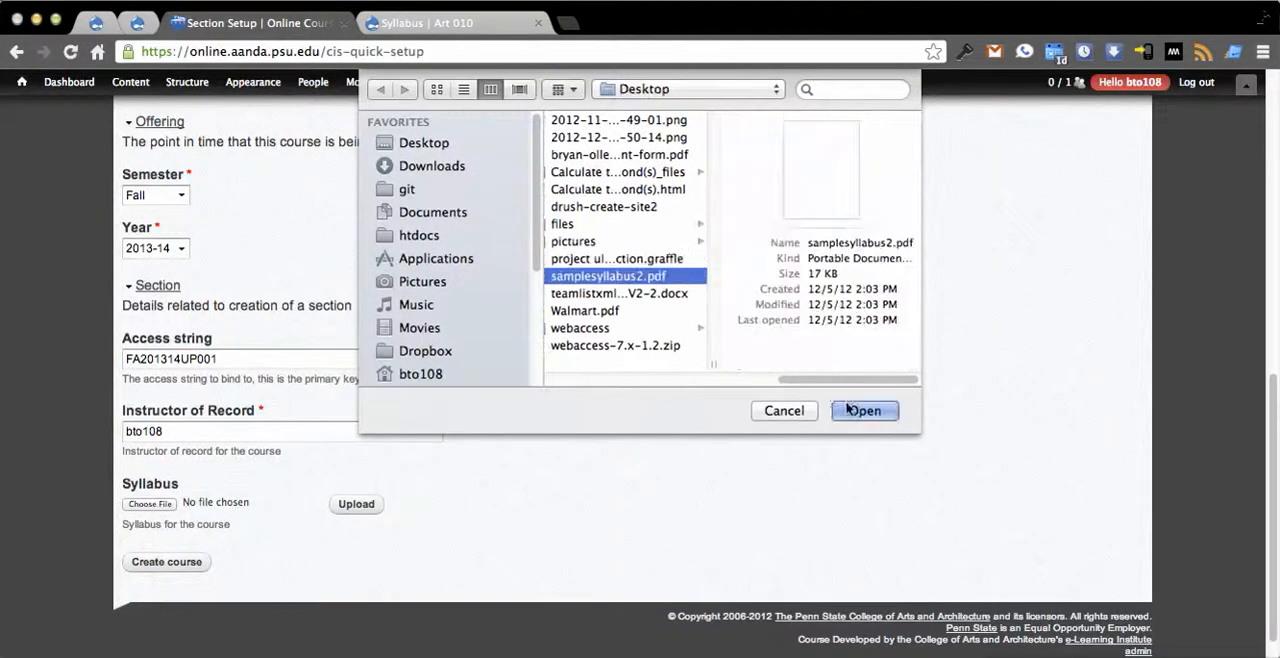
left_click(864, 410)
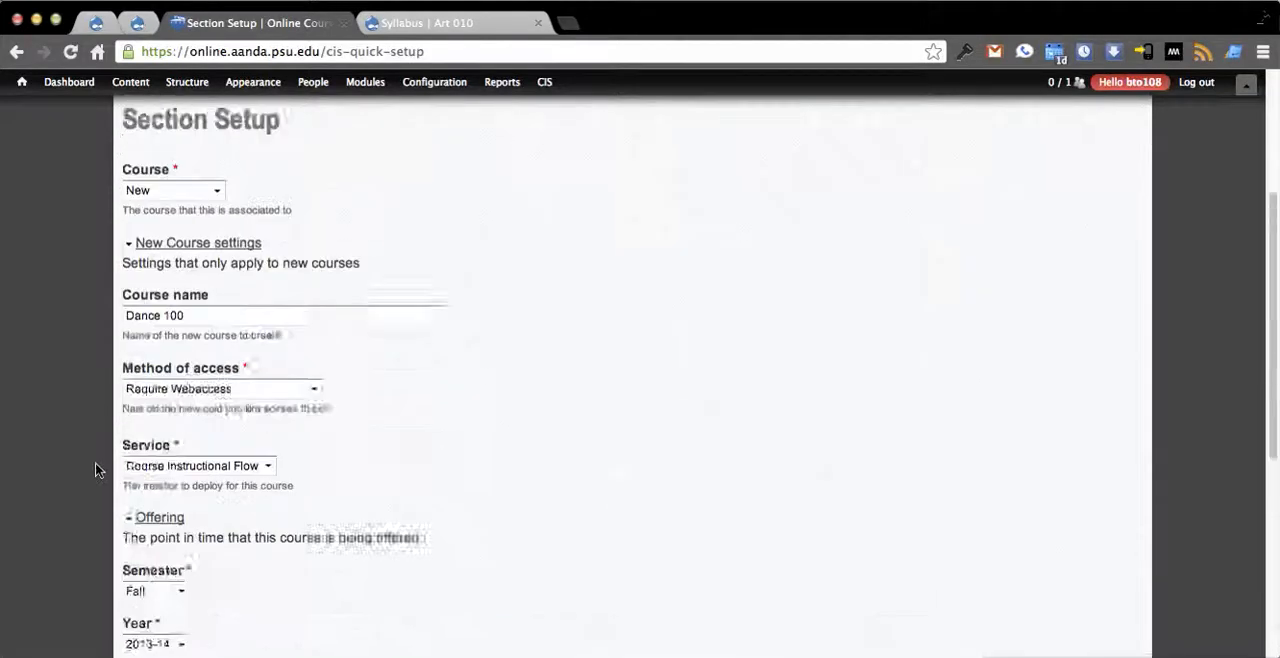
scroll("down", 3)
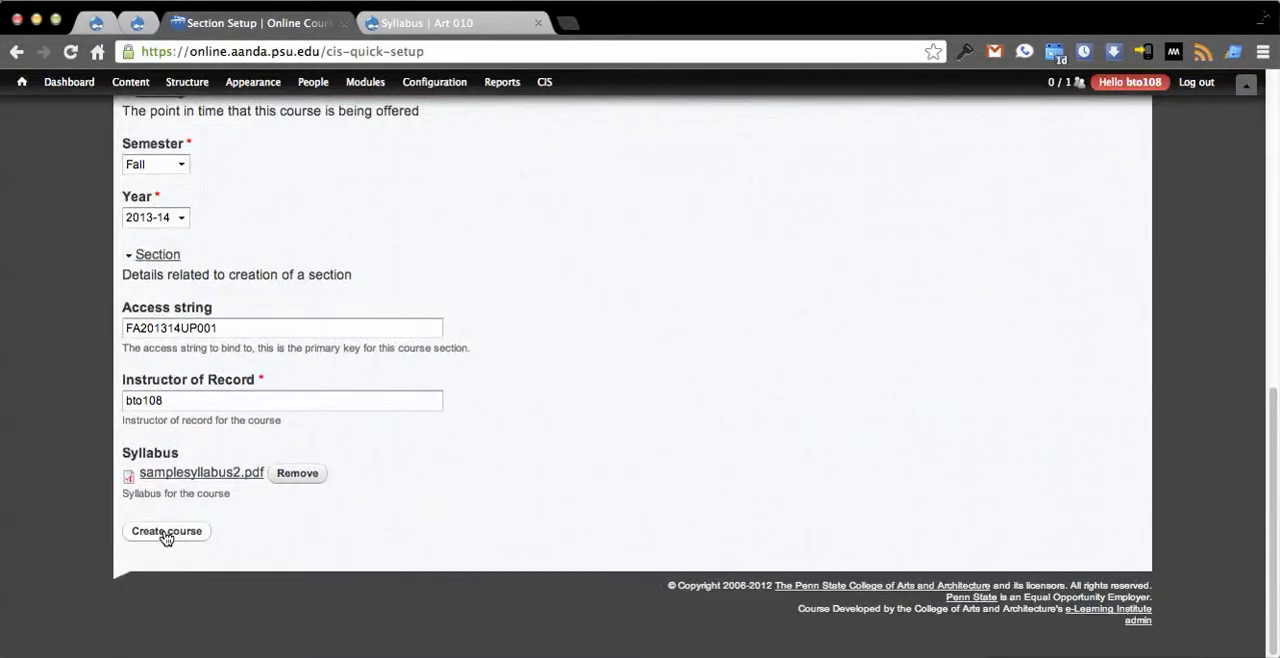
Step: Submit Create course and read the confirmation that dance100 will be created shortly
left_click(166, 532)
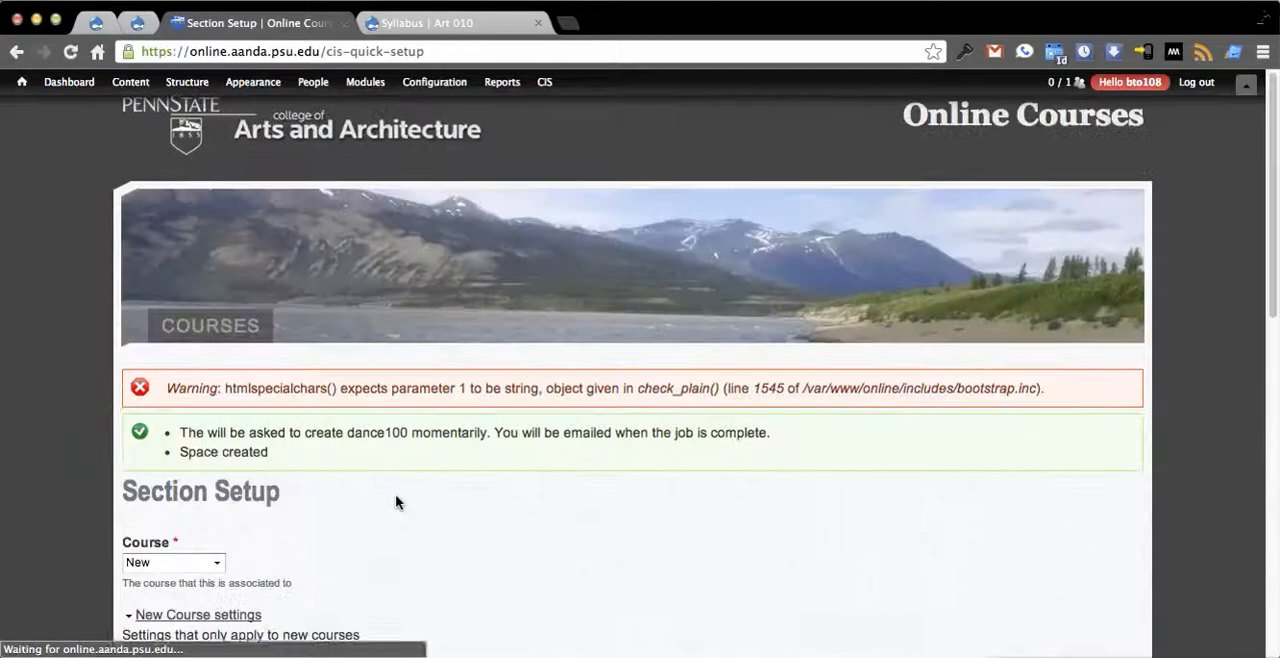
scroll("down", 3)
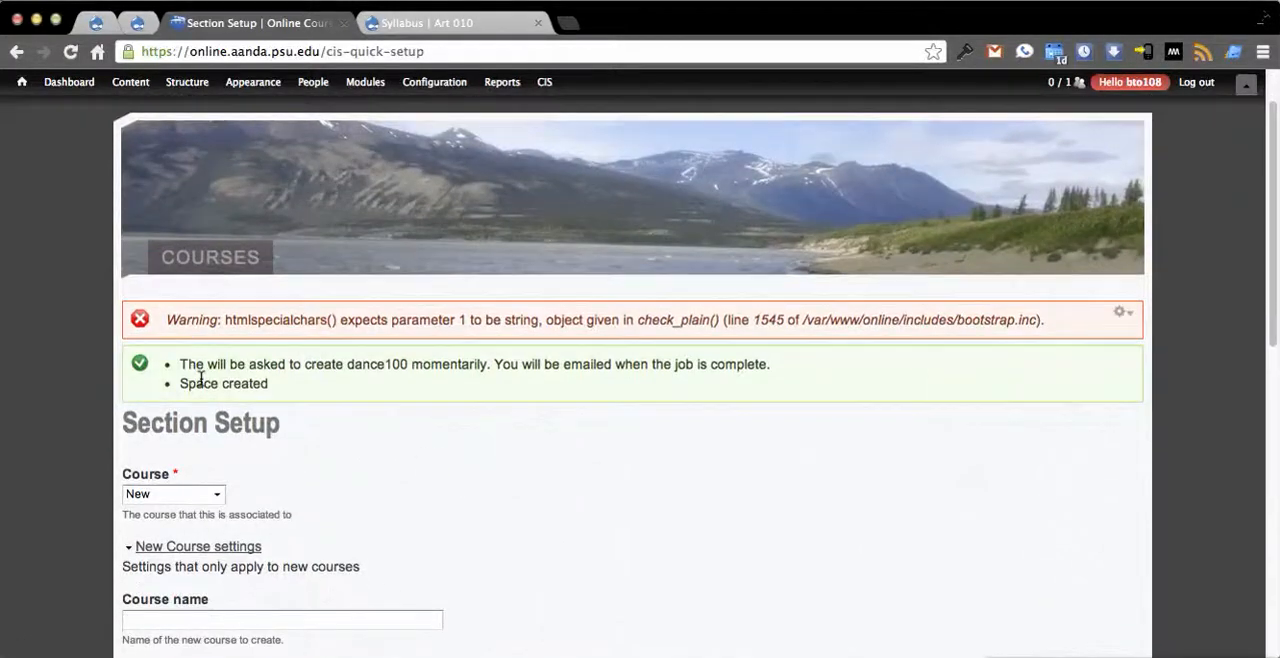
left_click_drag(180, 364, 404, 364)
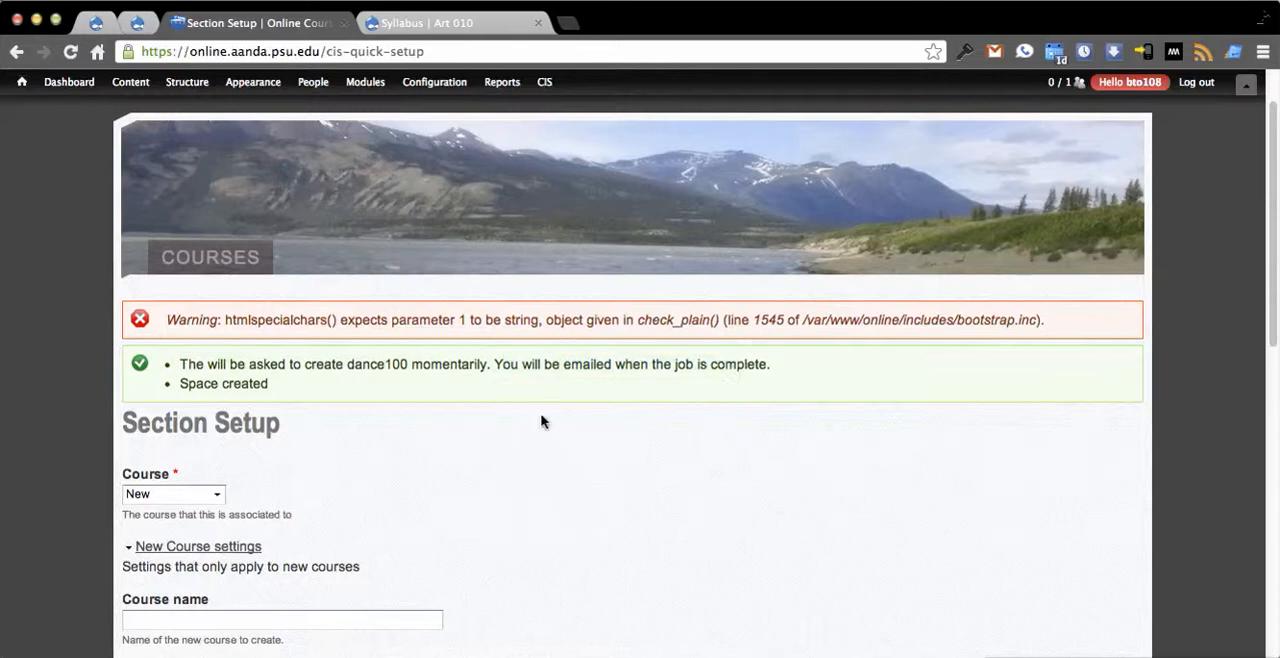
mouse_move(184, 262)
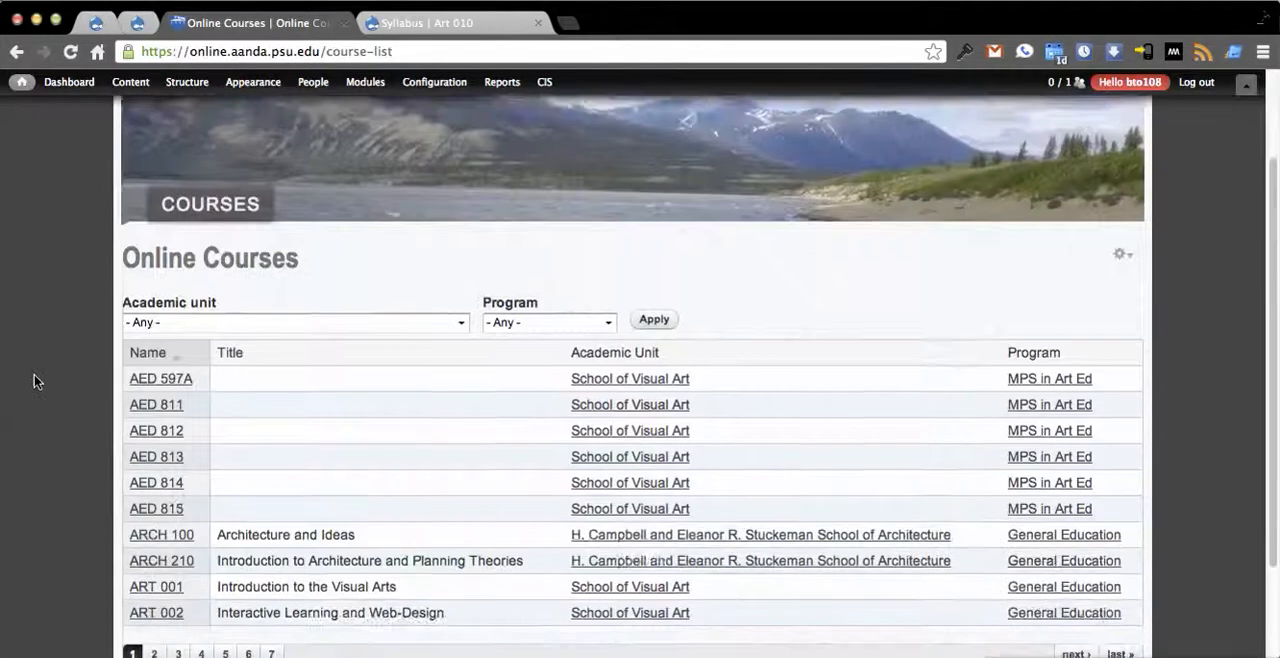
scroll("down", 3)
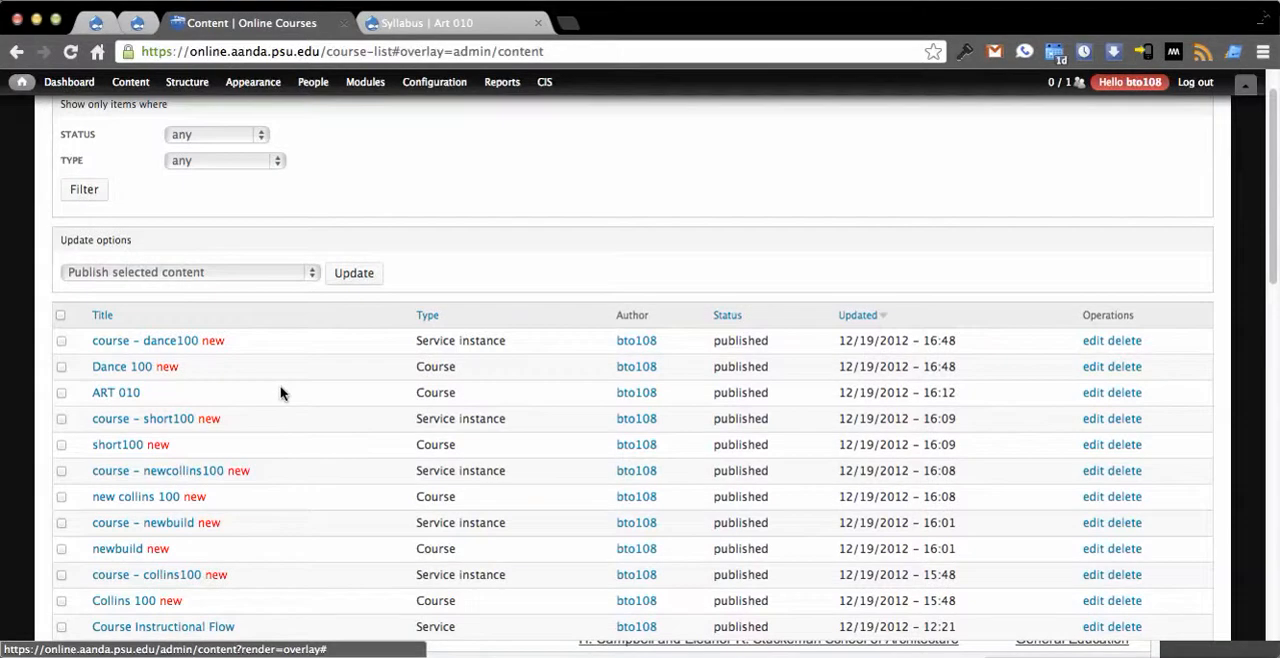
mouse_move(112, 372)
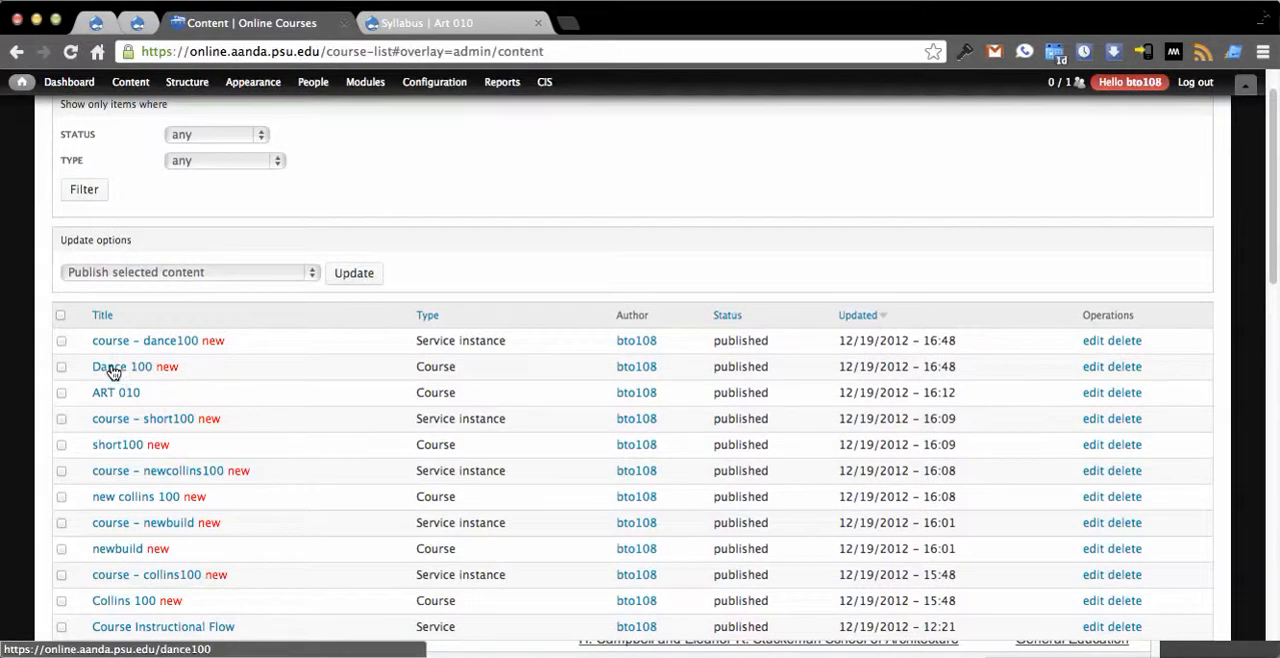
left_click(122, 366)
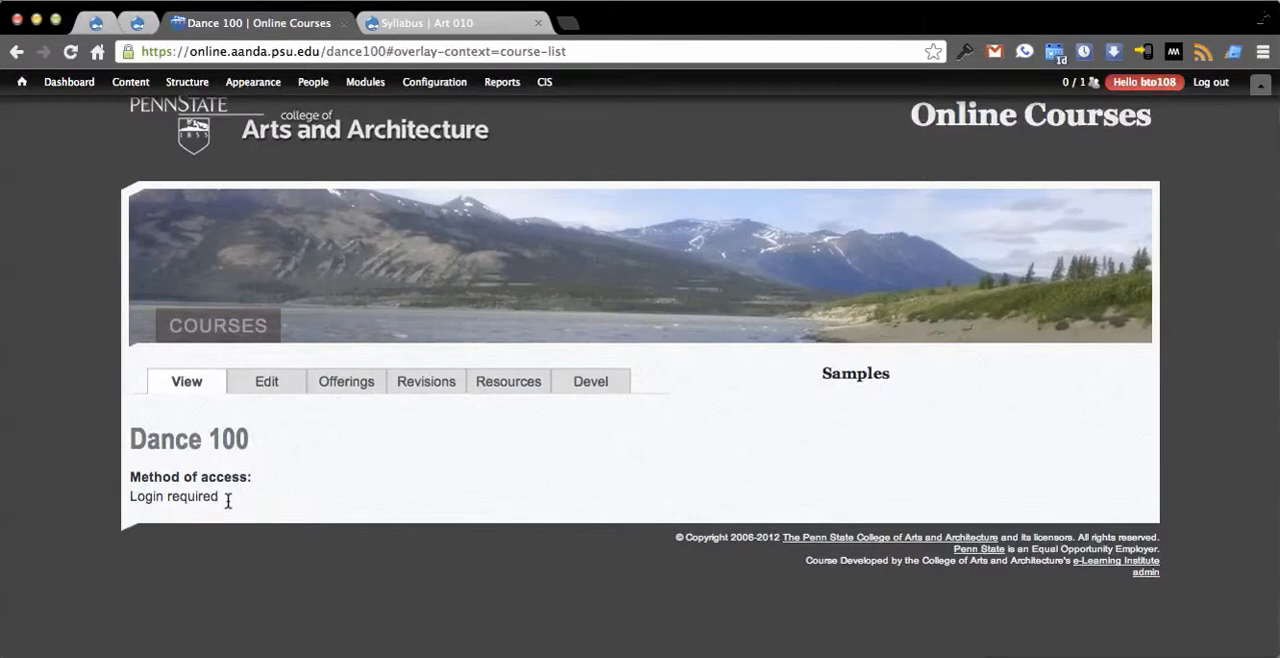
left_click(346, 380)
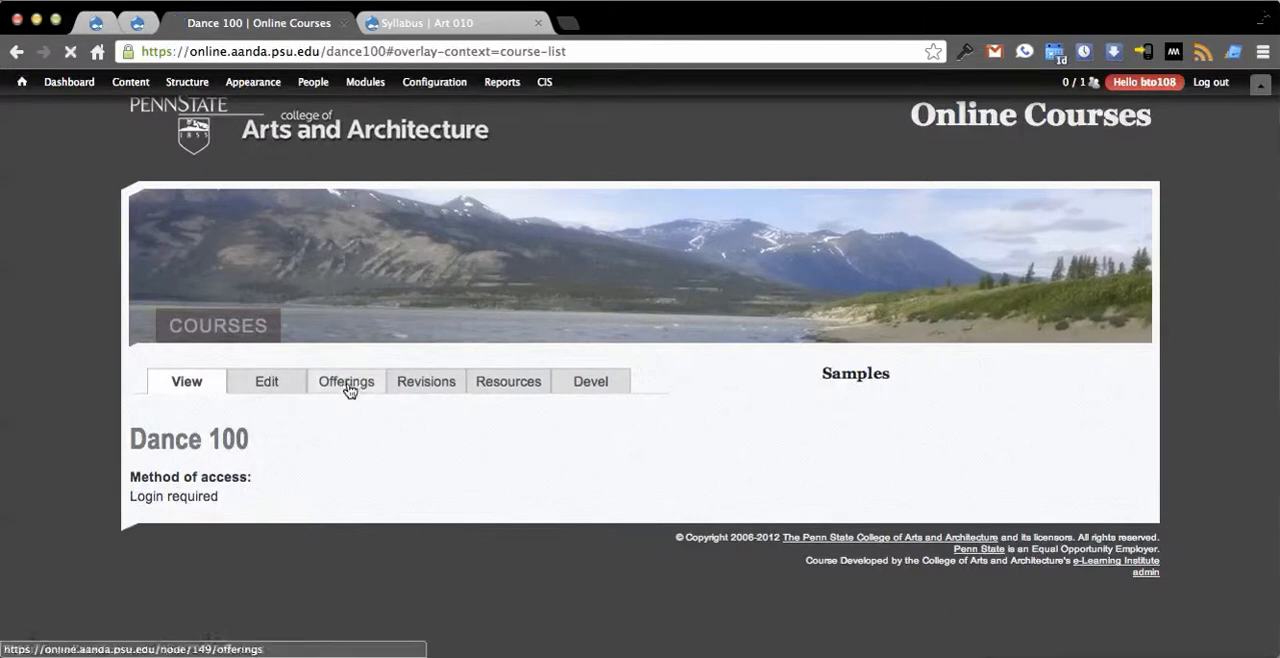
left_click(346, 380)
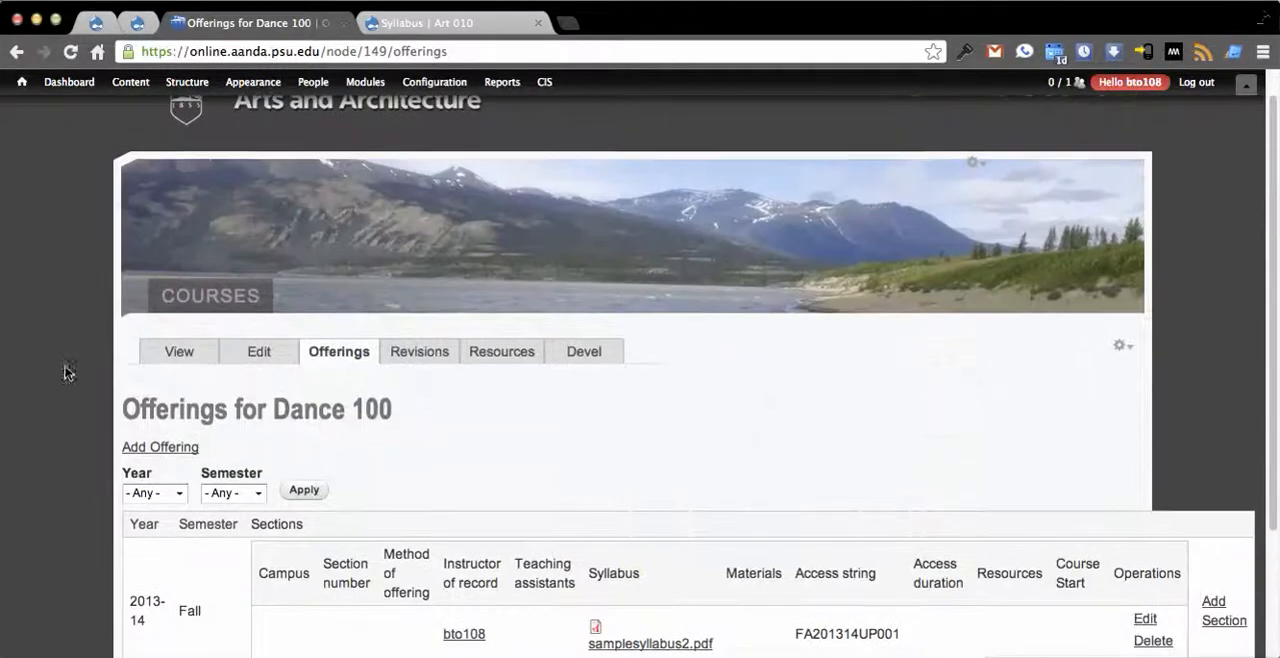
scroll("down", 3)
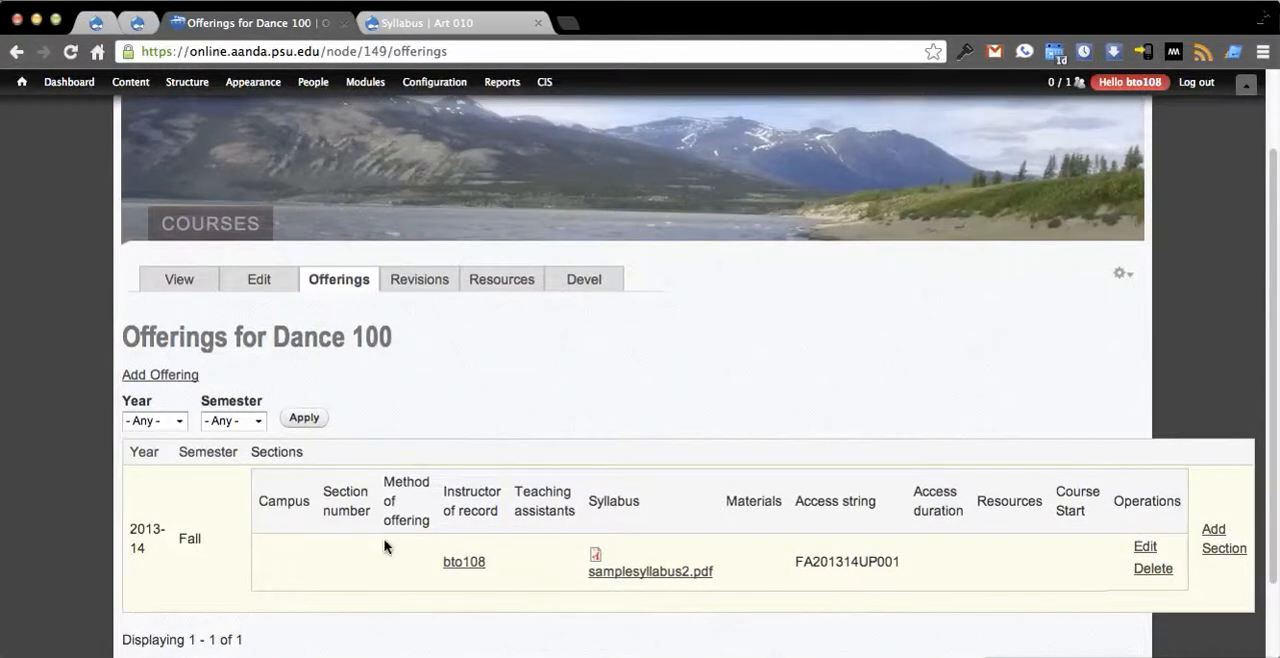
scroll("down", 3)
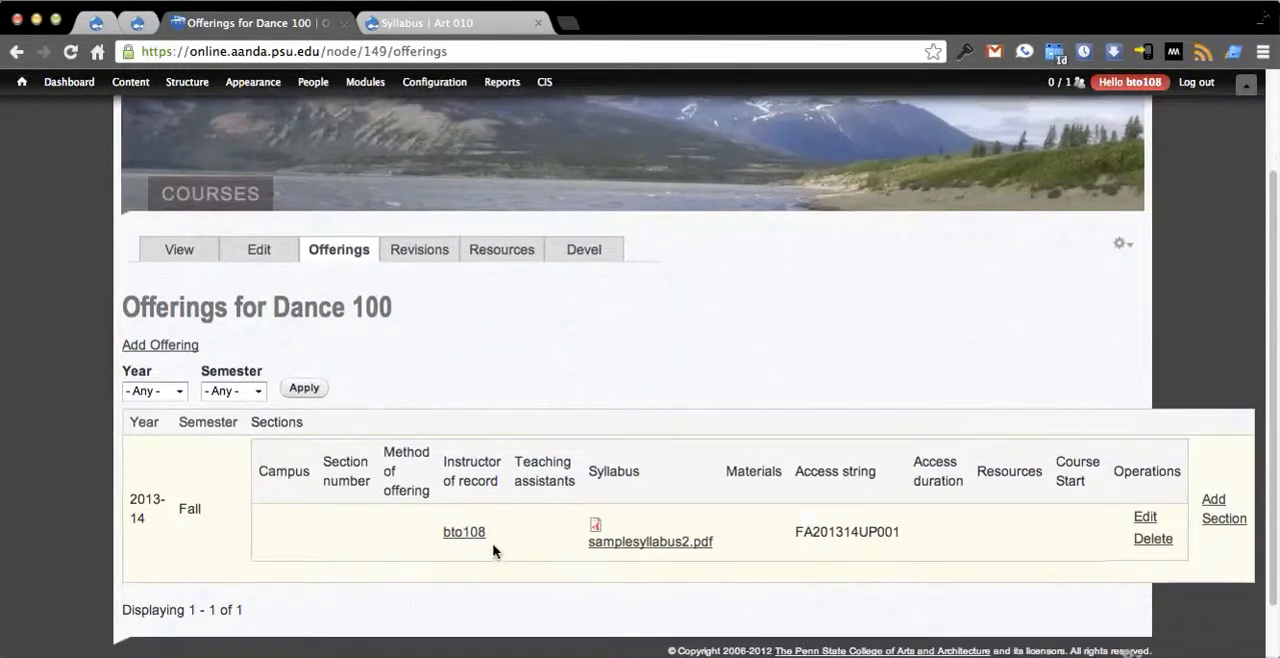
mouse_move(480, 540)
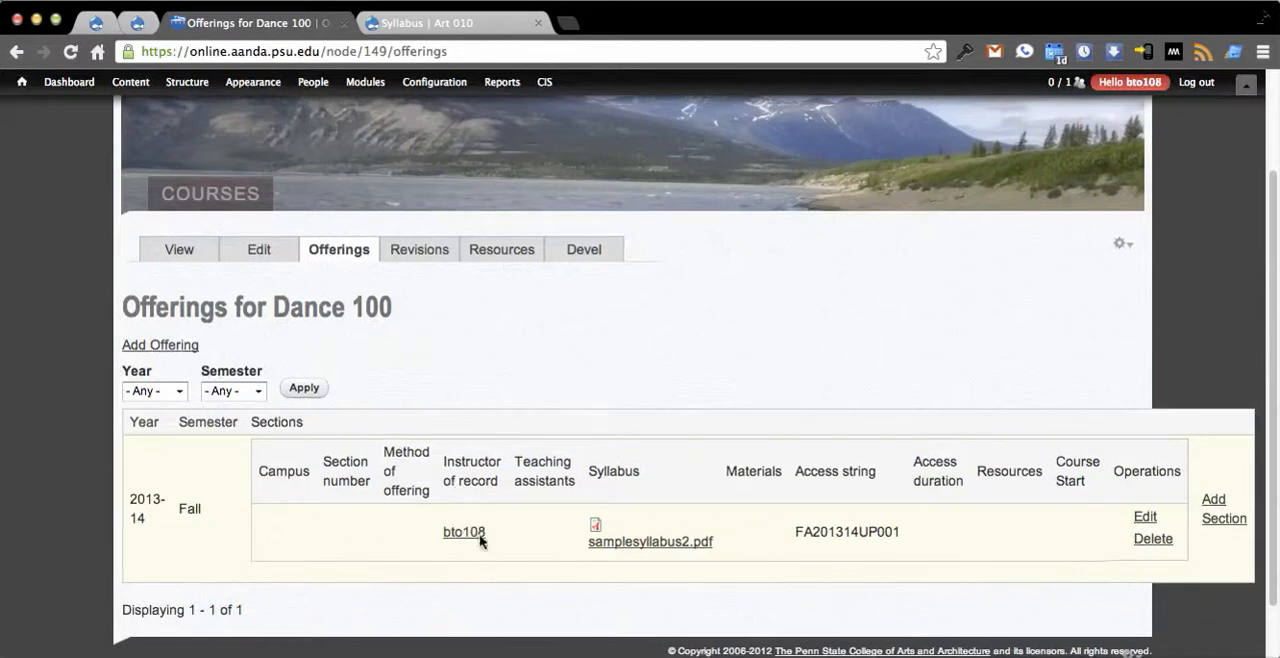
mouse_move(650, 540)
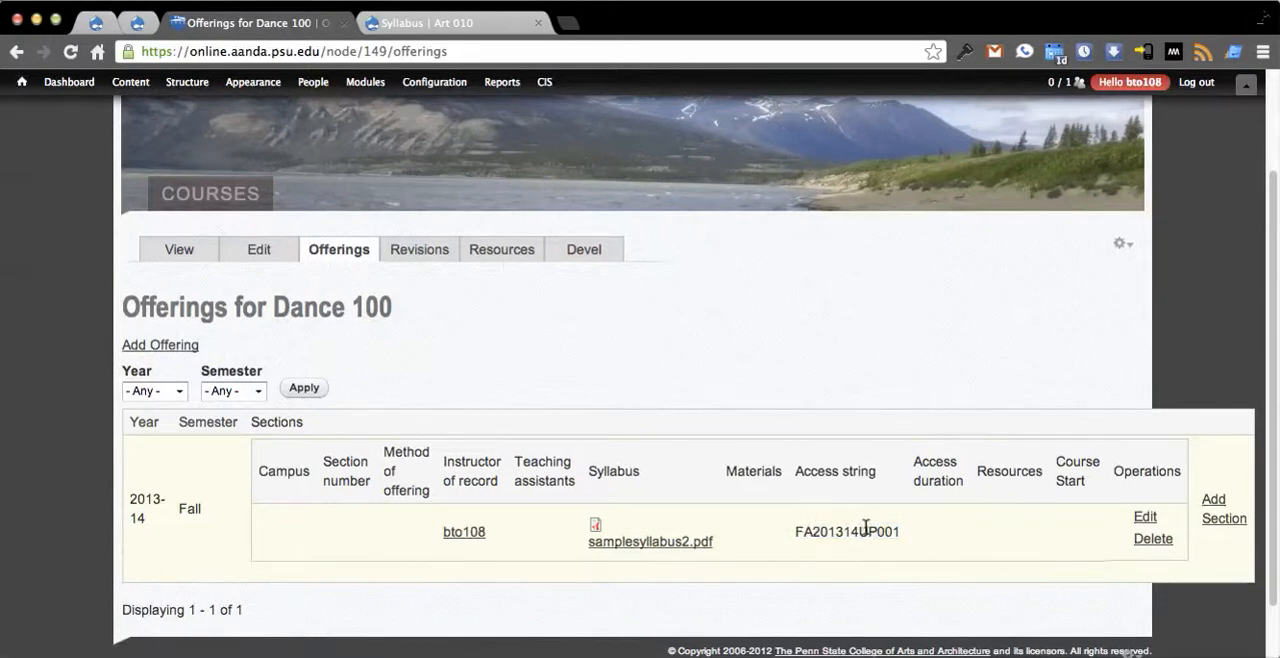
mouse_move(724, 564)
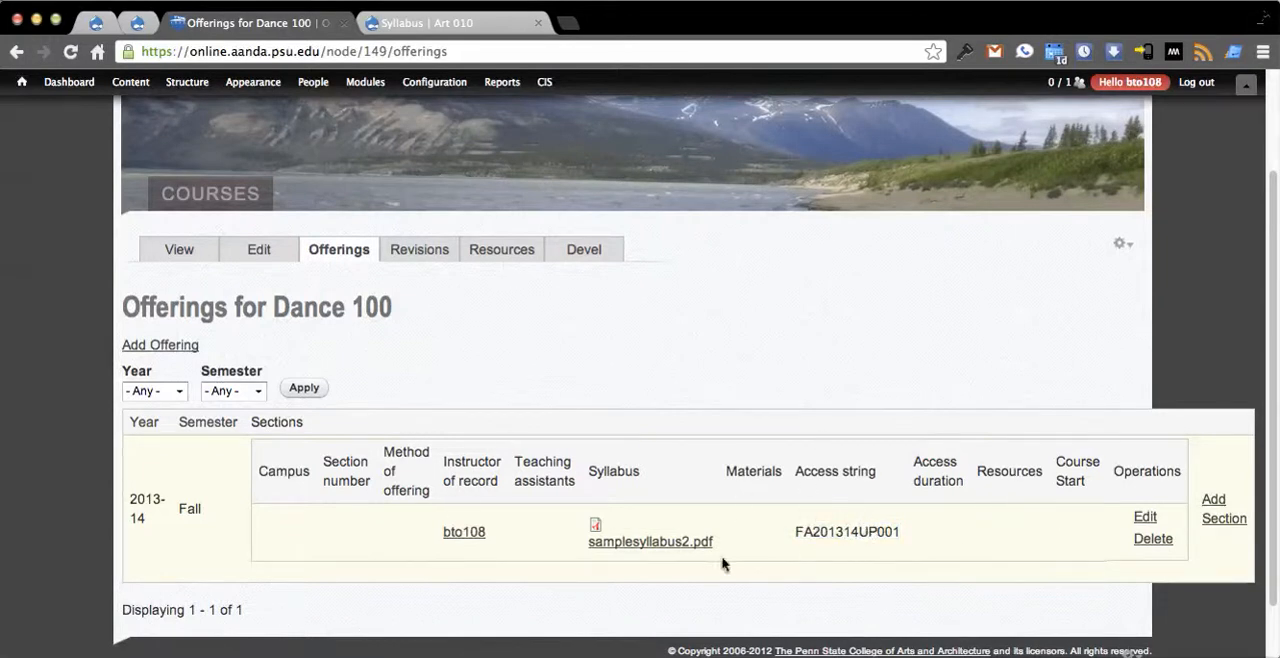
mouse_move(476, 358)
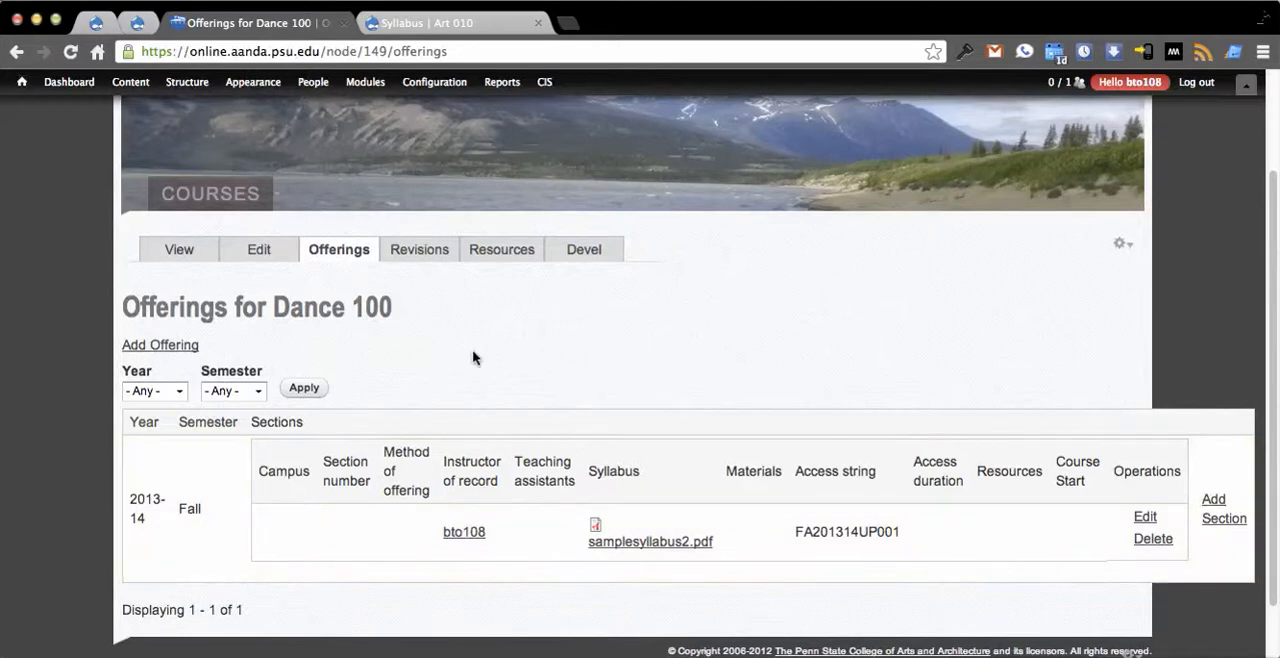
mouse_move(128, 132)
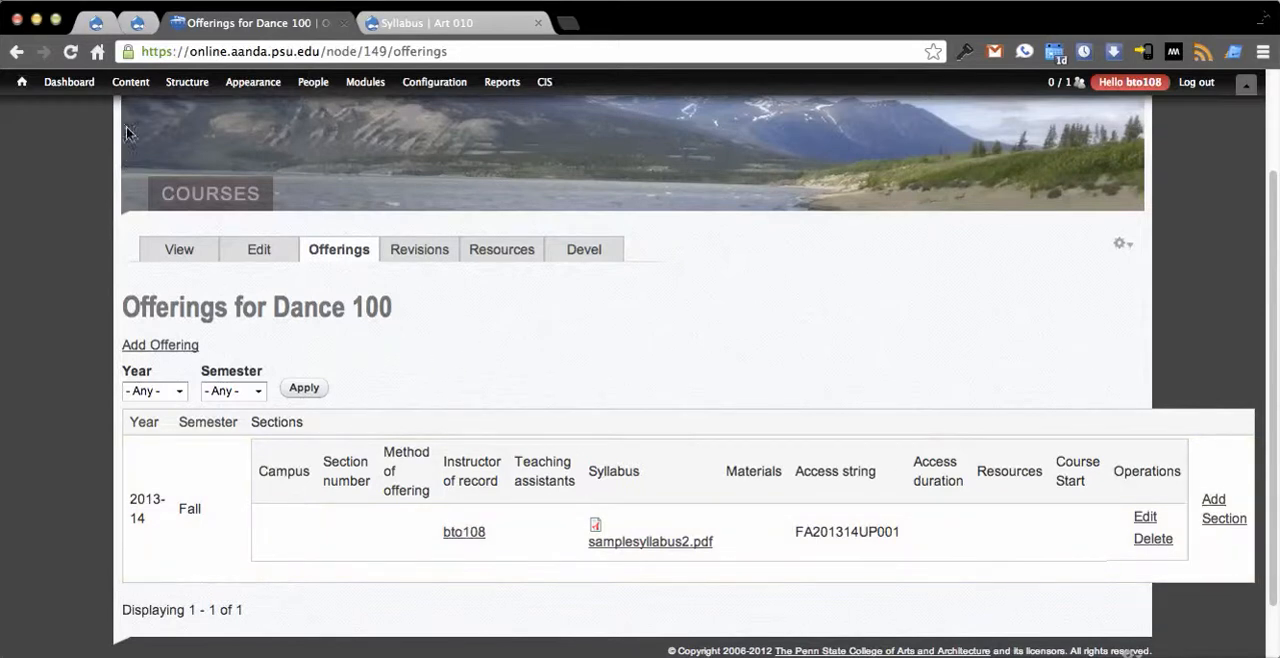
Step: From Content, open the course – dance100 service instance and start editing it
left_click(130, 82)
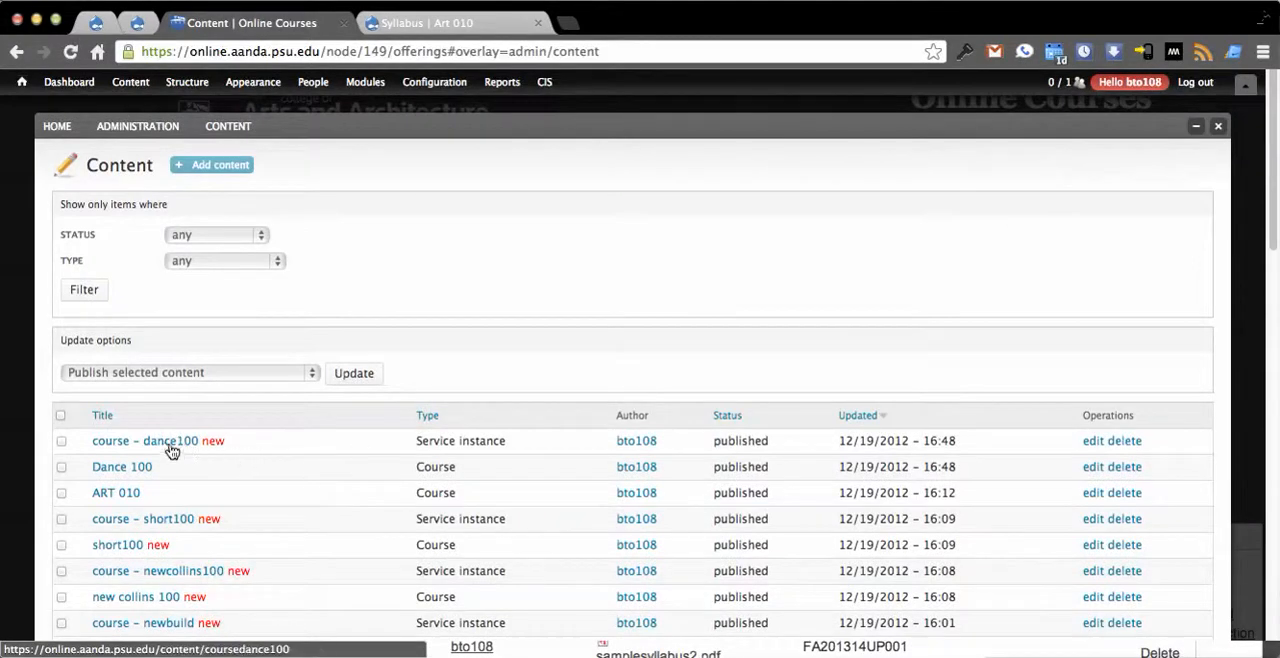
left_click(144, 440)
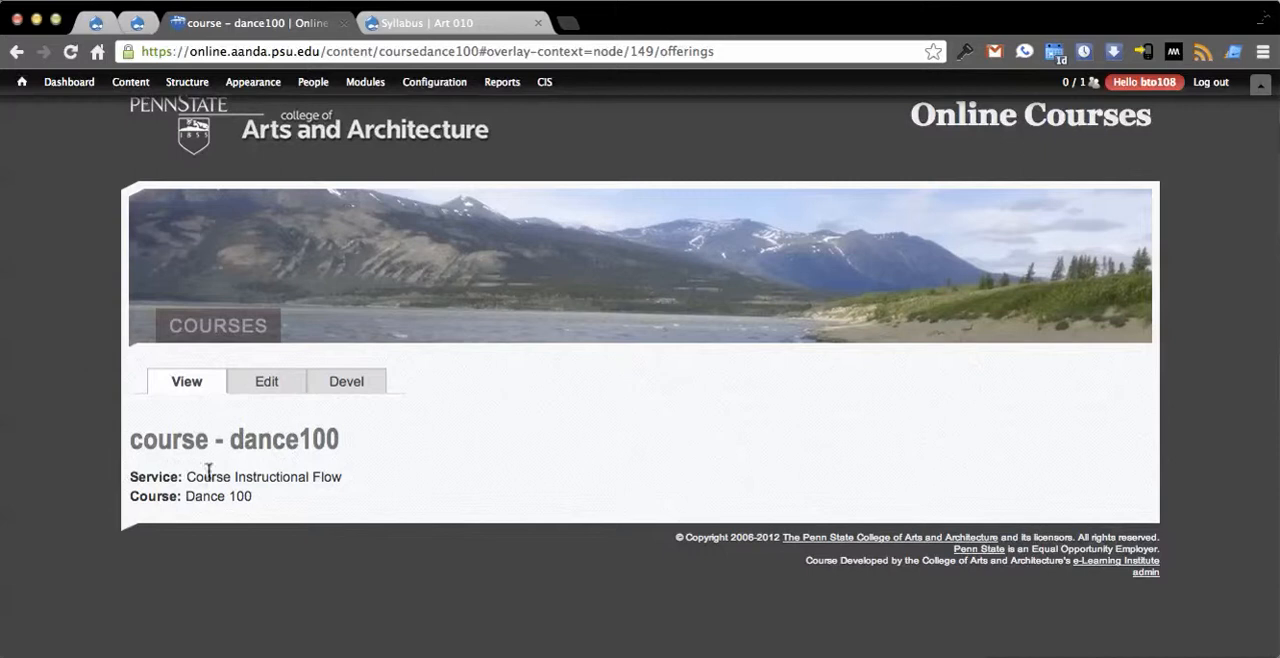
left_click(266, 380)
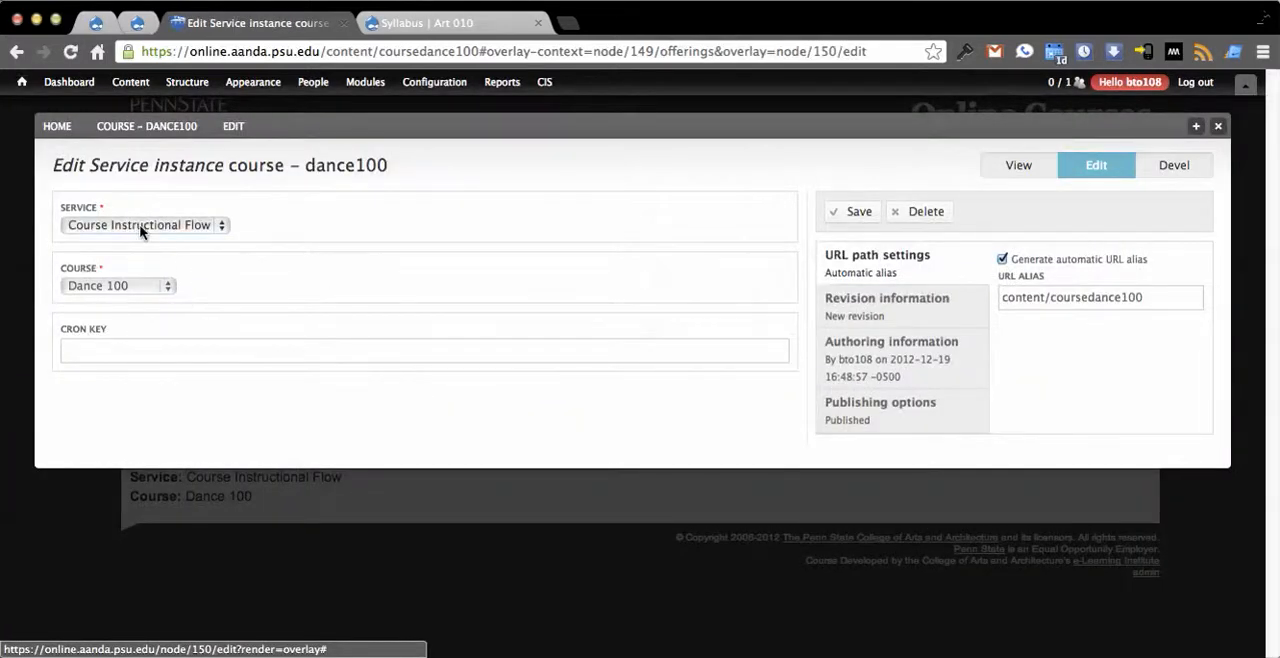
Step: Browse the Course choices, keep Dance 100 linked, and close the edit overlay without saving
left_click(118, 284)
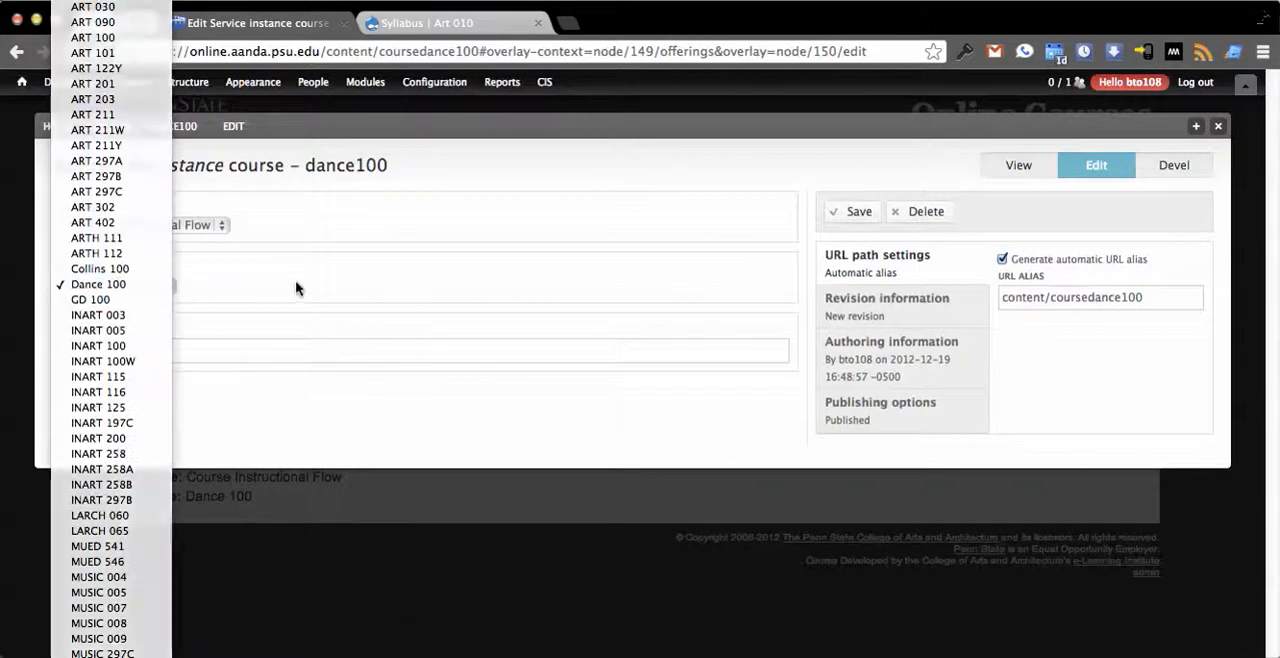
left_click(98, 284)
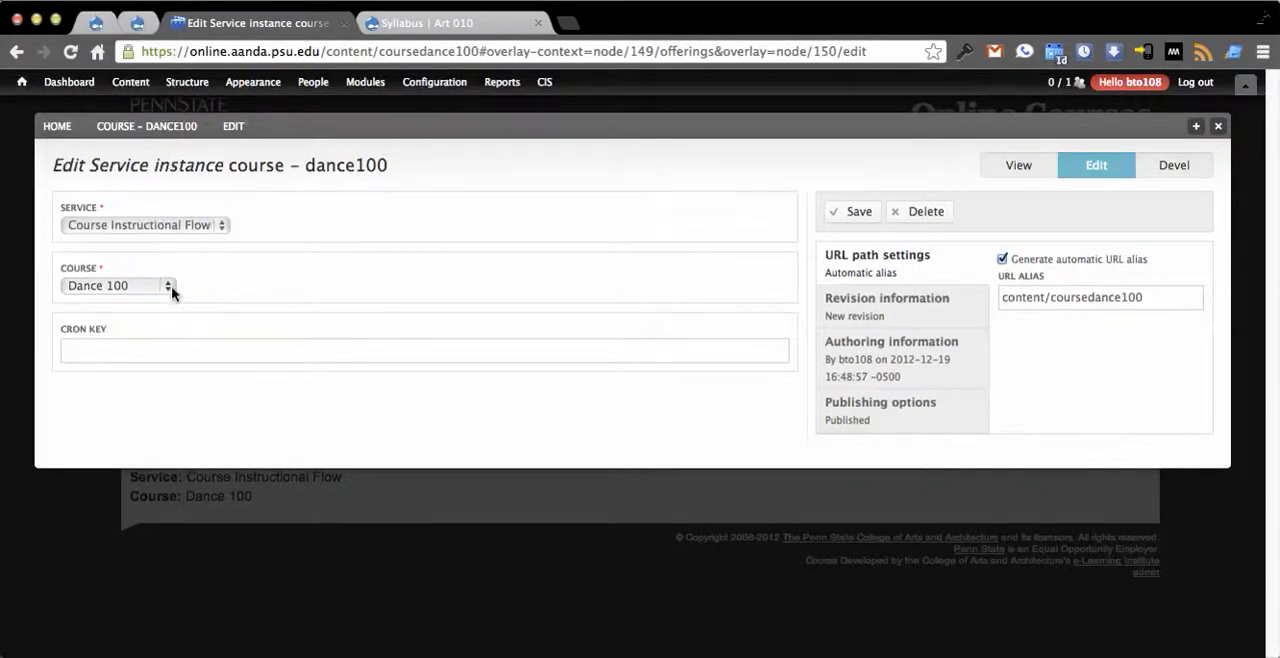
left_click(116, 284)
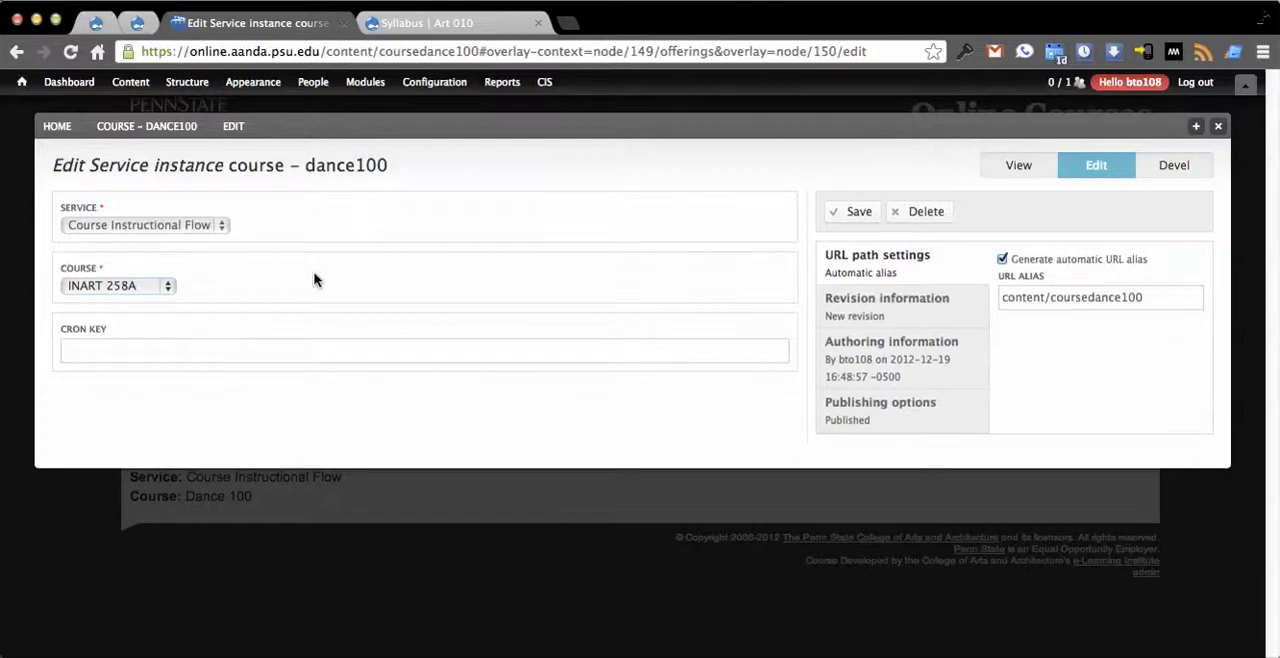
mouse_move(576, 240)
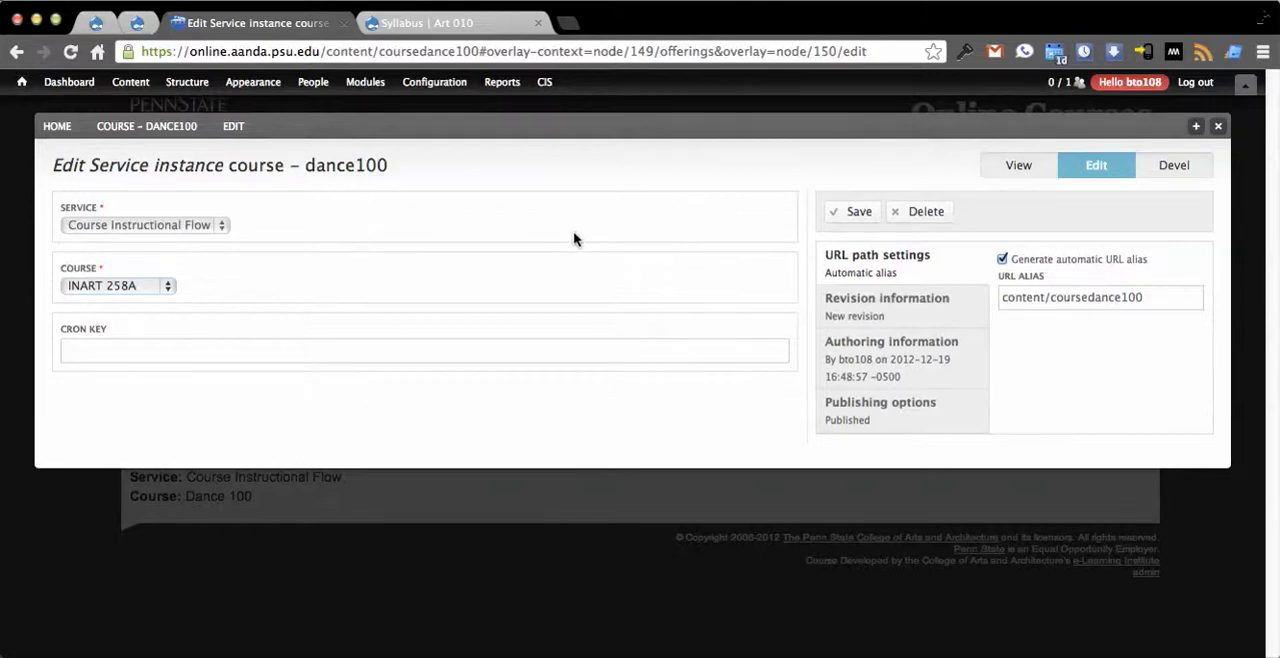
mouse_move(984, 166)
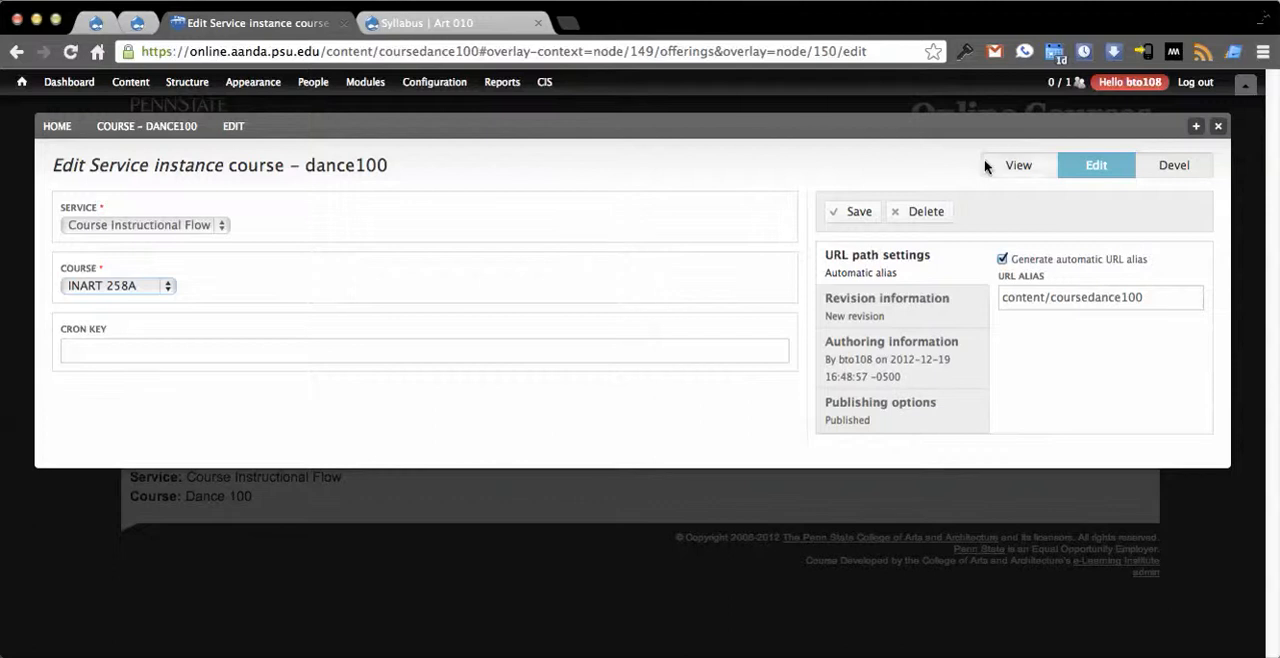
mouse_move(1220, 128)
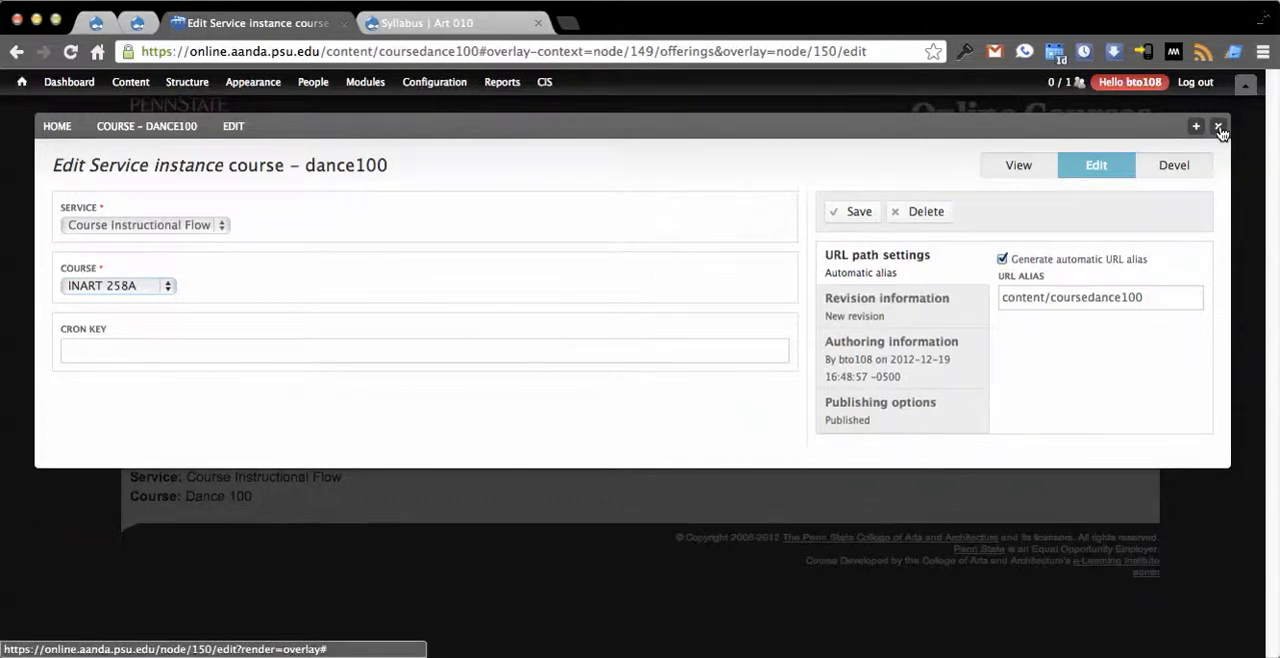
left_click(1220, 126)
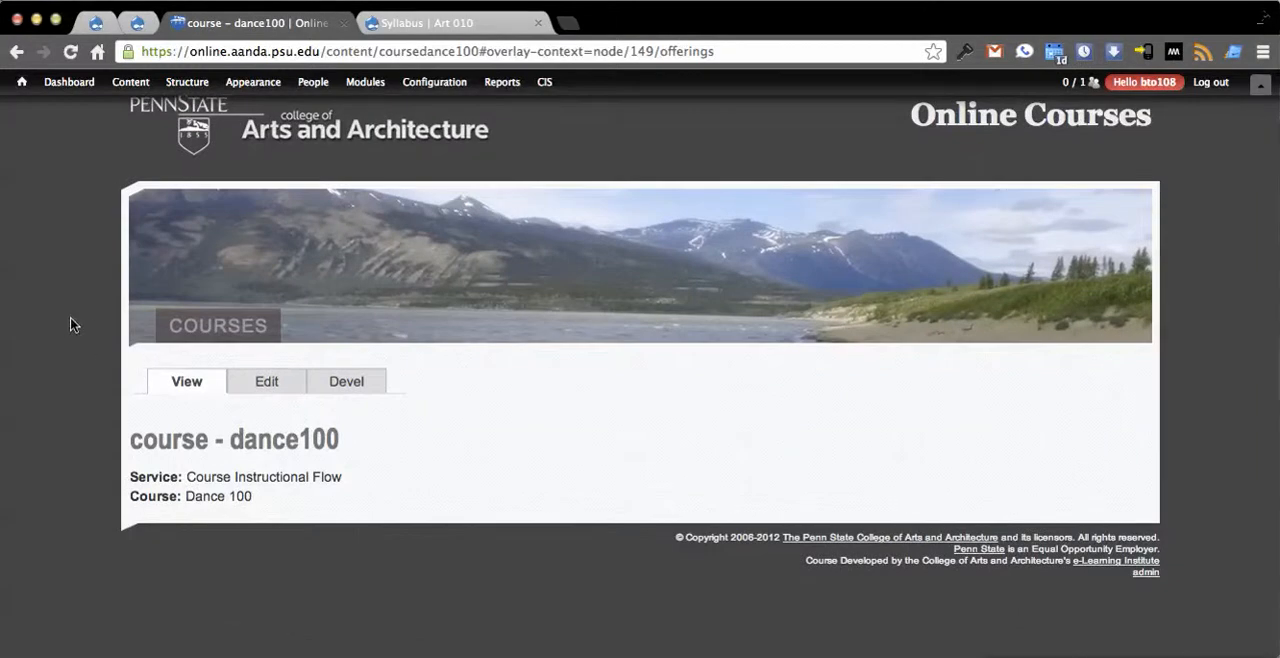
mouse_move(66, 320)
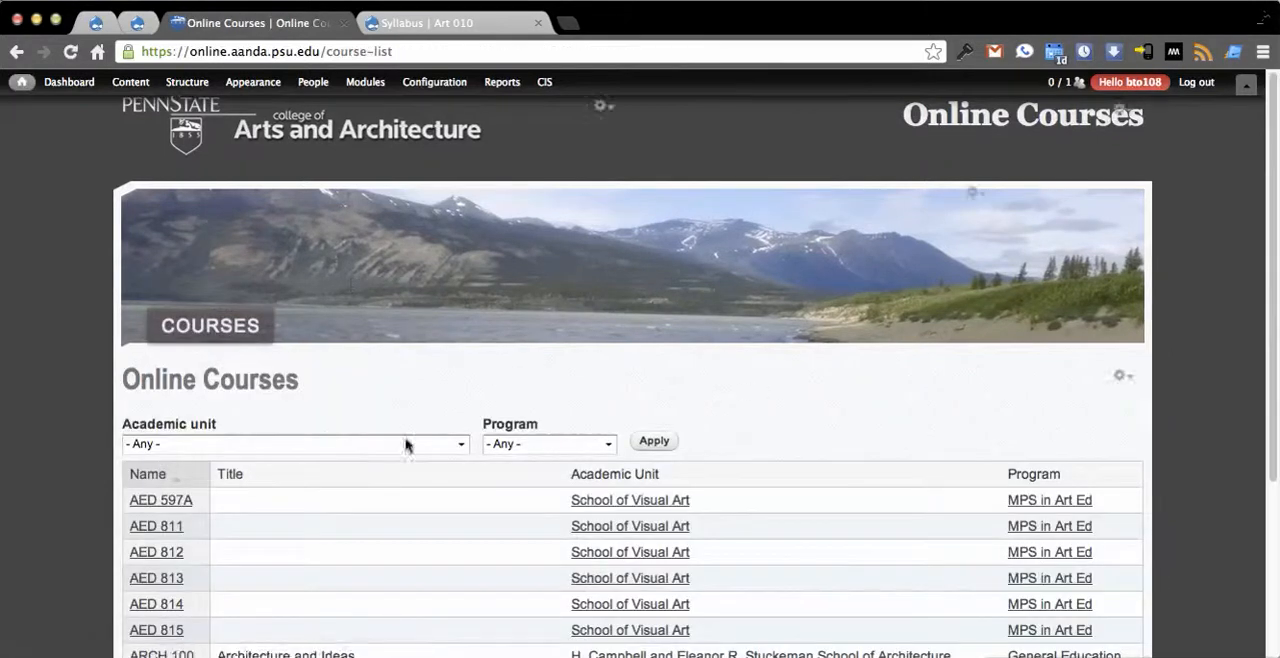
mouse_move(408, 316)
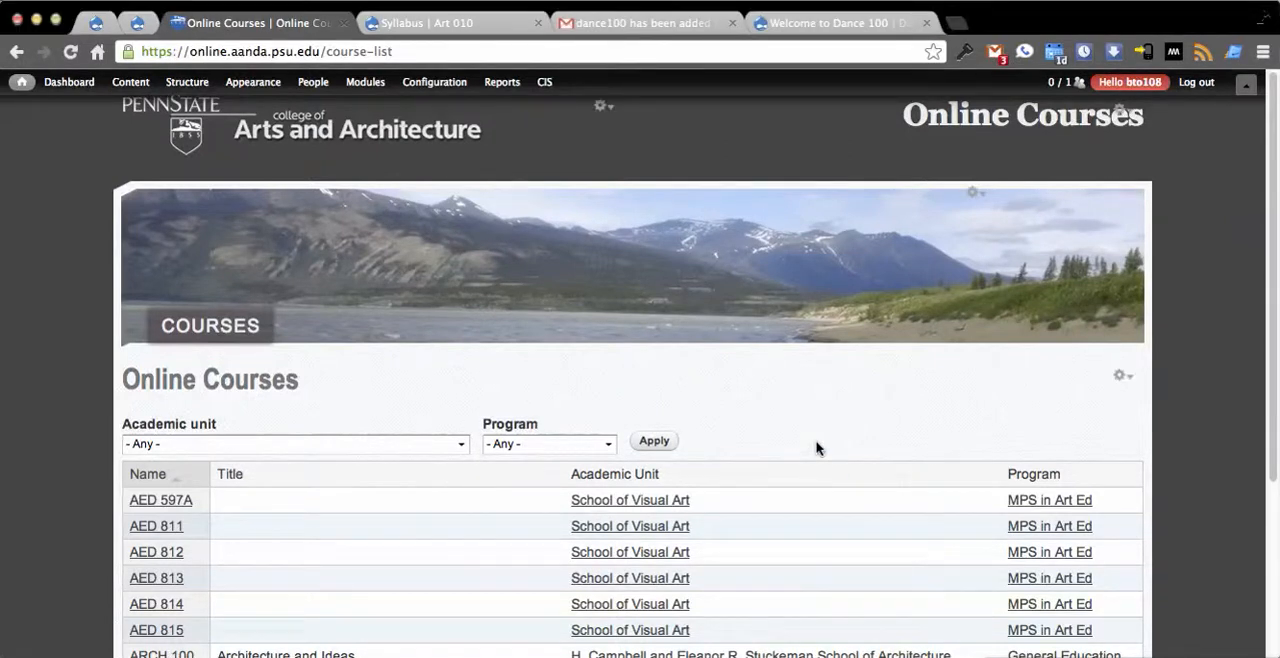
mouse_move(632, 70)
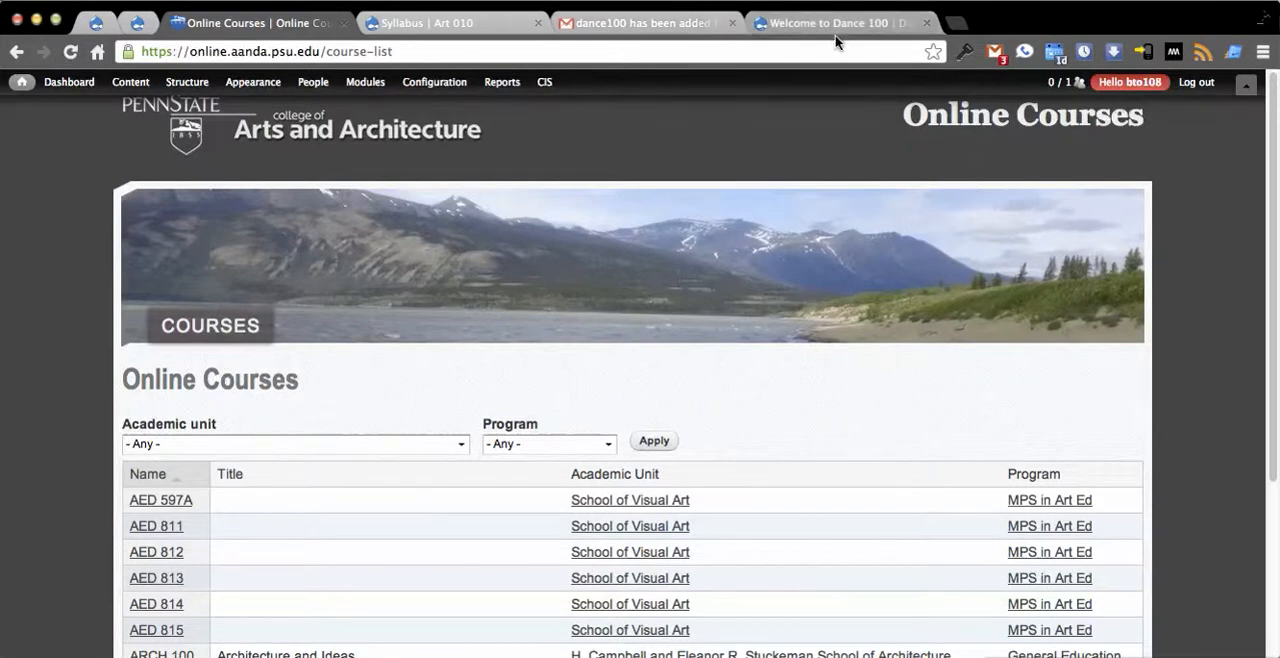
Step: Switch between the Online Courses tab and the new Dance 100 site, ending on Dance 100's People list
left_click(830, 22)
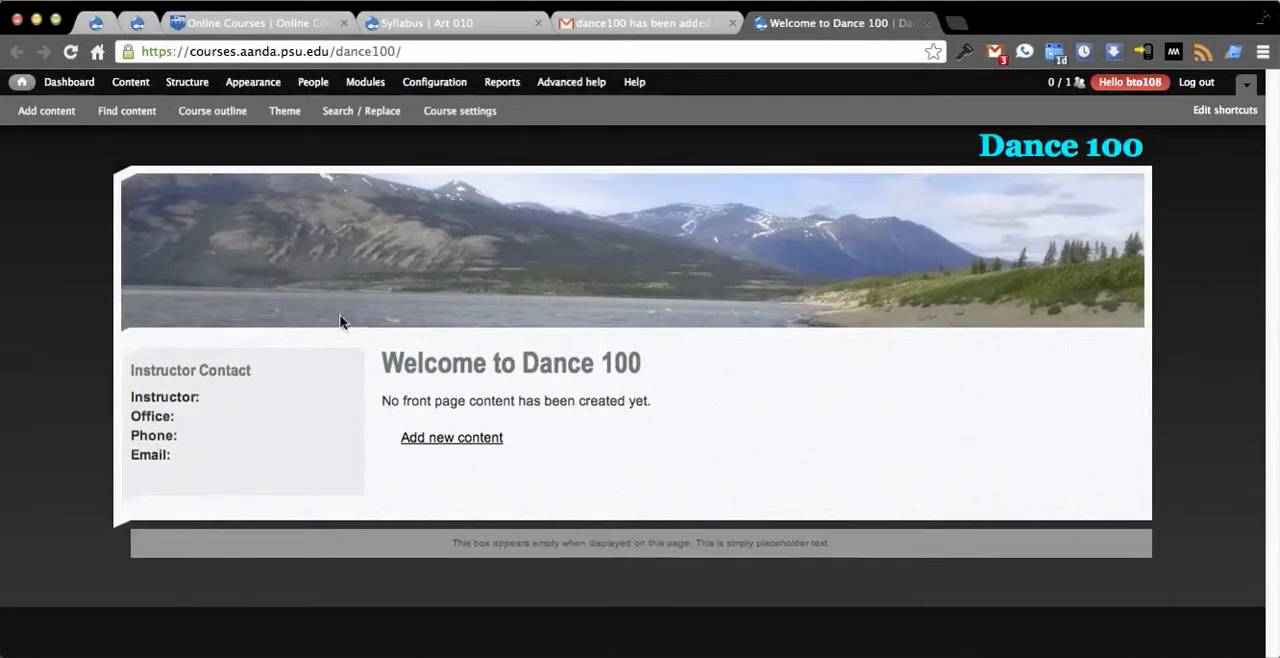
mouse_move(352, 320)
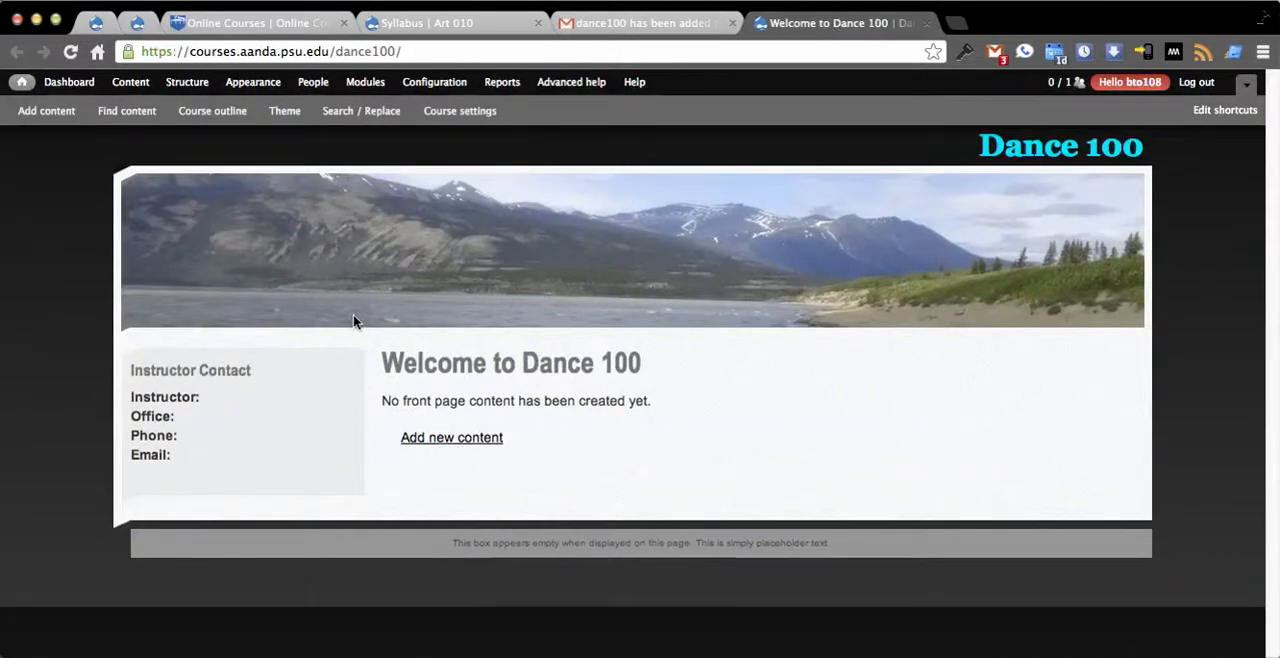
left_click(256, 22)
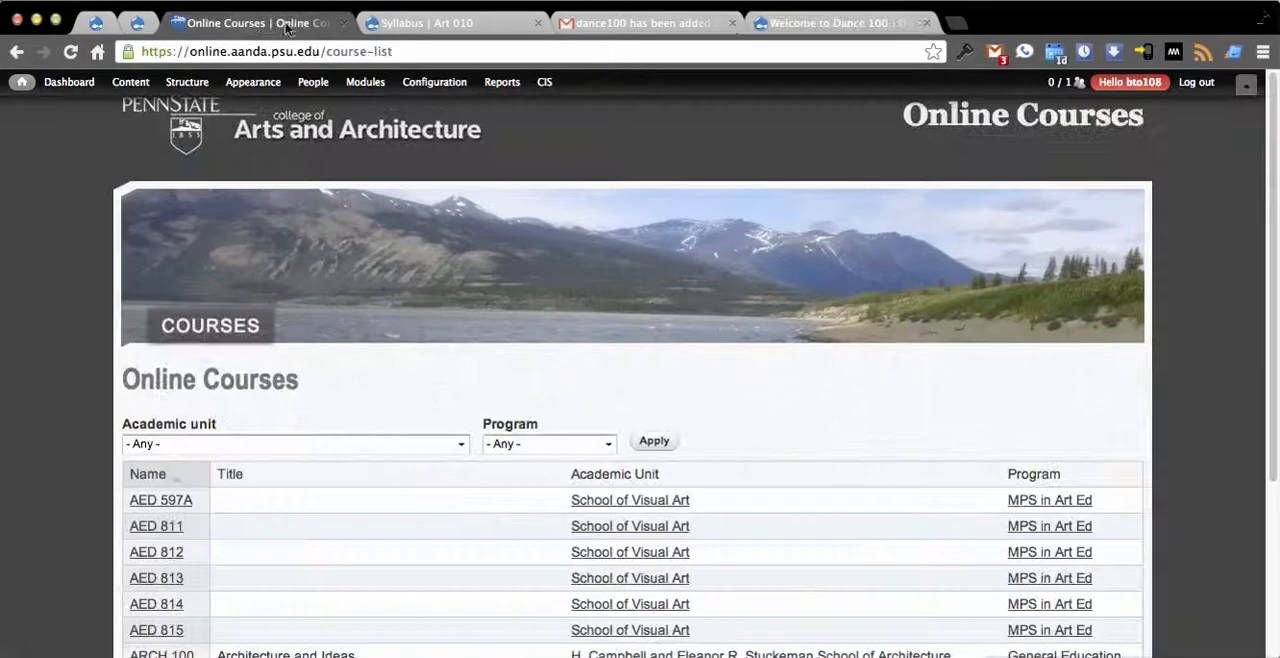
left_click(828, 22)
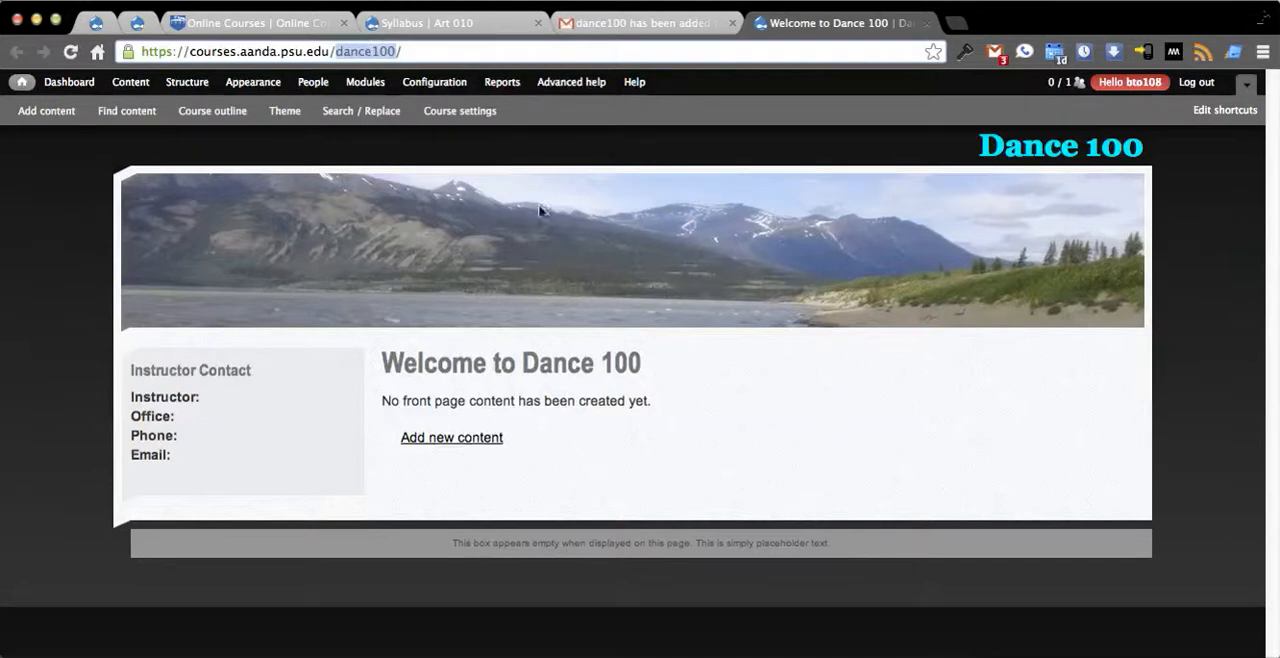
mouse_move(256, 136)
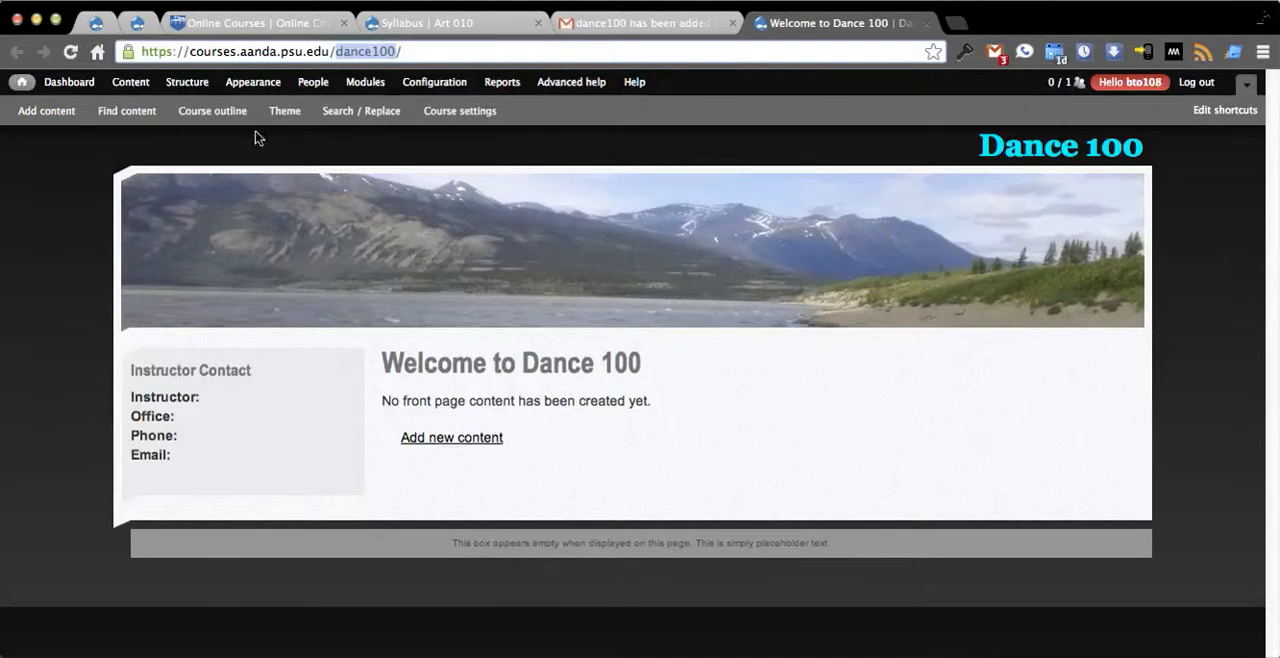
left_click(312, 82)
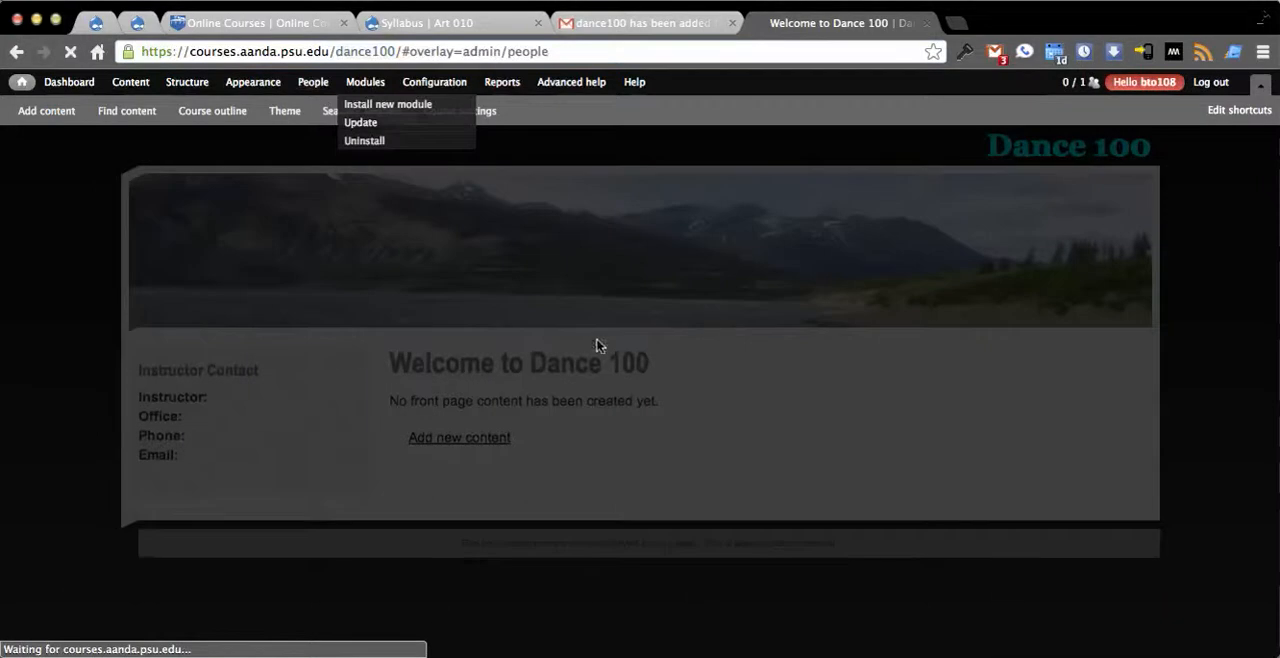
Step: Edit the admin user's Main profile, set Section to 12345, save, and close the overlay
left_click(312, 82)
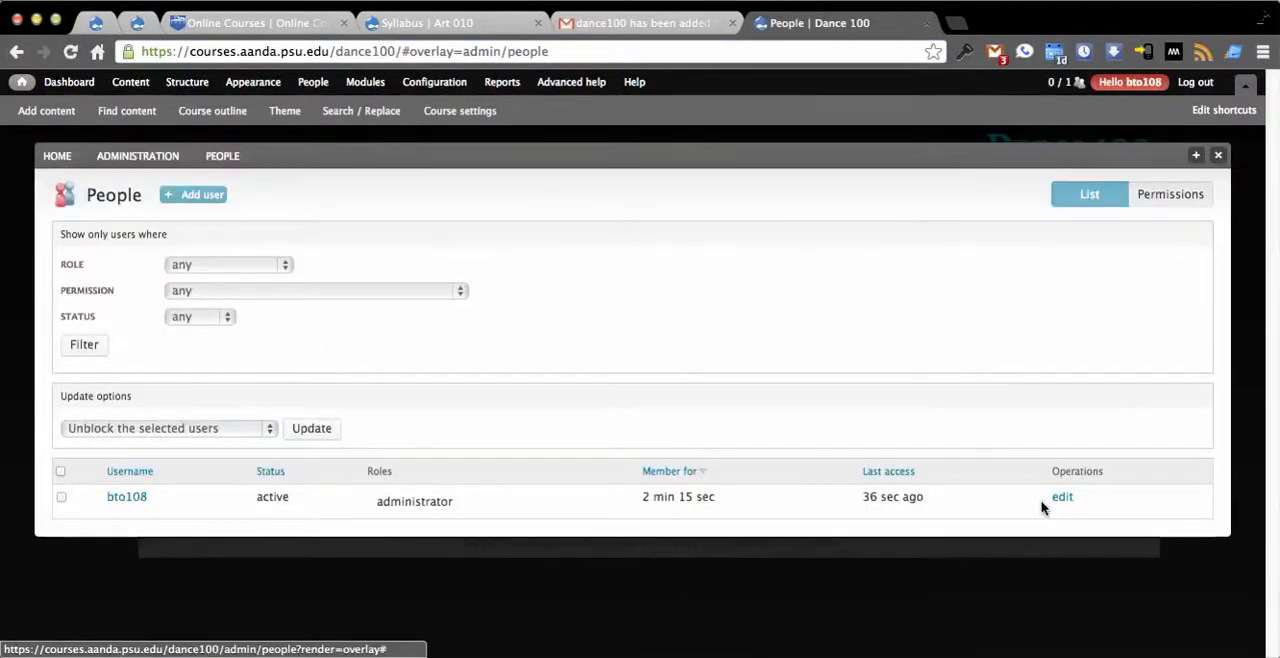
left_click(1060, 496)
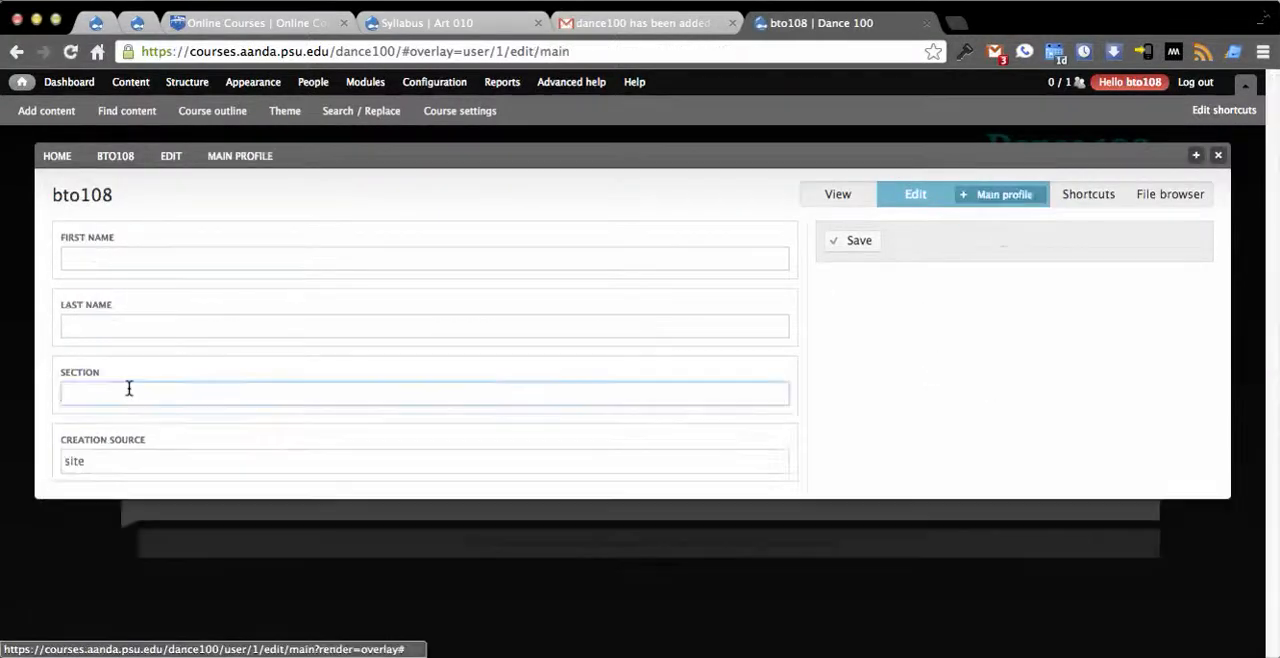
type("12345")
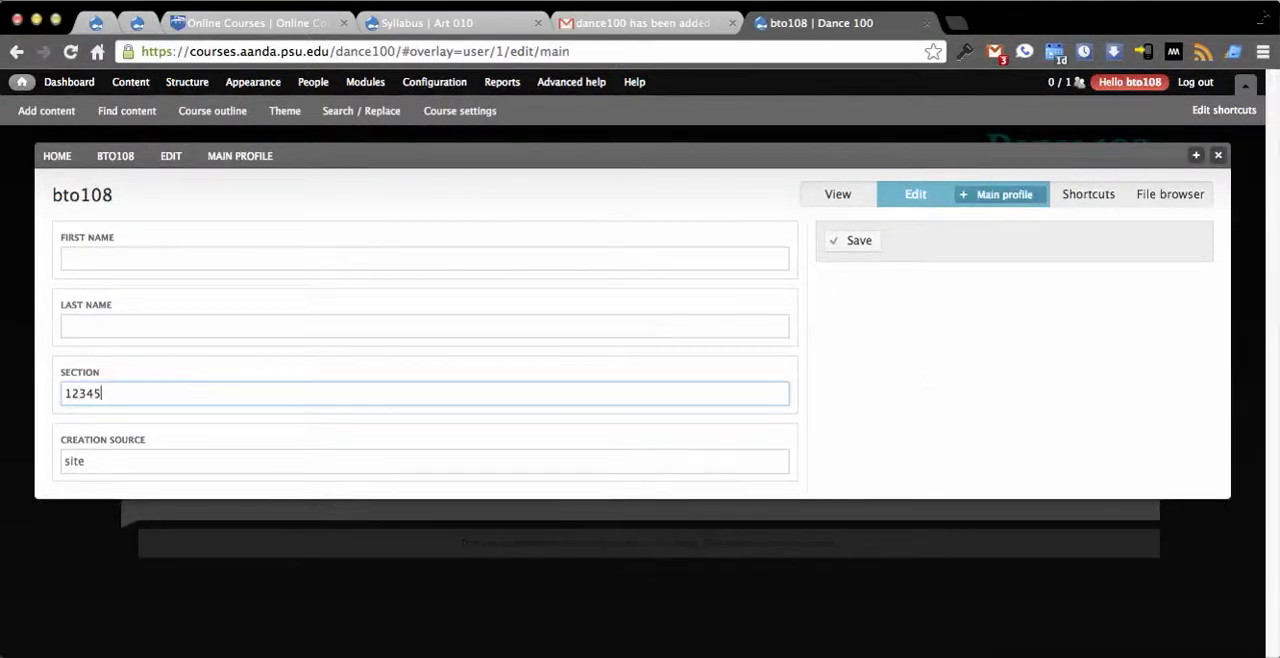
left_click(858, 240)
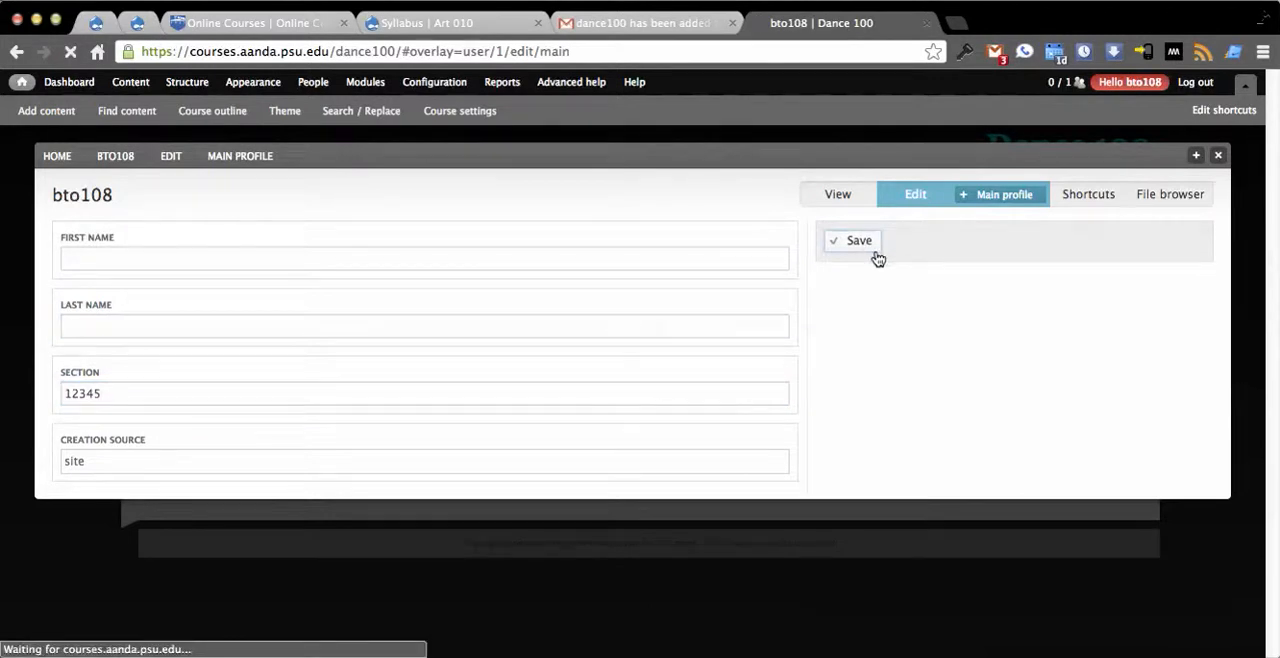
left_click(858, 240)
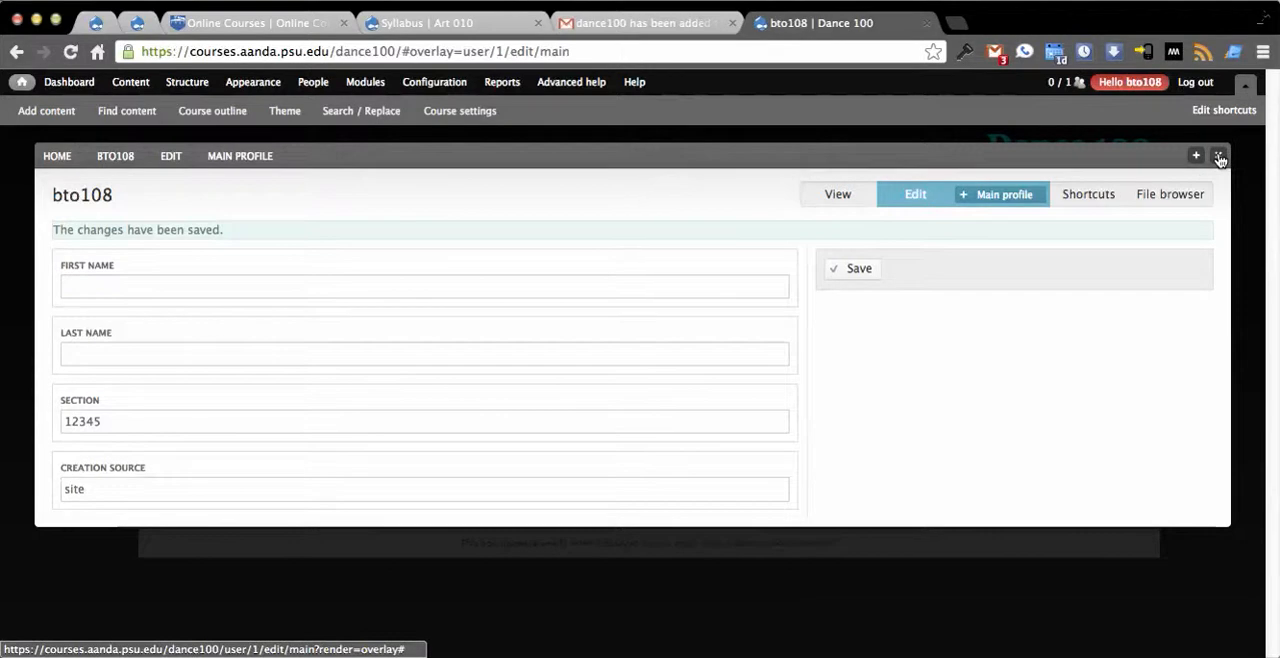
left_click(1220, 156)
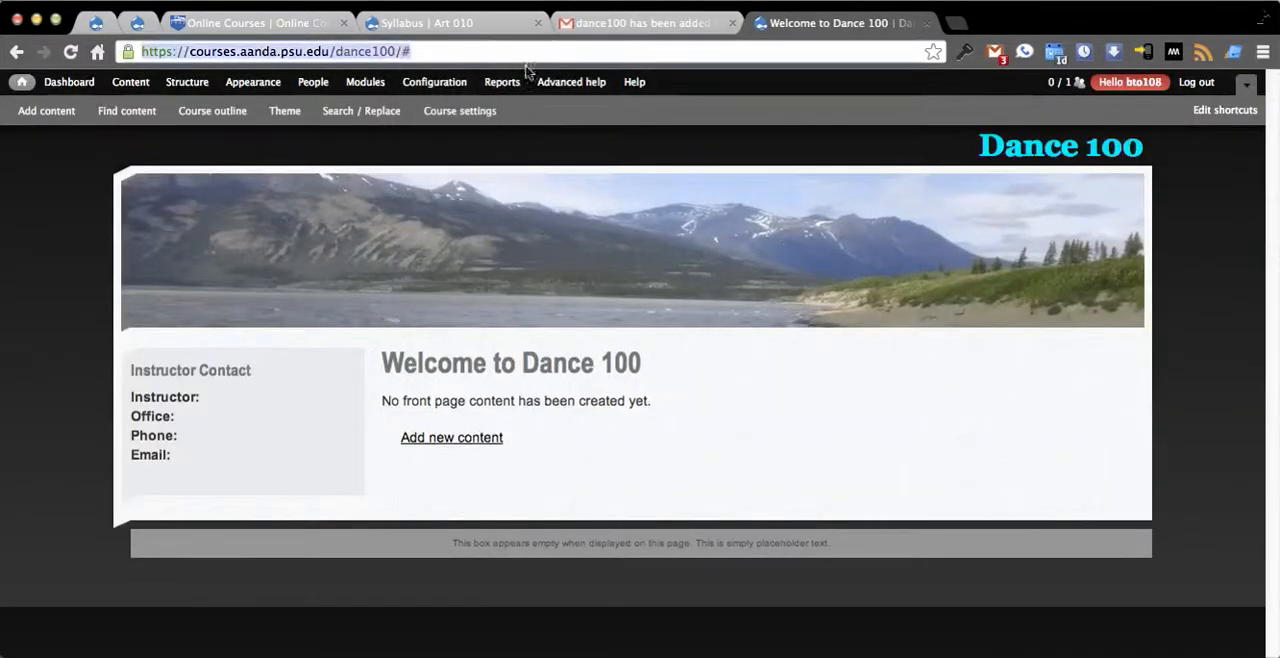
Step: Filter the Modules list for WebAccess to confirm its three modules are enabled
left_click(364, 82)
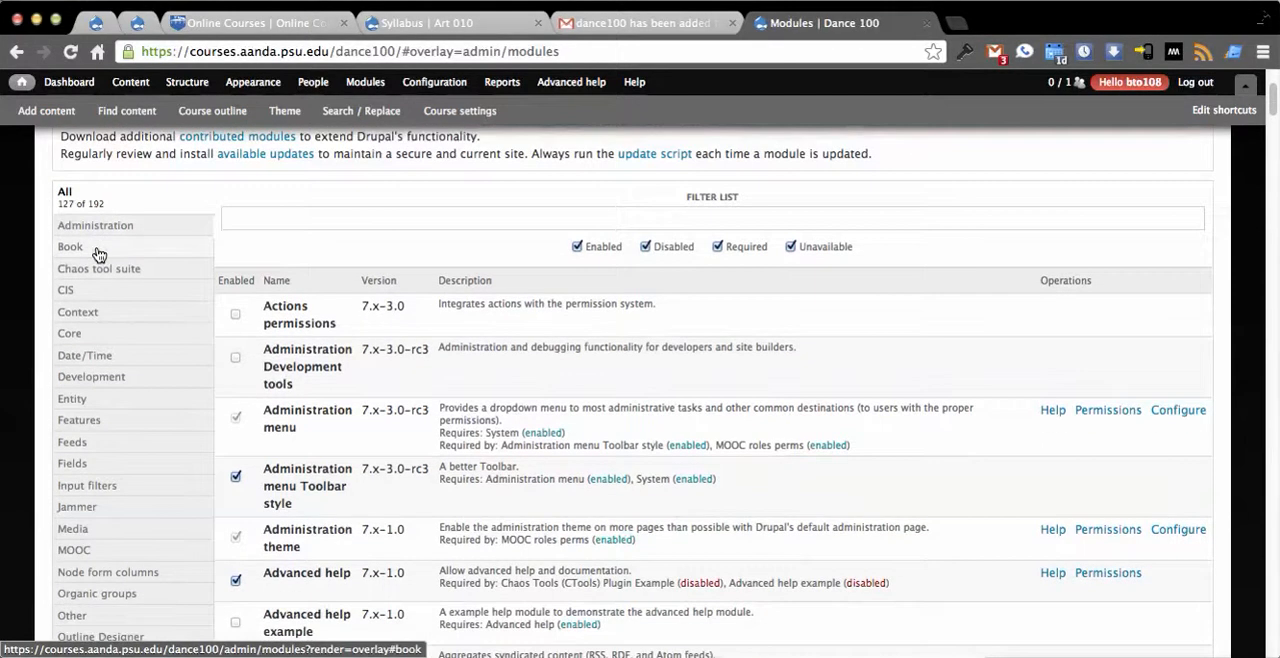
type("web")
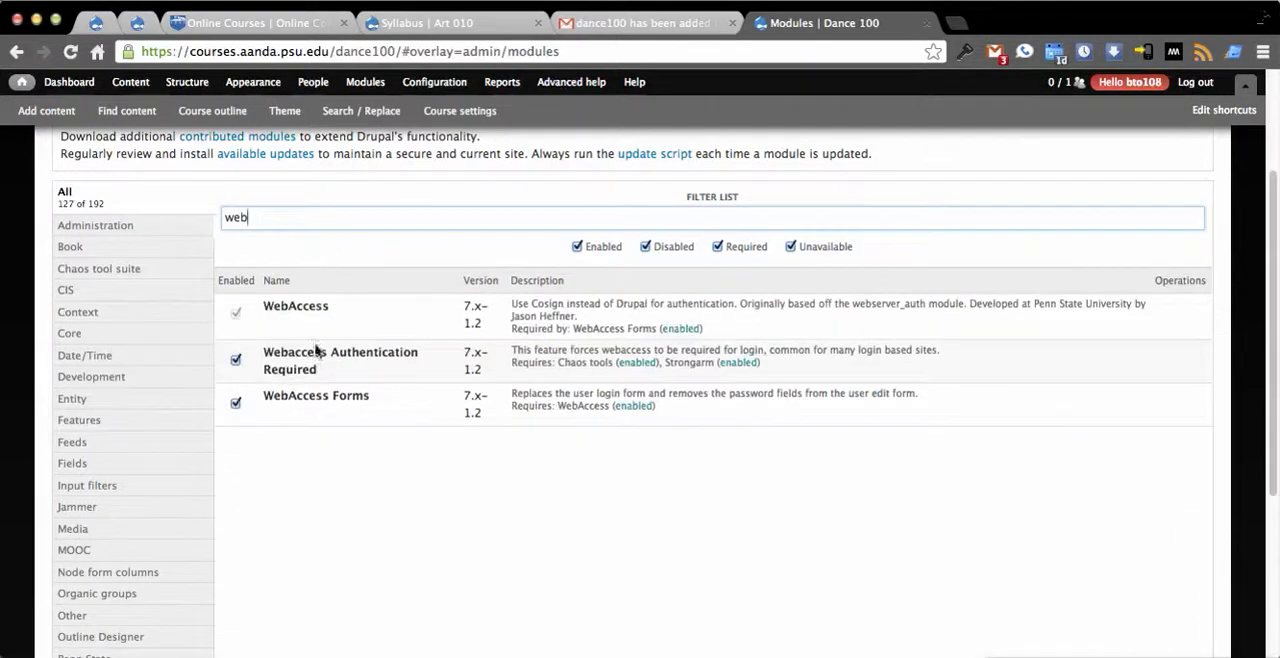
mouse_move(358, 350)
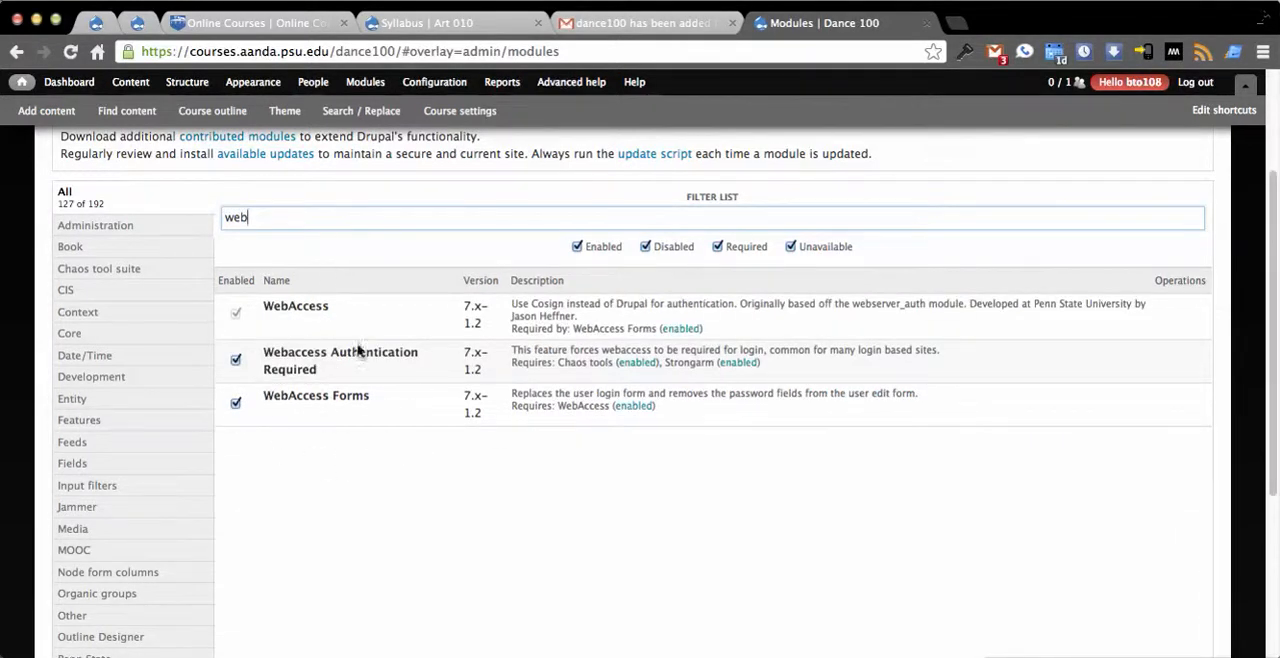
type("p")
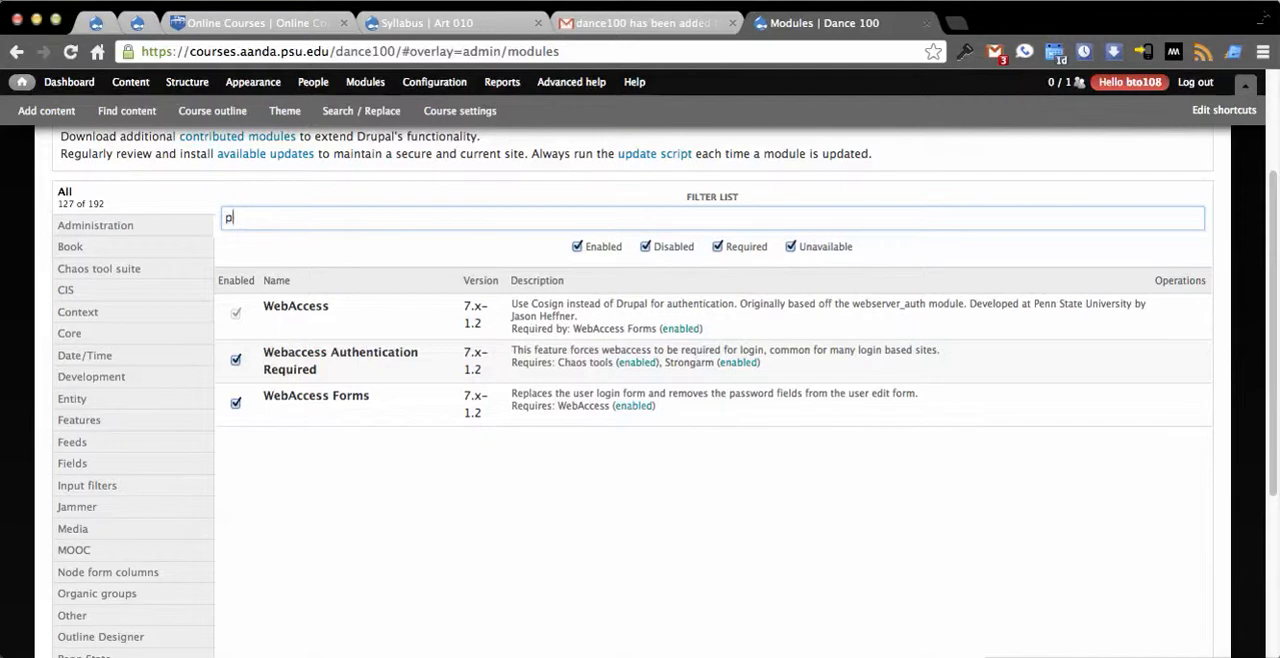
type("su")
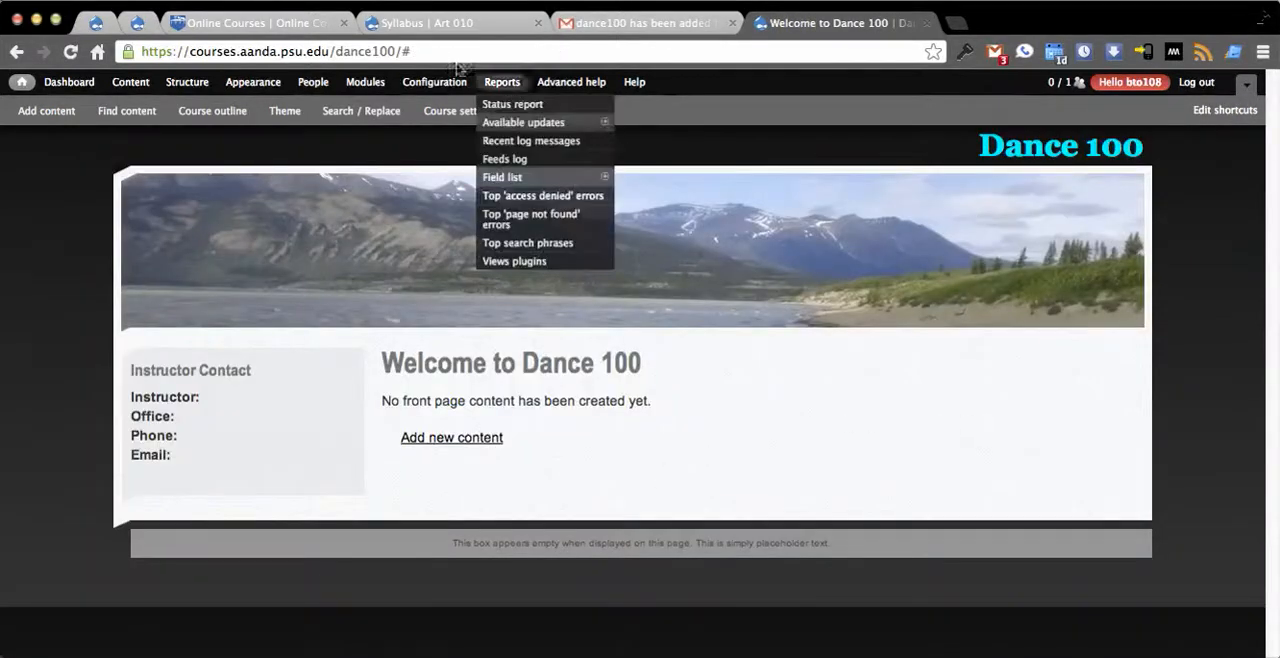
Step: Open the Dance 100 Syllabus page and check the Download Syllabus (PDF) link's URL
type("syllabus")
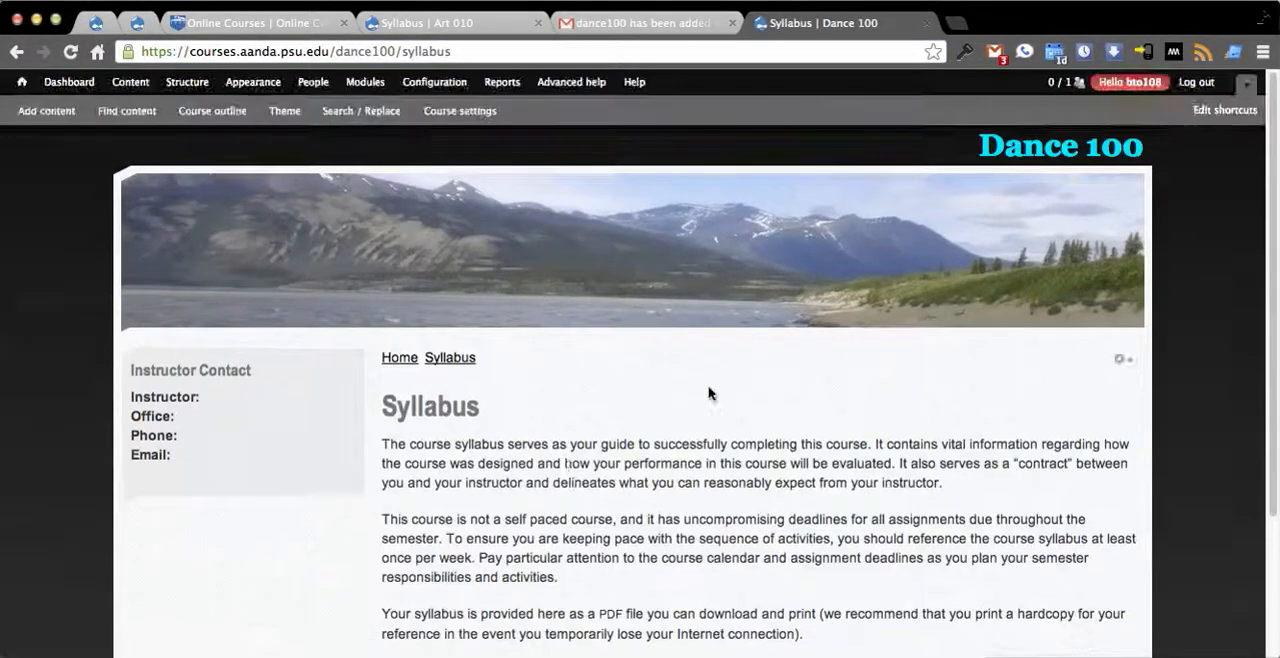
scroll("down", 3)
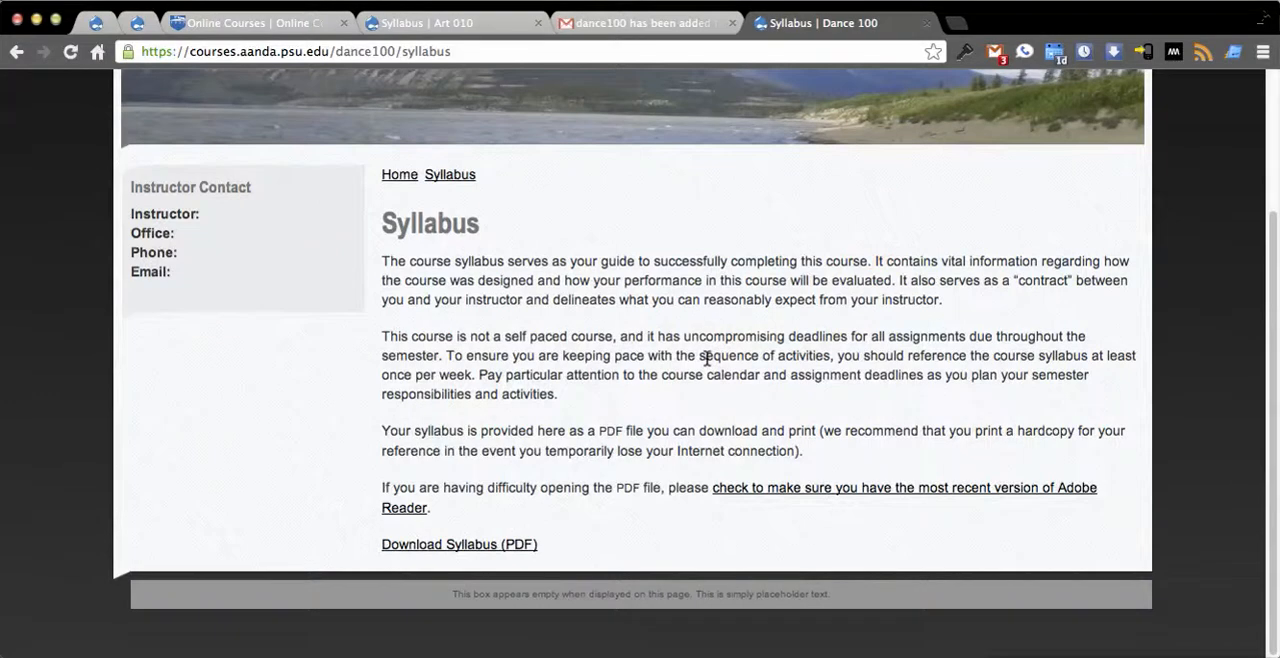
mouse_move(640, 378)
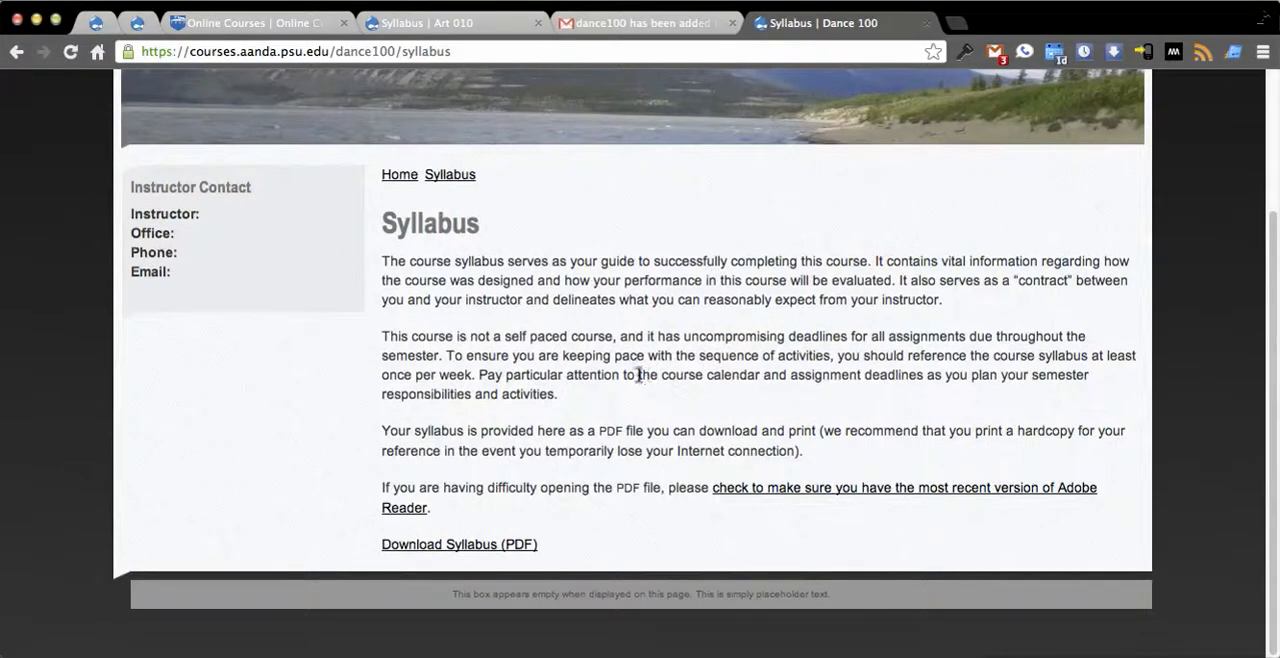
mouse_move(504, 490)
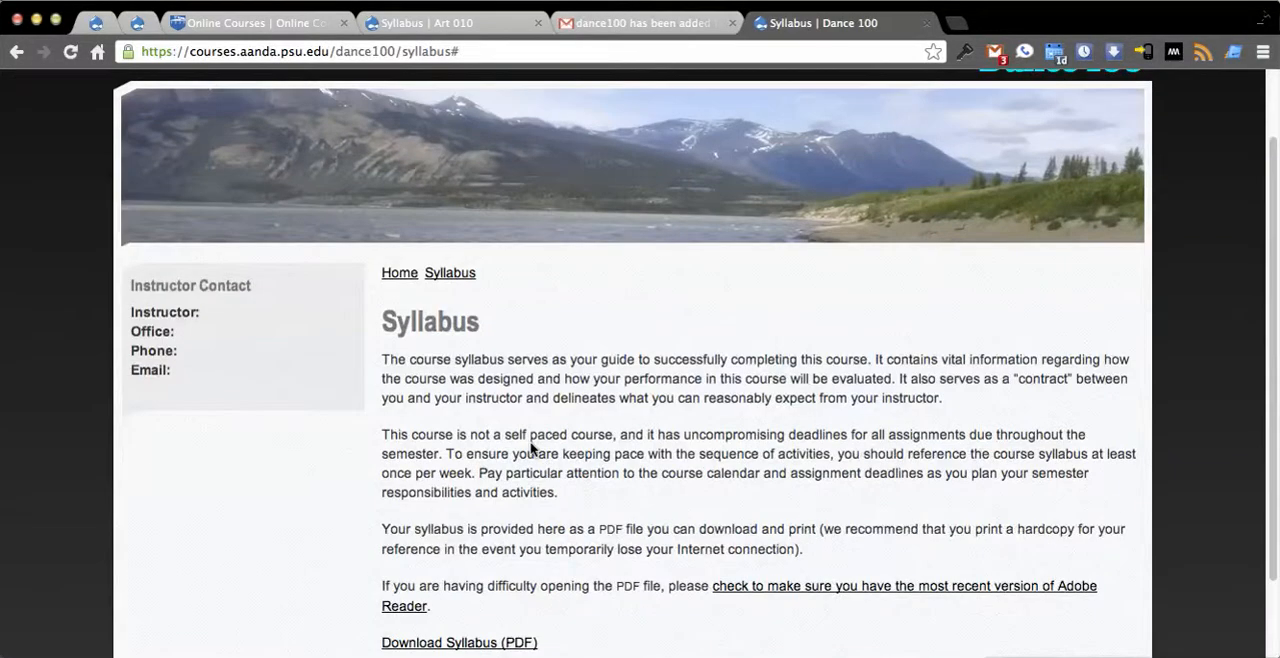
scroll("down", 3)
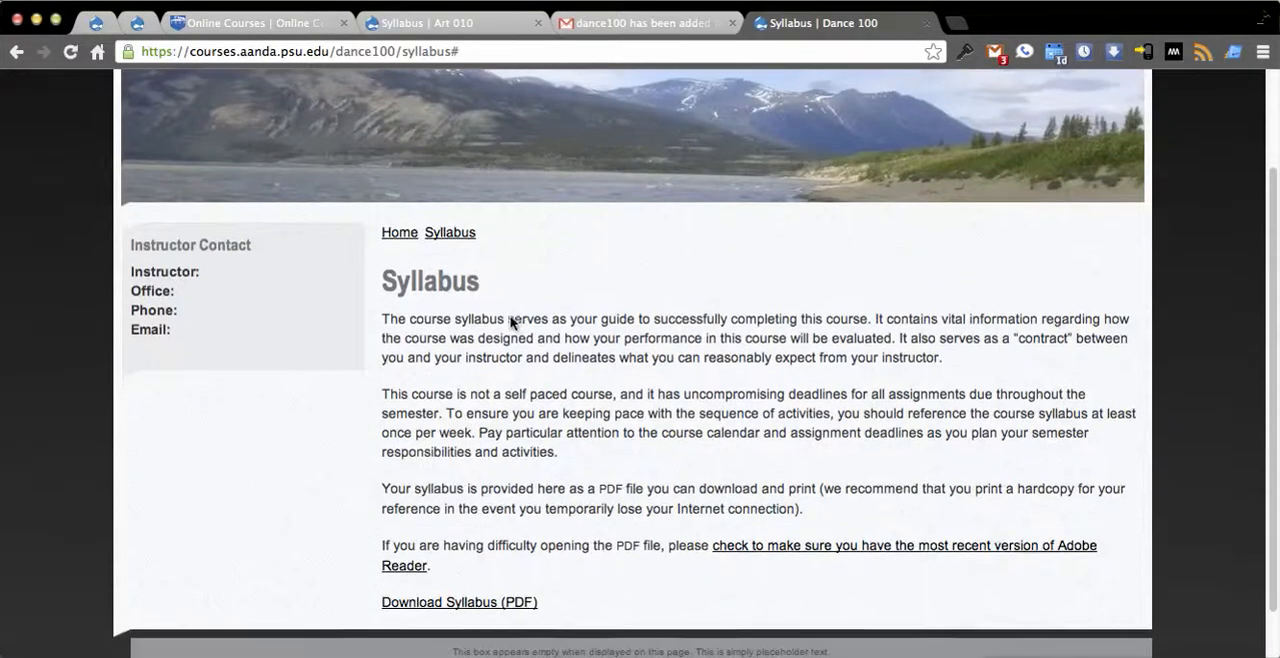
mouse_move(496, 452)
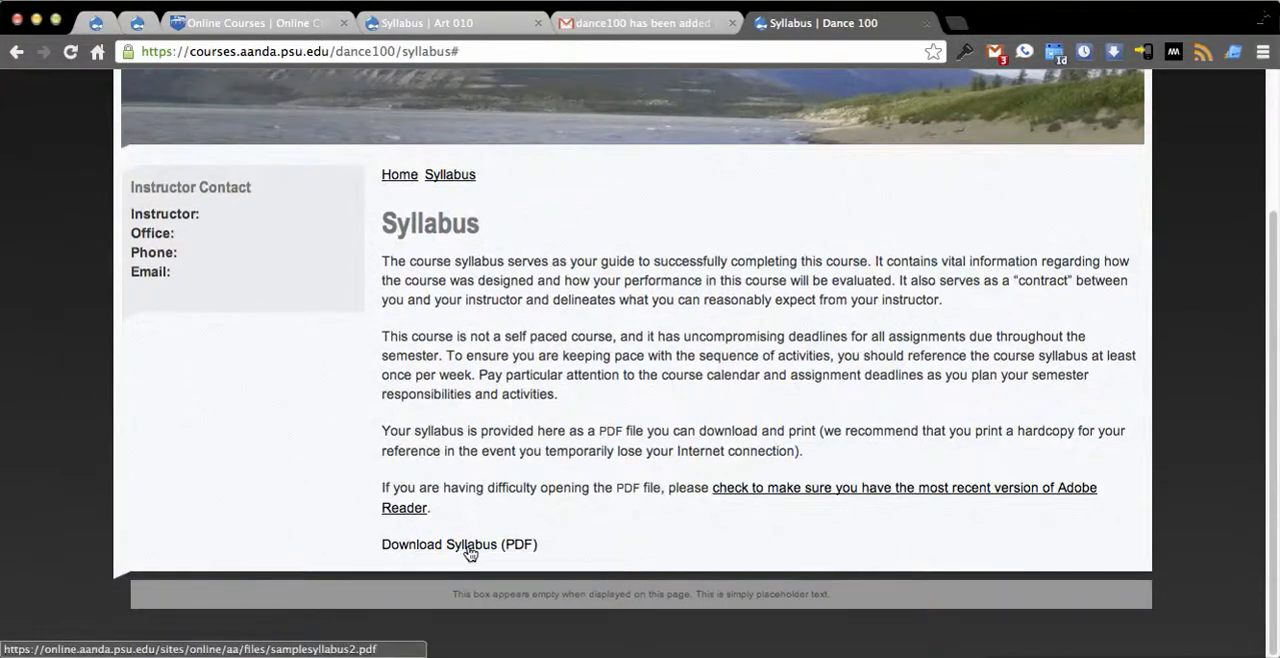
mouse_move(428, 550)
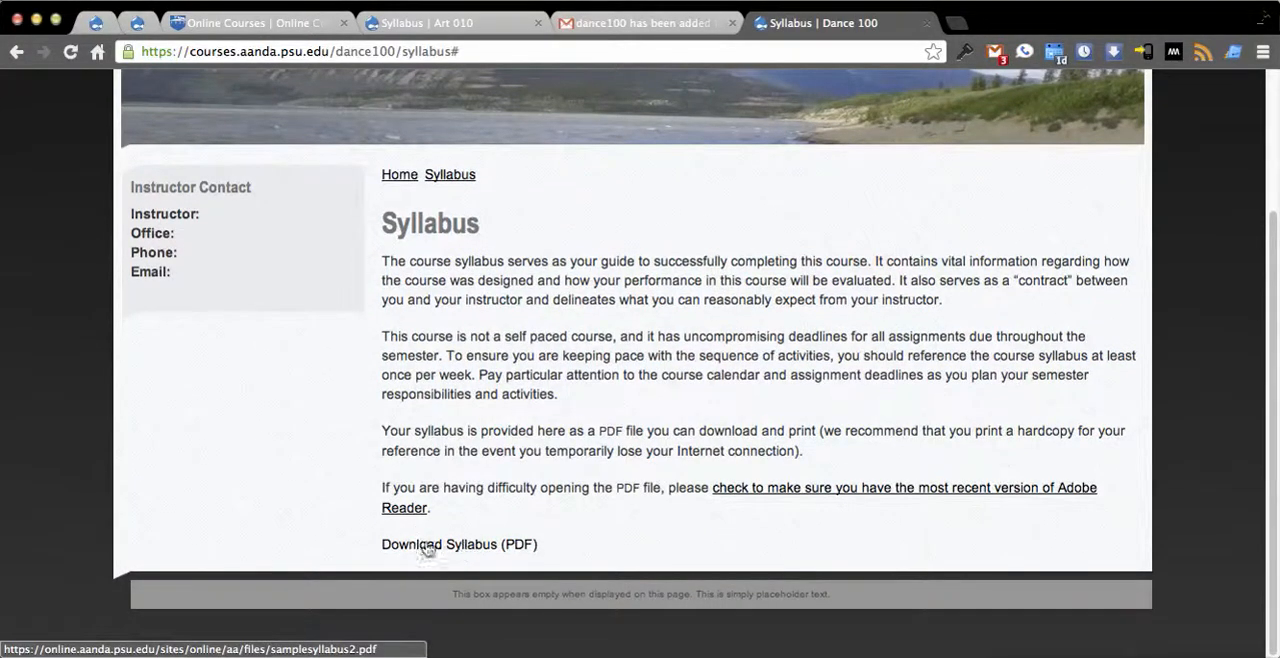
mouse_move(458, 452)
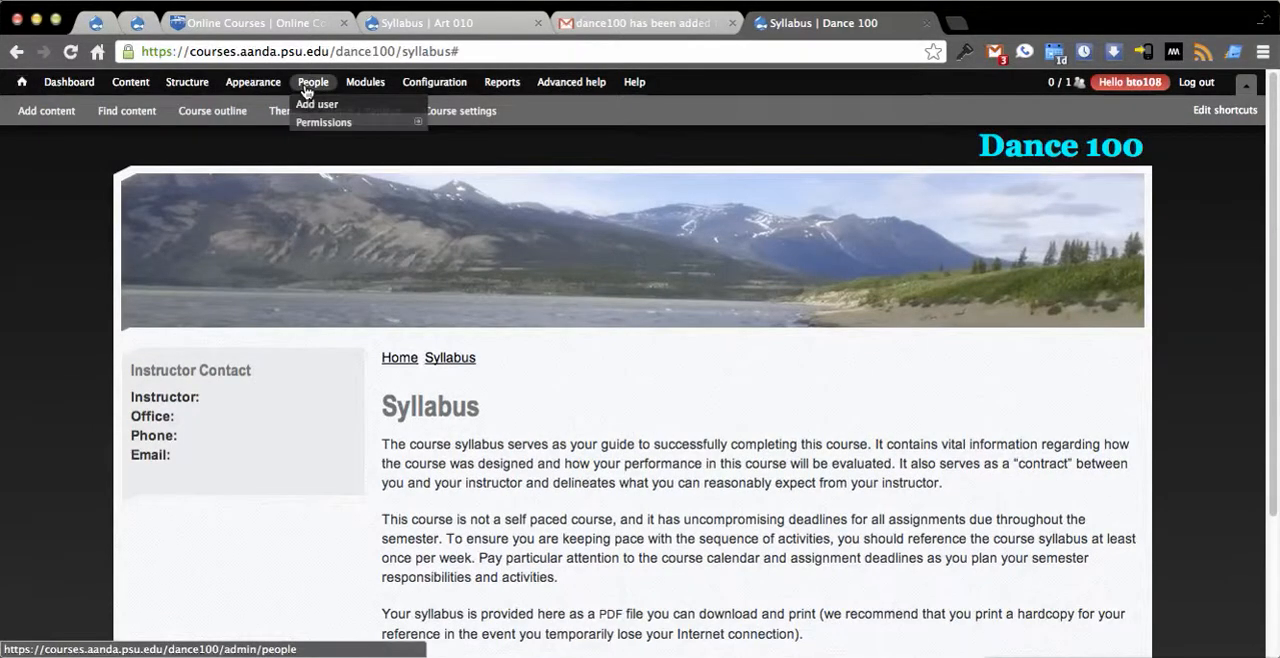
Step: Replace the administrator's profile Section value 12345 with billroseonly and save it
left_click(316, 104)
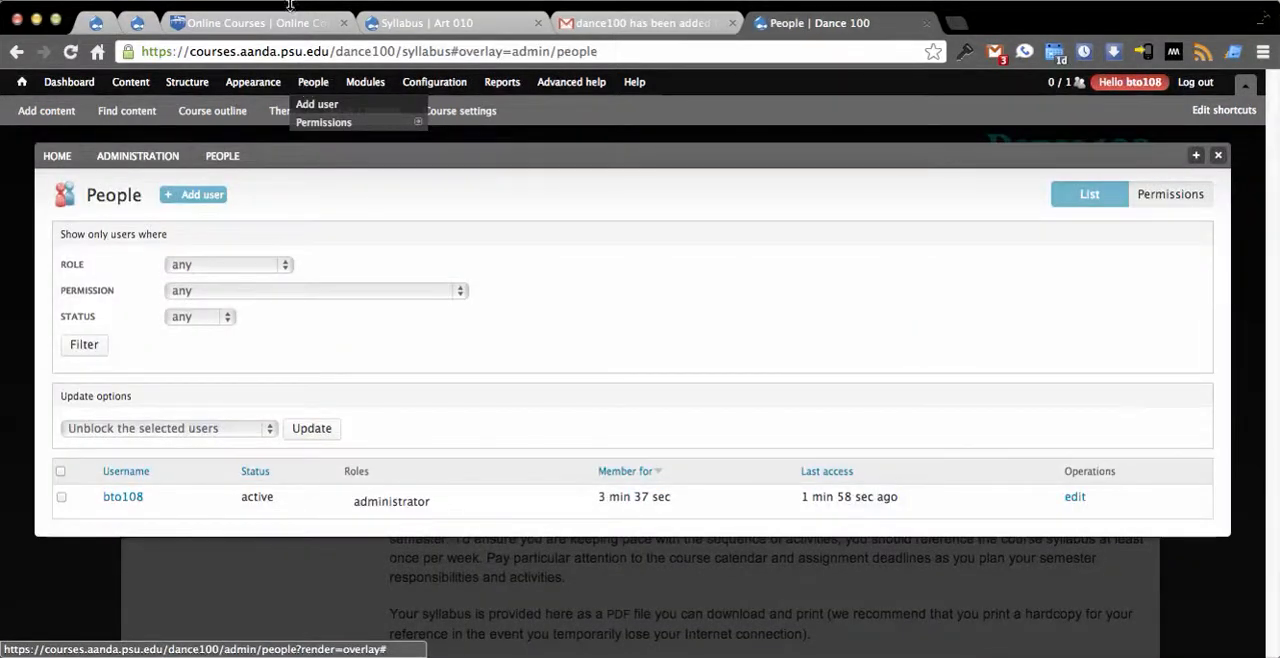
left_click(1076, 496)
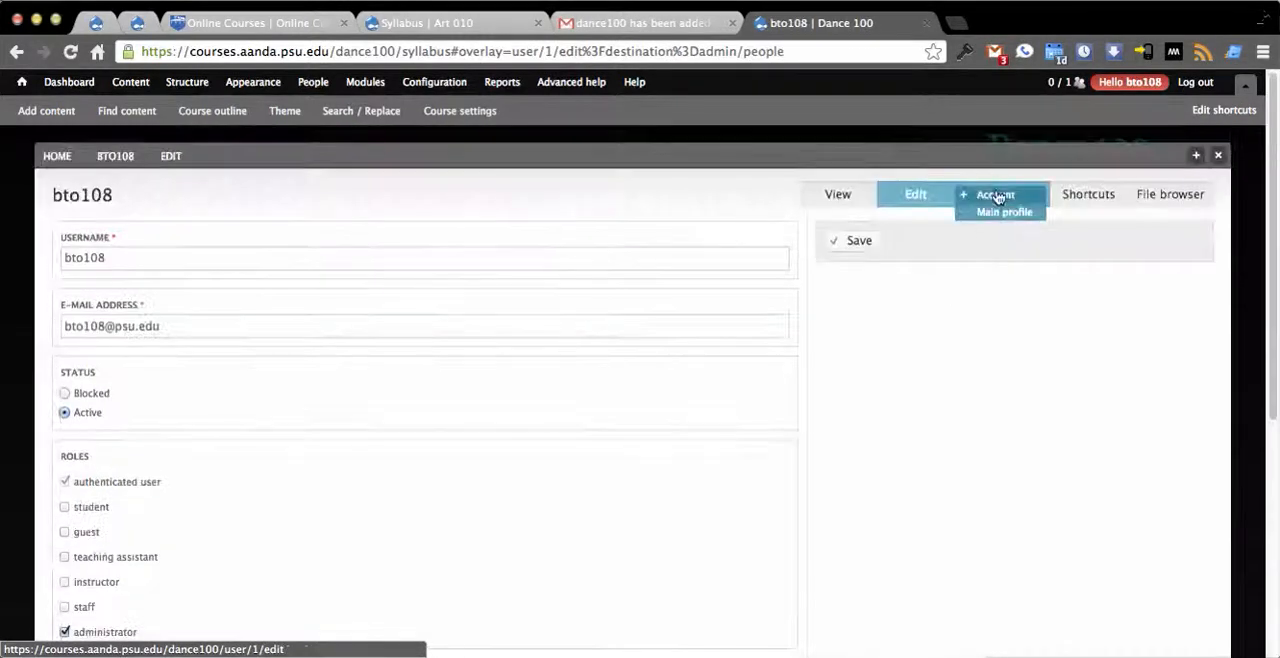
left_click(1004, 194)
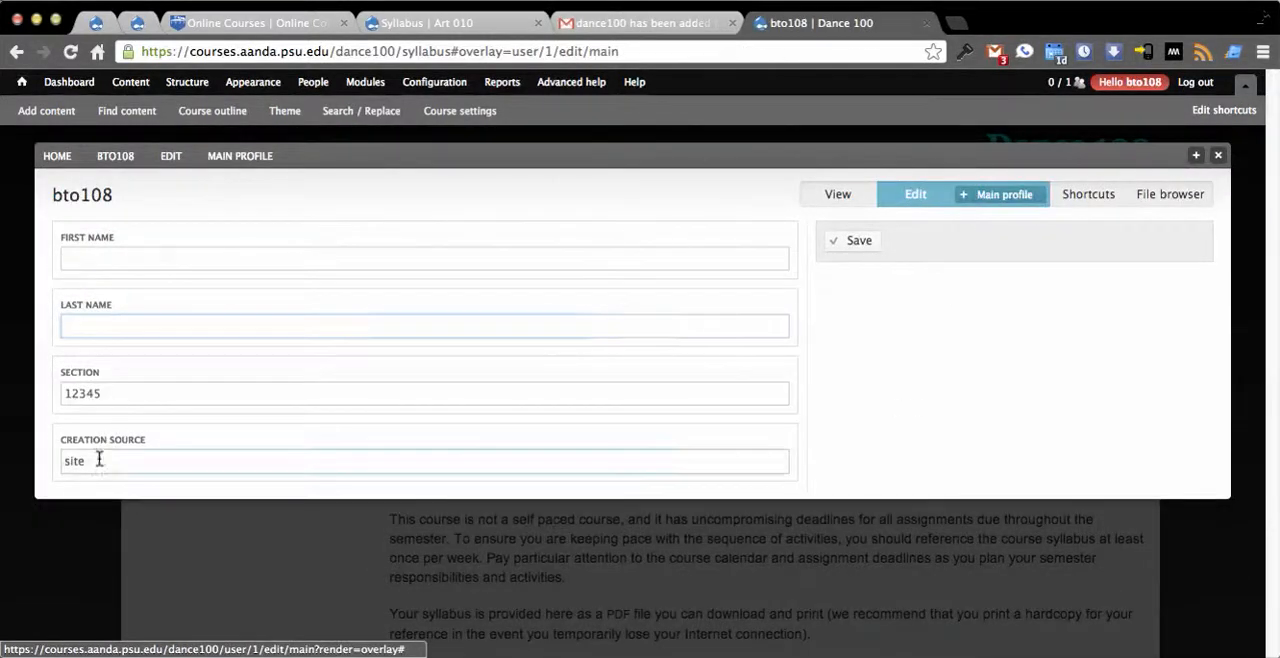
double_click(82, 392)
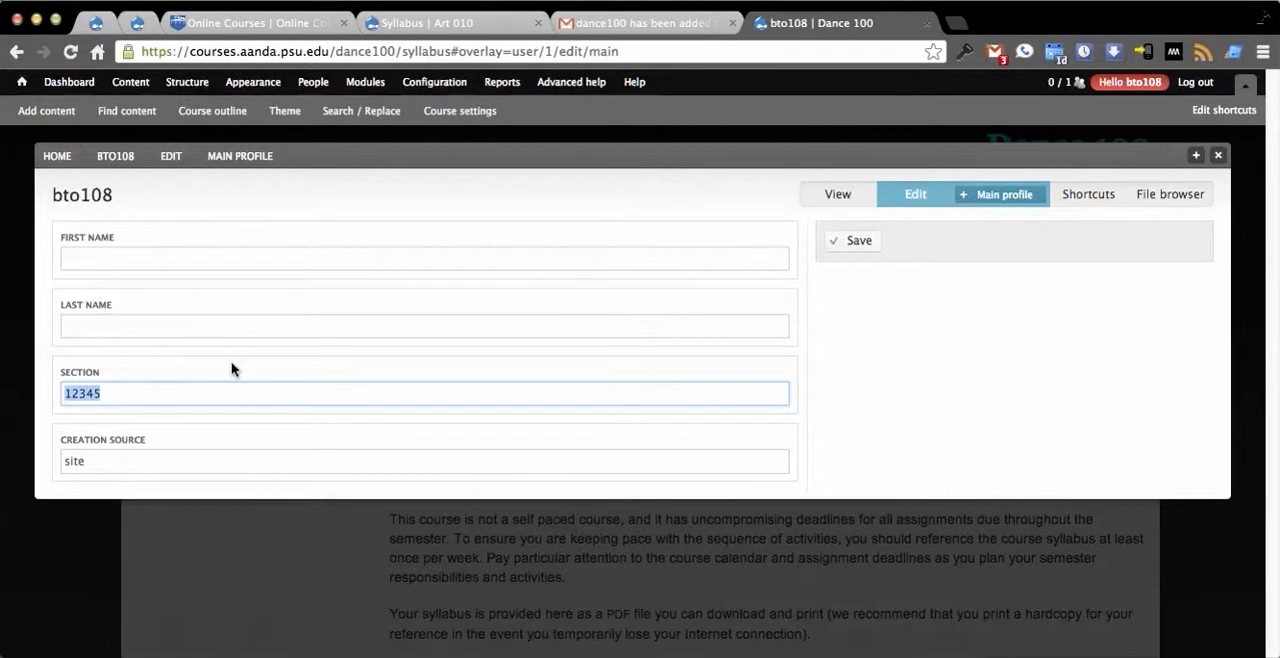
type("billroseonly")
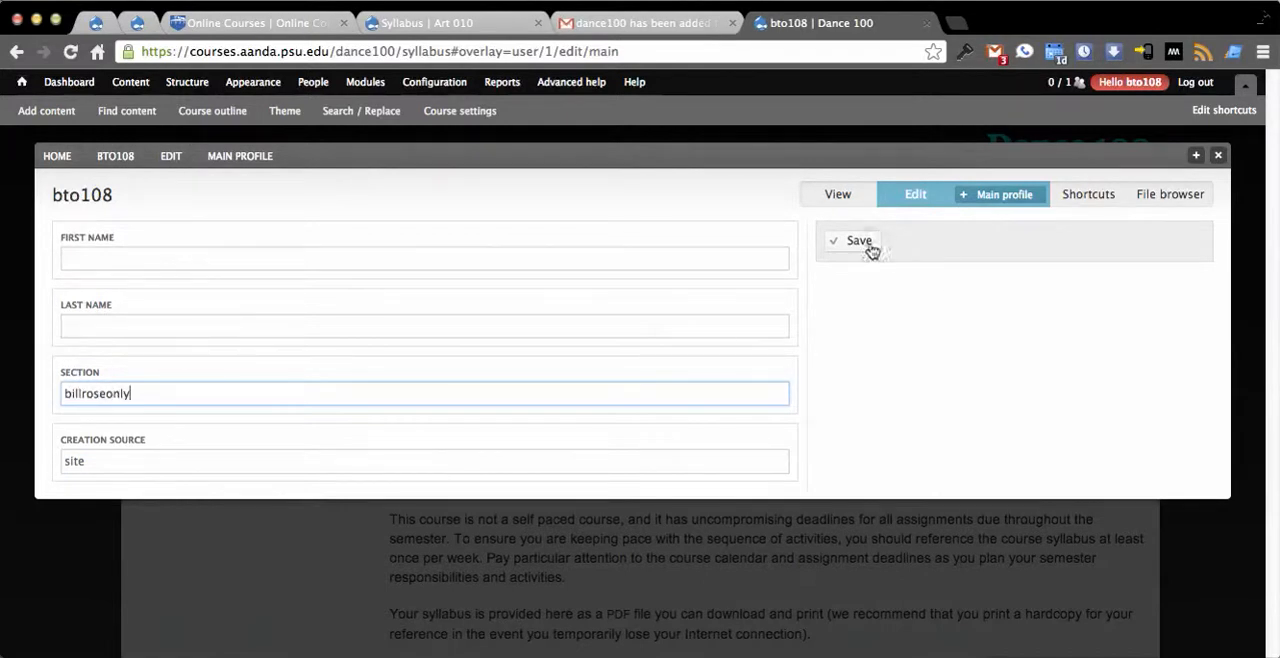
left_click(858, 240)
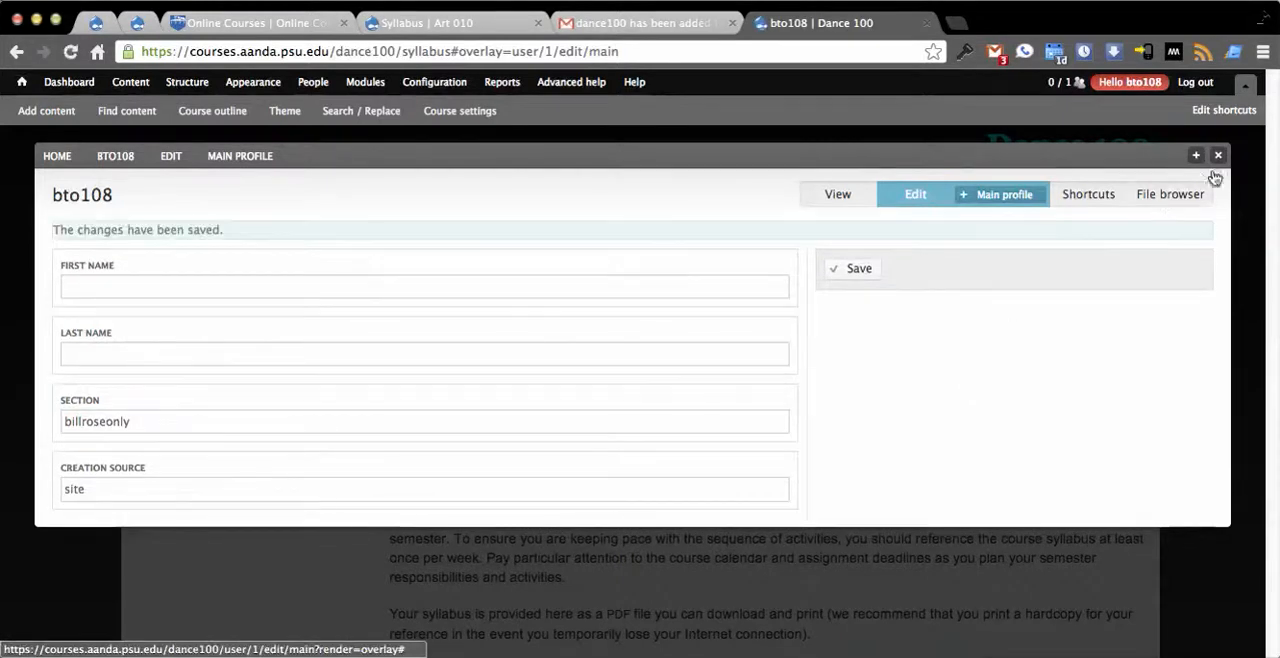
left_click(434, 82)
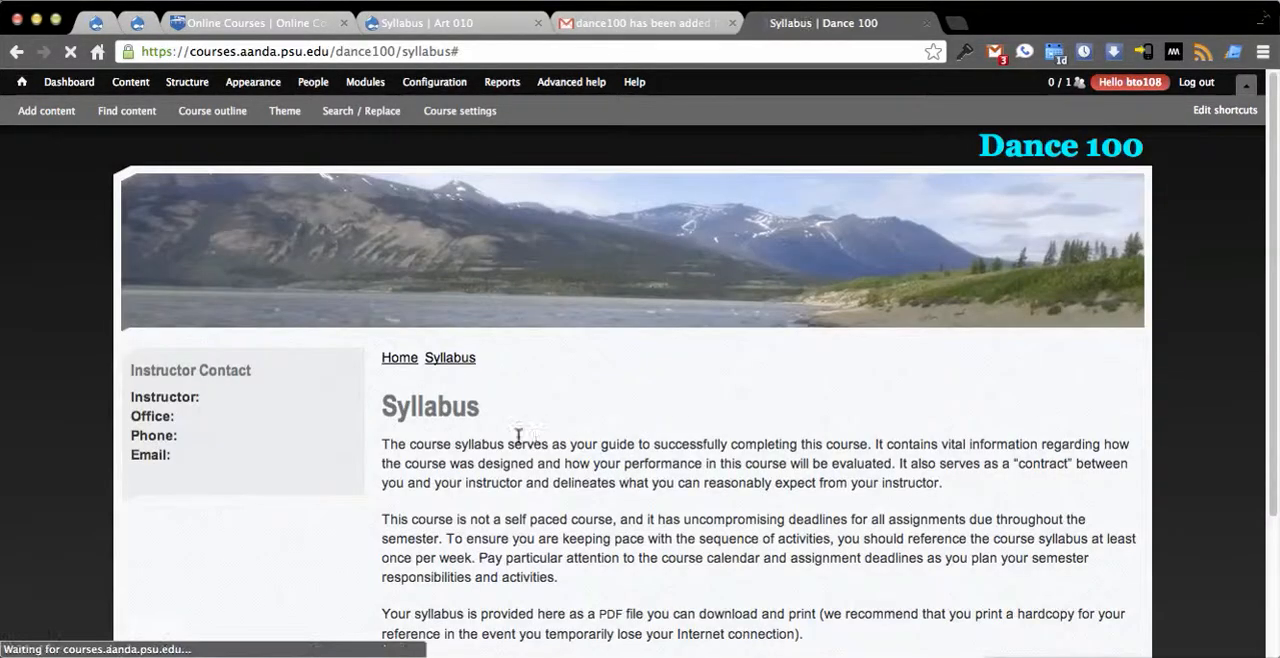
Step: Scroll the reloaded Syllabus page to the Download Syllabus (PDF) link
scroll("down", 3)
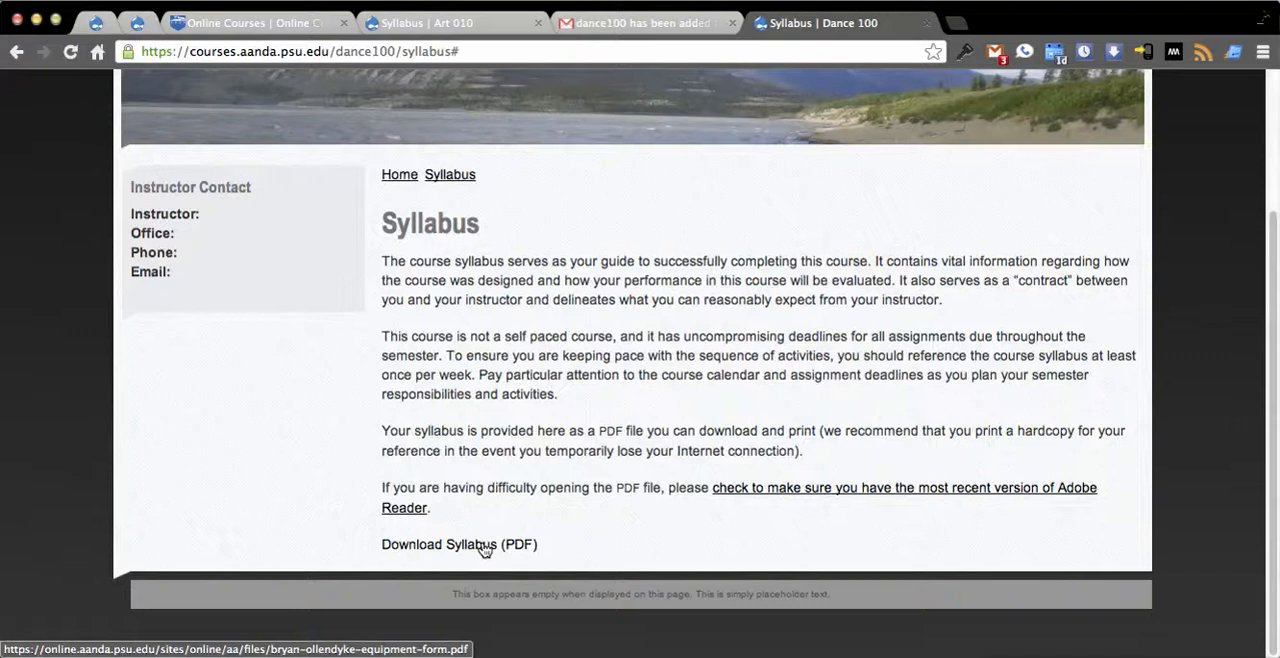
mouse_move(476, 368)
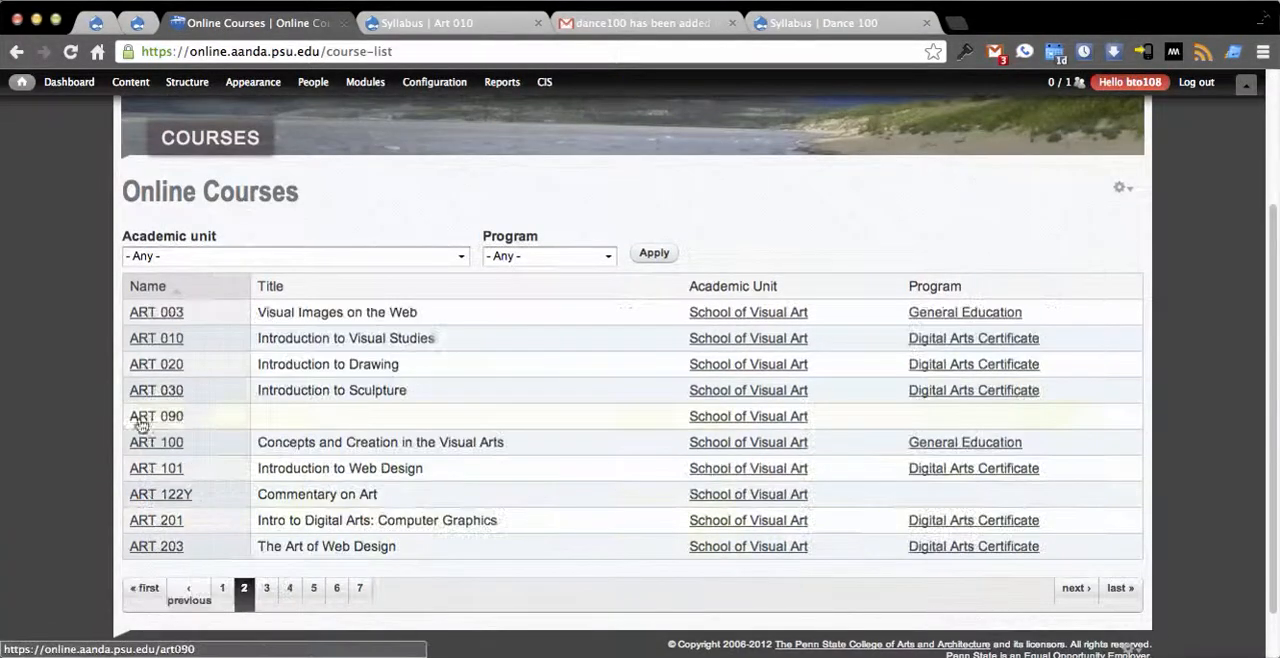
mouse_move(156, 338)
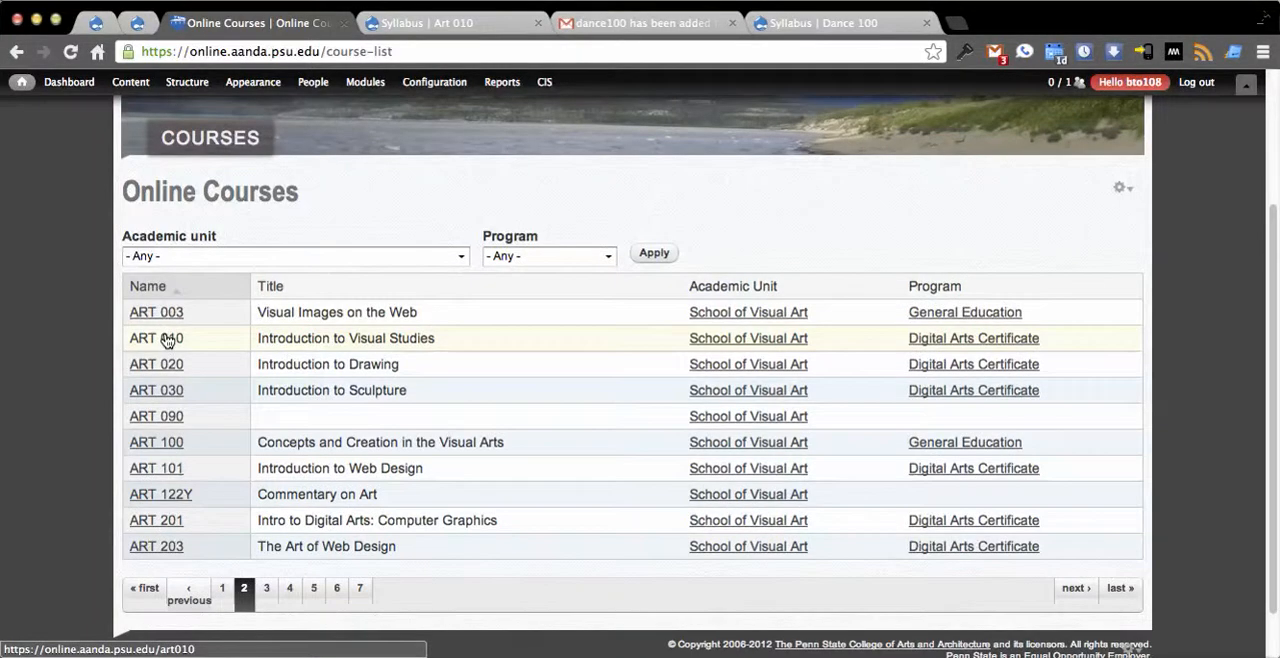
Step: Go to ART 010's Offerings and bring up section 123's Syllabus and resources settings
left_click(156, 338)
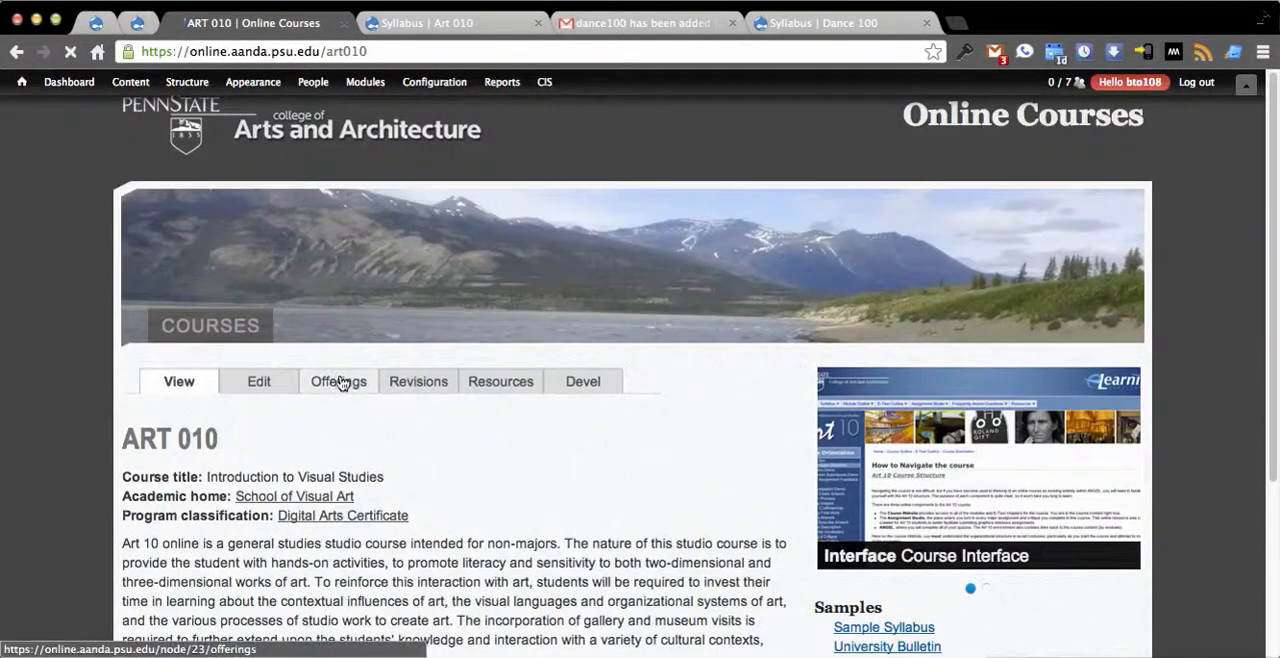
left_click(338, 380)
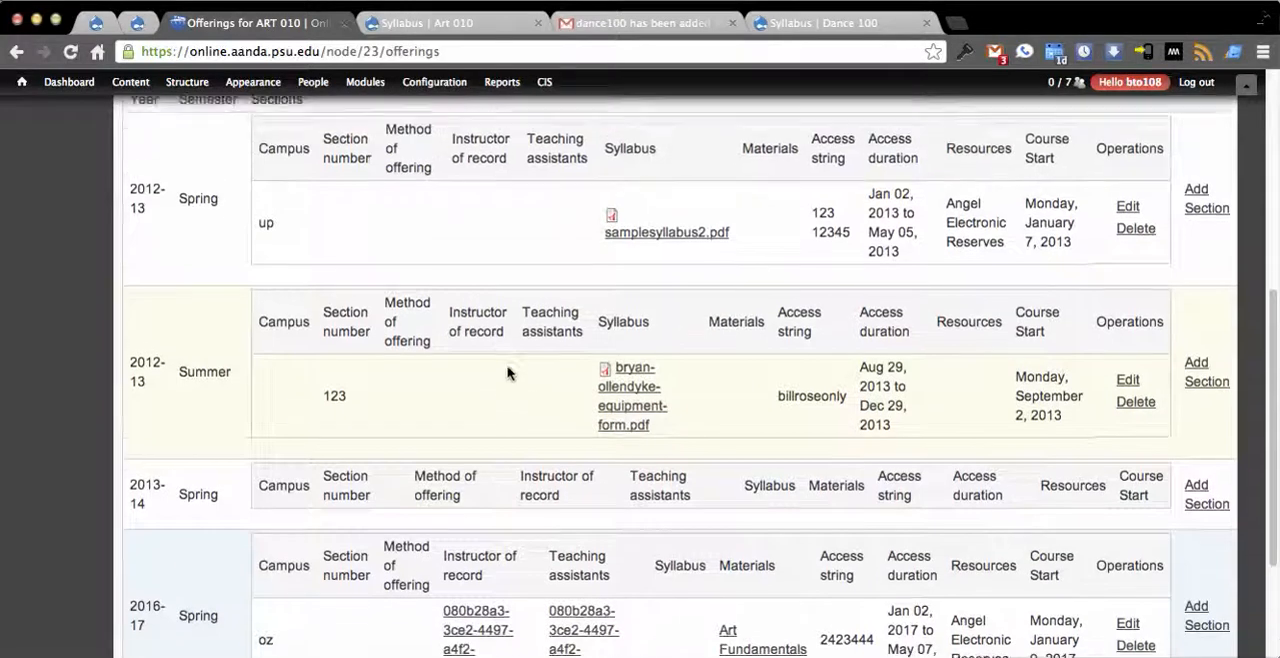
scroll("down", 3)
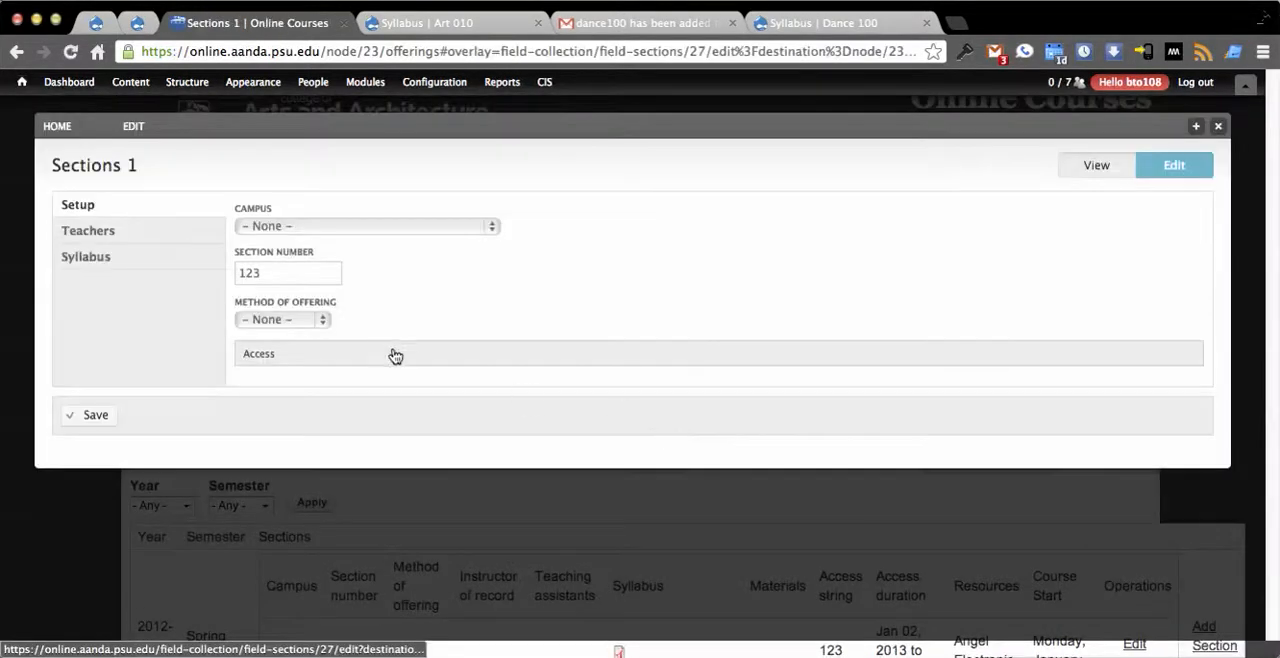
mouse_move(202, 328)
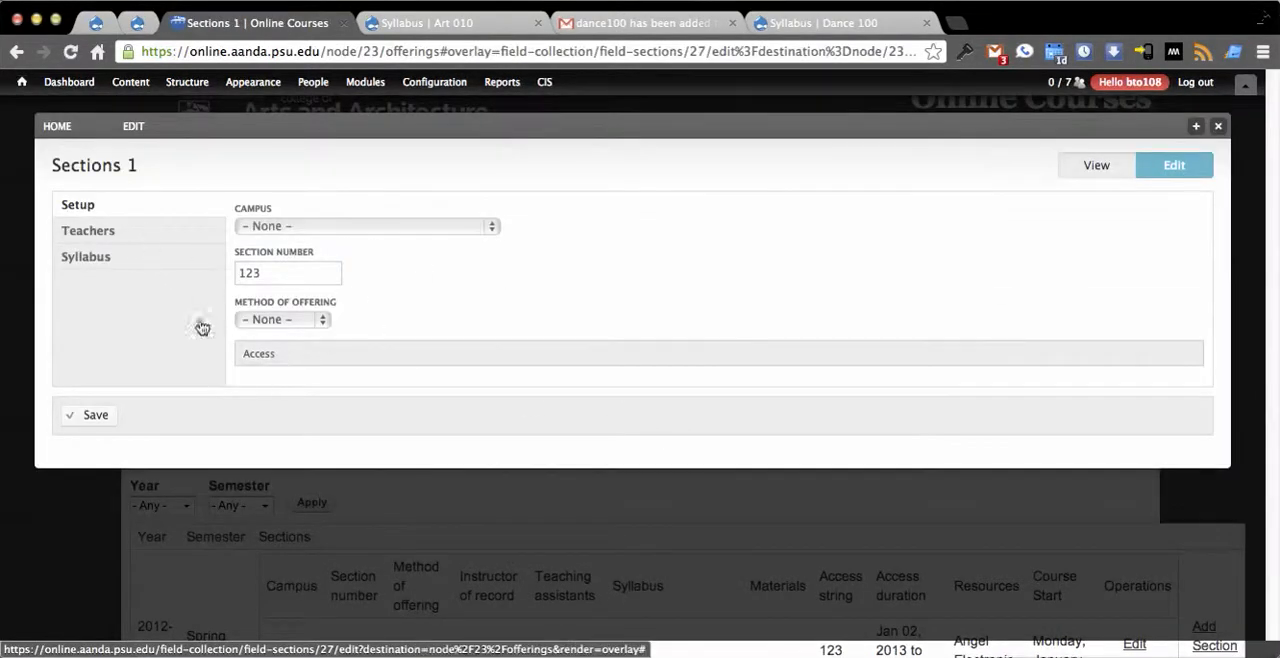
left_click(84, 256)
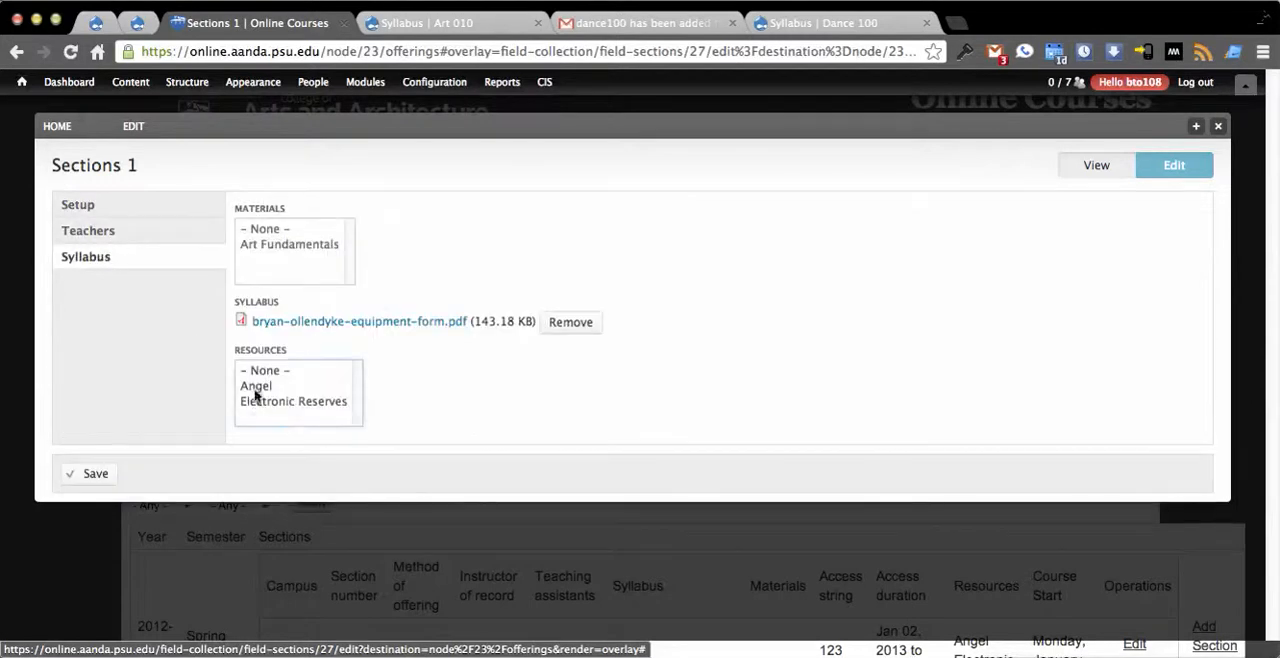
Step: Select Electronic Reserves under Resources for section 123 and save
left_click(256, 386)
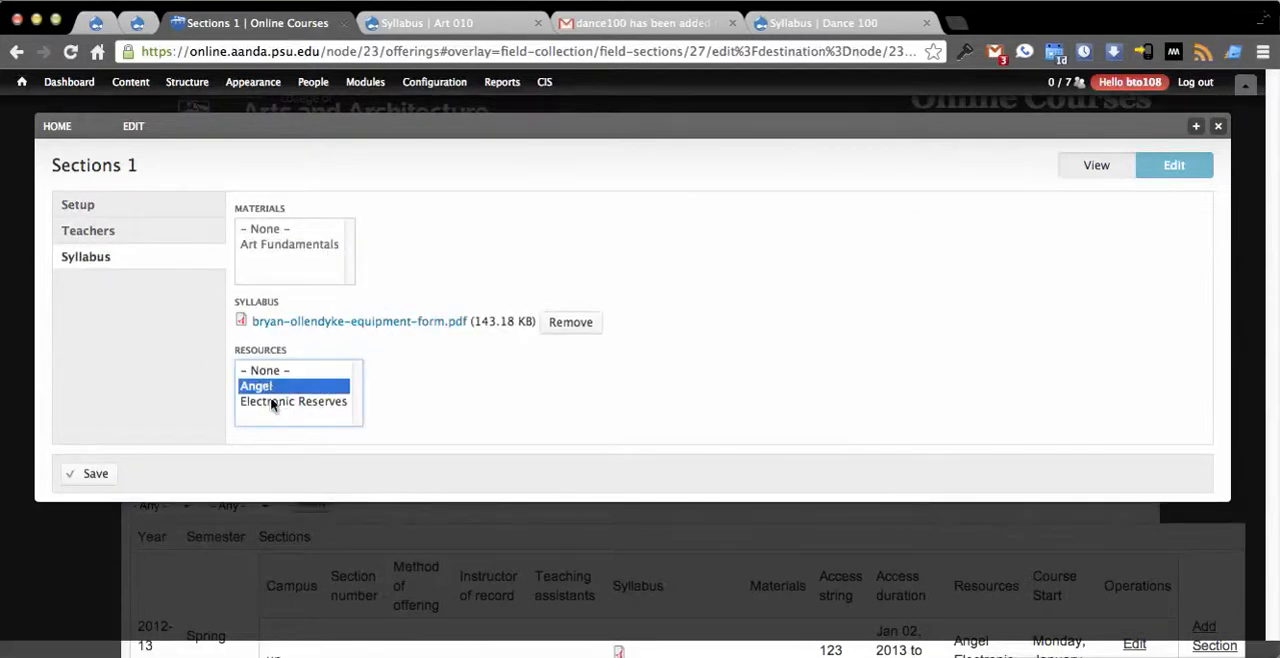
left_click(292, 400)
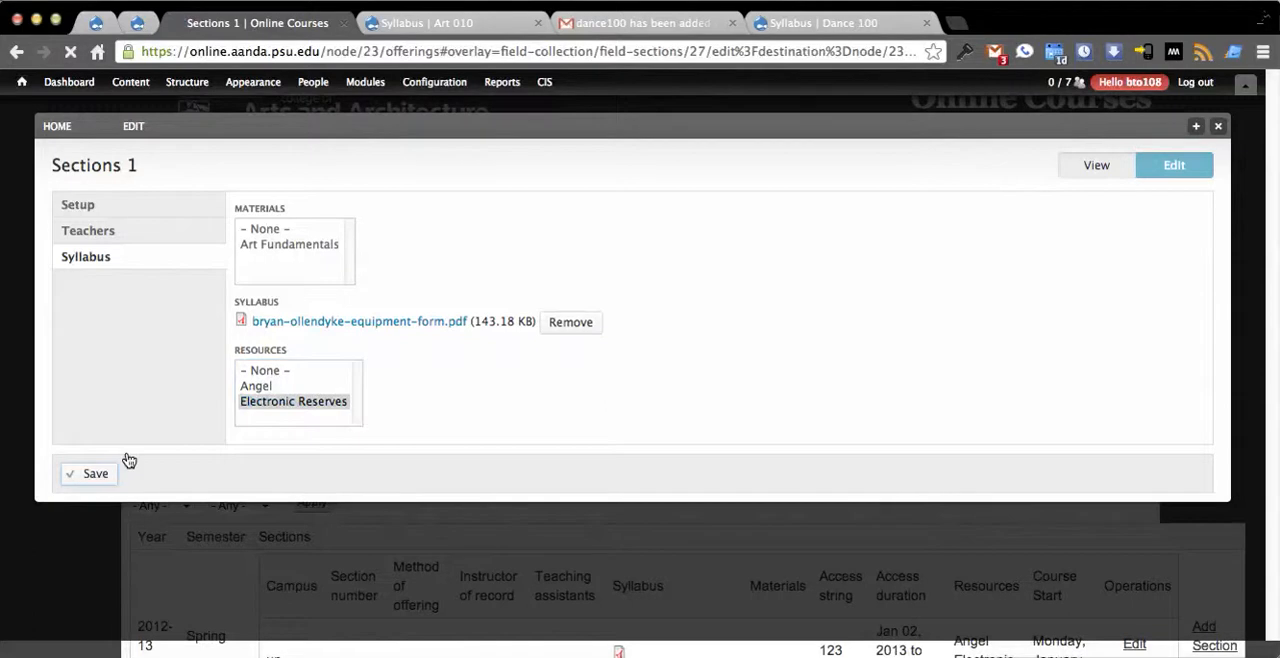
left_click(96, 472)
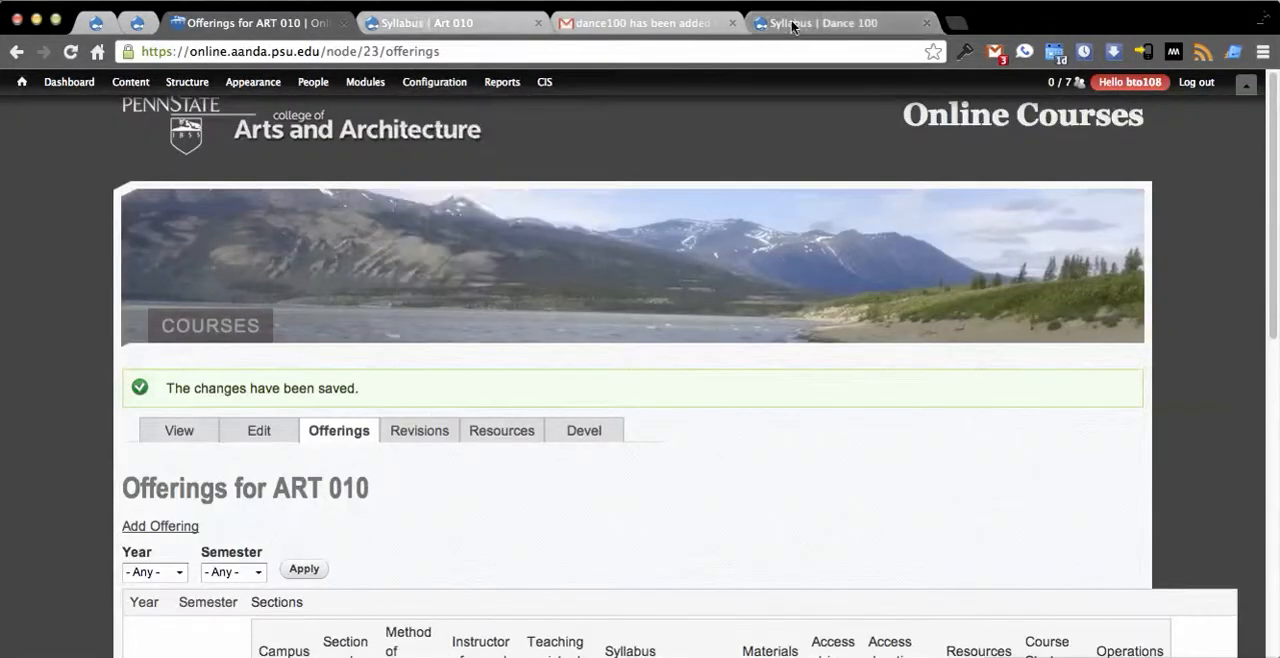
Step: View Dance 100's Resources page, then switch to the Online Courses CIS Resources list
left_click(820, 22)
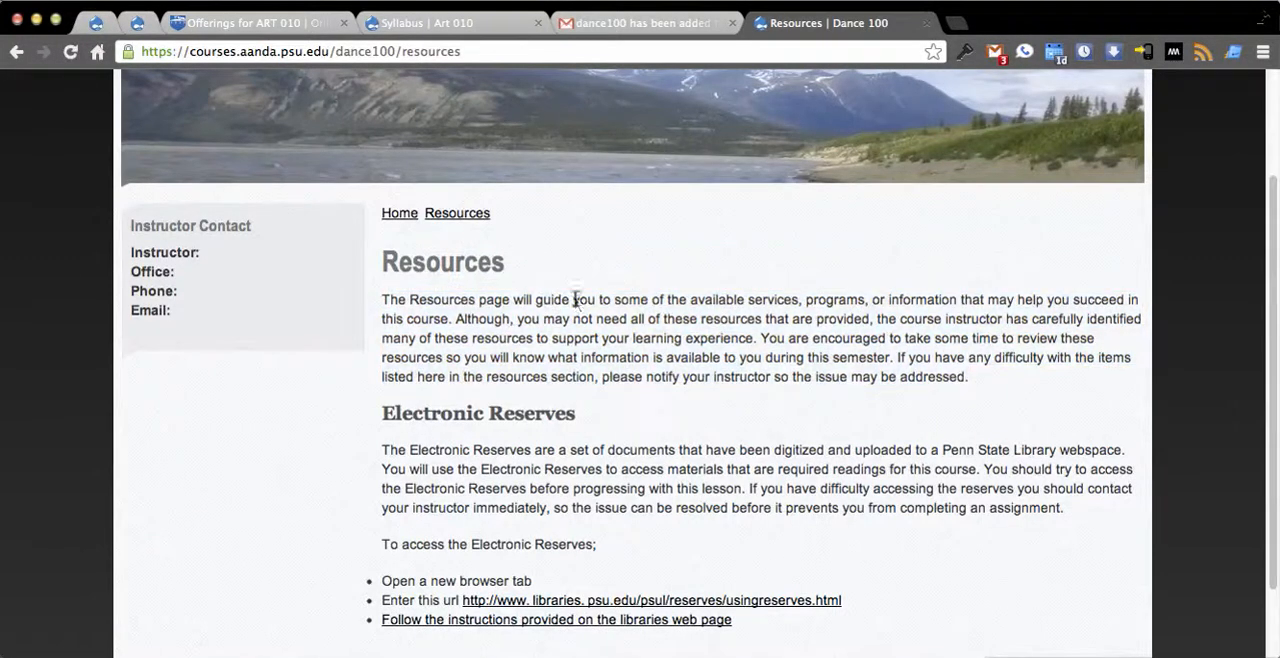
scroll("down", 3)
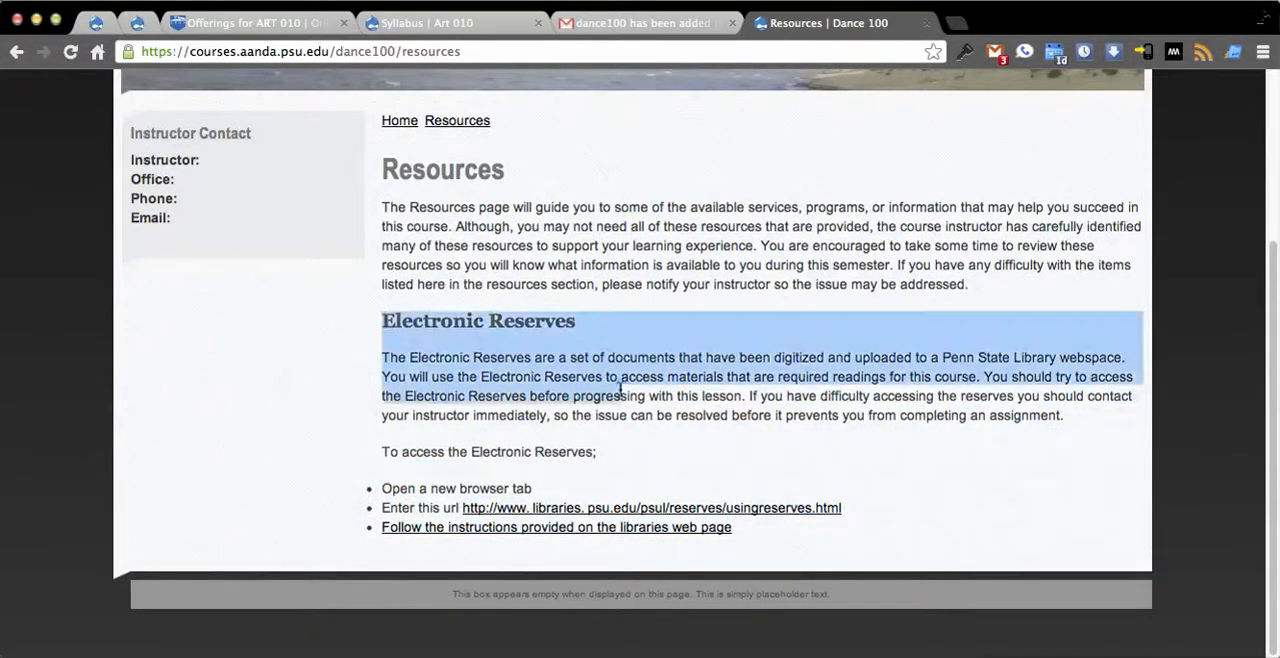
left_click(476, 344)
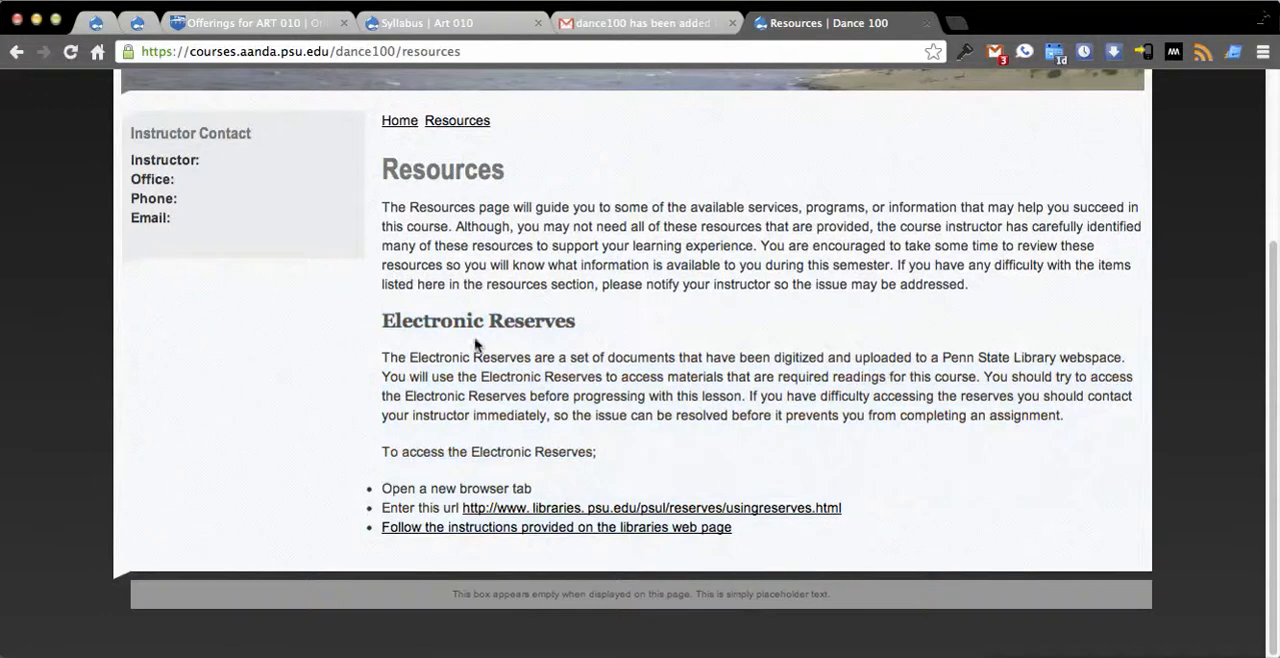
left_click(256, 22)
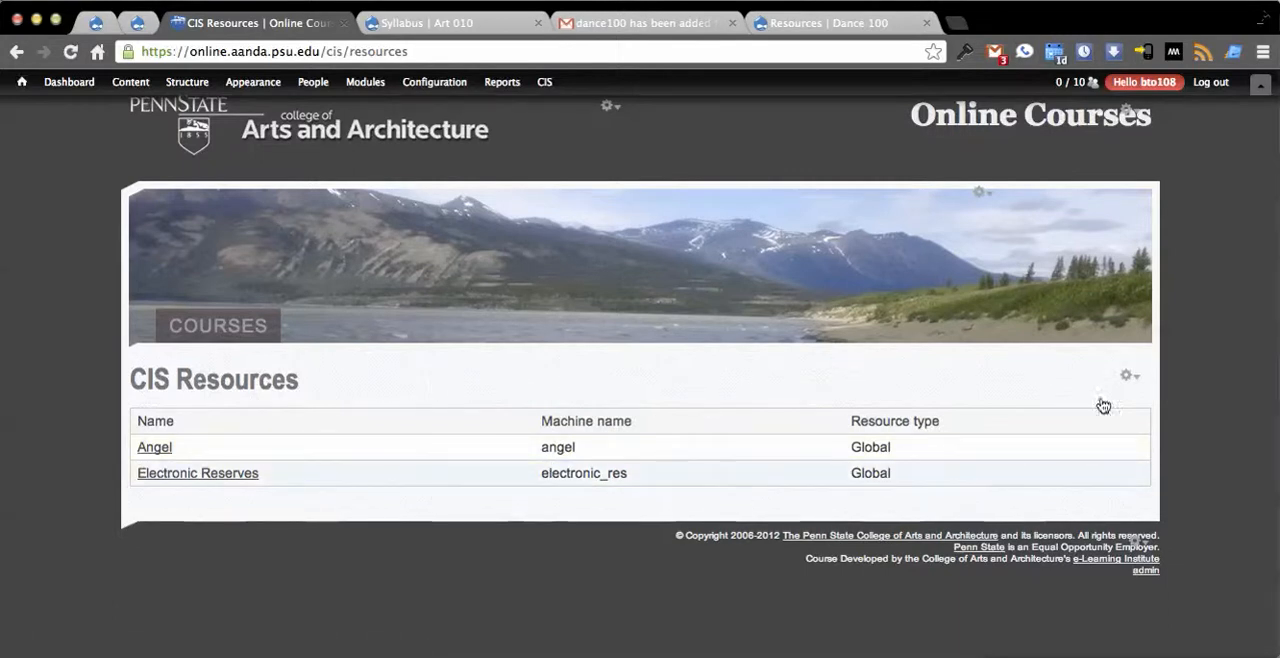
mouse_move(320, 438)
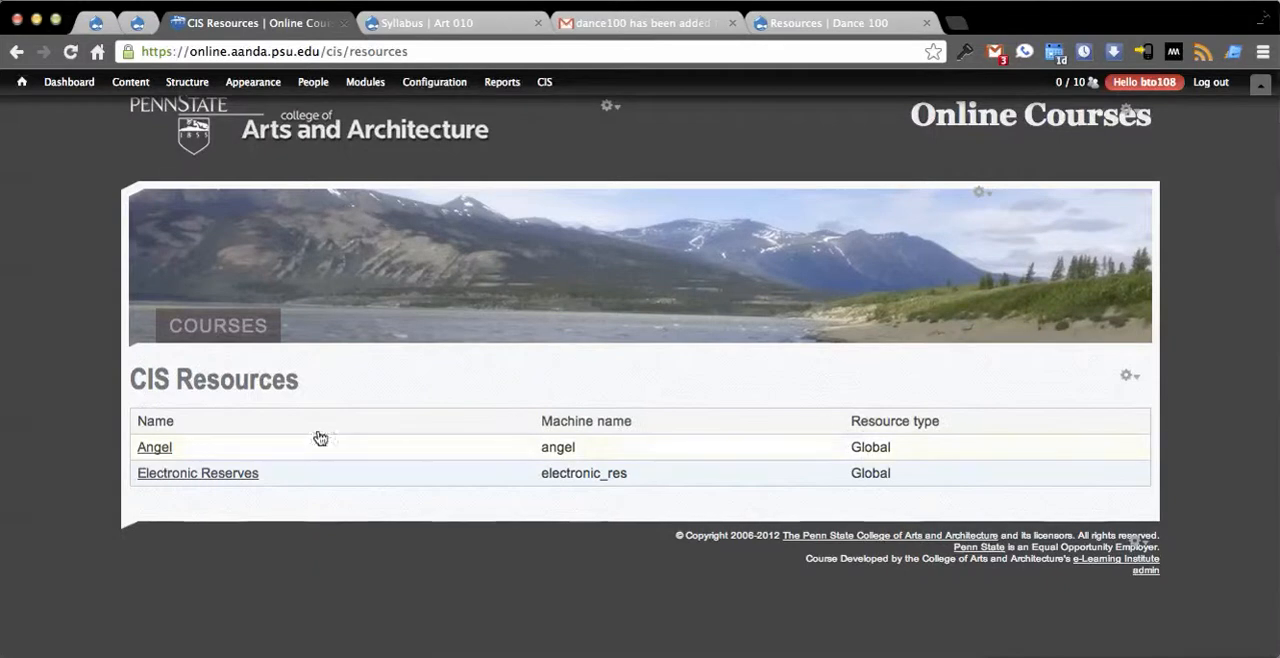
Step: Edit the Electronic Reserves resource in CIS Resources and save the update
left_click(196, 472)
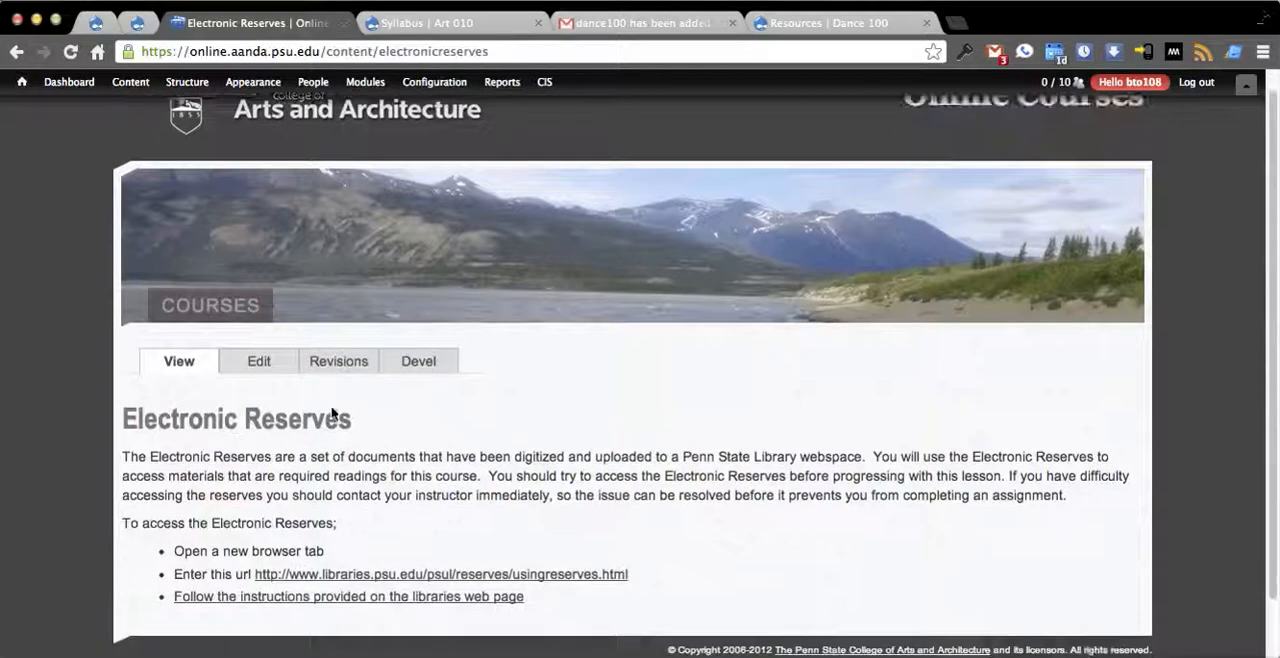
scroll("down", 3)
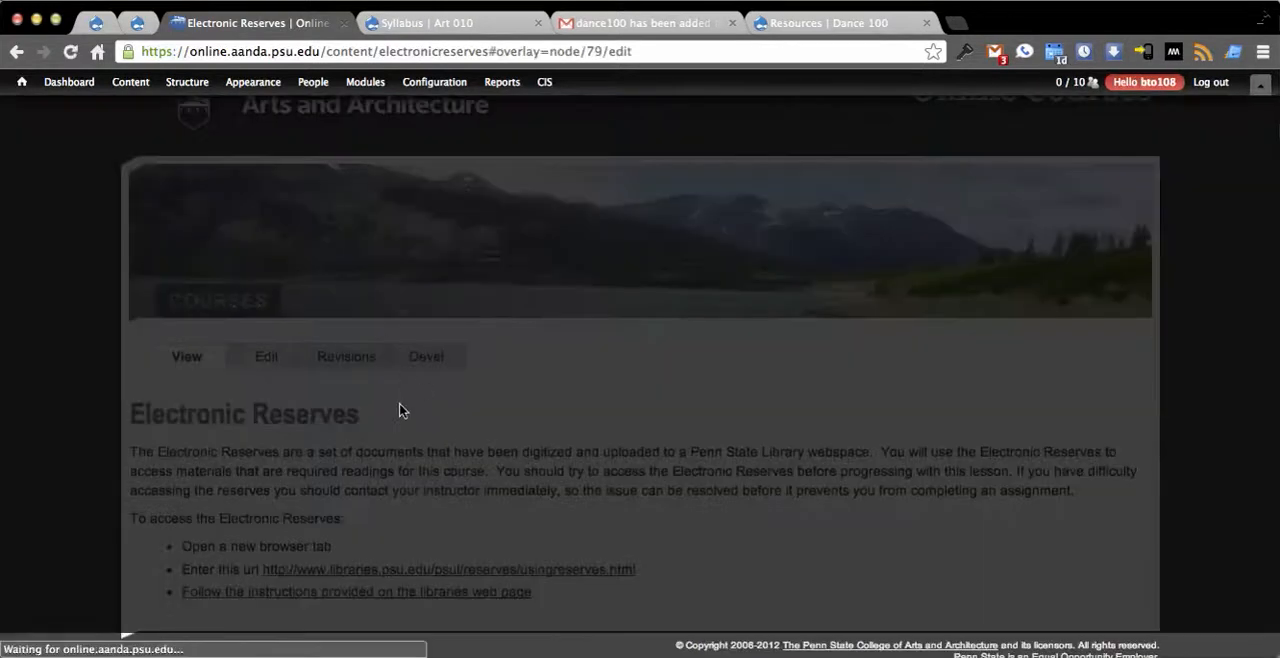
left_click(266, 356)
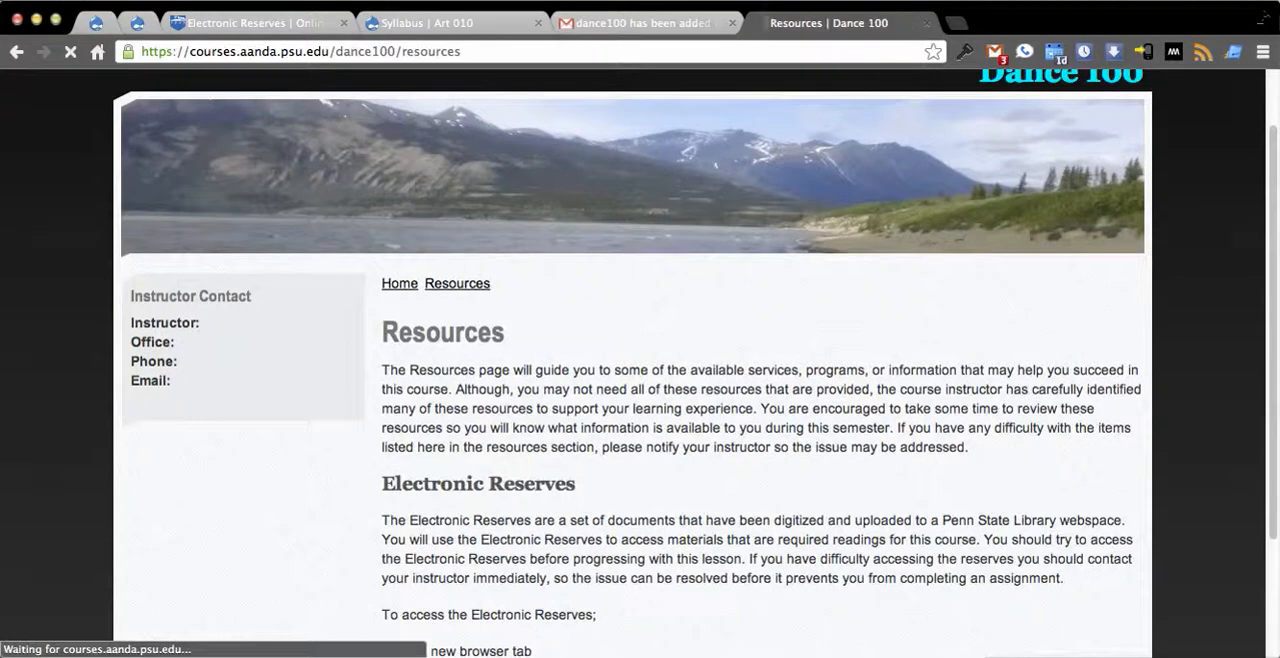
scroll("down", 3)
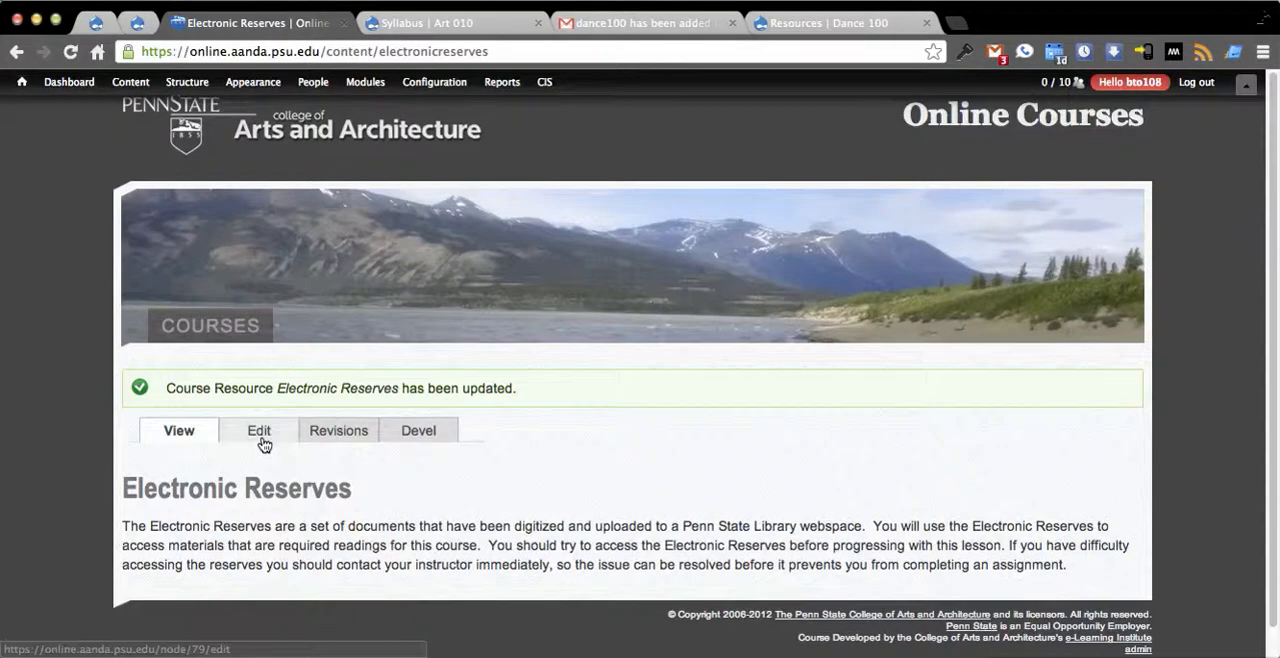
Step: Open ART 010 from the Online Courses list, checking the Dance 100 Resources tab in between
left_click(260, 430)
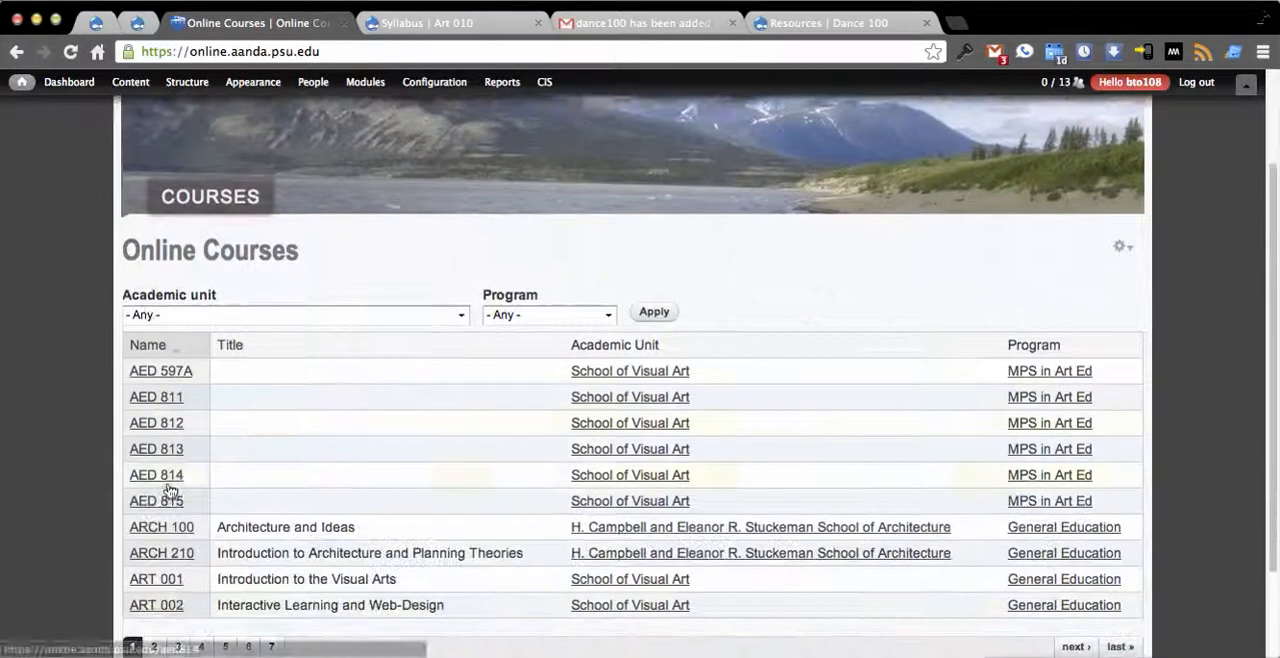
left_click(544, 82)
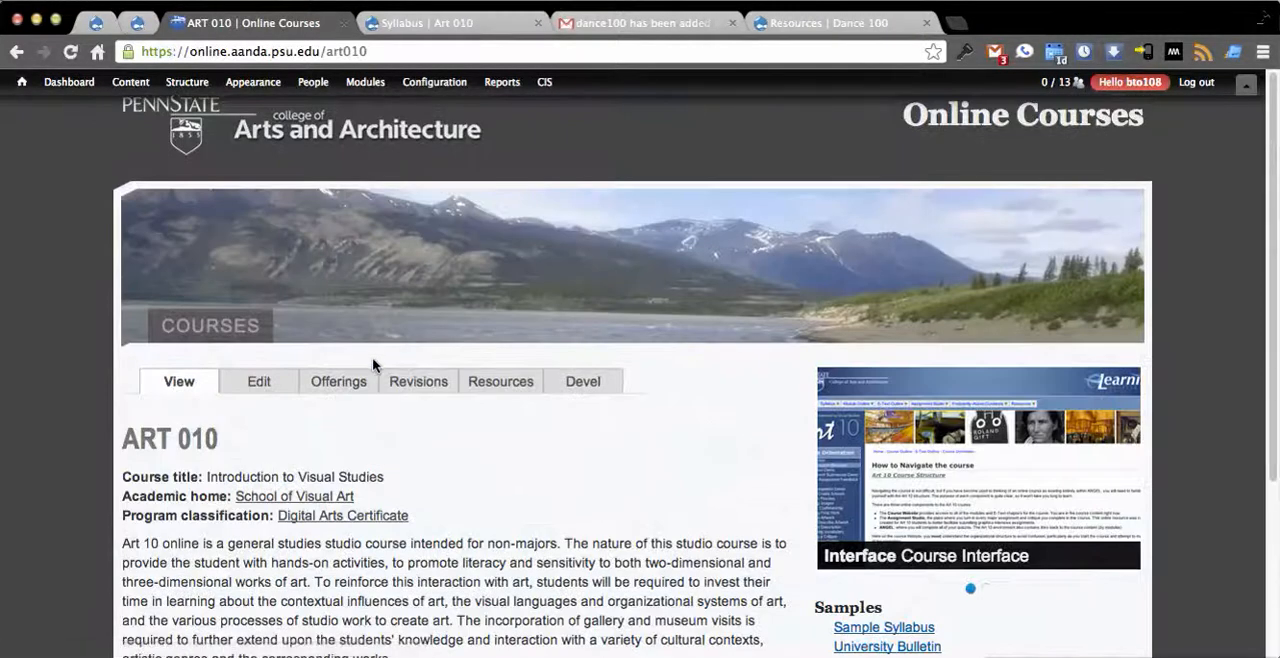
scroll("down", 3)
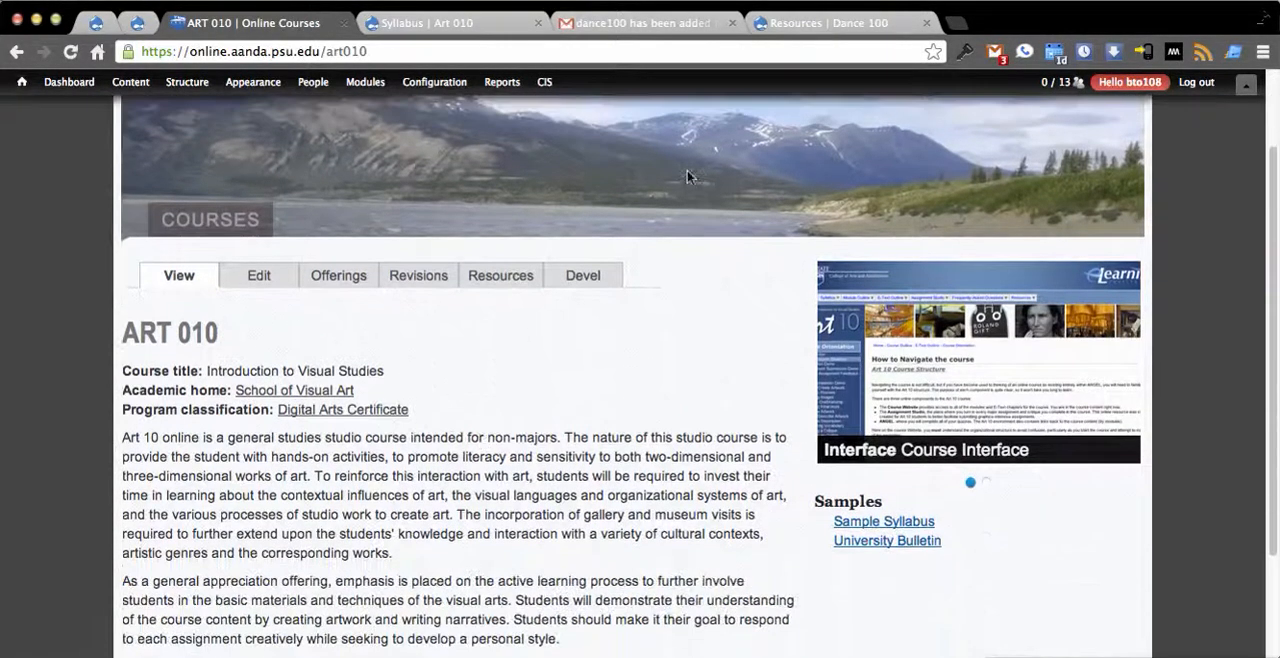
left_click(810, 22)
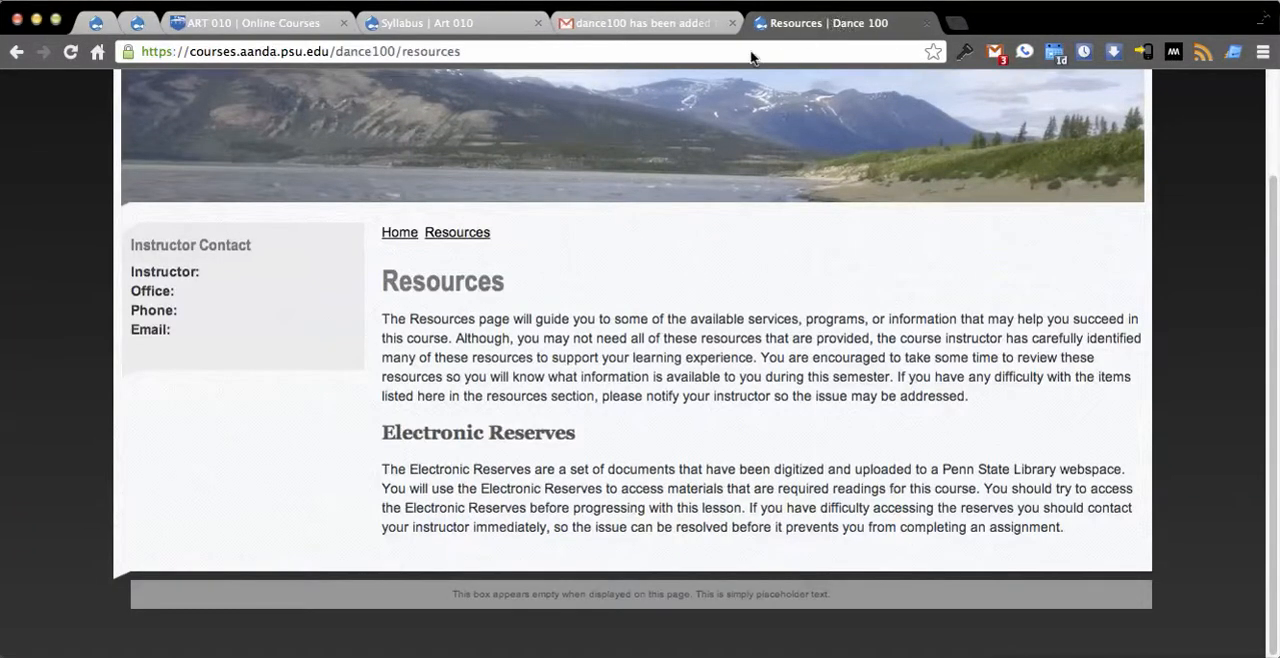
left_click(250, 22)
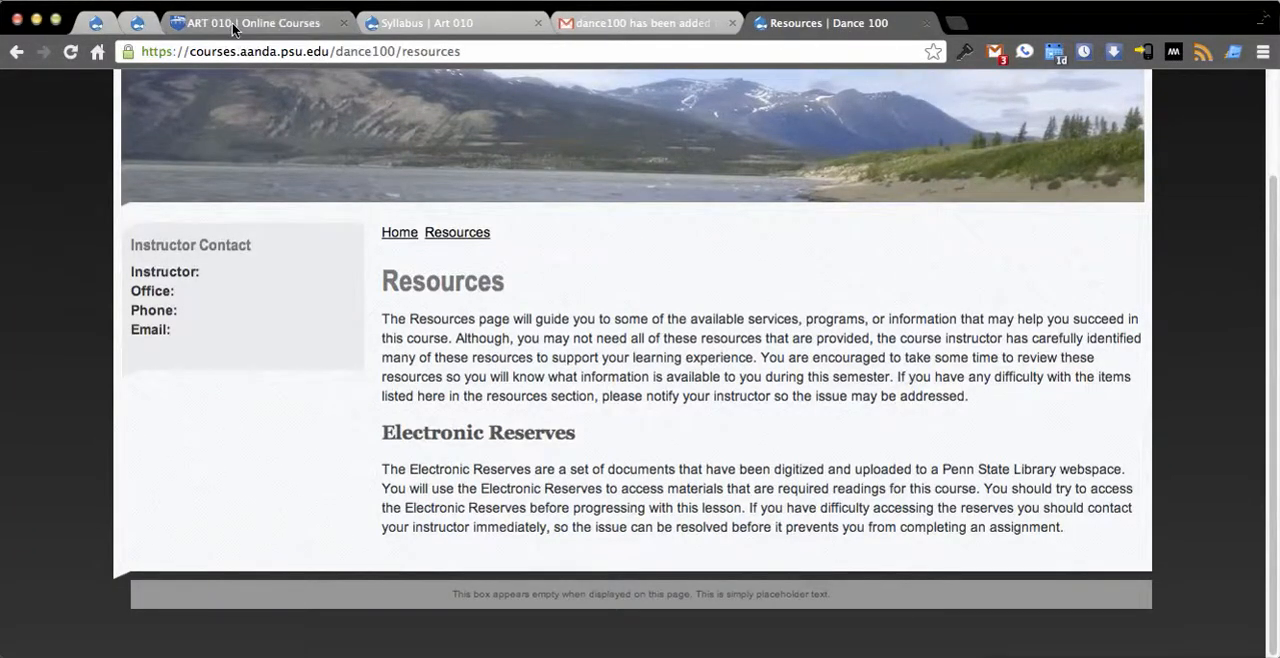
mouse_move(244, 22)
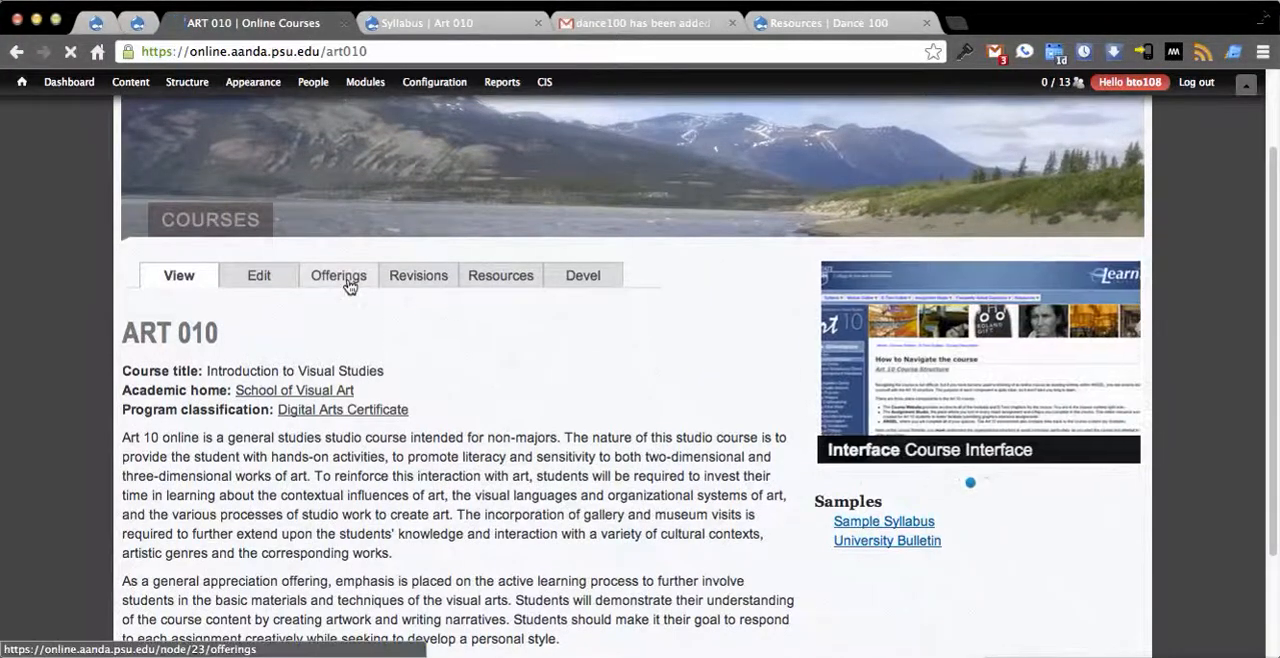
Step: Edit ART 010's summer section 123 to have Angel and Electronic Reserves as resources and save
left_click(338, 276)
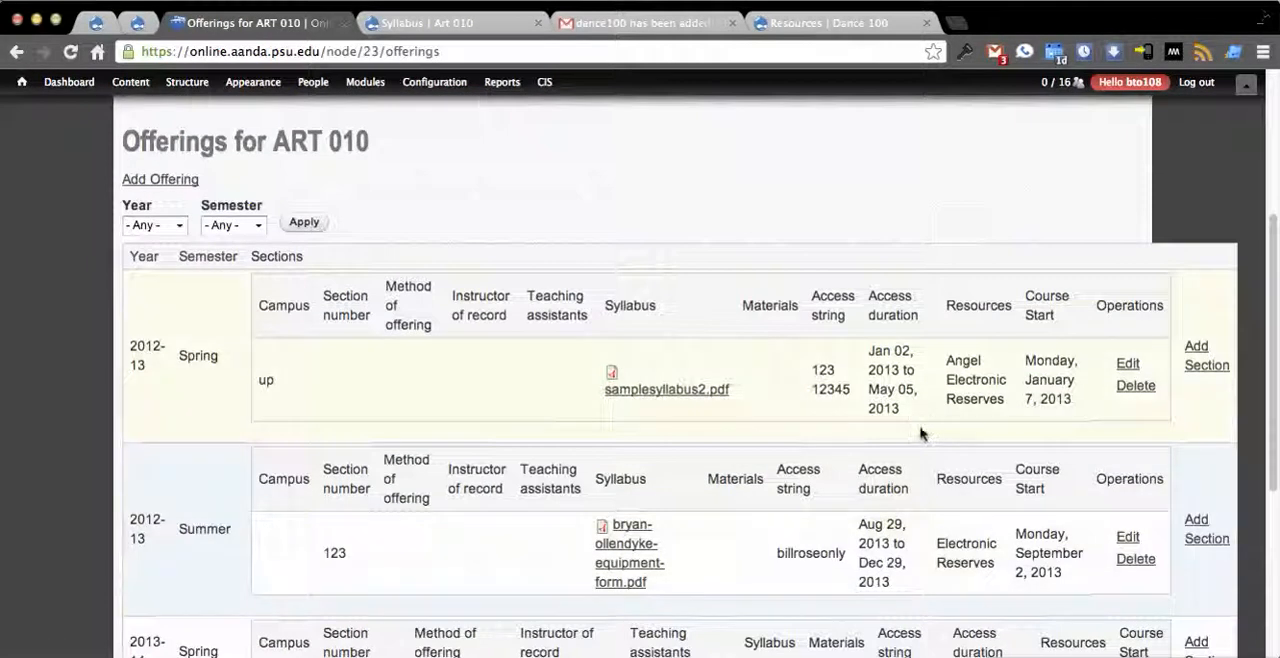
left_click(1128, 364)
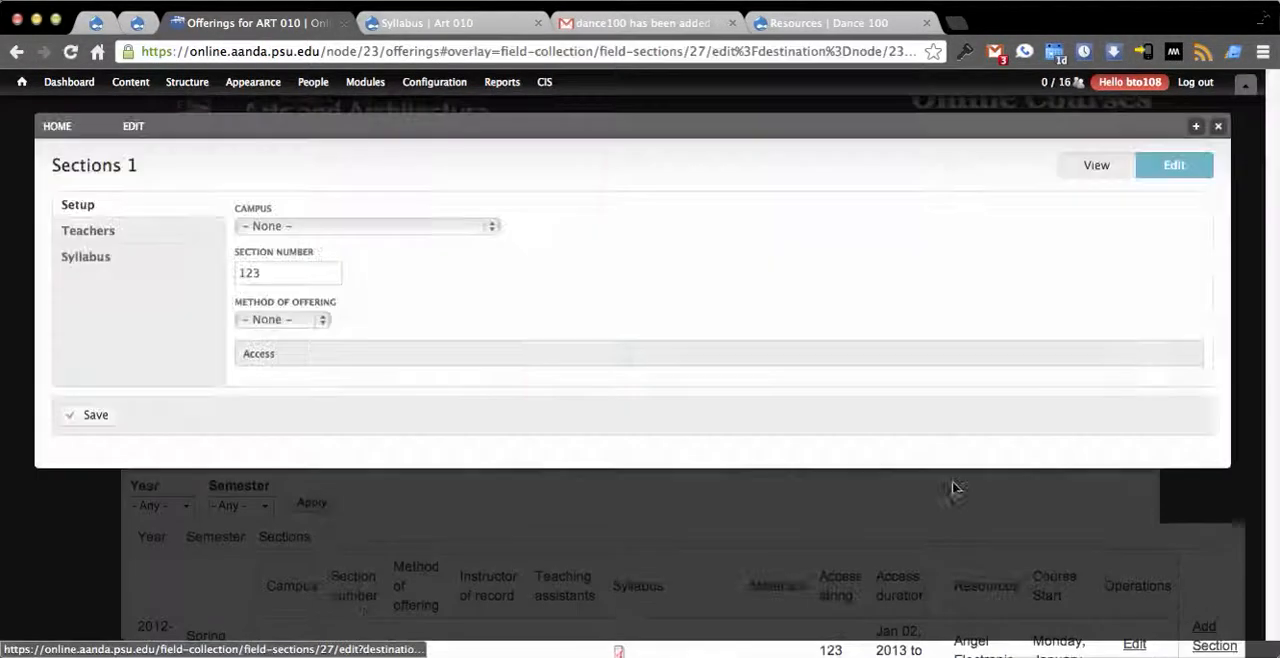
left_click(84, 256)
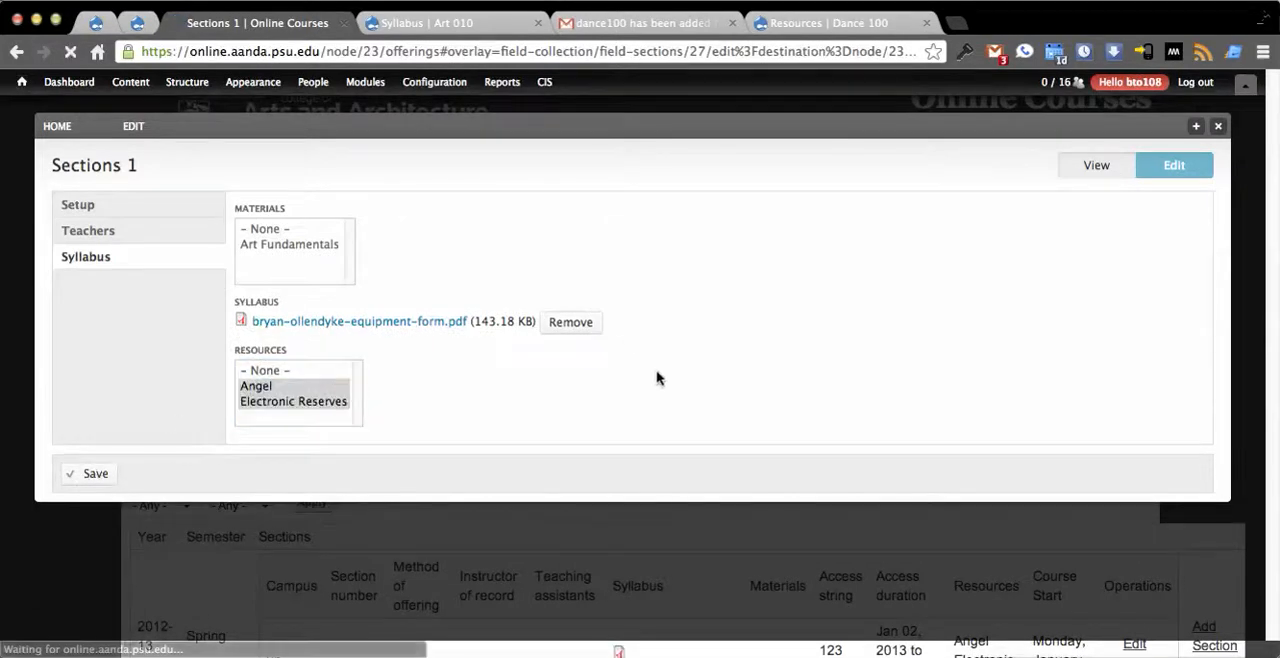
left_click(822, 22)
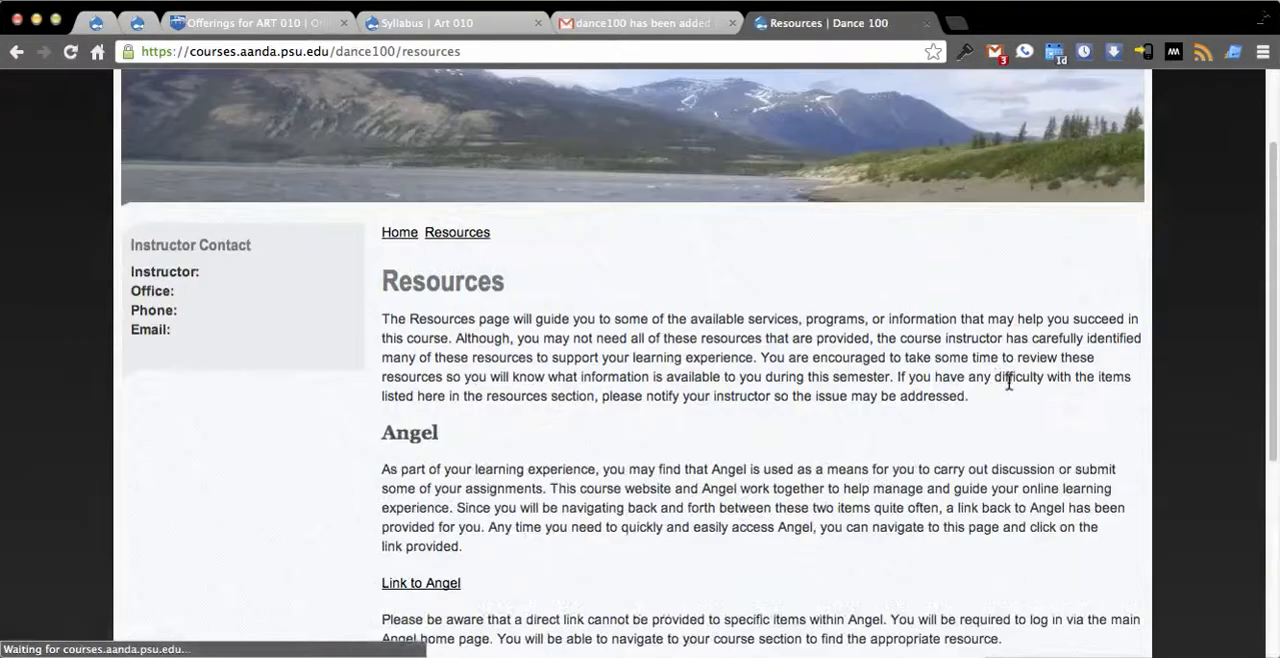
Step: Scroll through the Angel and Electronic Reserves sections on Dance 100's Resources page
scroll("down", 3)
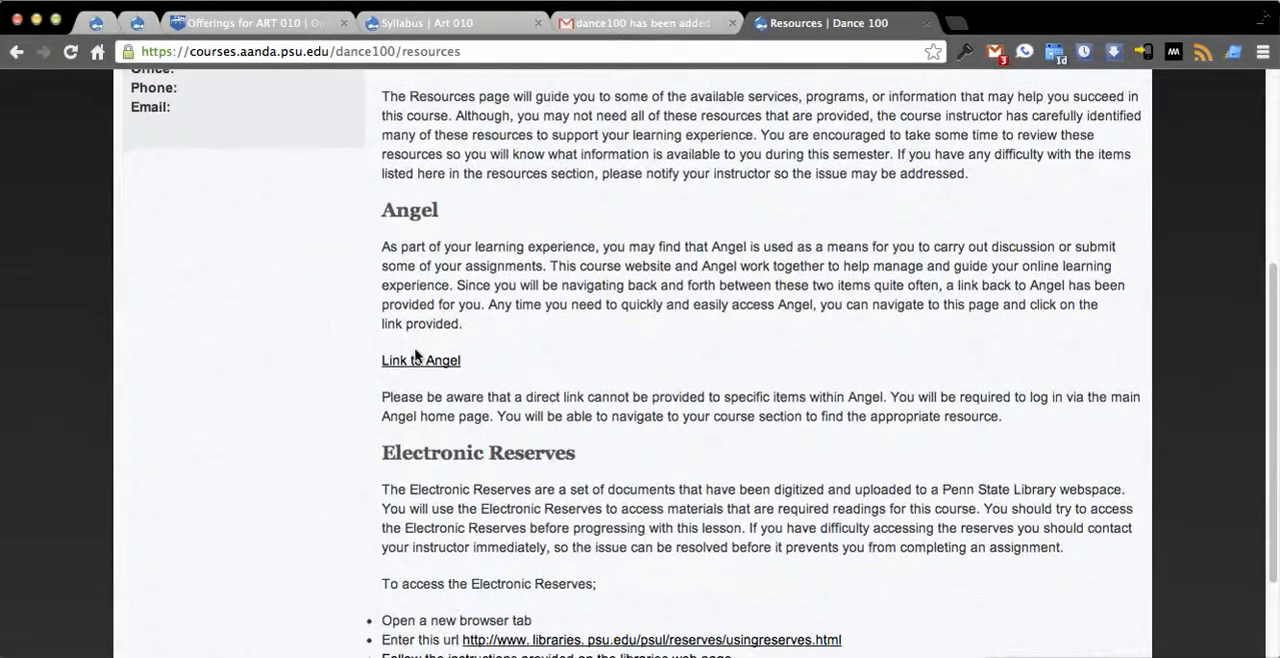
scroll("down", 3)
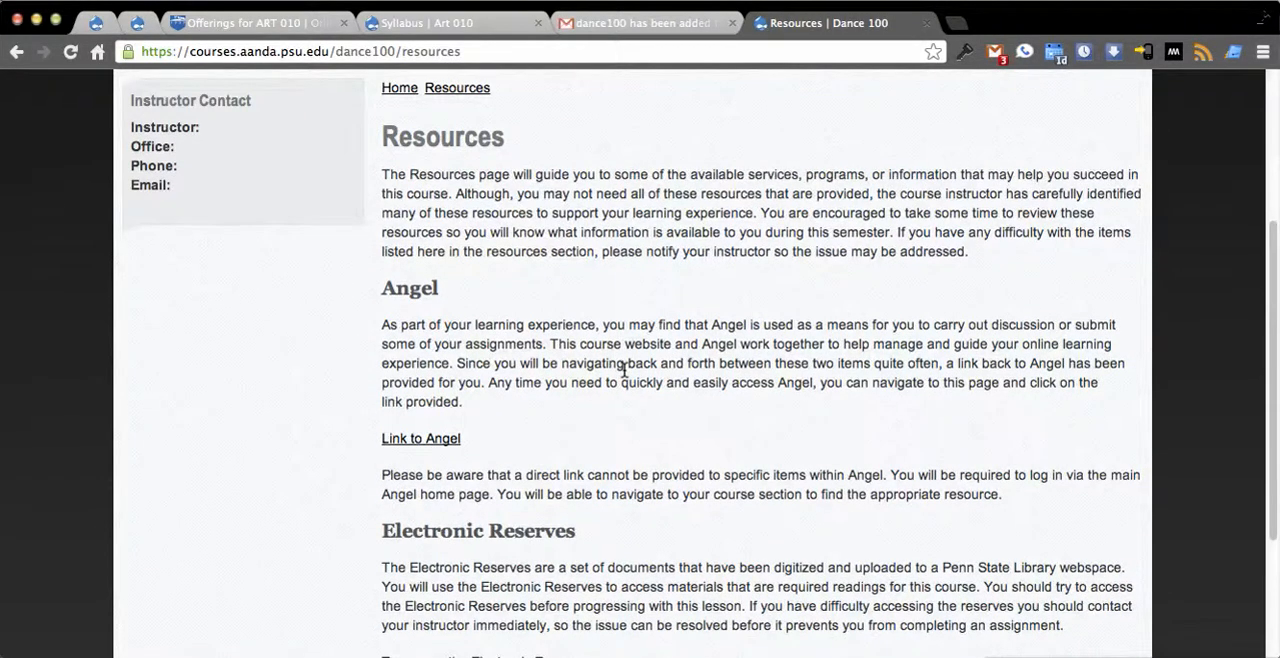
mouse_move(628, 294)
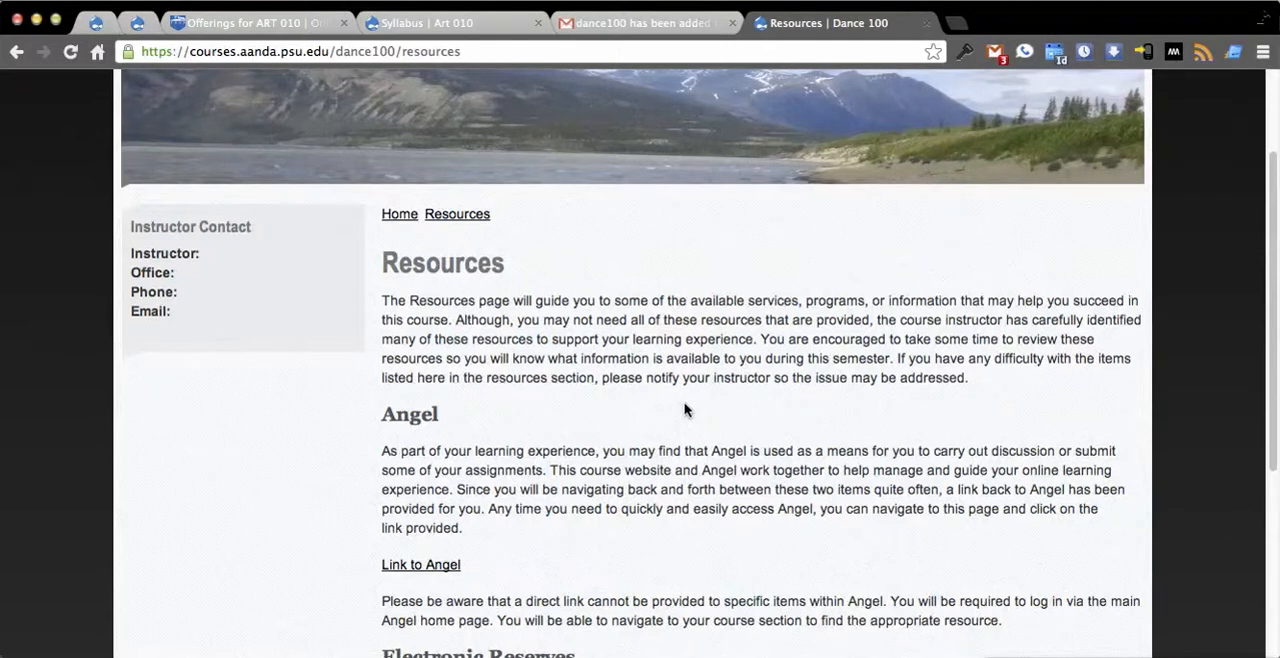
mouse_move(616, 284)
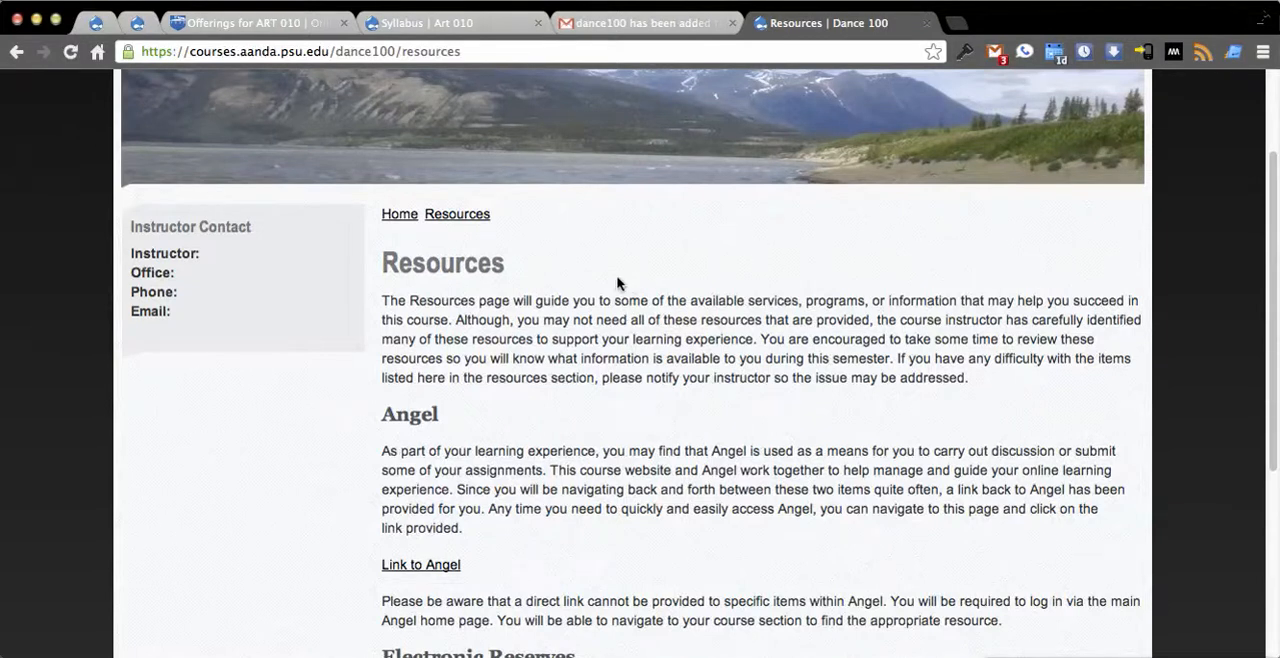
scroll("down", 3)
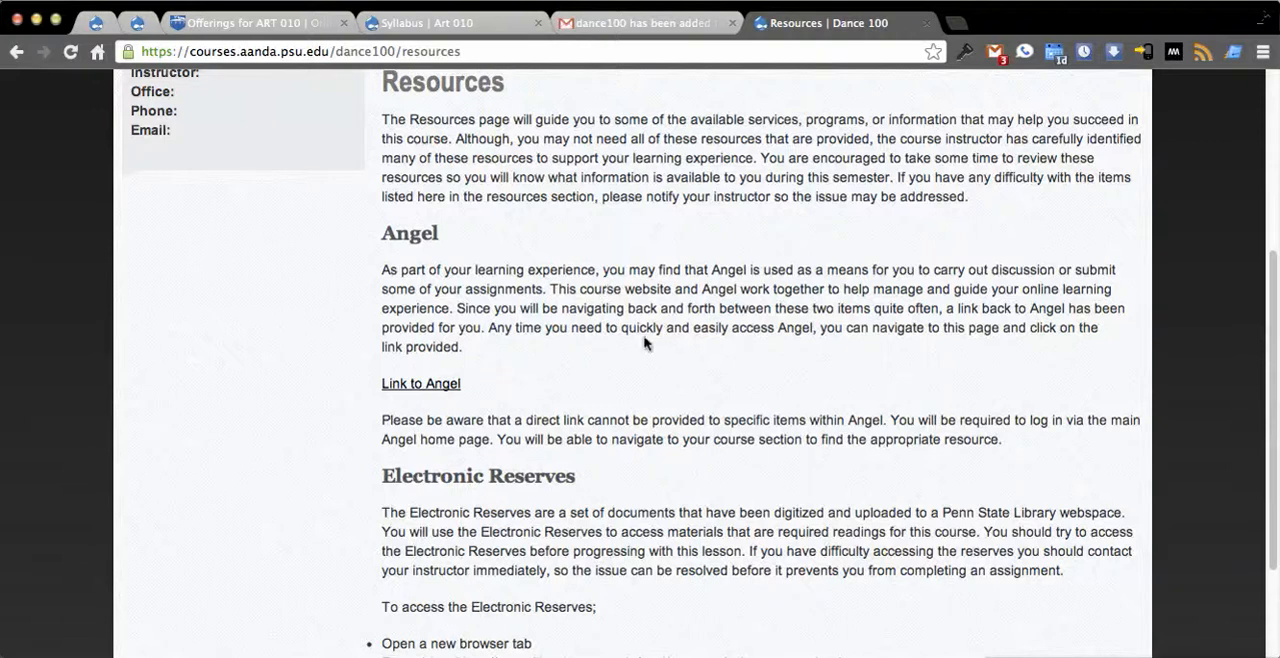
scroll("down", 3)
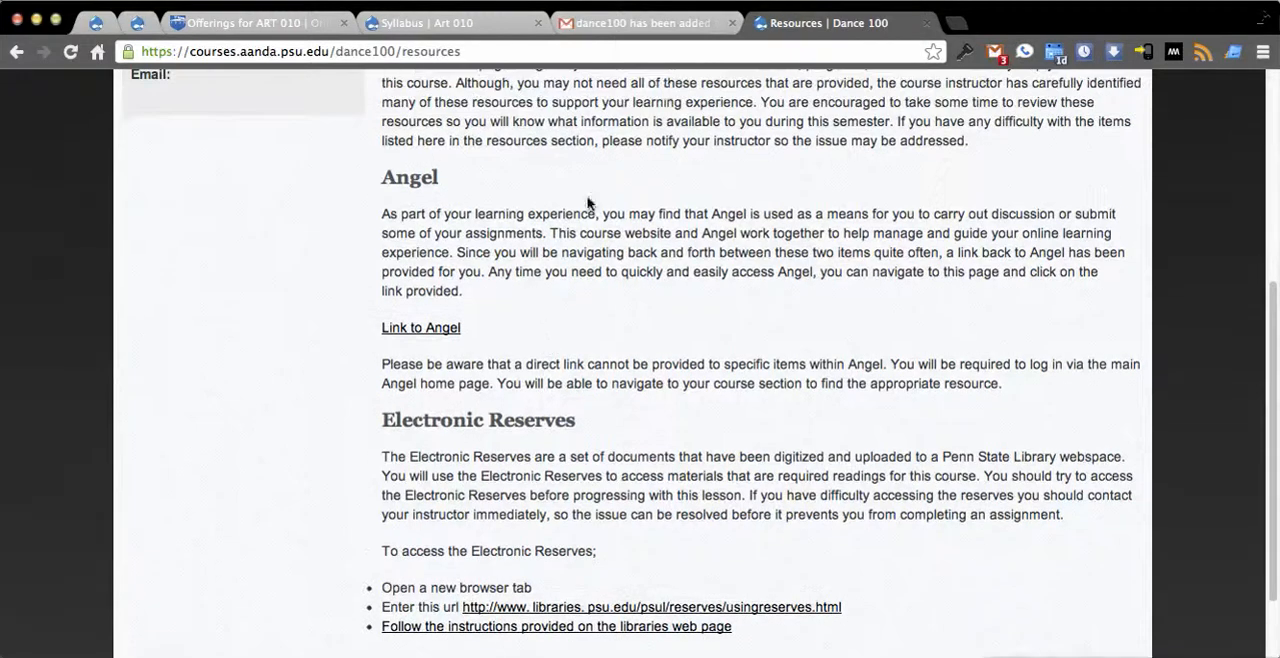
Step: Check ART 010's offerings list Angel and Electronic Reserves, then reload Dance 100 Resources
left_click(240, 22)
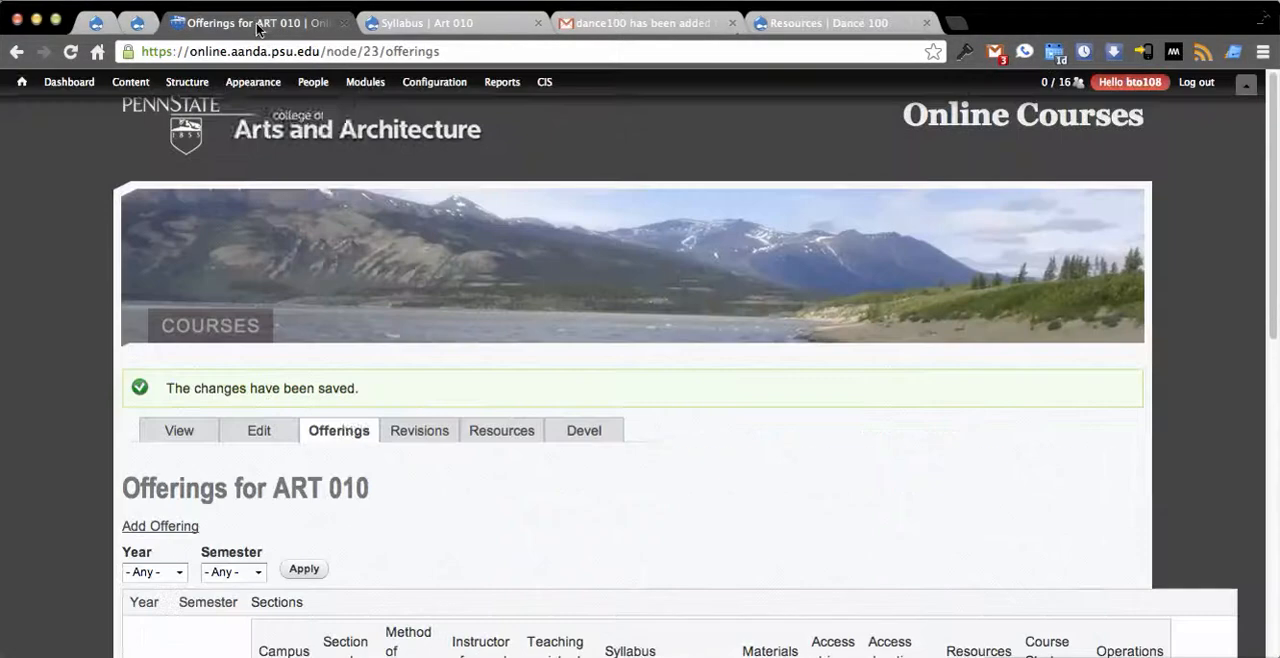
scroll("down", 3)
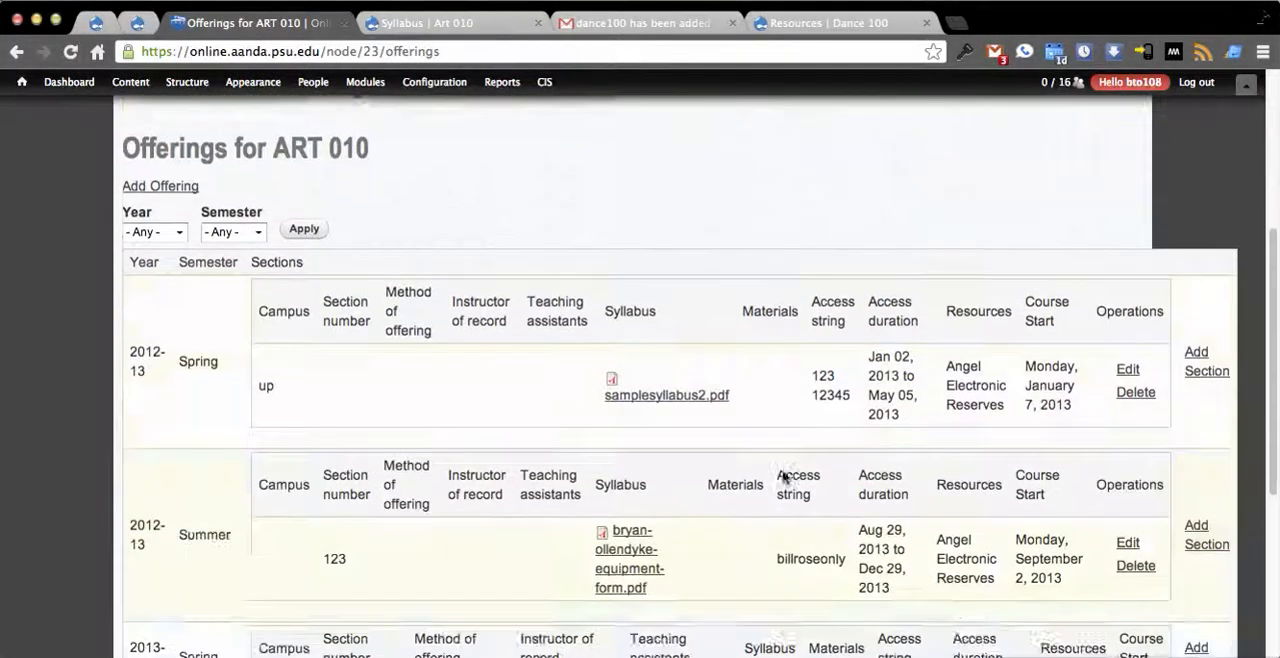
scroll("down", 3)
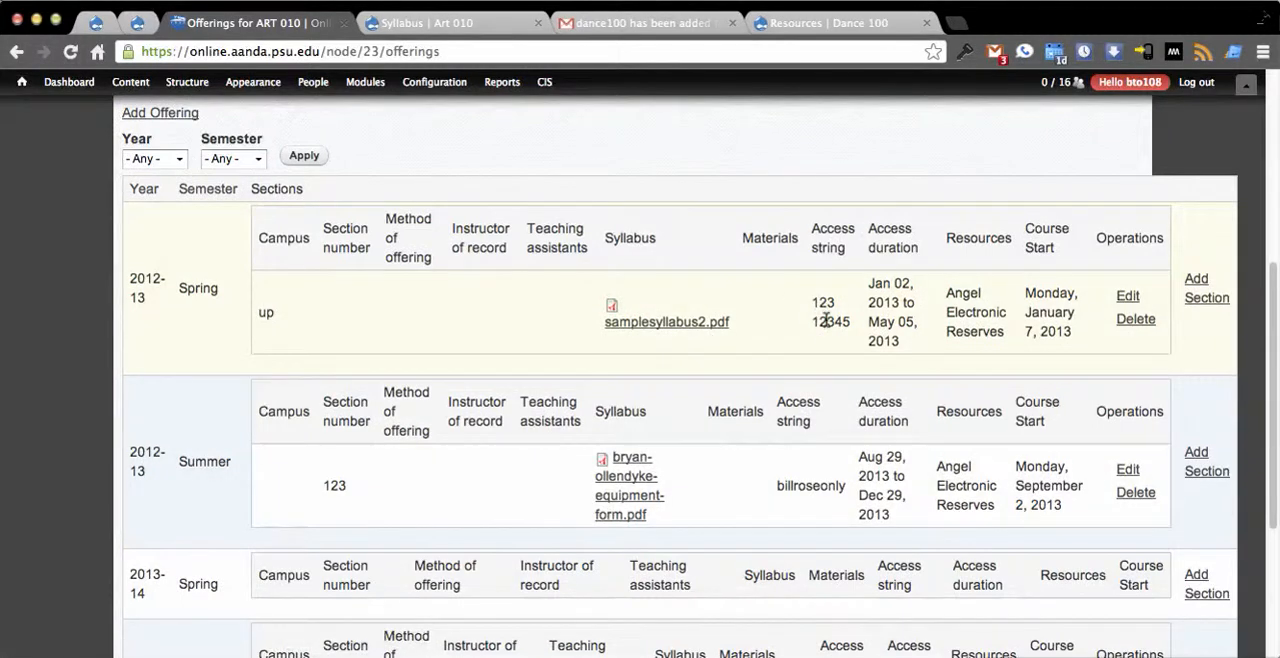
left_click(820, 22)
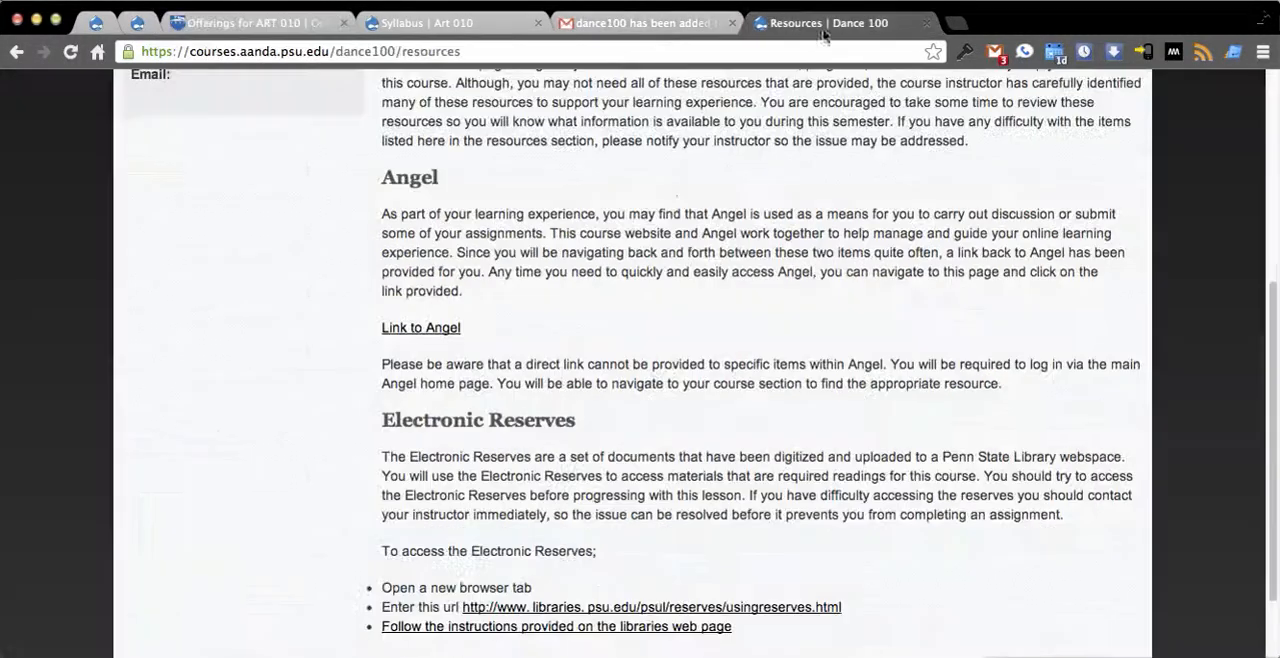
left_click(252, 82)
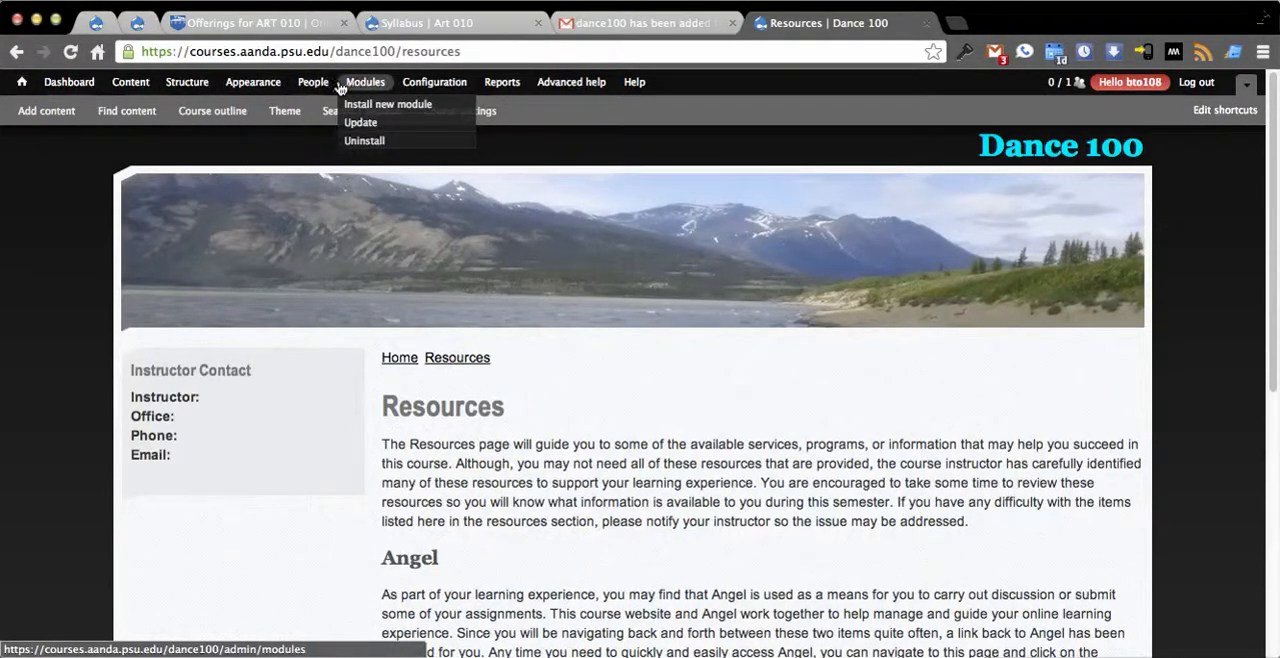
Step: Set the administrator's profile Section back to 12345 and save it
left_click(312, 82)
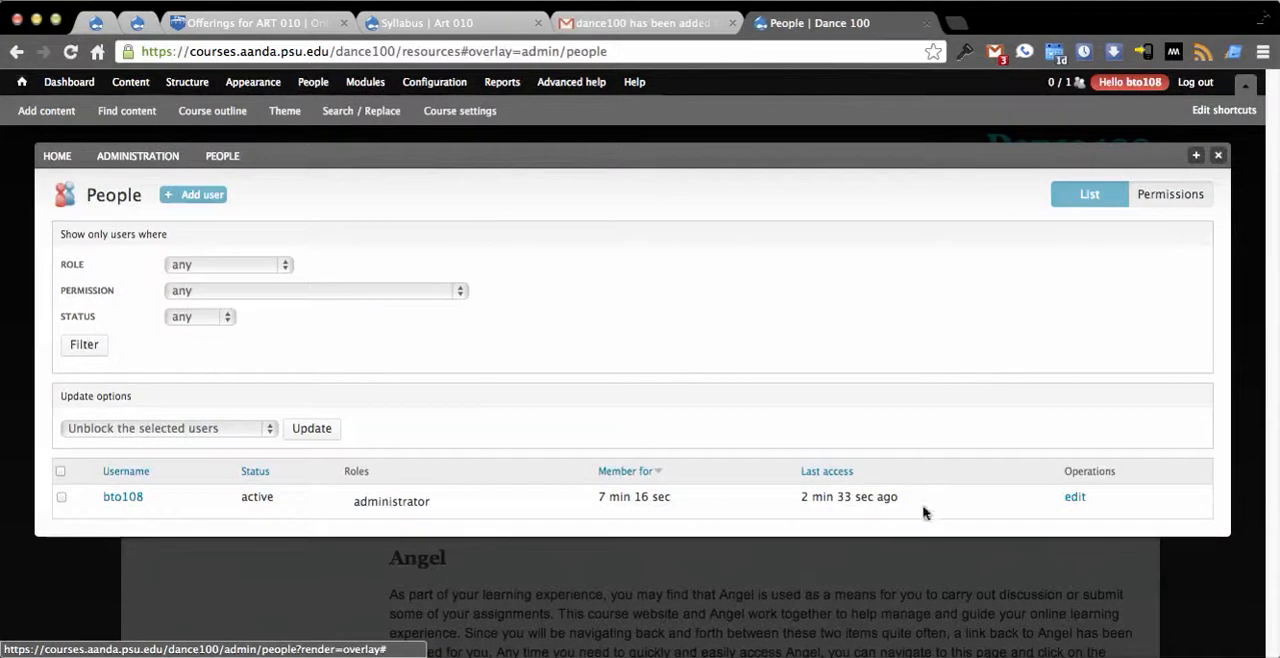
left_click(1074, 496)
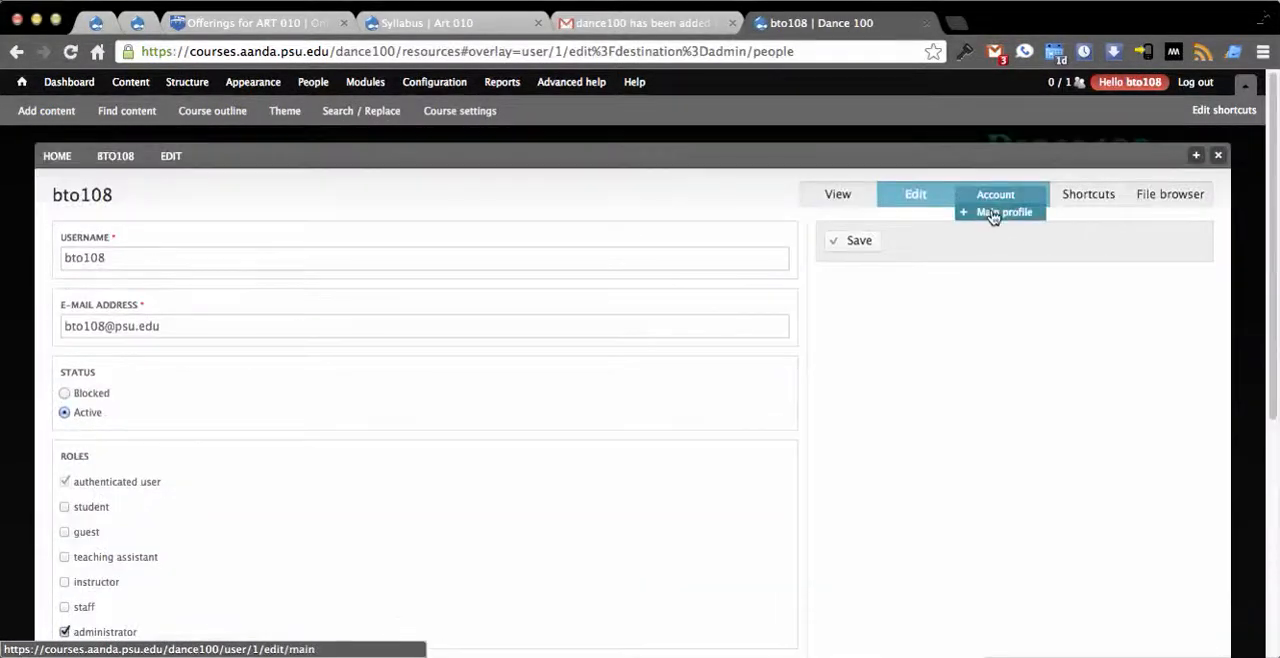
left_click(1004, 212)
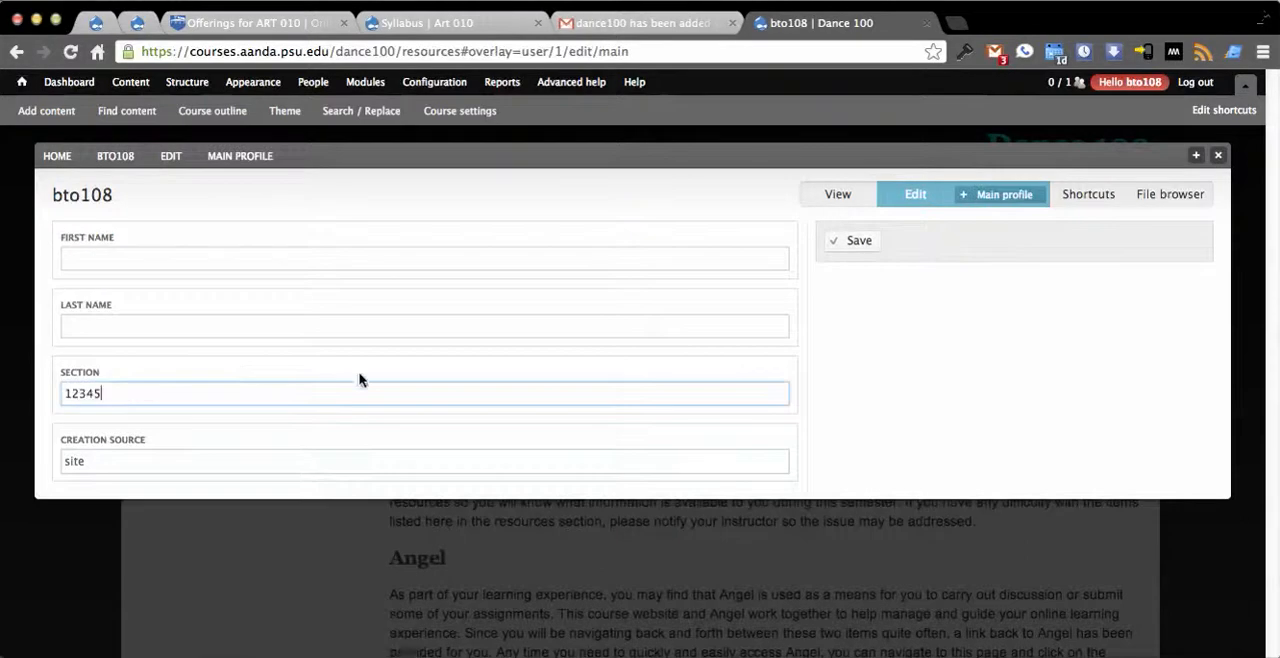
left_click(858, 240)
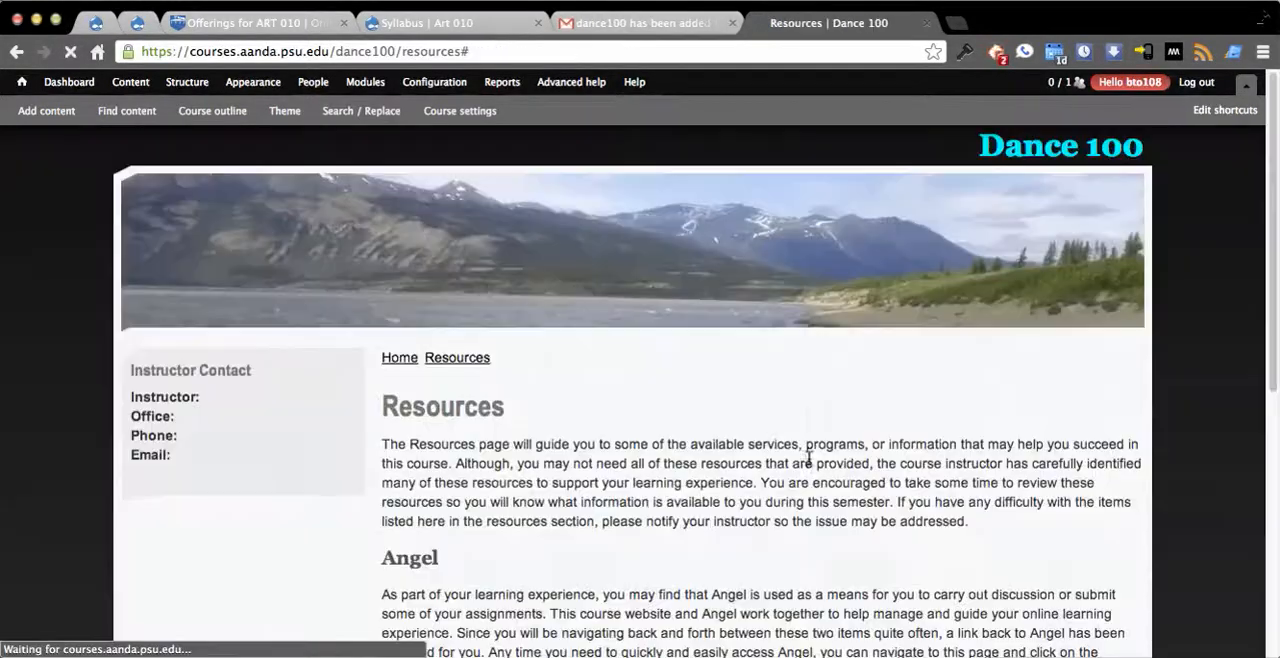
Step: Scroll to the bottom of the Syllabus page and open the Download Syllabus (PDF) link
scroll("down", 3)
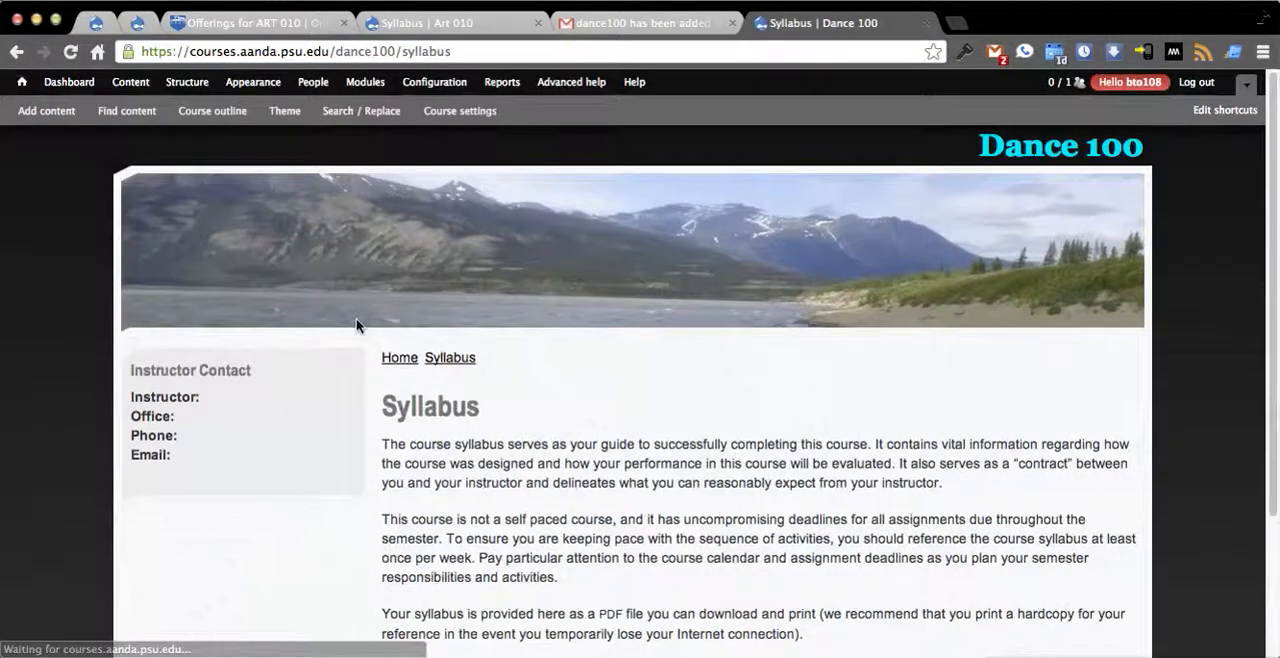
scroll("down", 3)
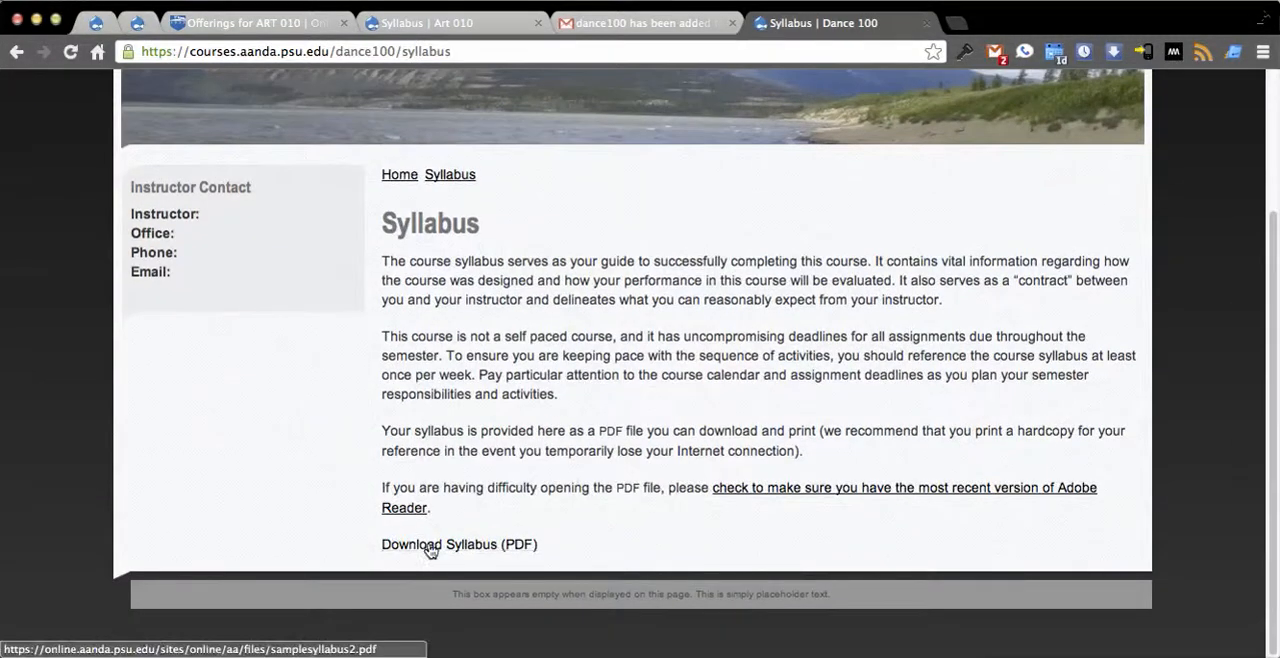
left_click(460, 544)
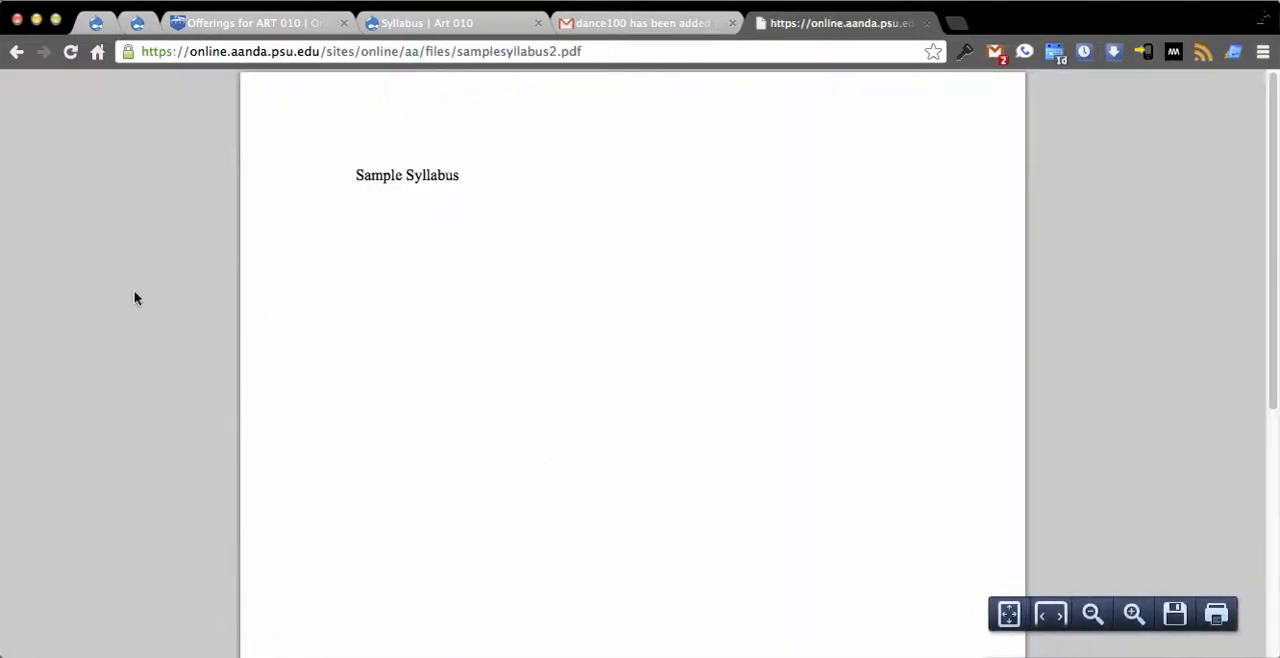
mouse_move(16, 54)
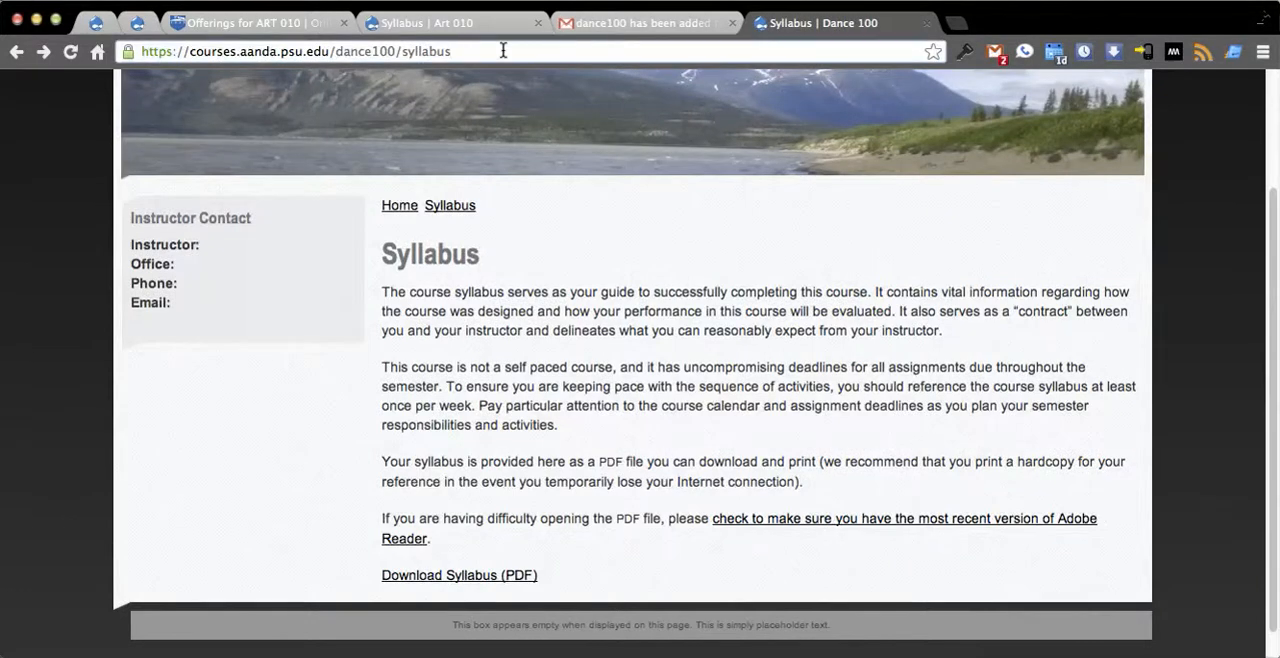
Step: Load the syllabus/download address, view samplesyllabus2.pdf in Preview, then return to Chrome
type("/down")
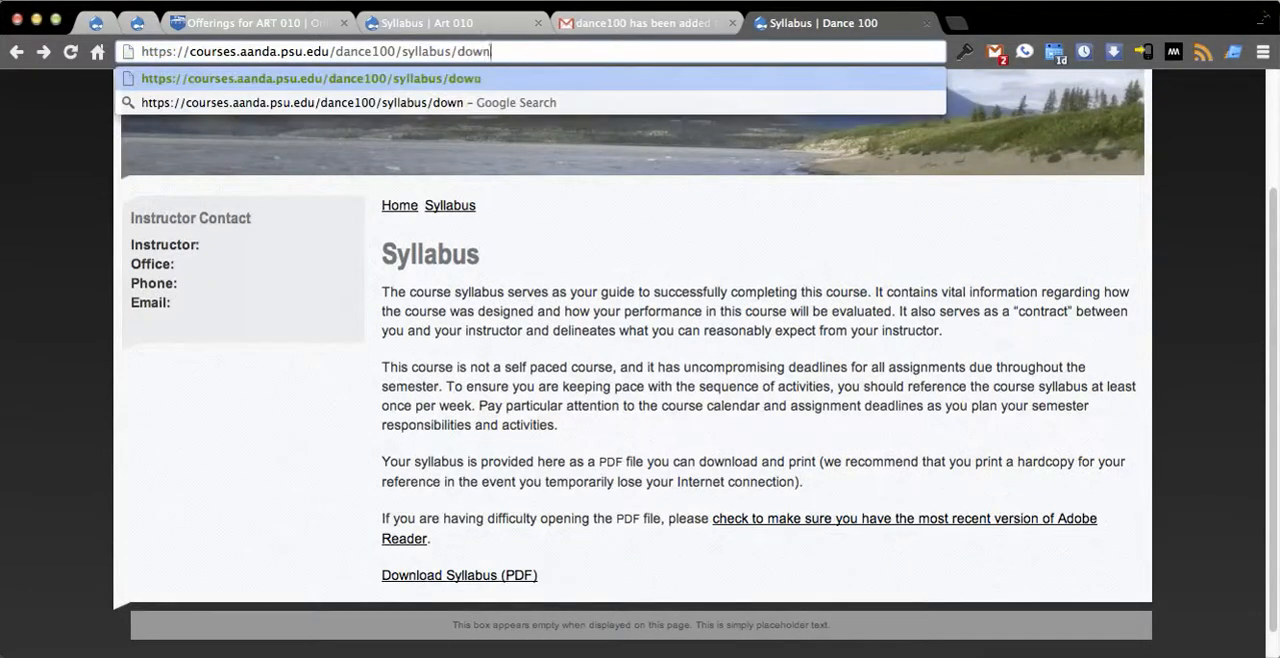
type("load")
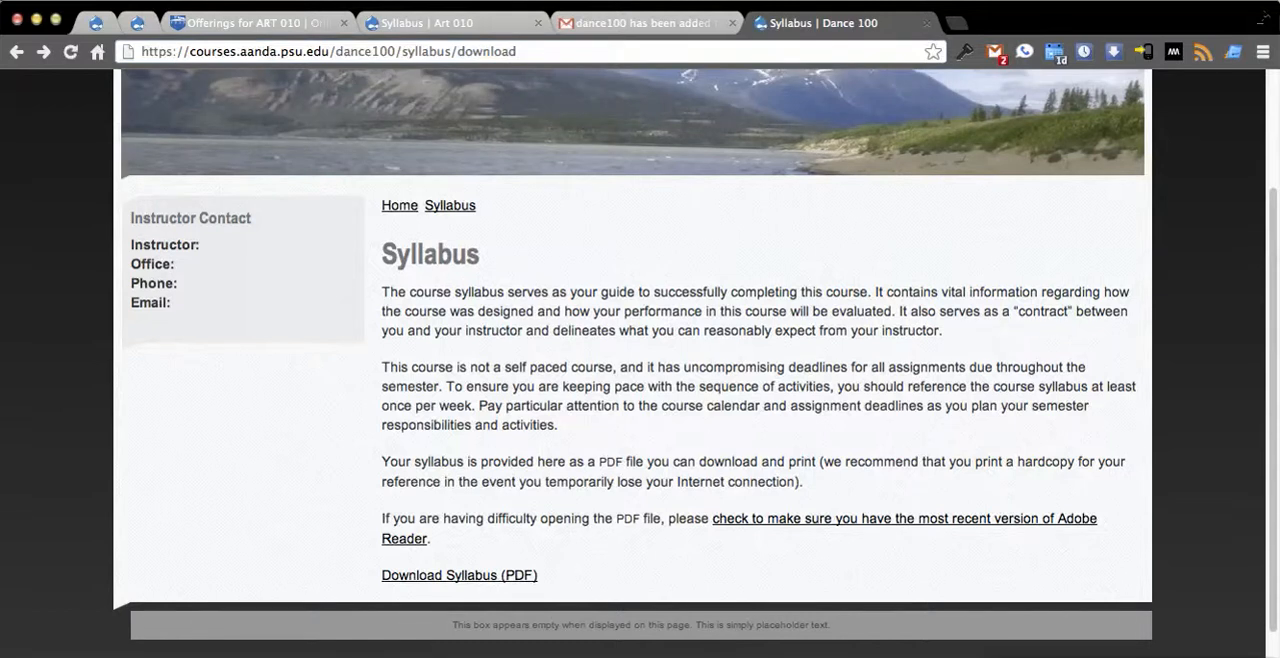
left_click(460, 576)
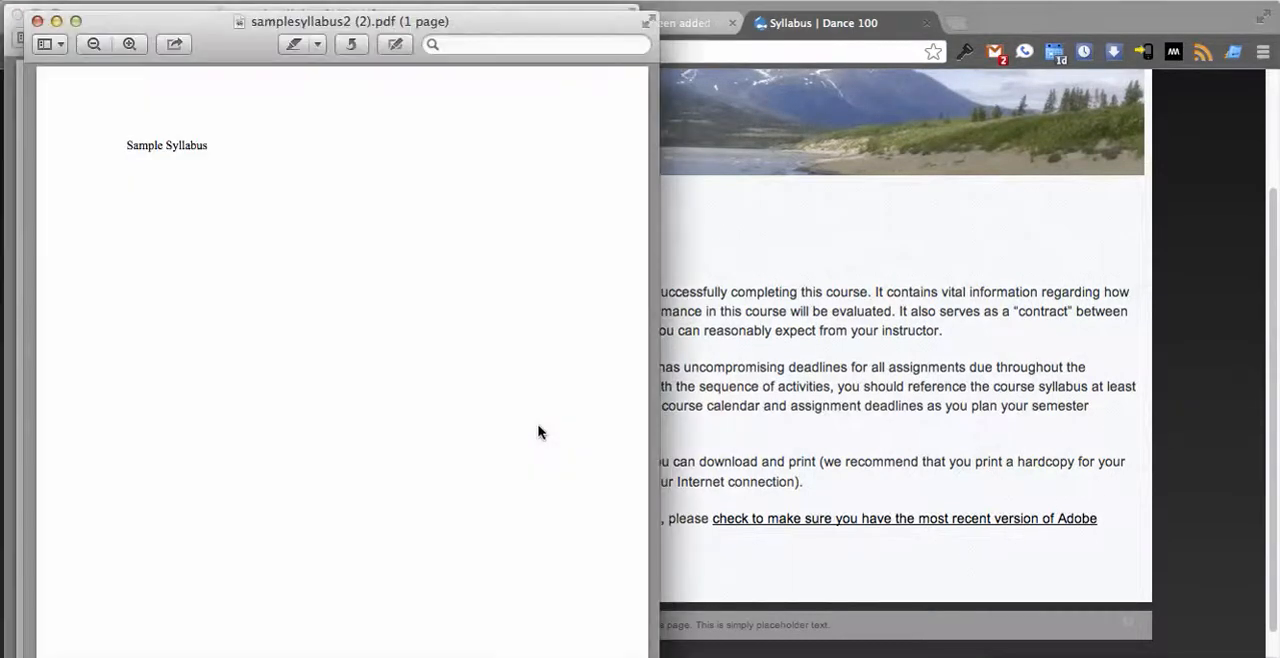
mouse_move(324, 344)
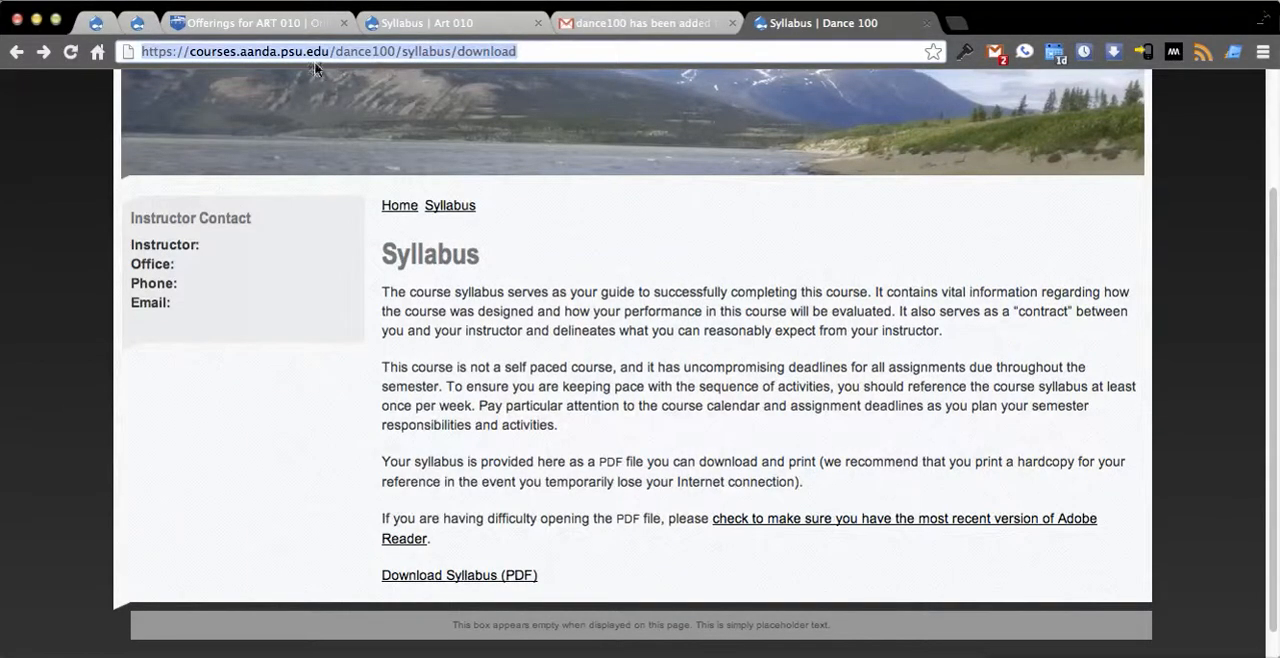
left_click(316, 52)
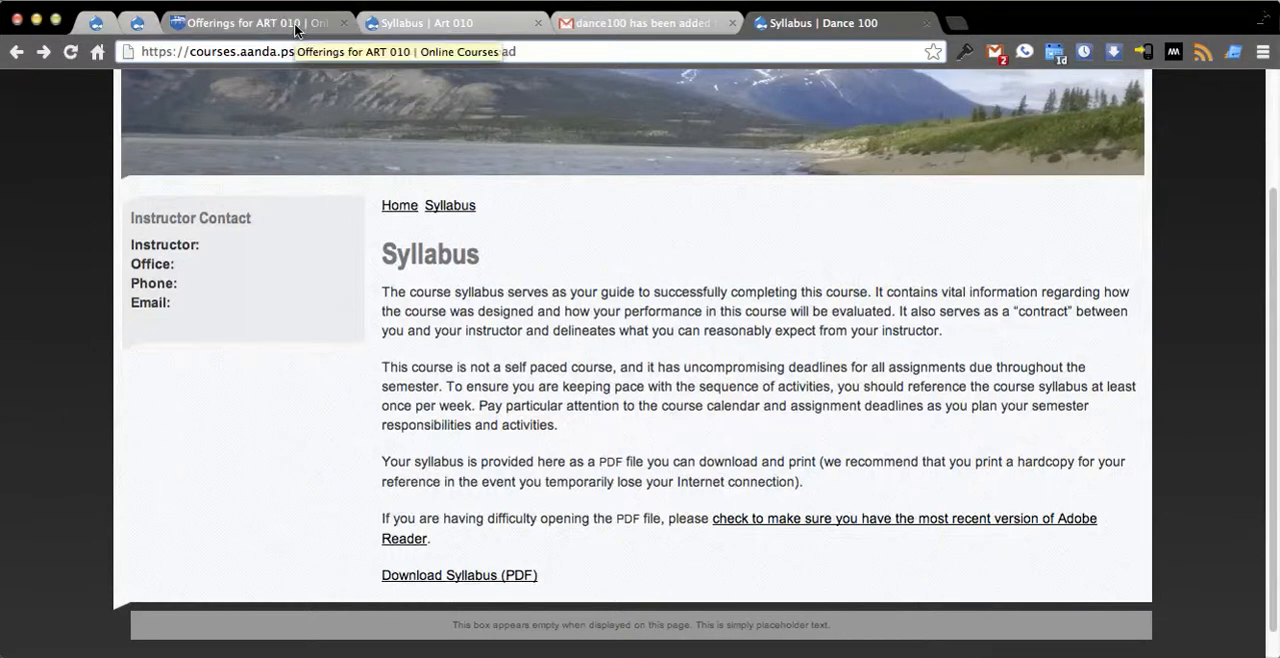
left_click(460, 576)
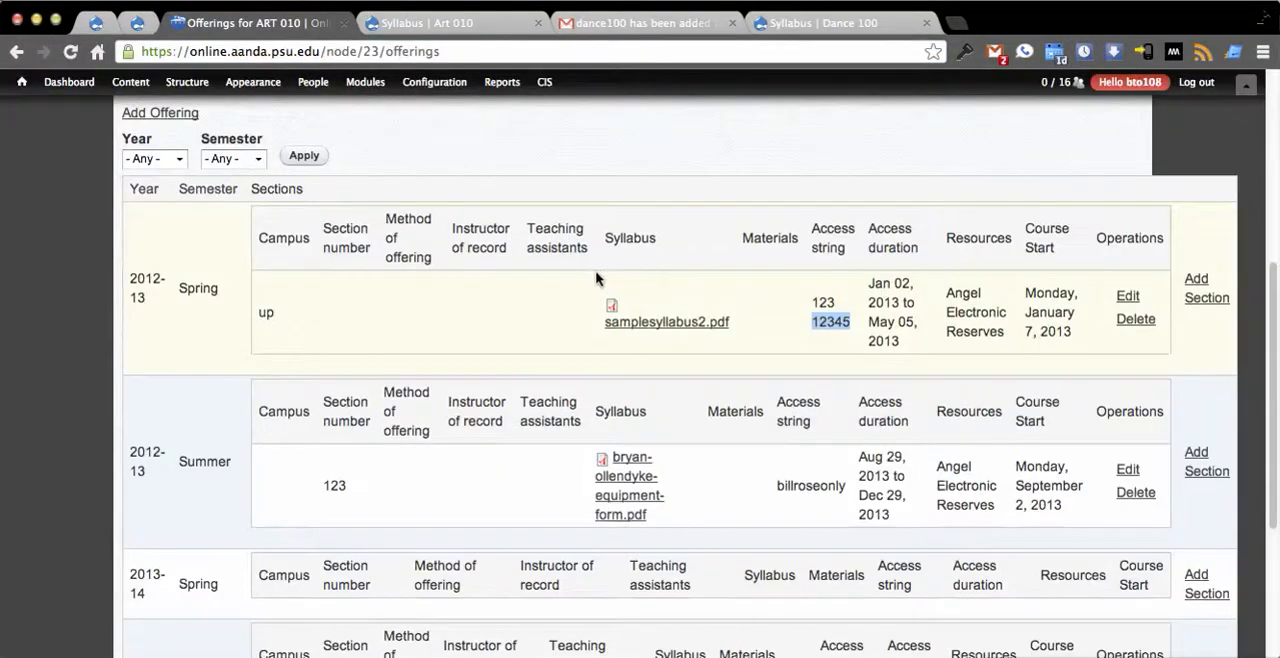
scroll("down", 3)
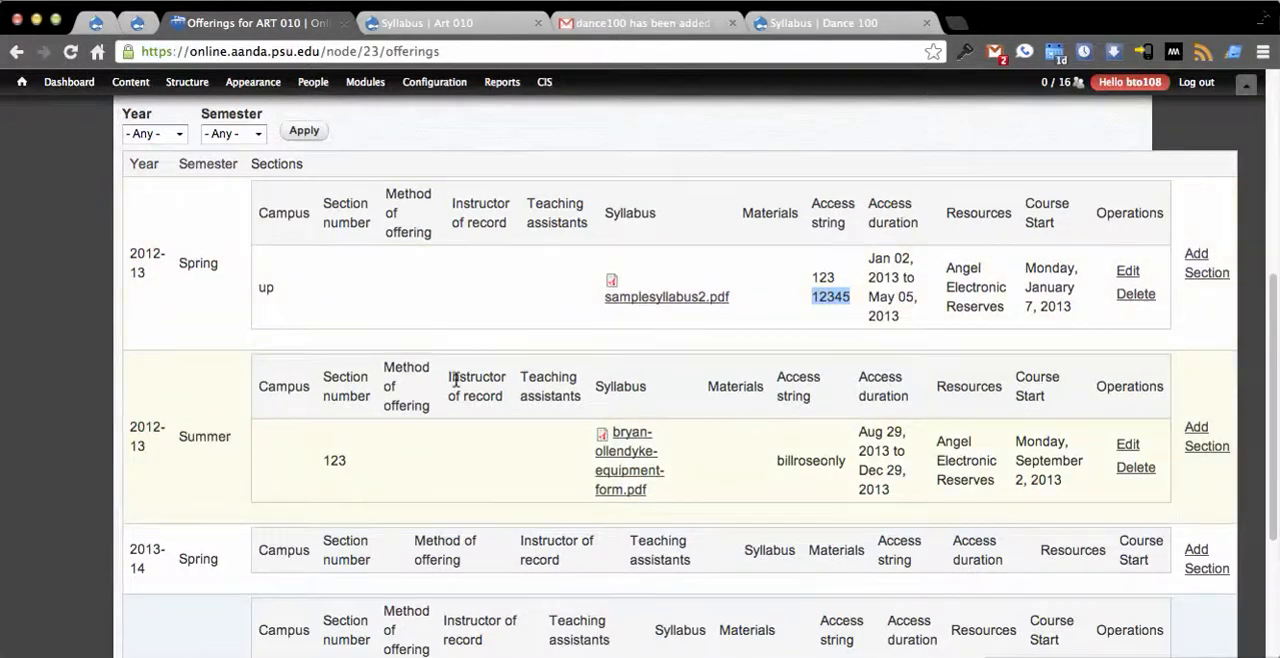
scroll("down", 3)
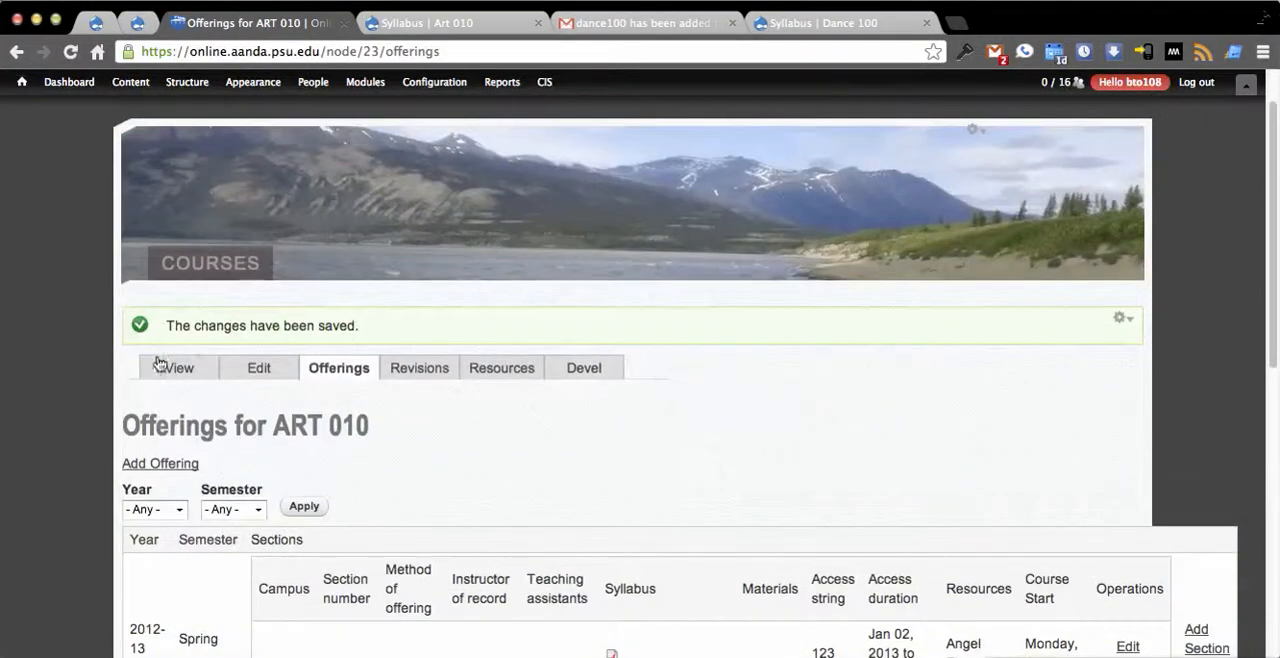
left_click(180, 368)
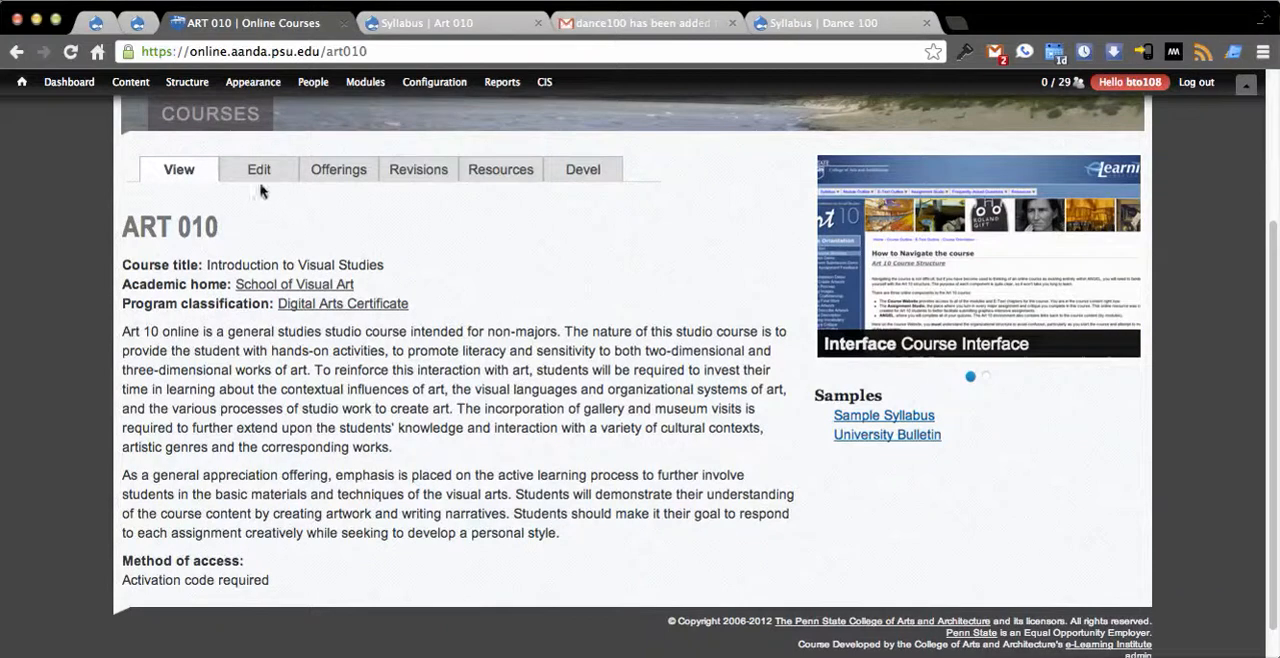
left_click(260, 170)
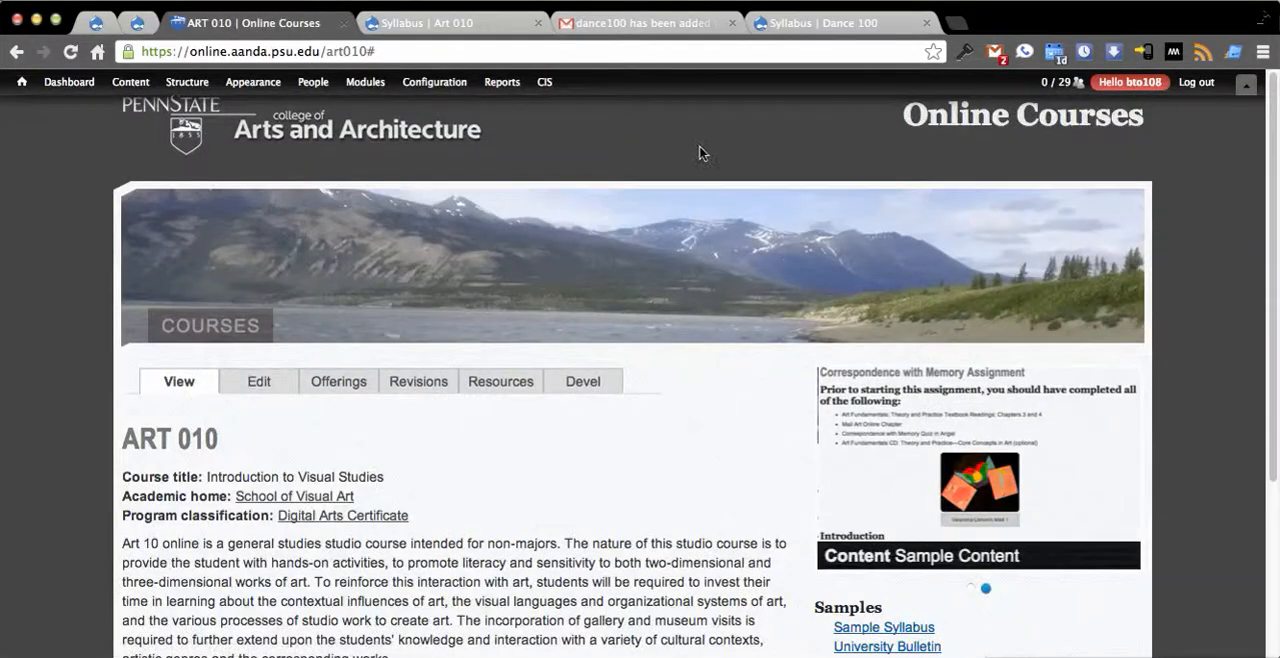
left_click(820, 22)
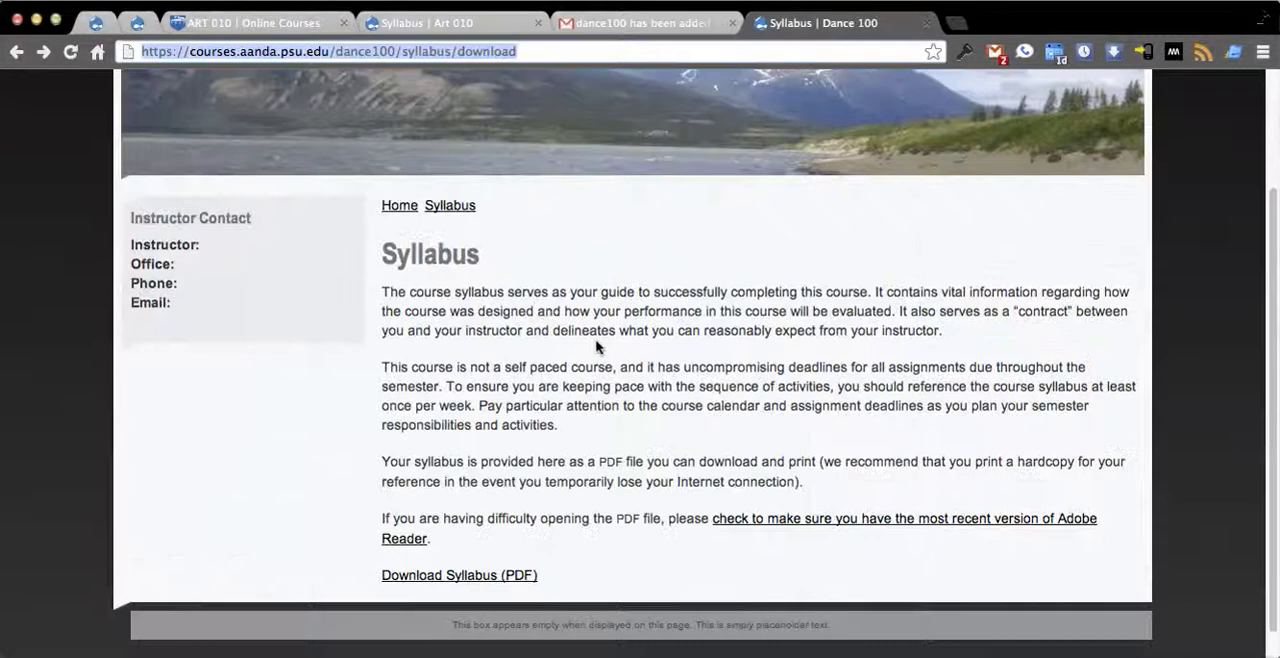
left_click(444, 22)
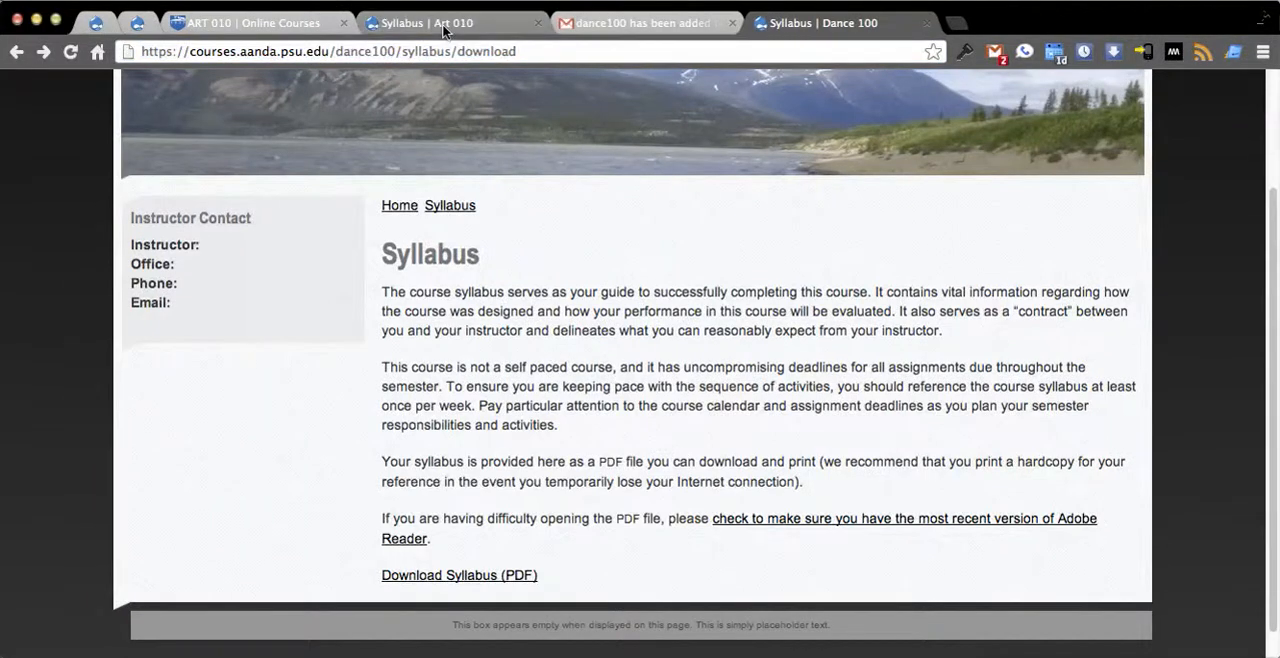
Step: Switch to the Art 010 Syllabus page and scroll down to the syllabus text containing 'sequence'
left_click(256, 22)
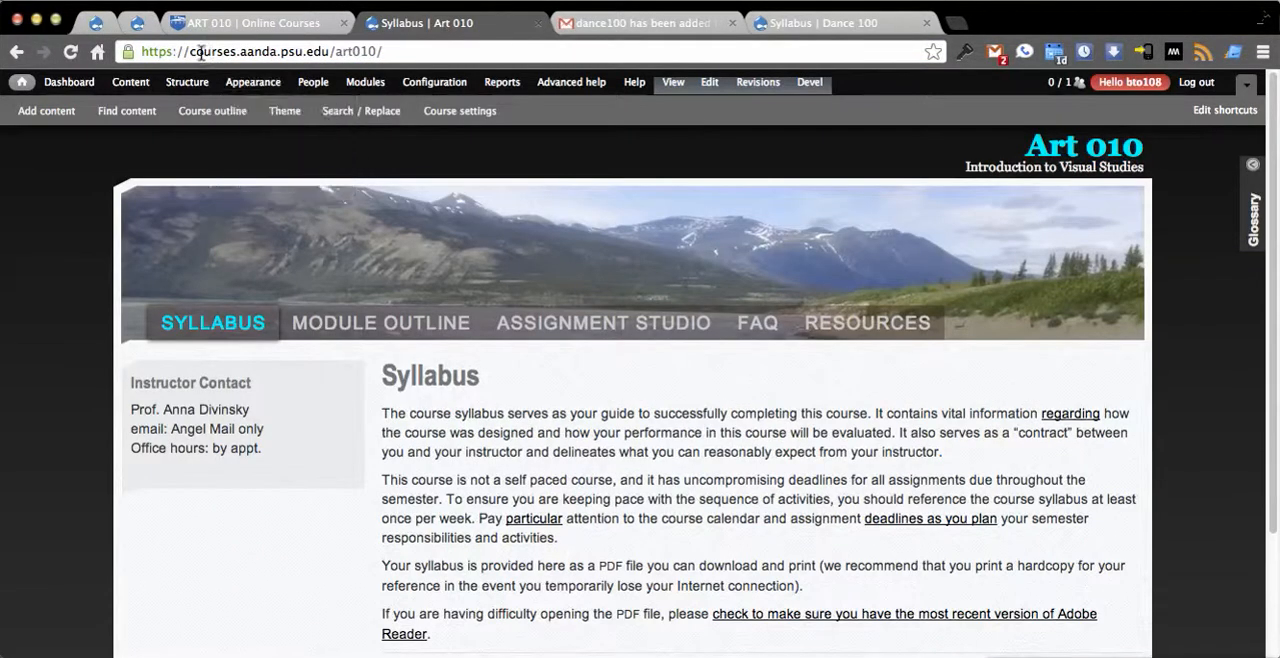
left_click(502, 82)
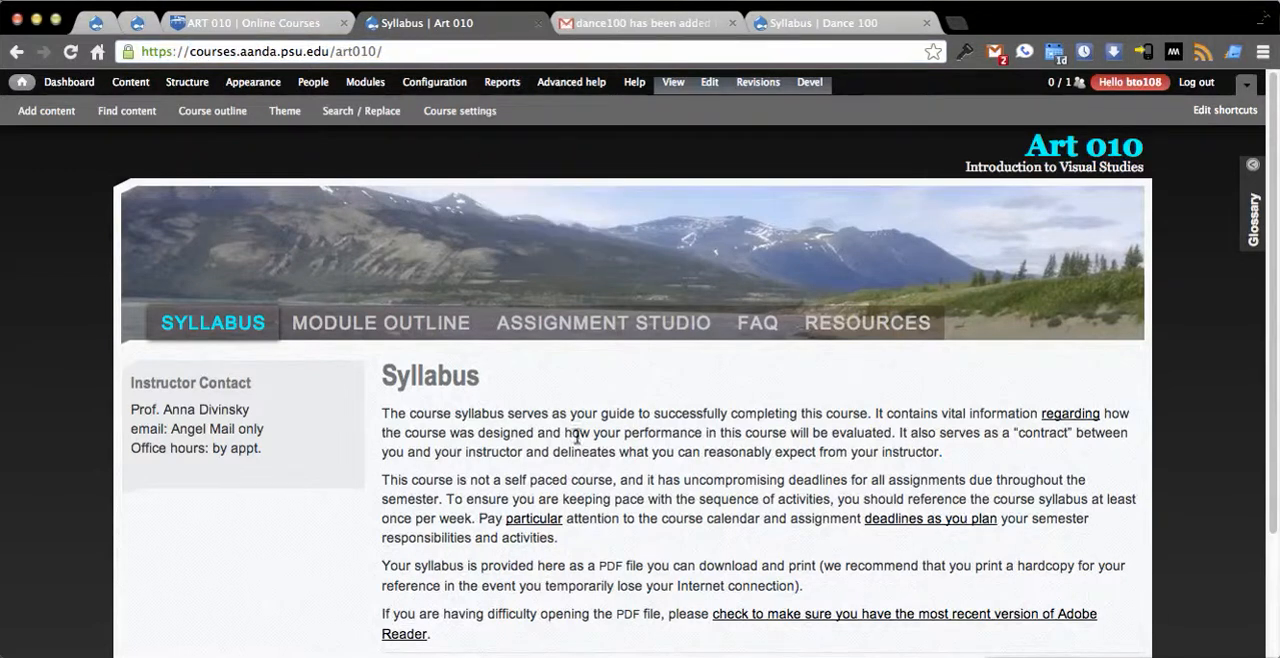
mouse_move(744, 480)
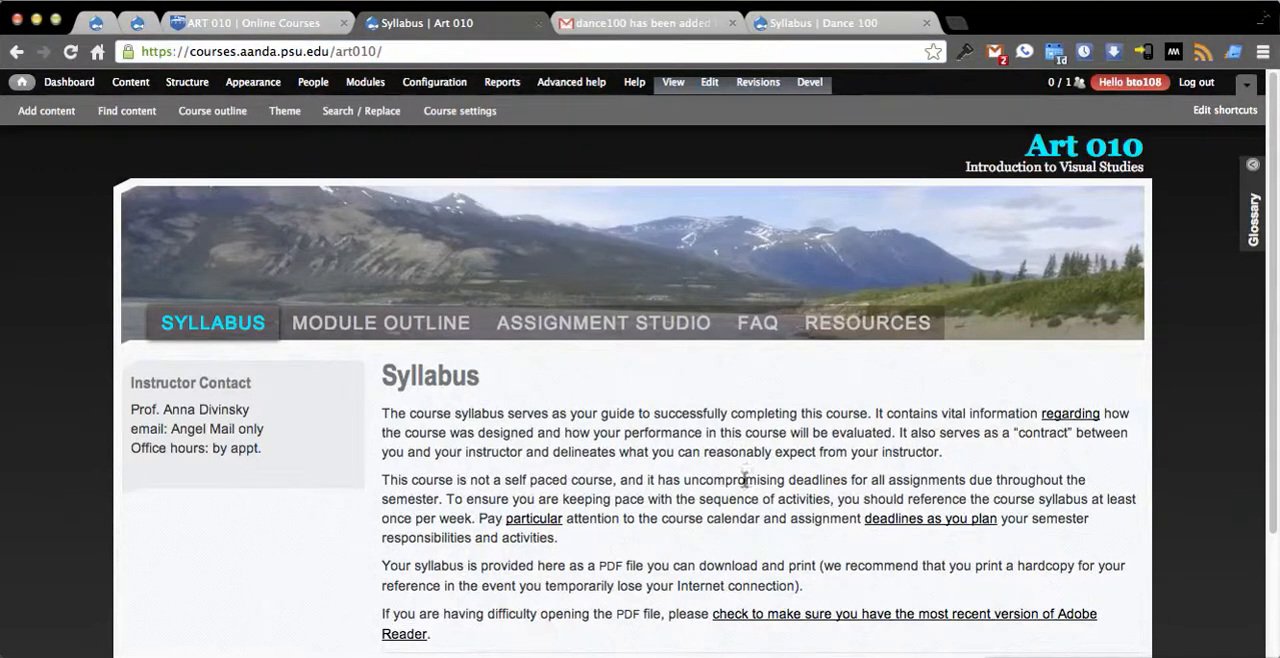
scroll("down", 3)
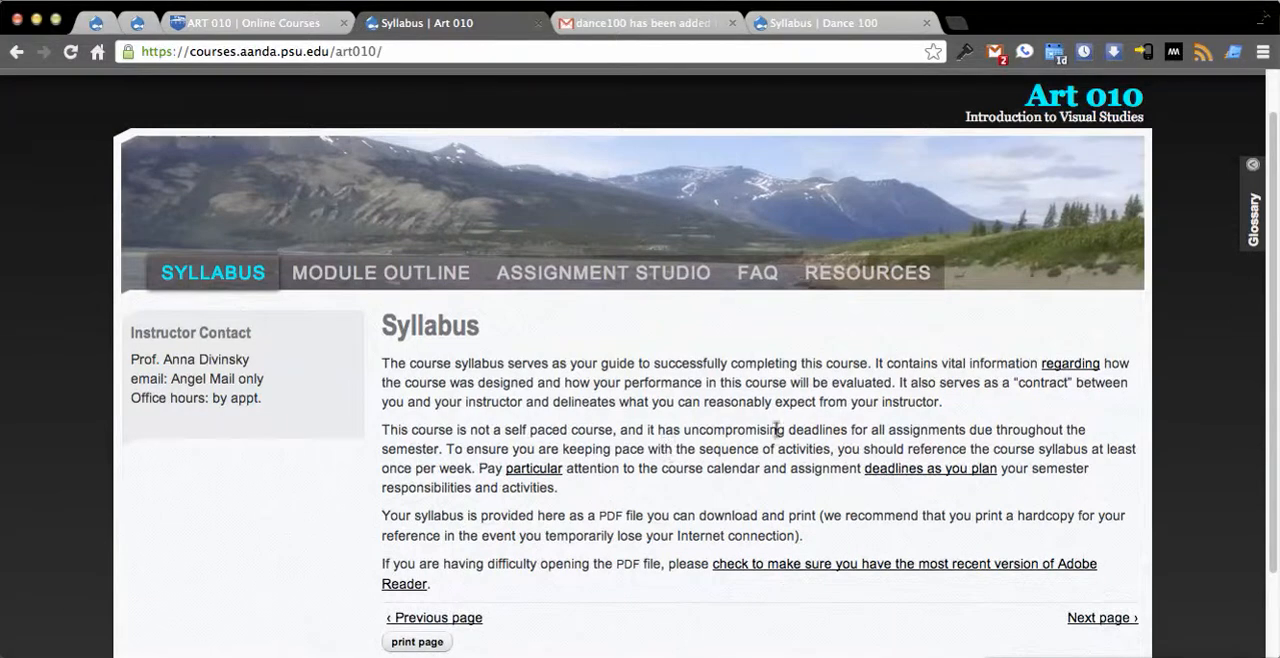
scroll("down", 3)
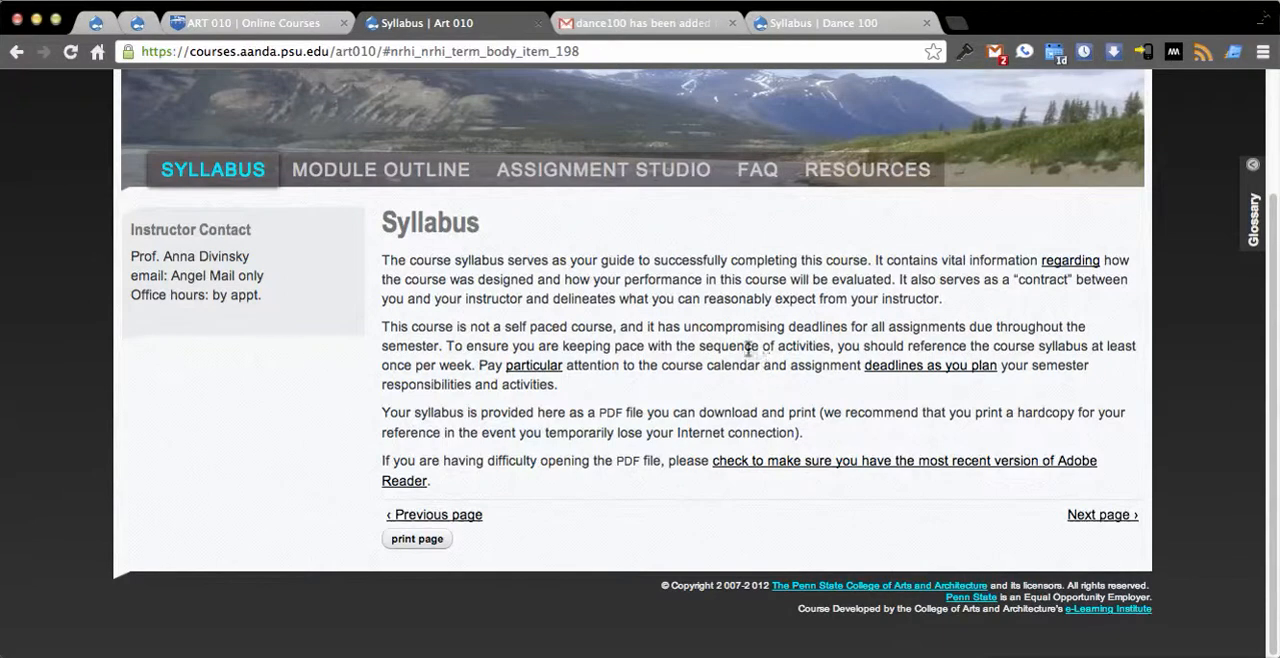
mouse_move(730, 346)
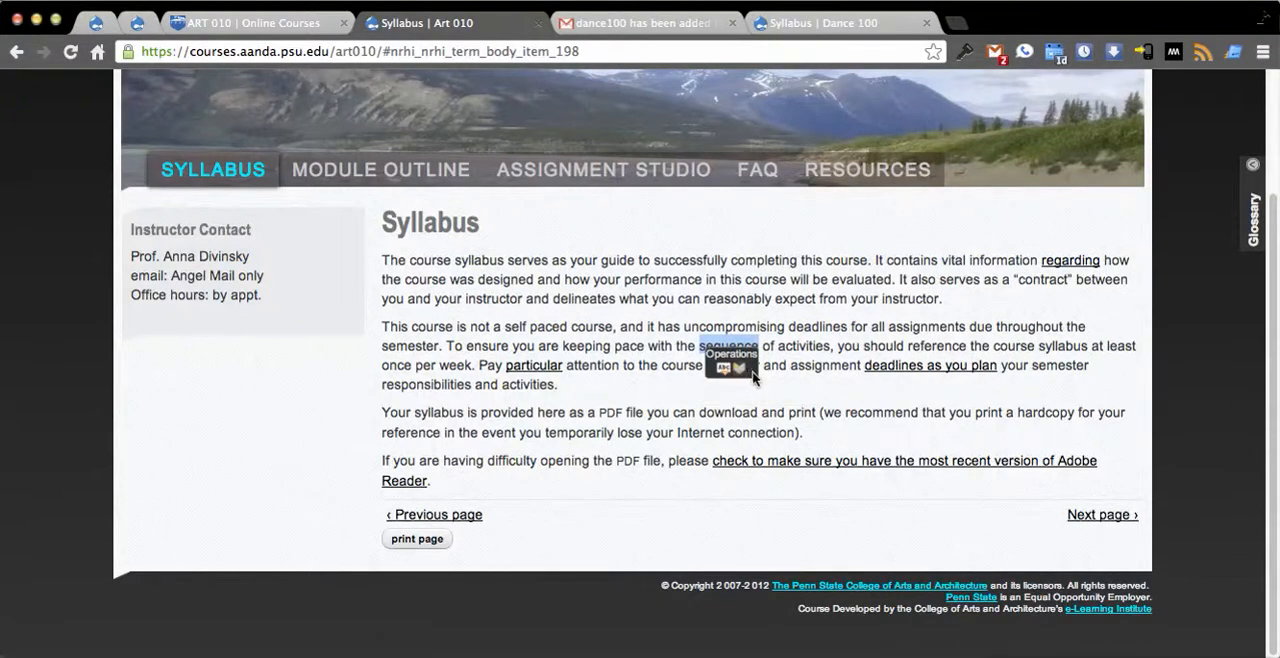
mouse_move(738, 370)
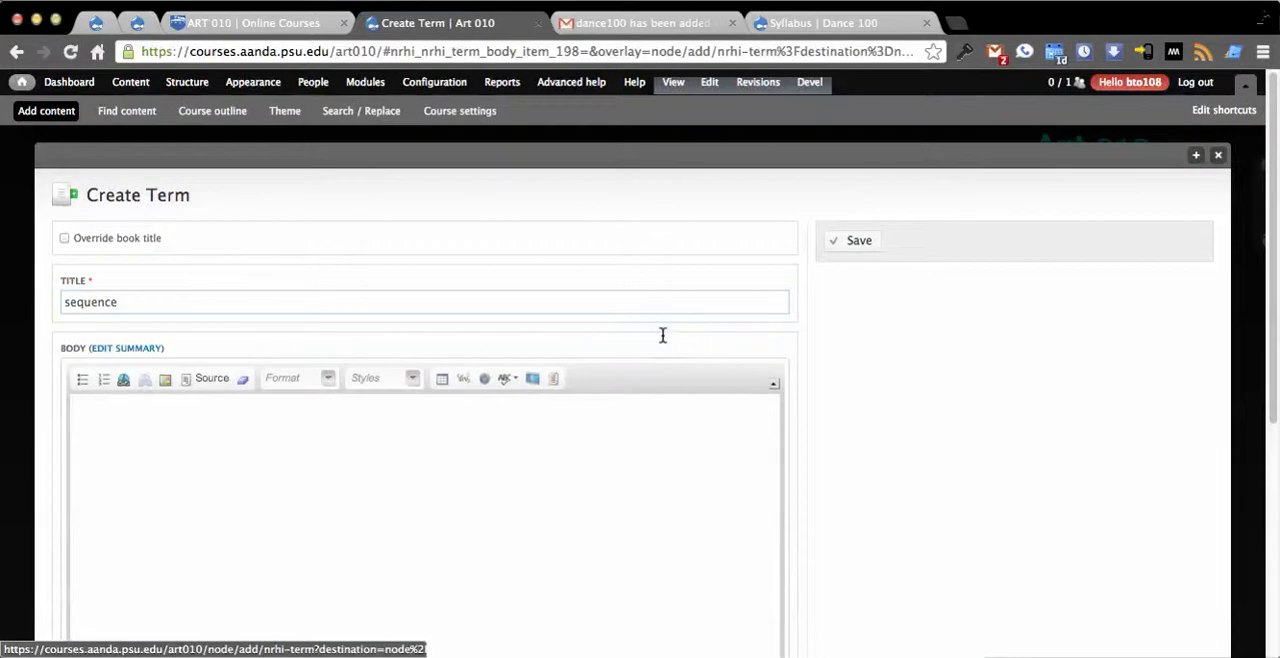
mouse_move(1058, 252)
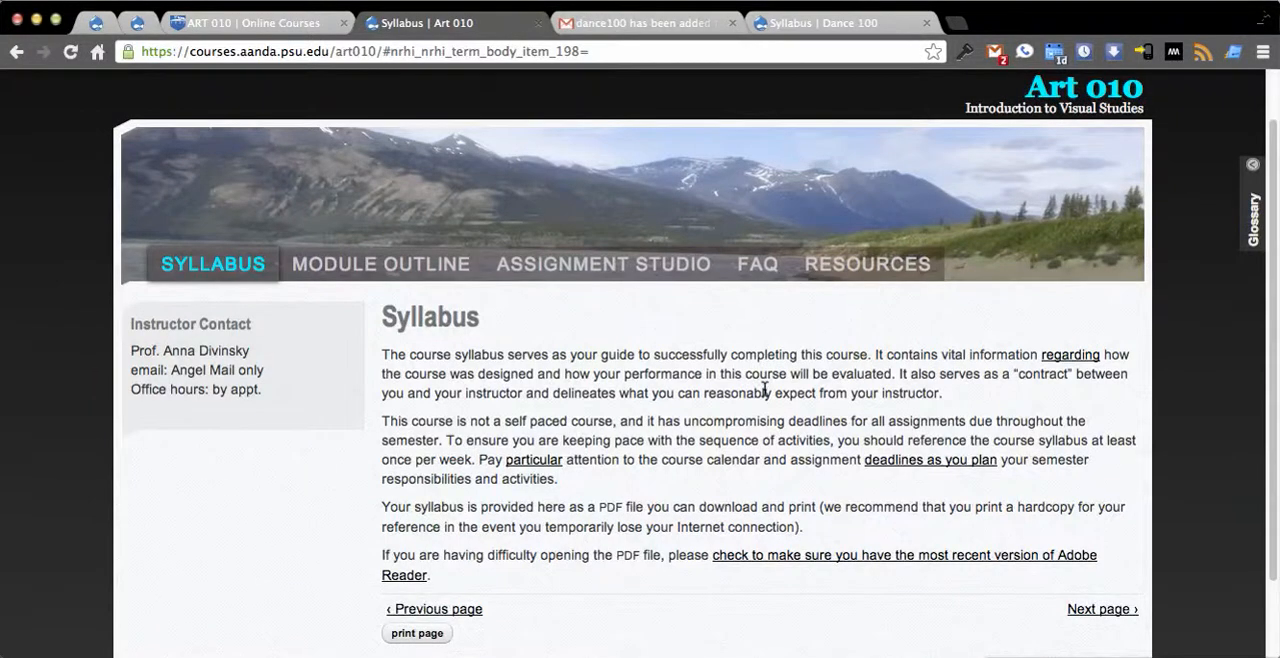
mouse_move(490, 416)
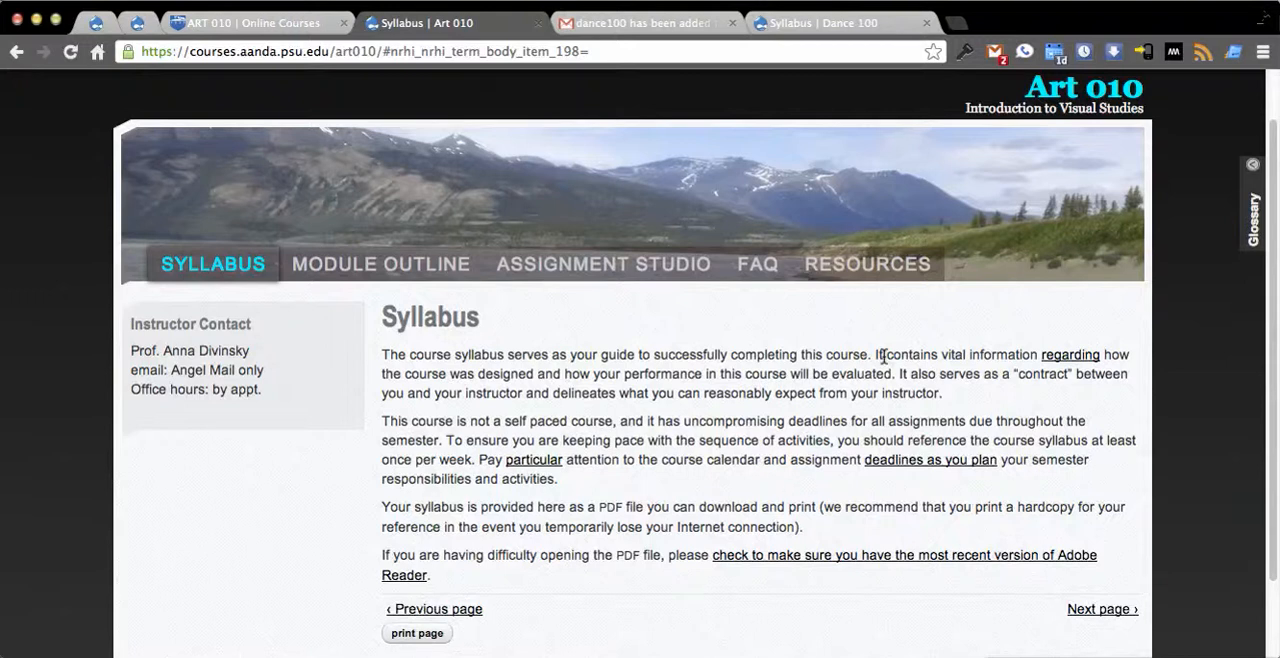
mouse_move(698, 354)
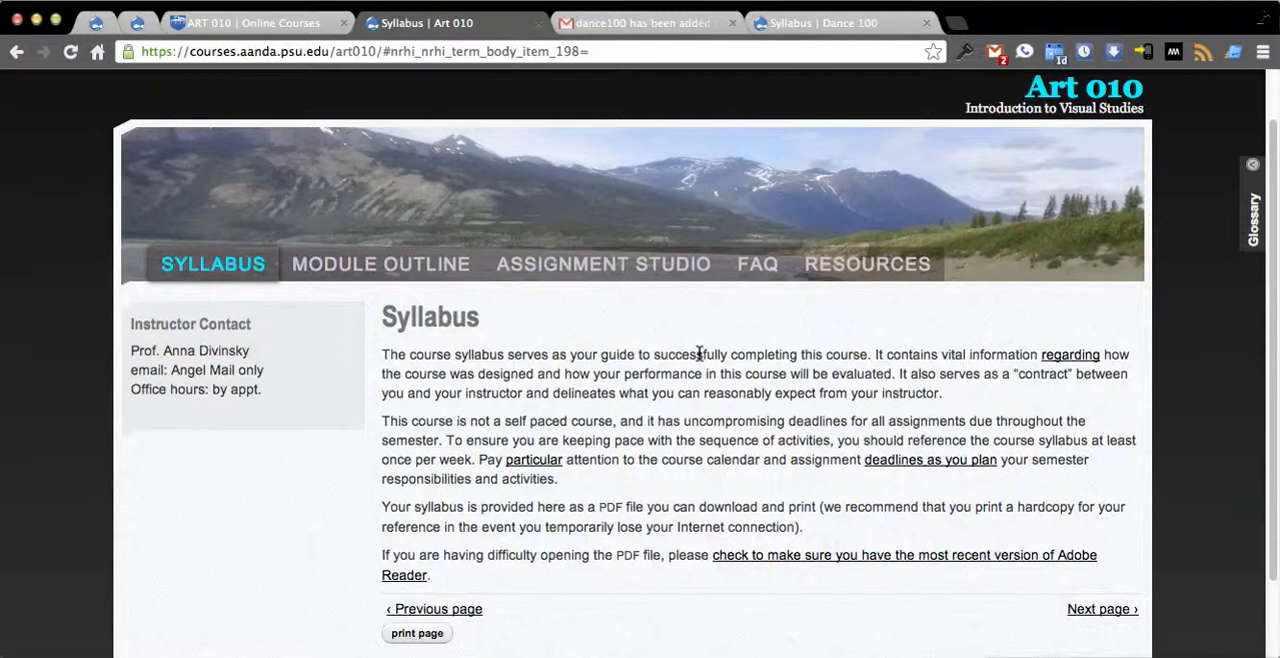
mouse_move(676, 324)
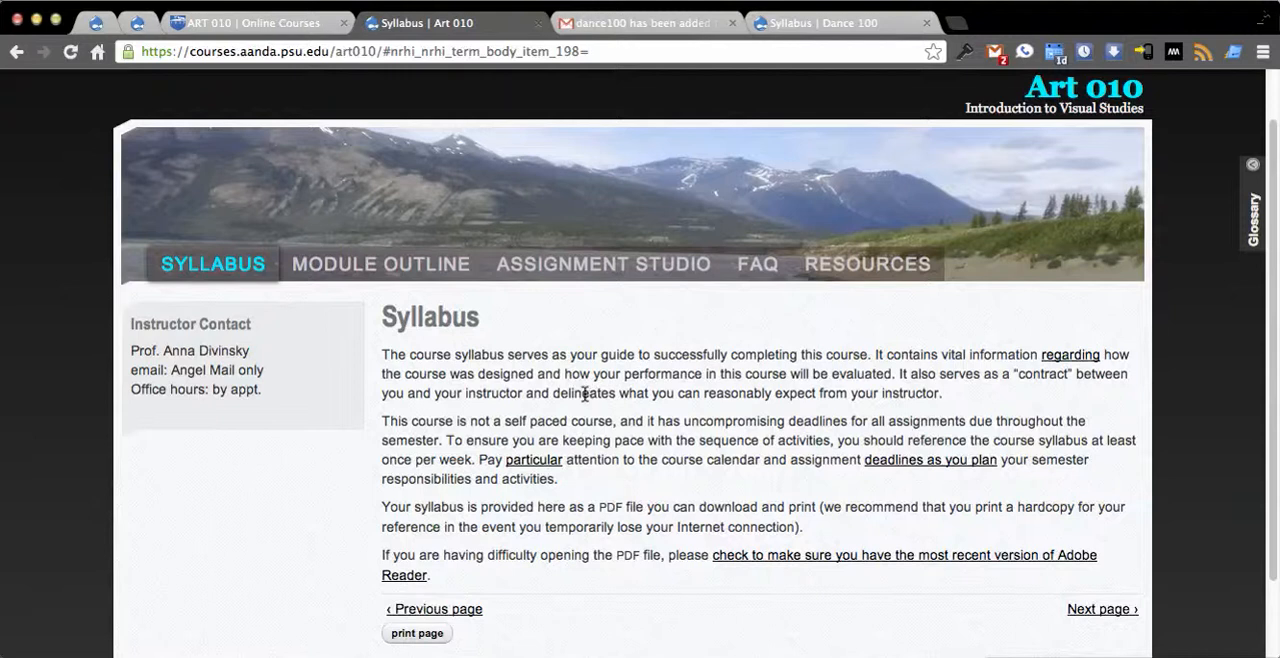
mouse_move(564, 360)
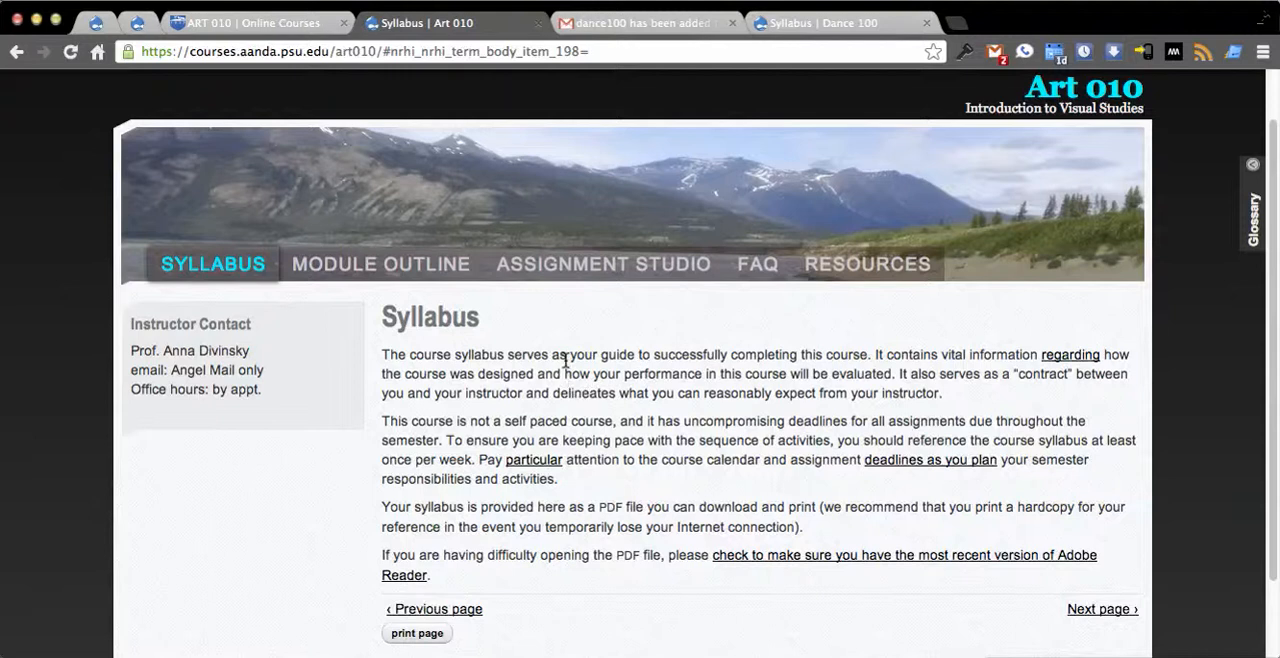